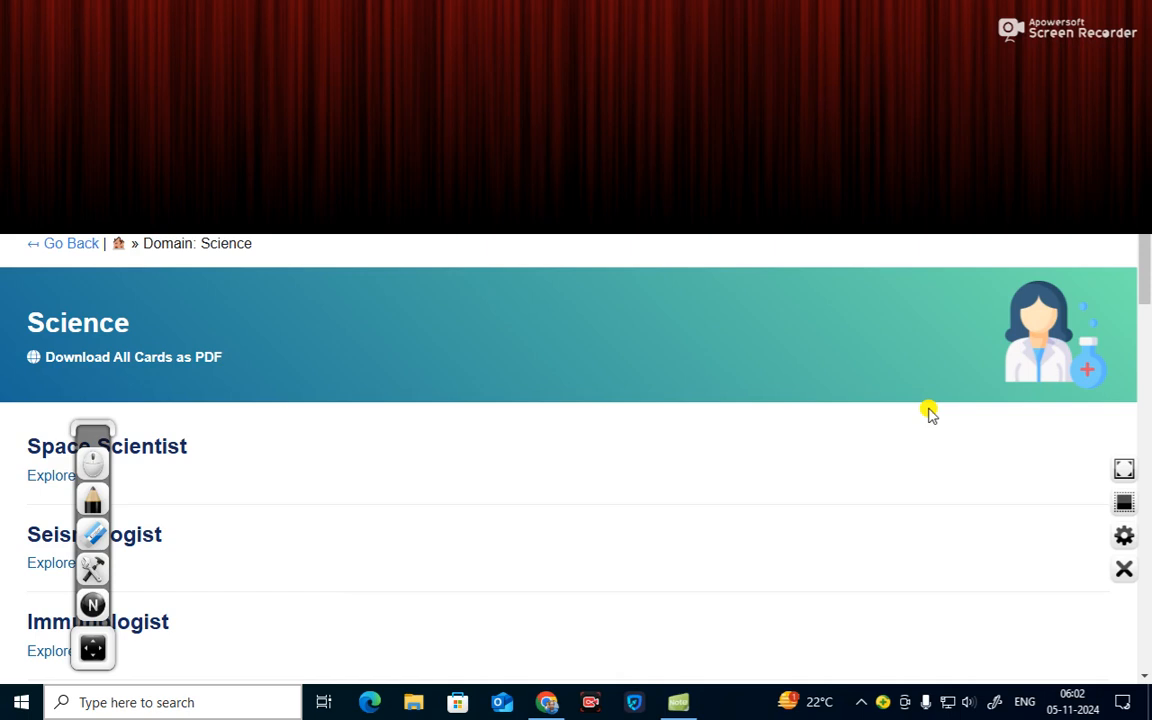
mouse_move(862, 388)
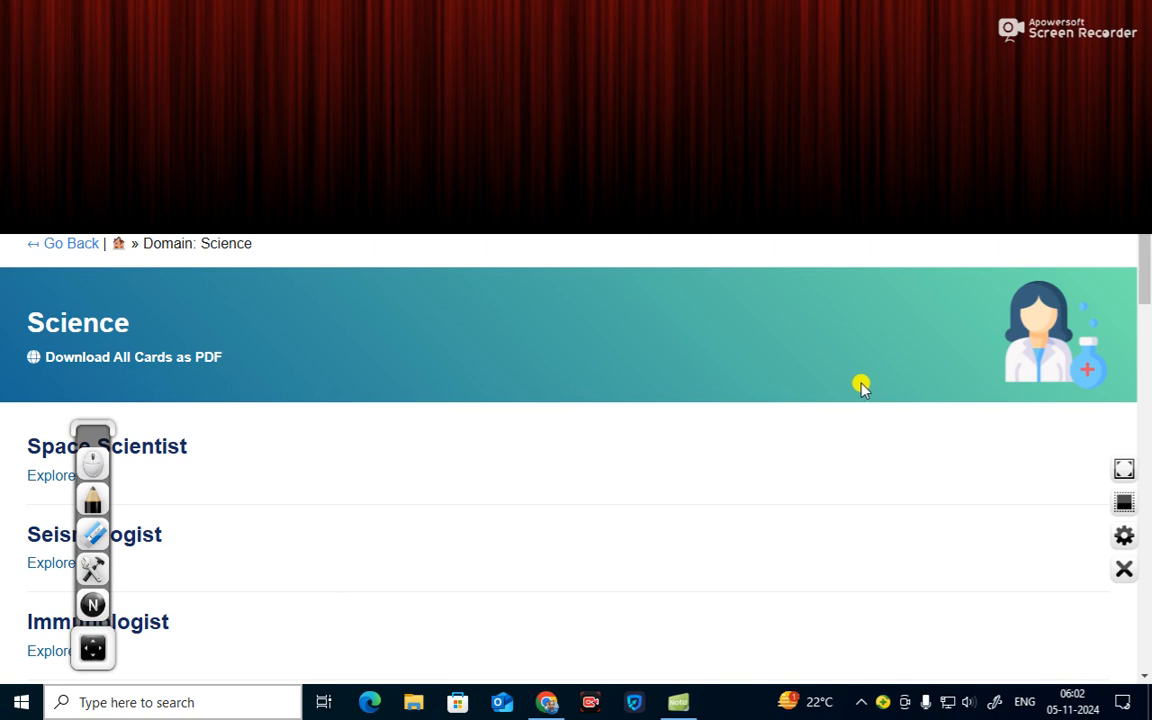
mouse_move(662, 504)
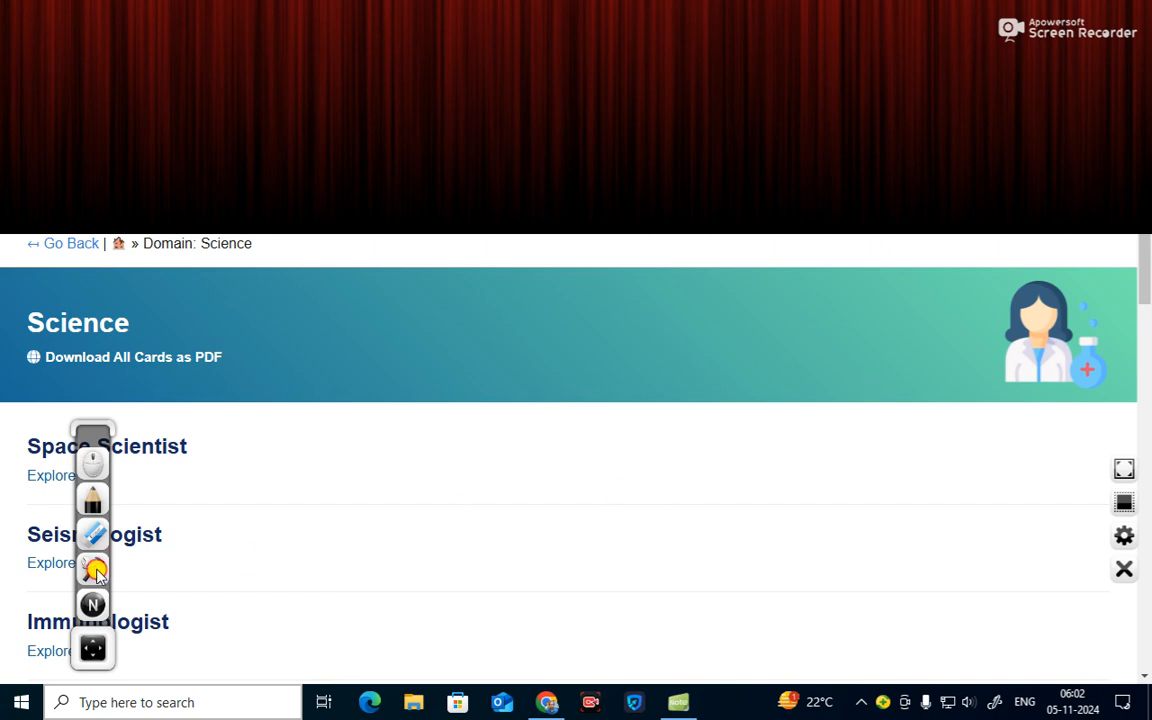
- Open a blank whiteboard and handwrite 'Class – X (All subjects)' across its top with the pen
click(92, 568)
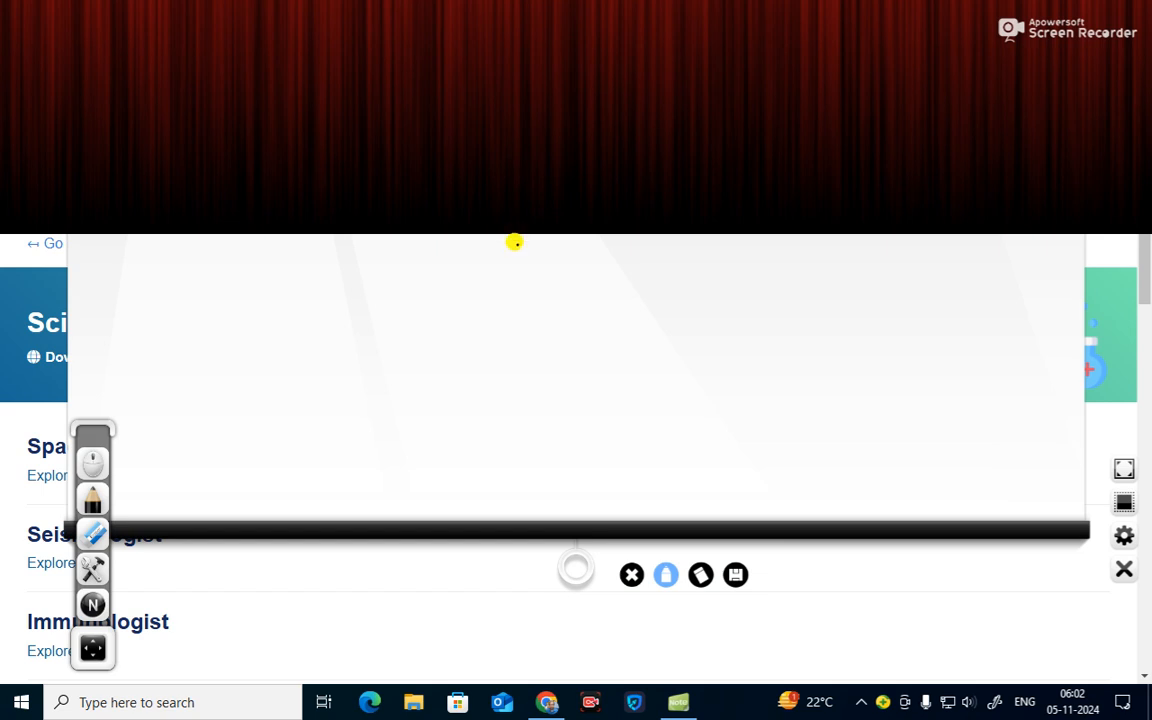
mouse_move(516, 260)
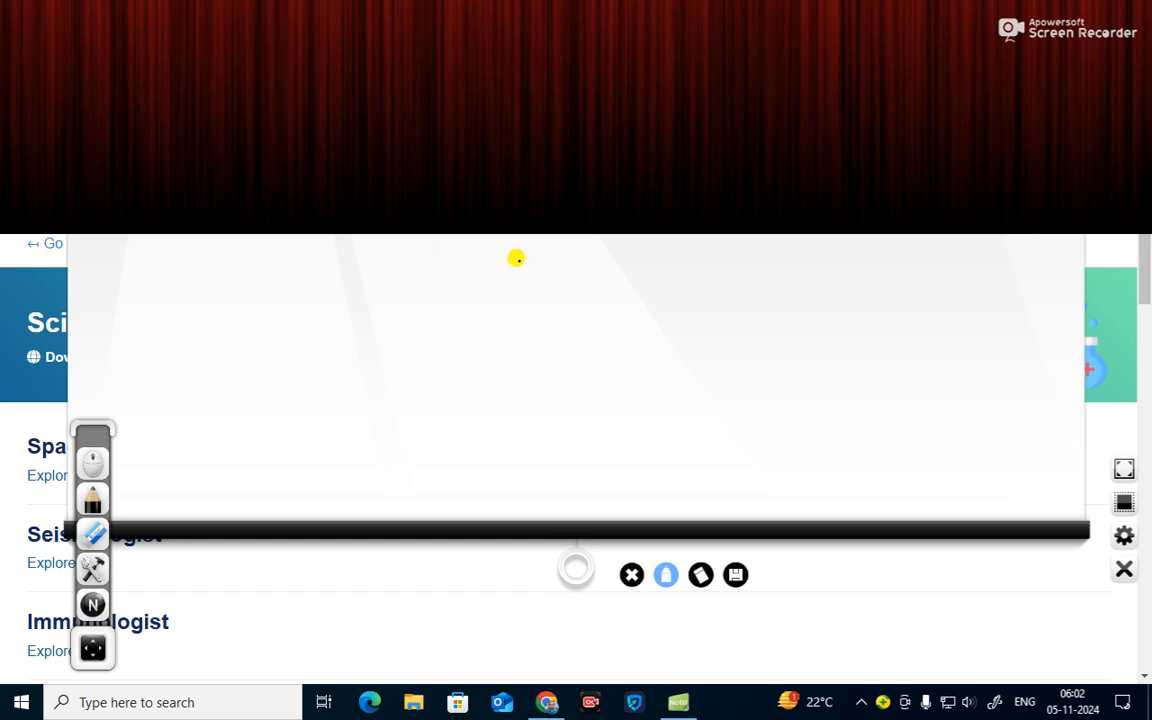
mouse_move(516, 244)
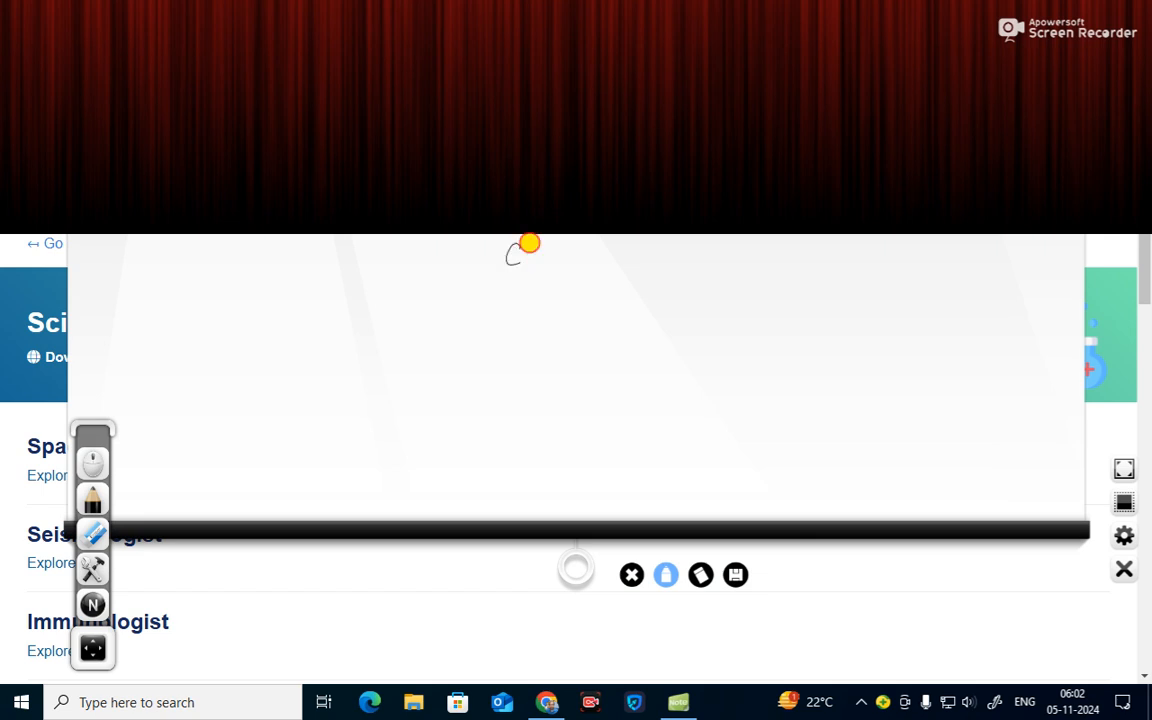
drag(516, 250, 560, 256)
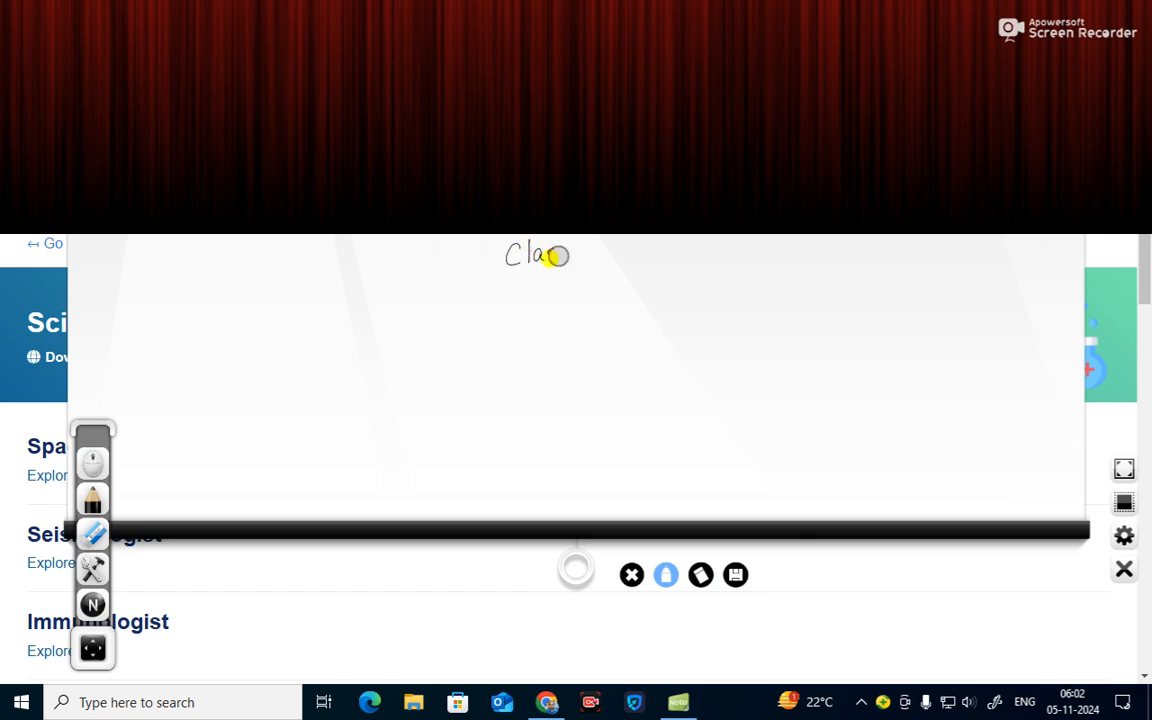
drag(540, 256, 600, 250)
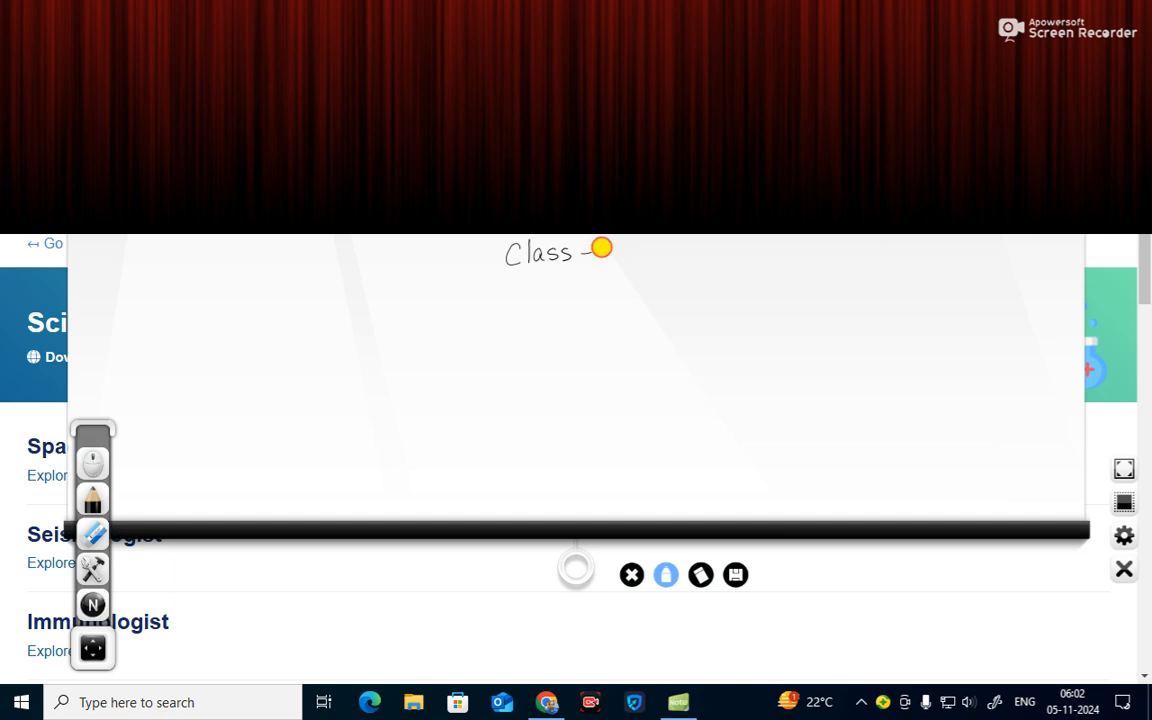
drag(600, 248, 618, 264)
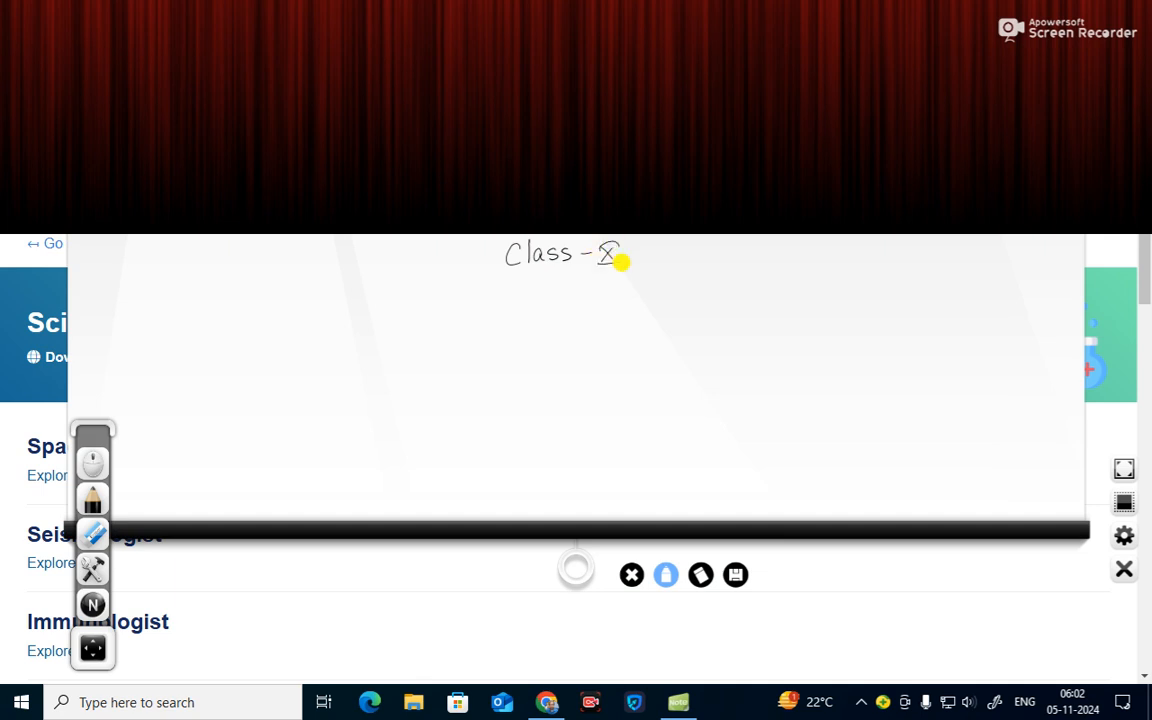
drag(624, 256, 644, 264)
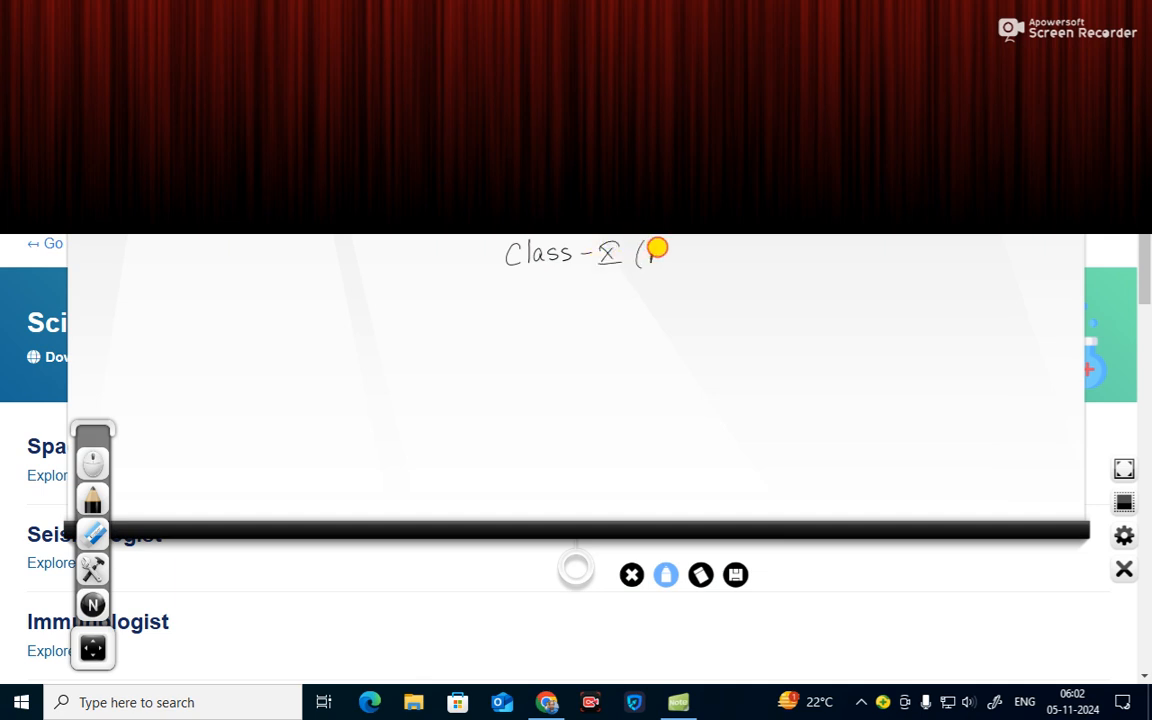
text(All s)
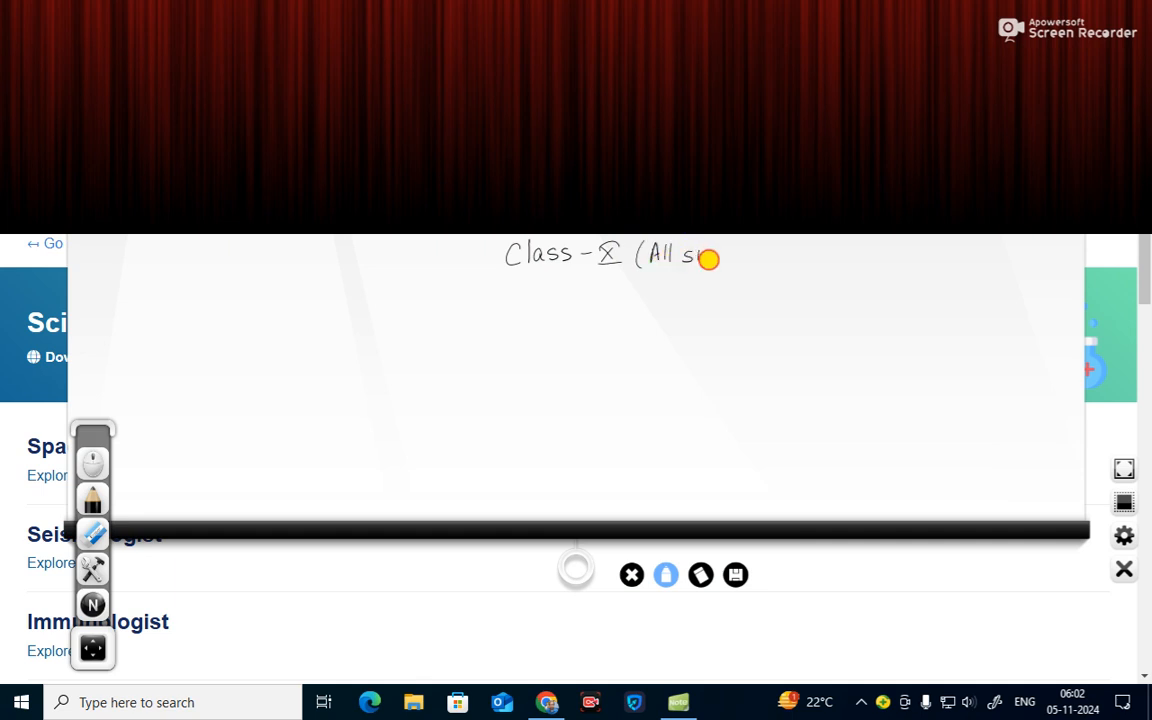
drag(700, 258, 736, 256)
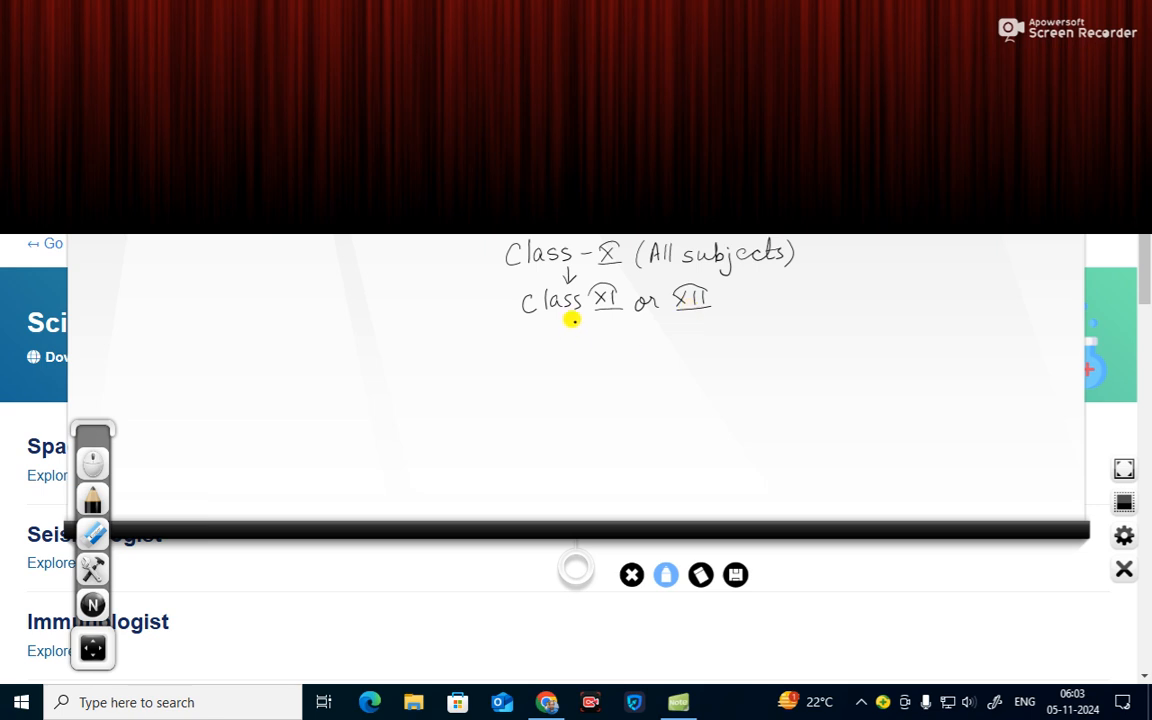
- Draw a branching line down from 'Class XI or XII' and write the first stream, Arts
drag(572, 324, 480, 340)
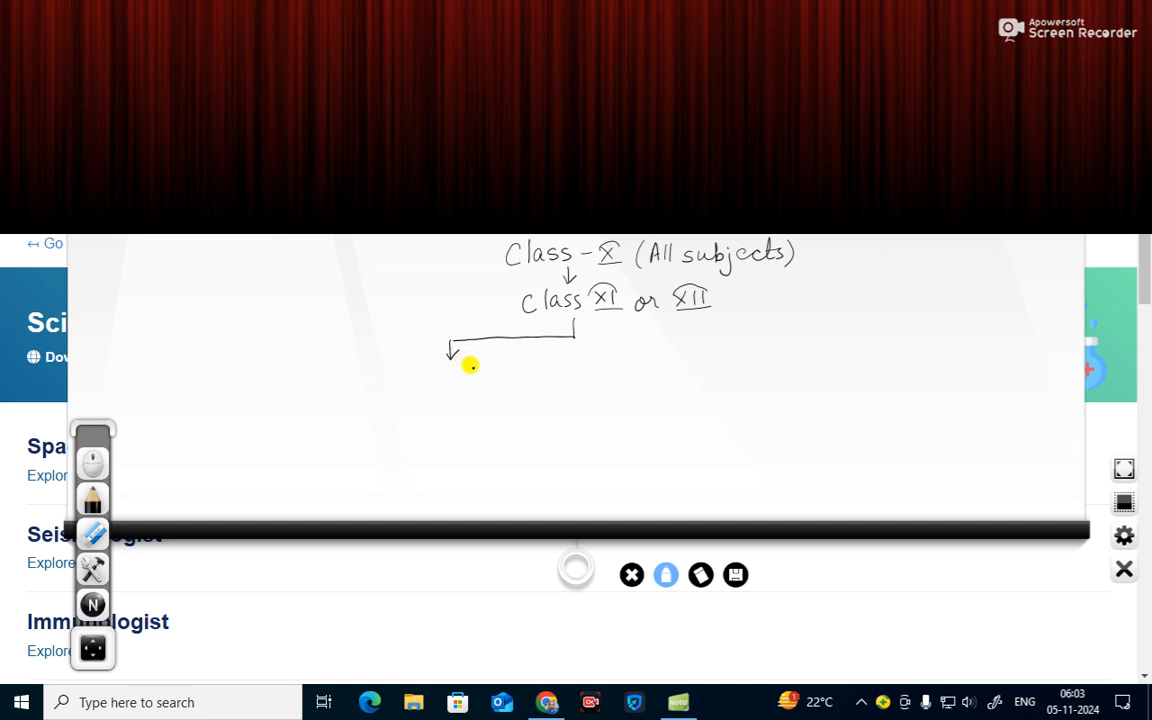
mouse_move(420, 388)
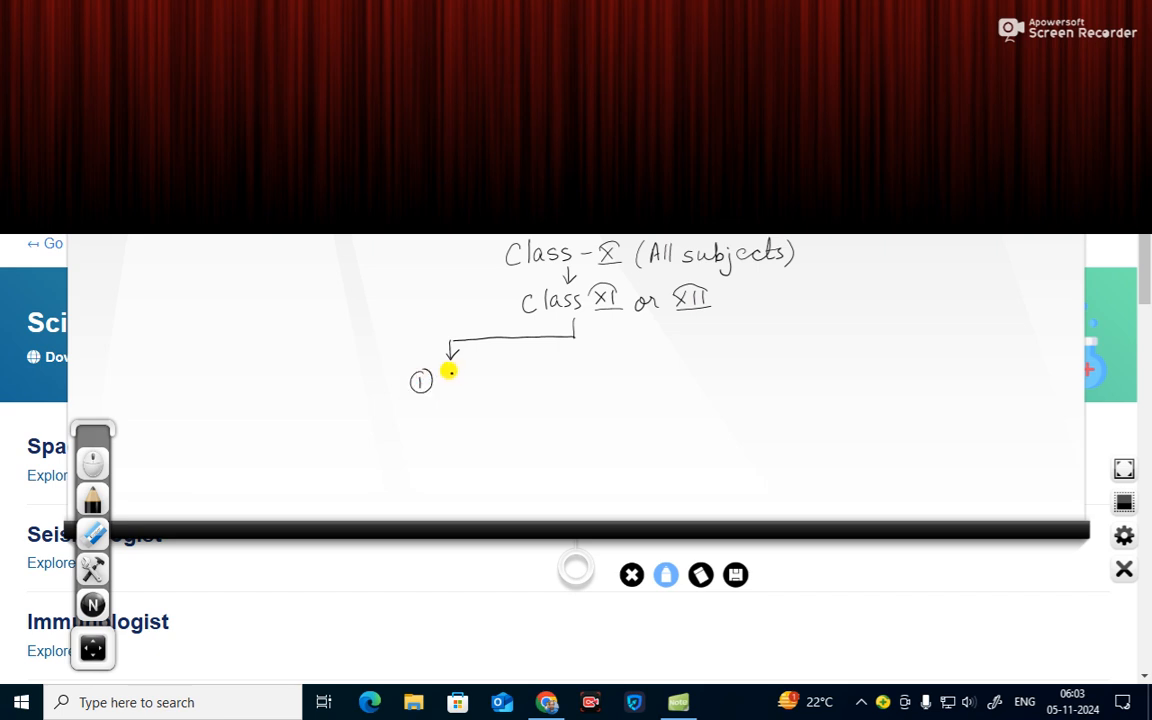
drag(448, 372, 460, 382)
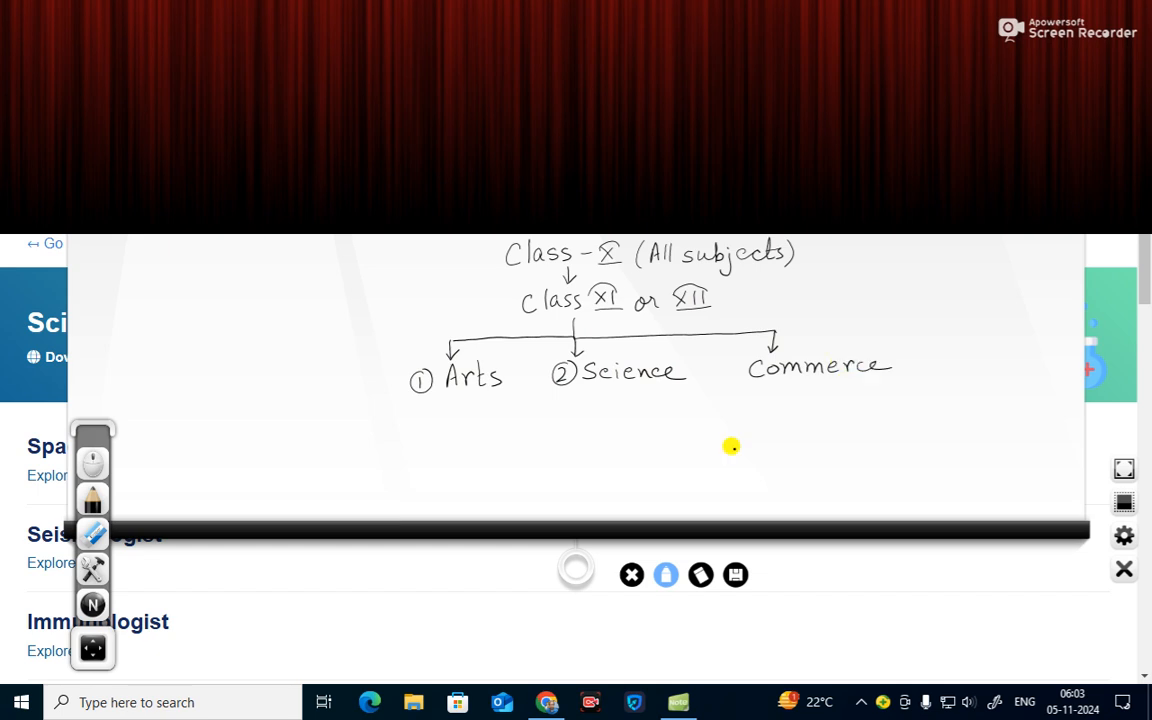
mouse_move(716, 456)
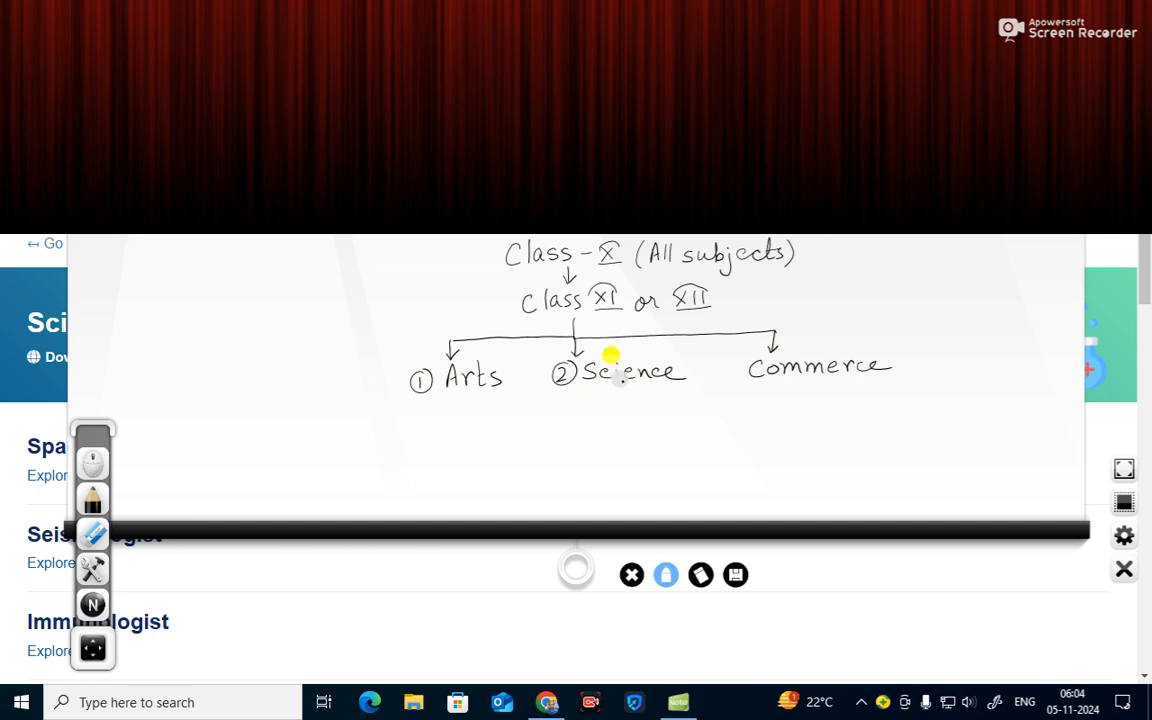
mouse_move(536, 388)
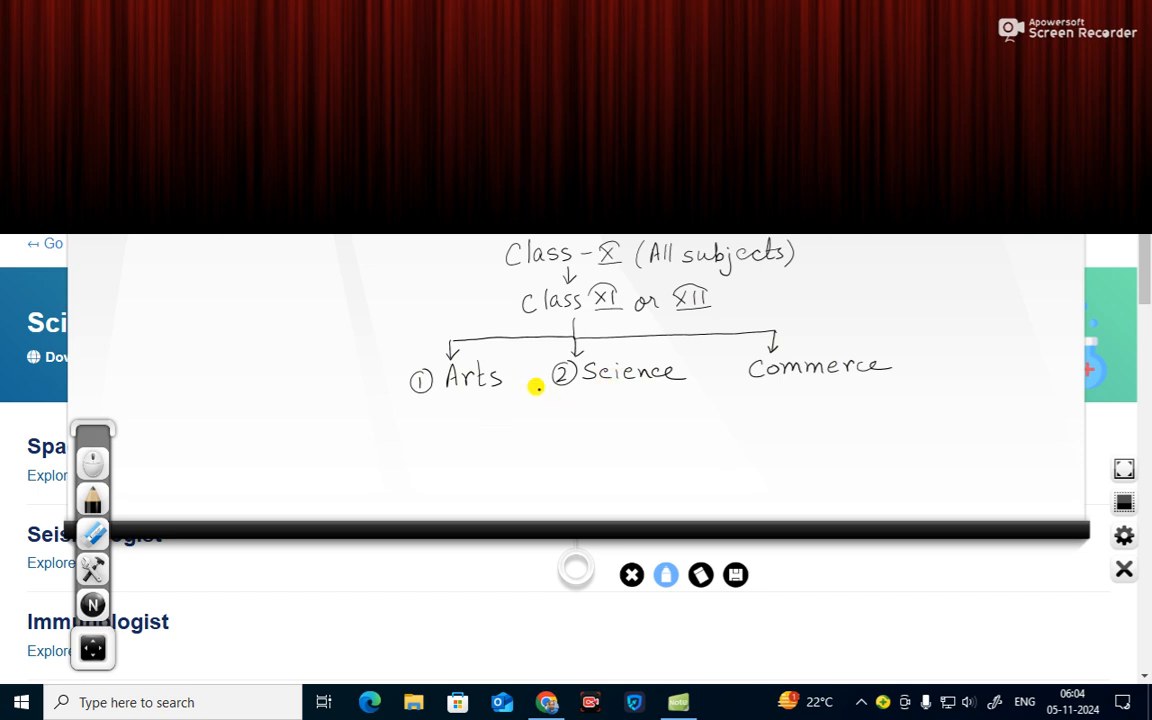
- Draw arrows fanning out below Science to a handwritten, underlined 'As a careers' note
drag(556, 390, 496, 430)
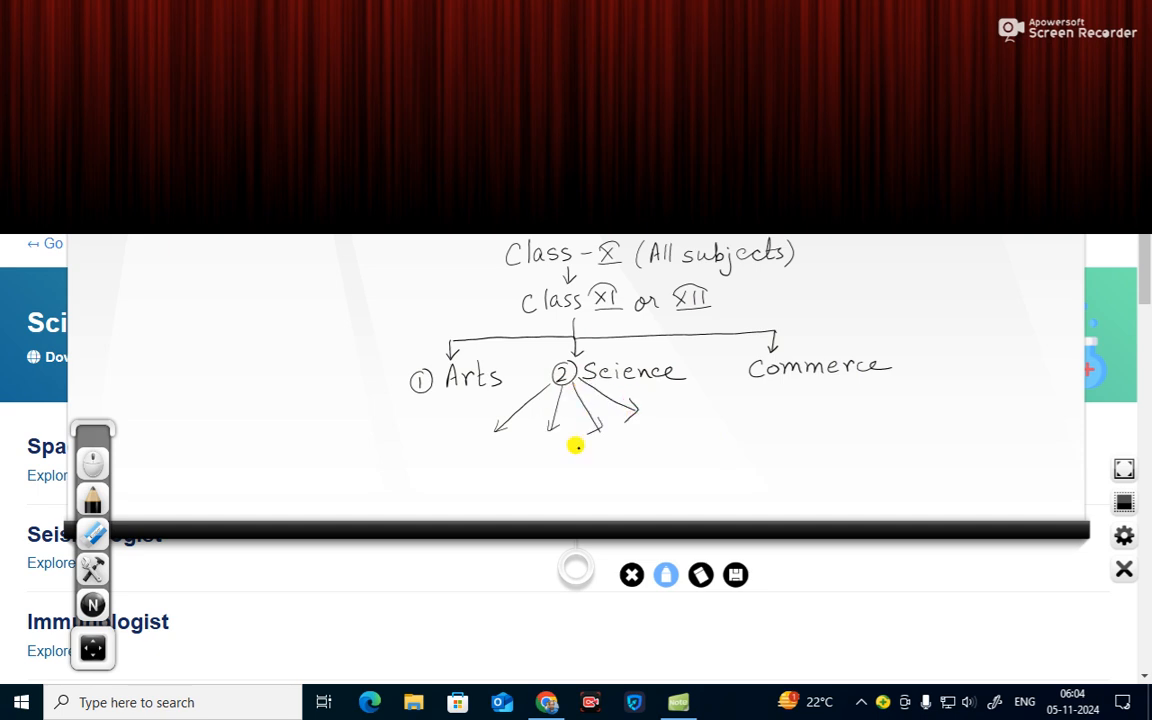
drag(560, 456, 590, 460)
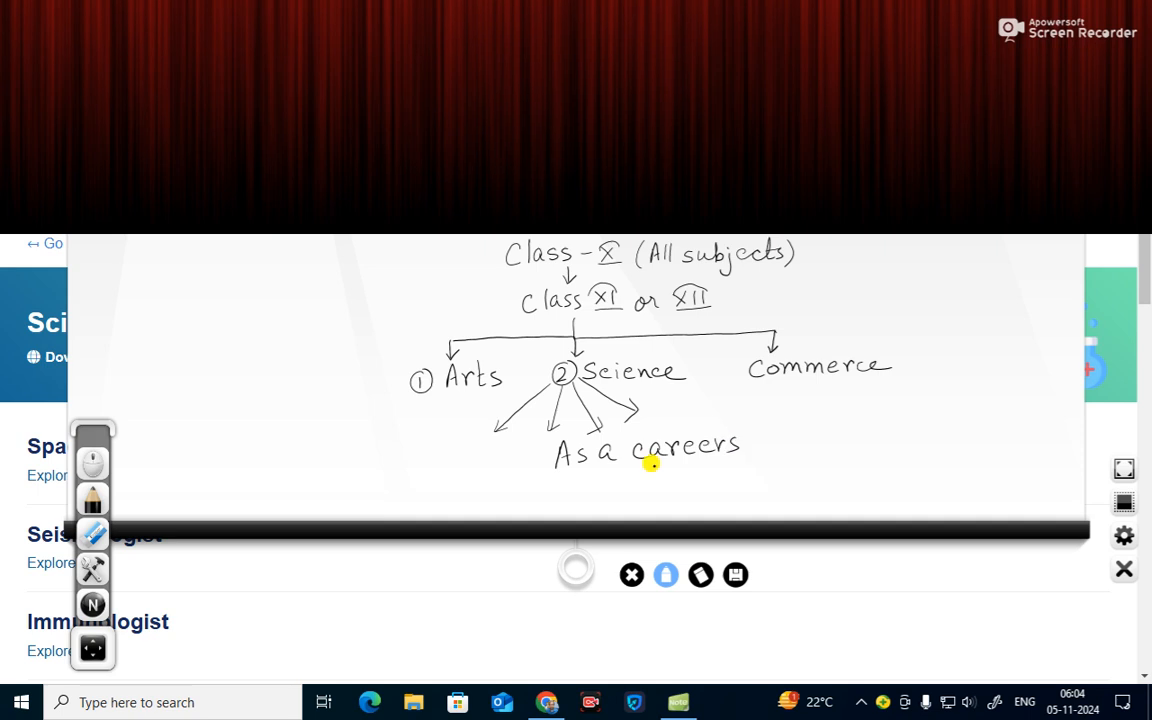
drag(552, 468, 720, 460)
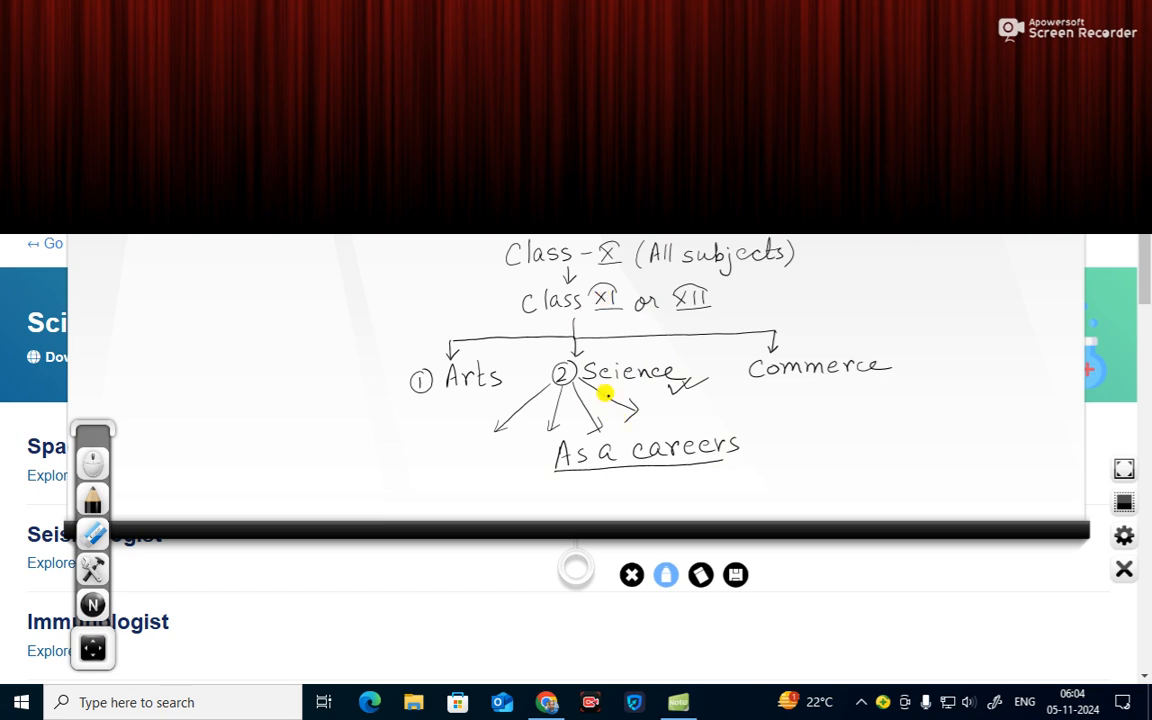
mouse_move(608, 352)
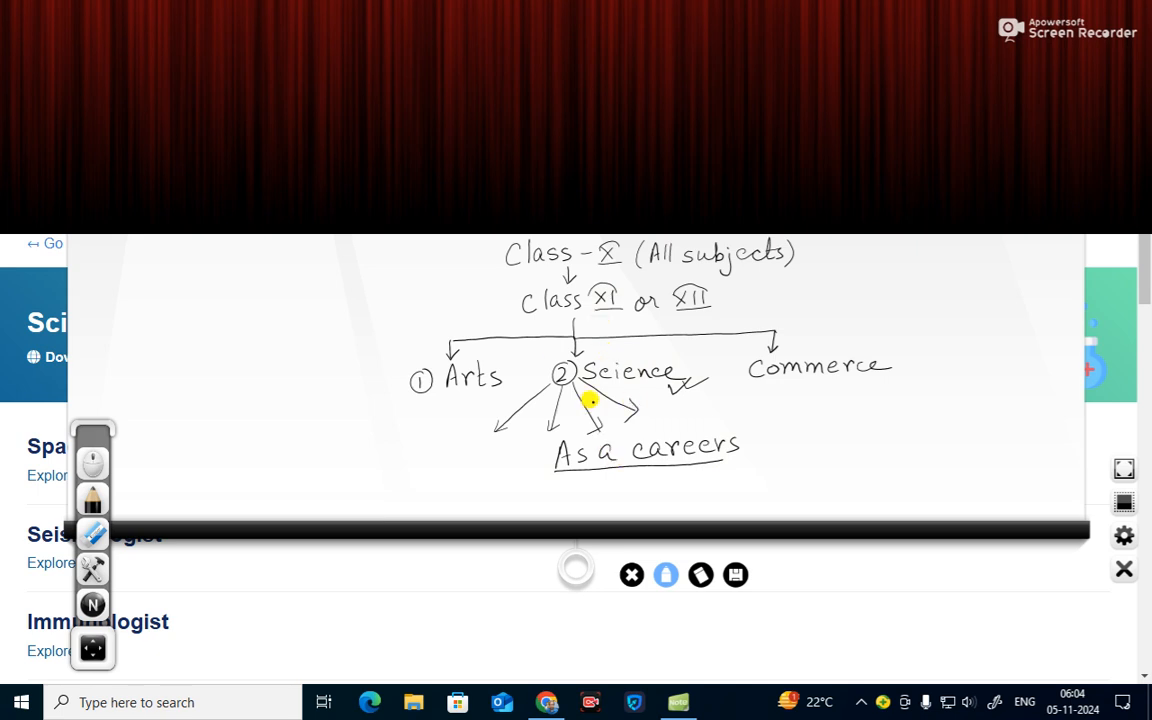
mouse_move(628, 494)
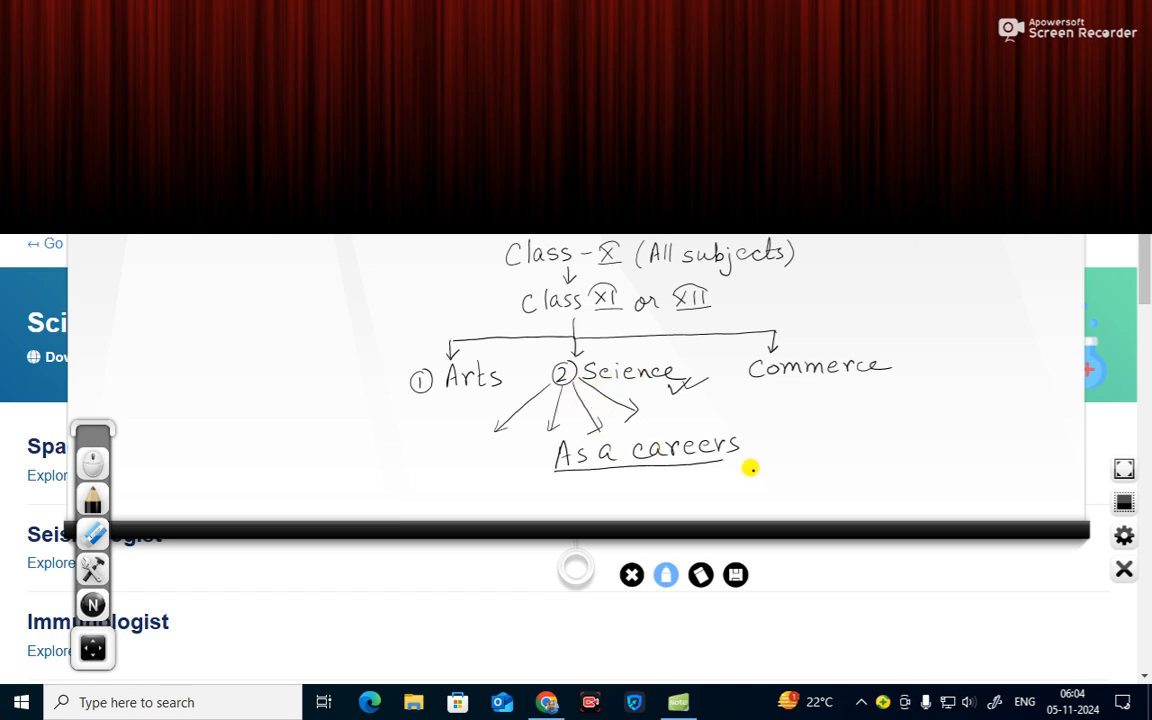
mouse_move(1044, 584)
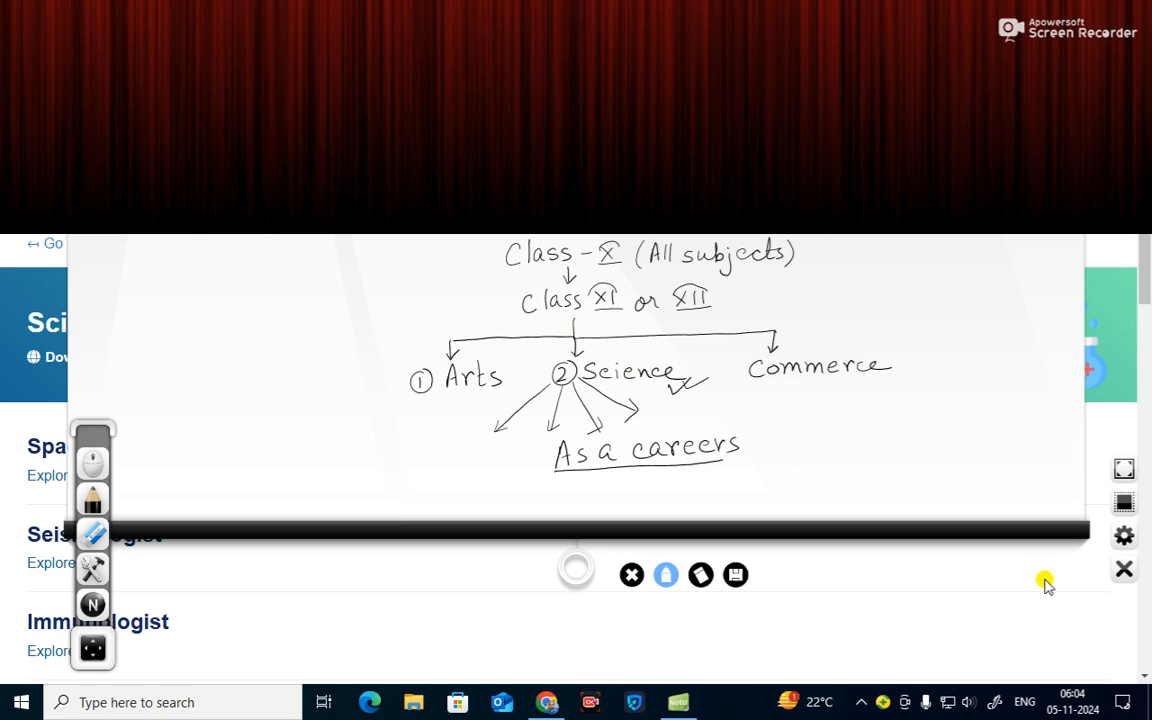
mouse_move(1084, 590)
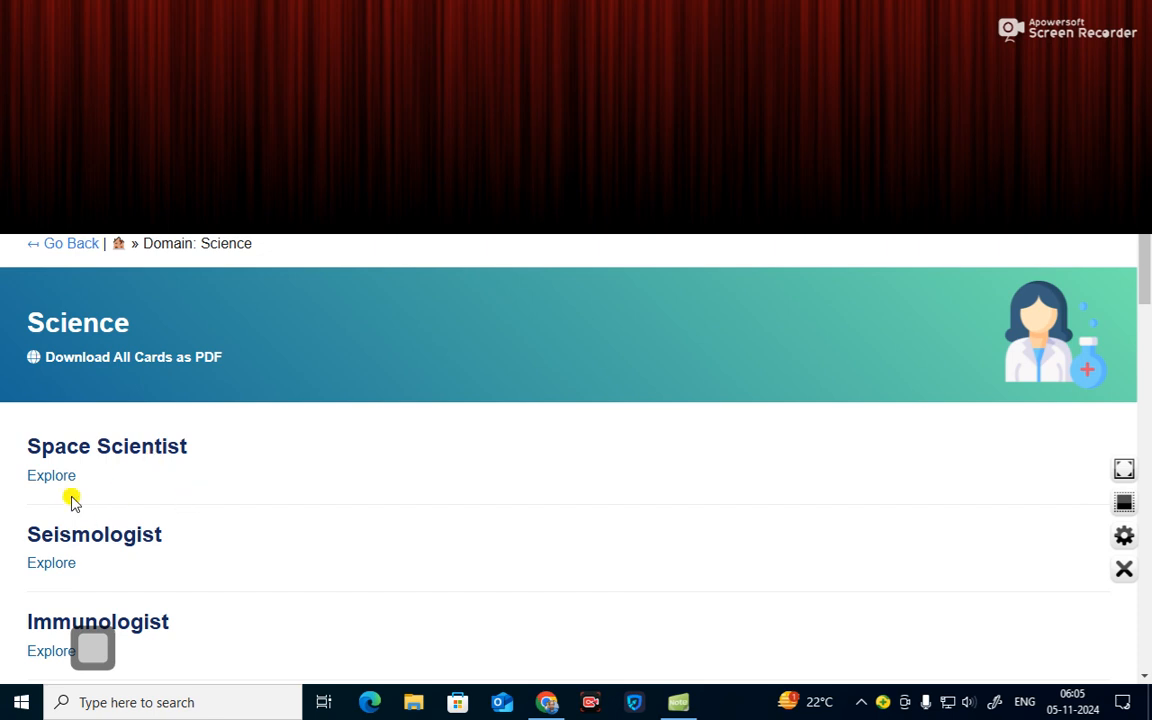
mouse_move(54, 468)
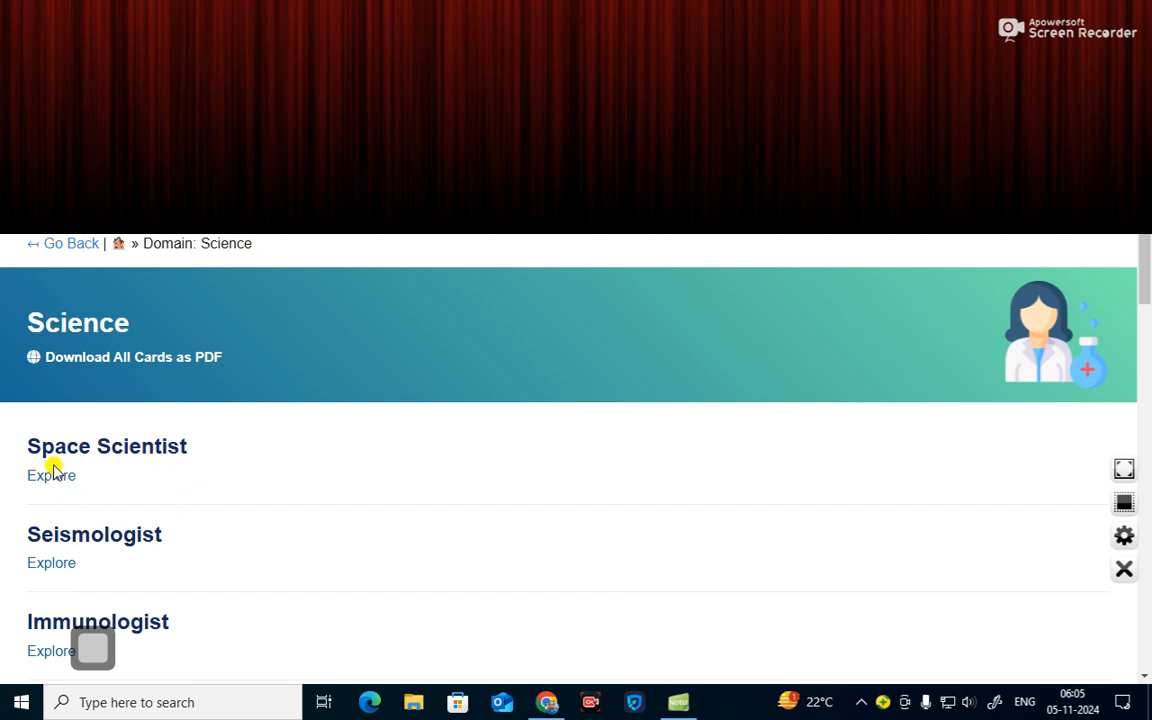
mouse_move(284, 600)
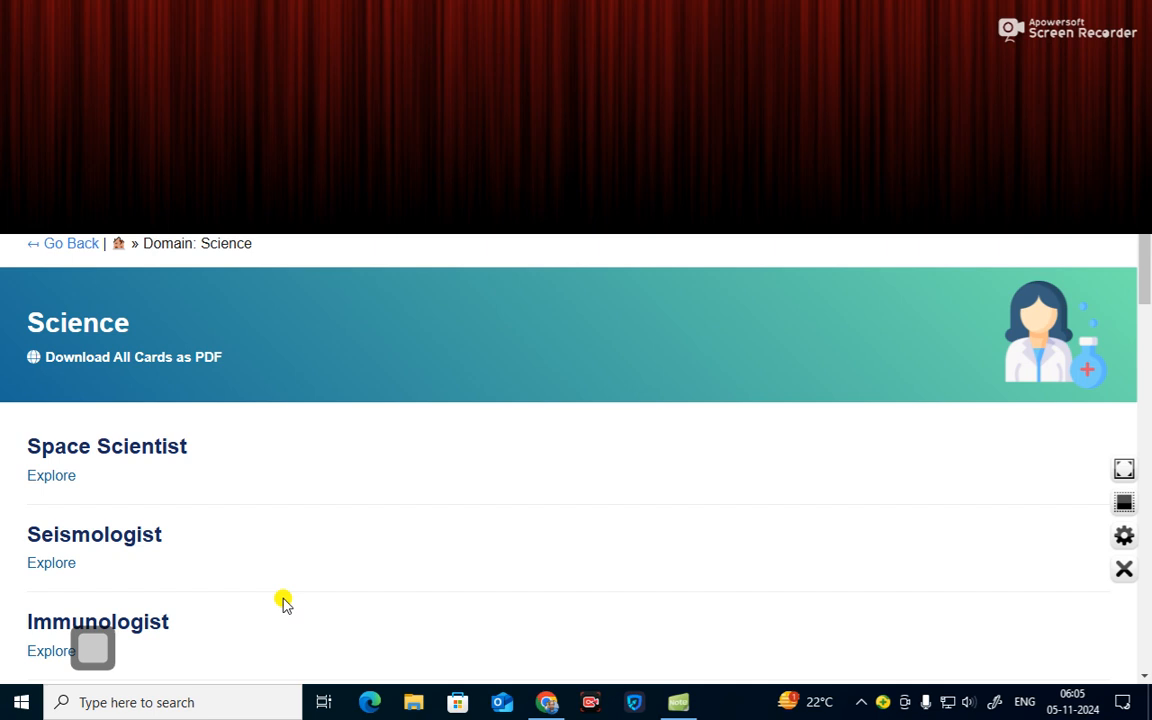
mouse_move(228, 450)
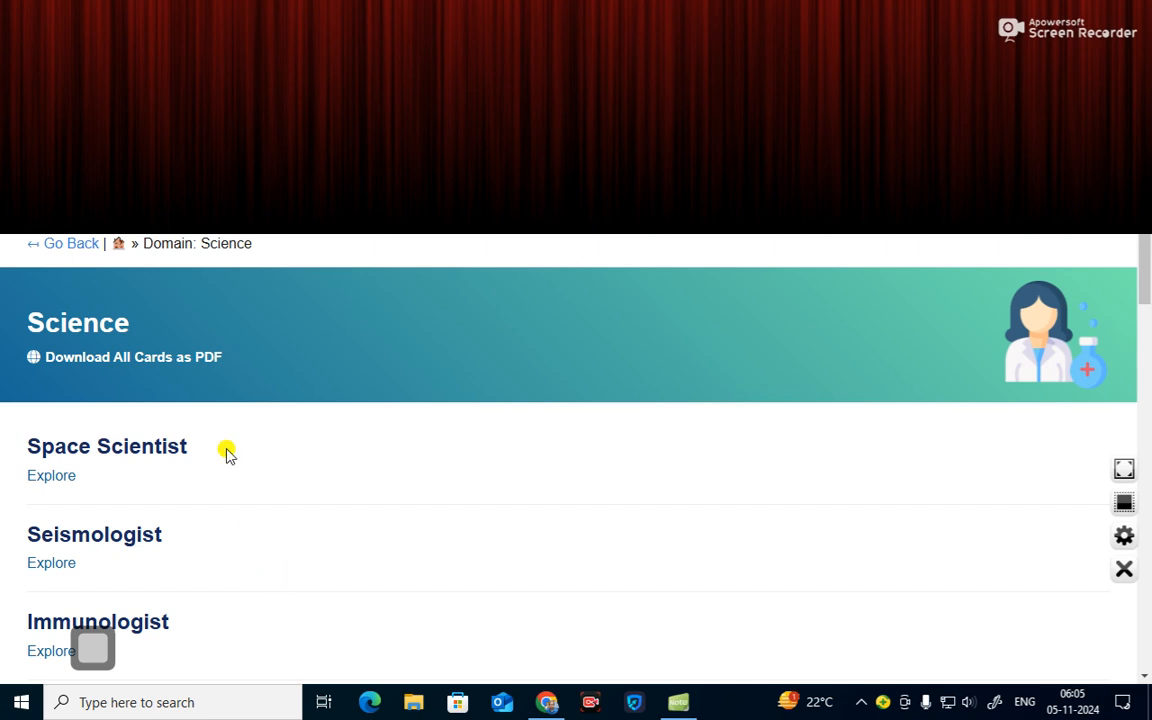
mouse_move(180, 542)
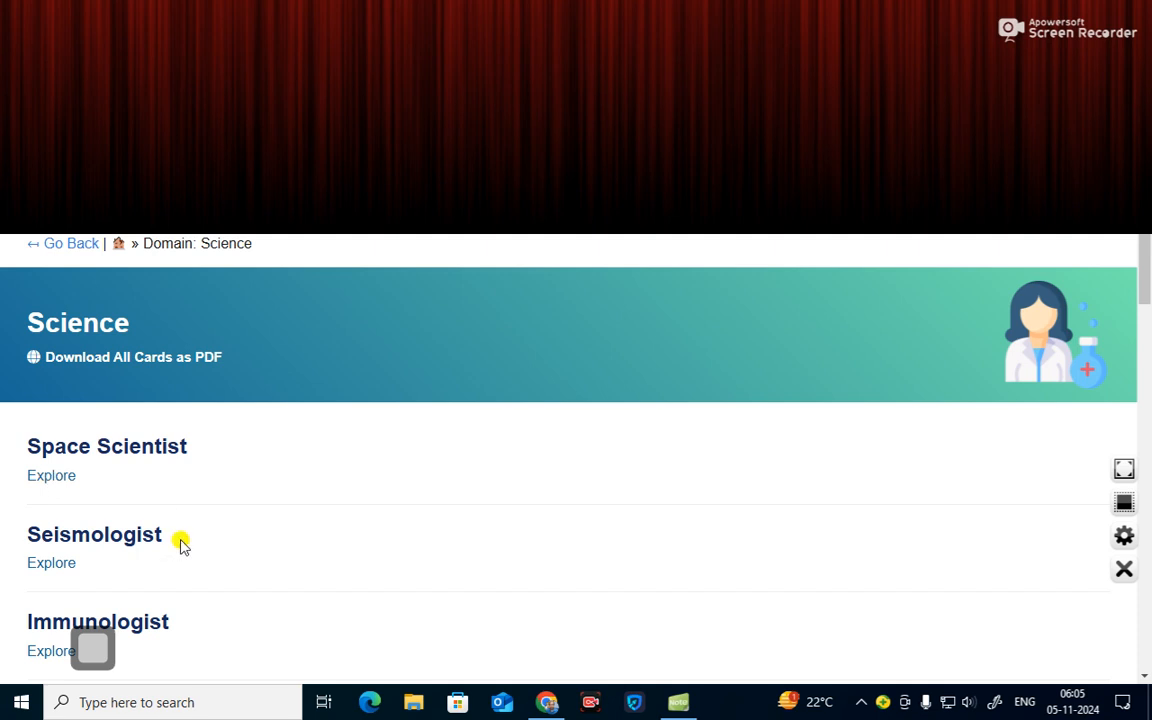
mouse_move(138, 534)
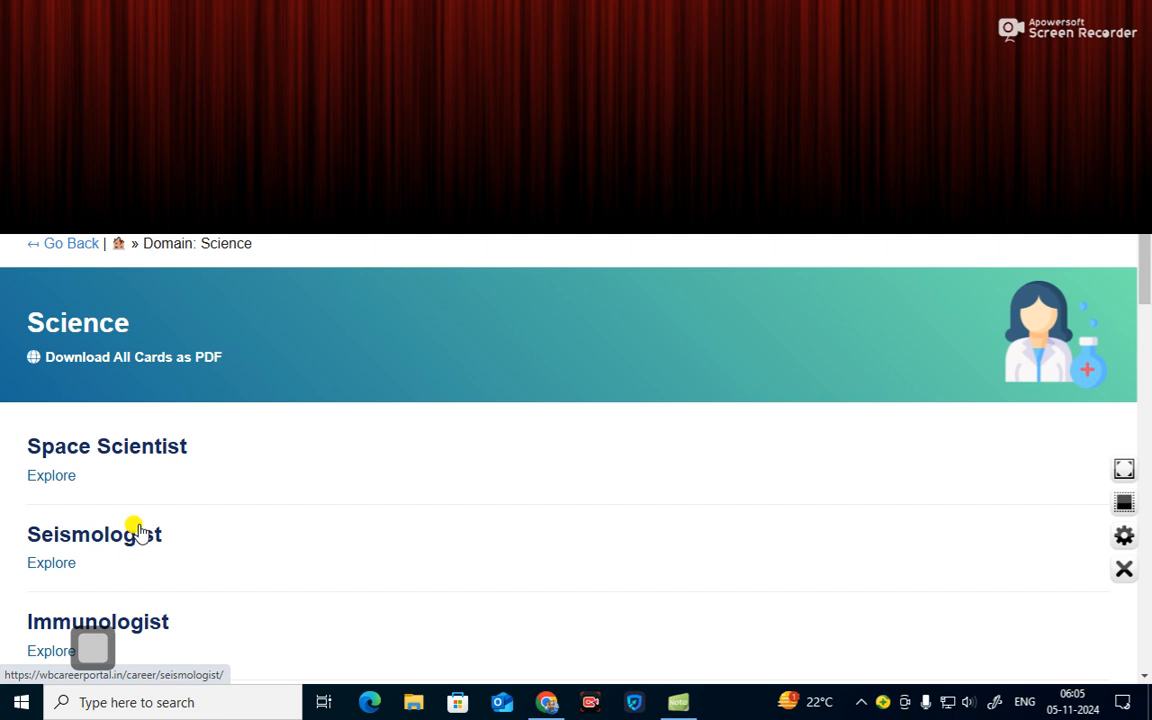
- Scroll down the Science domain page to the career cards starting with Space Scientist
scroll(down, 3)
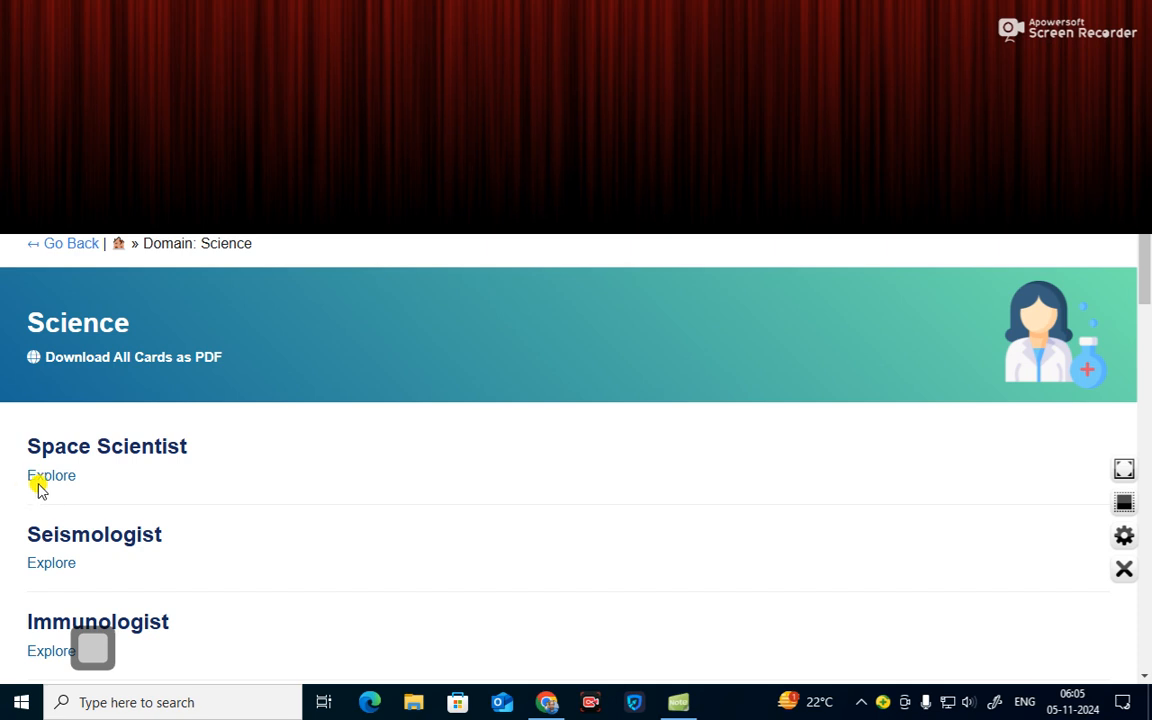
mouse_move(224, 488)
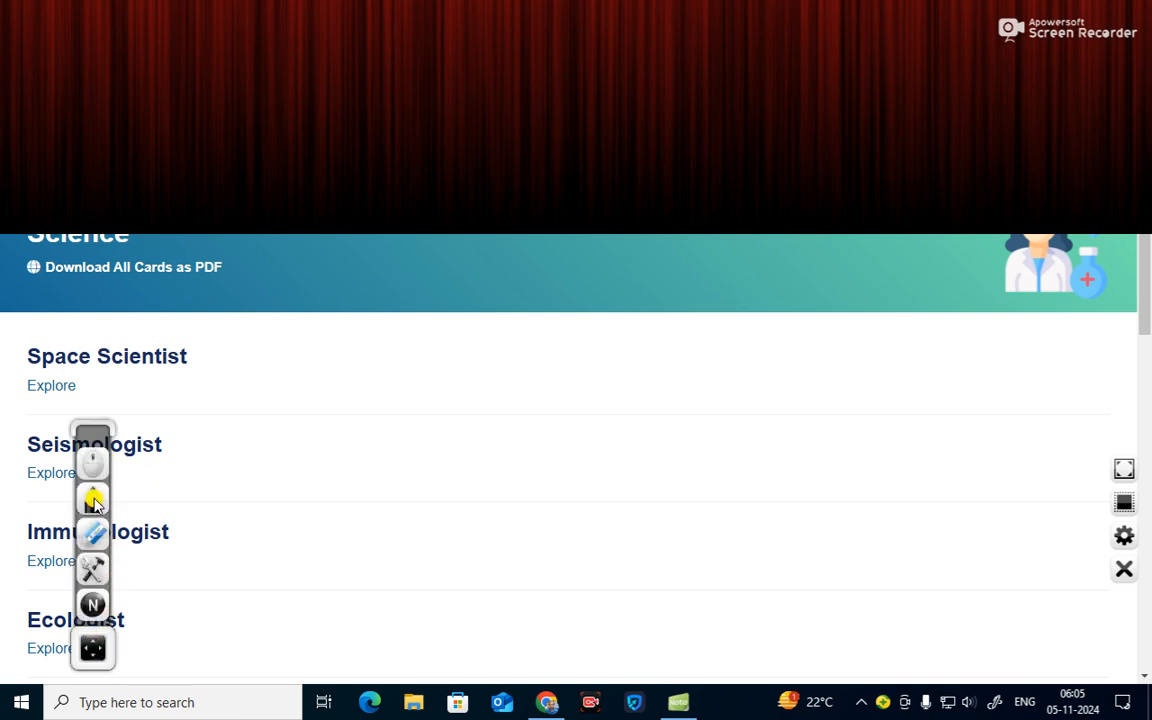
click(92, 500)
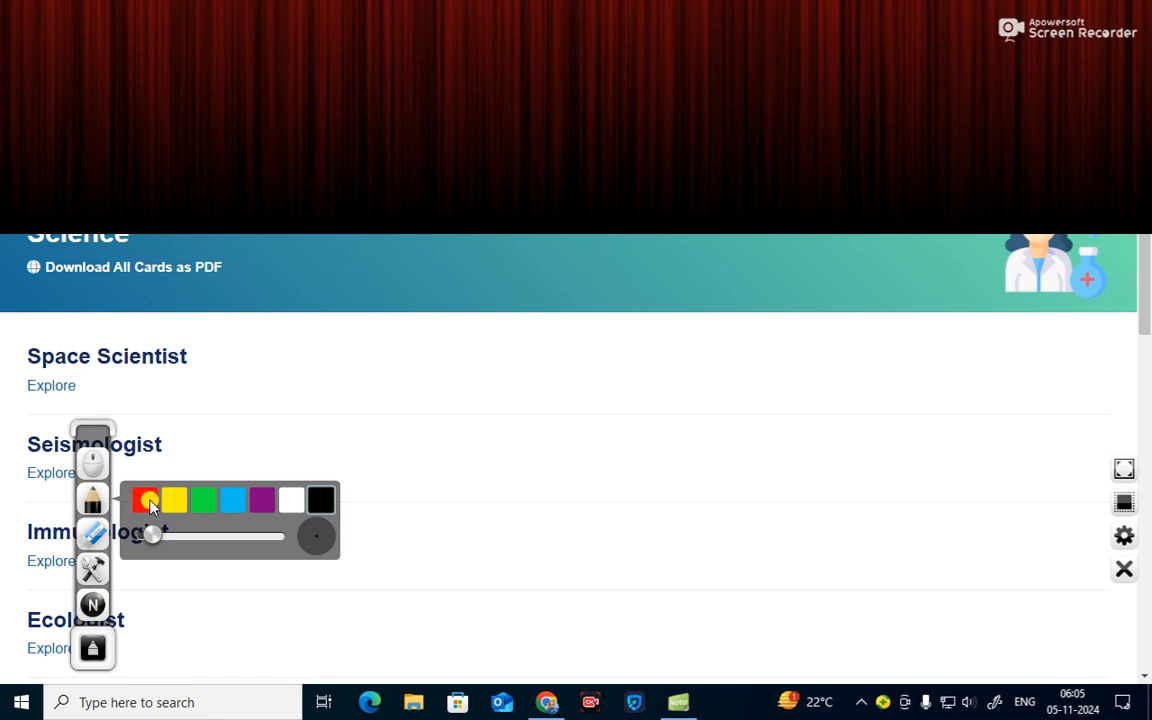
click(144, 500)
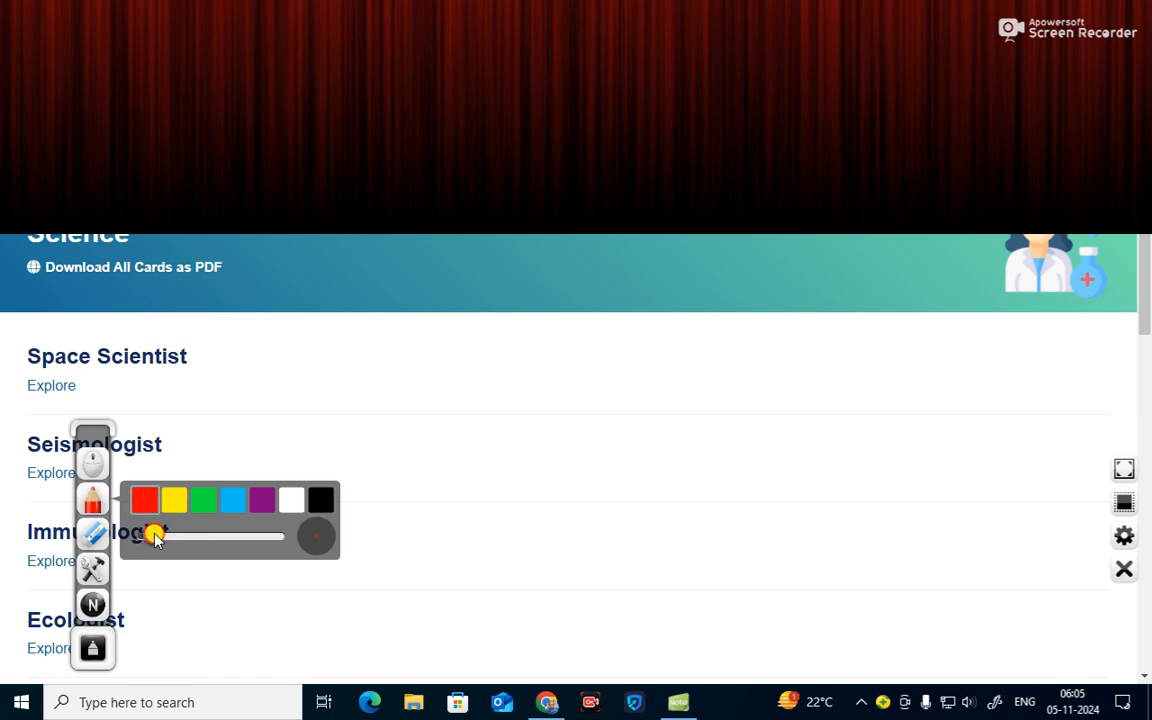
mouse_move(208, 612)
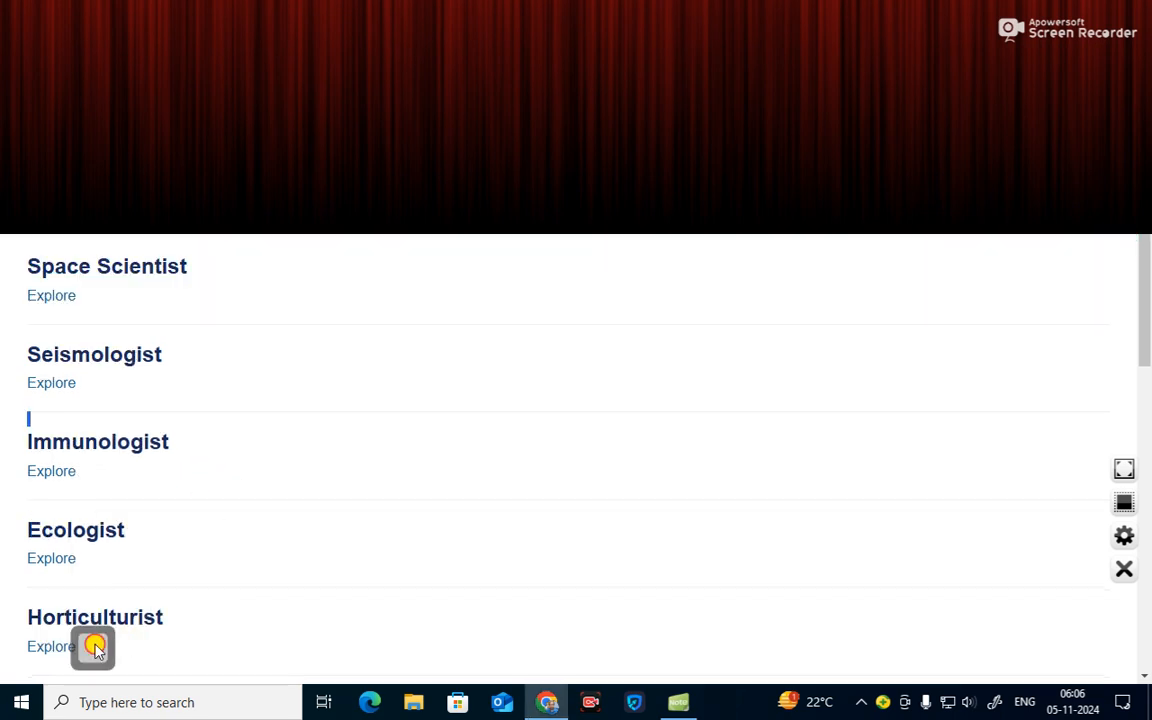
click(92, 646)
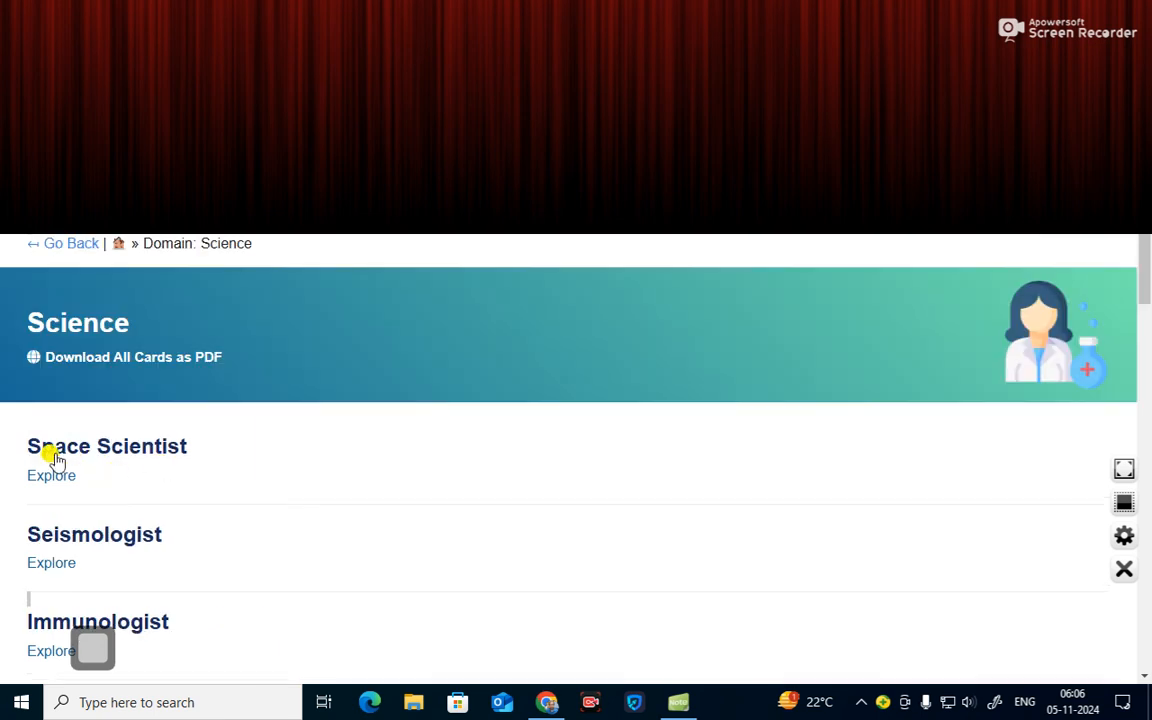
mouse_move(80, 452)
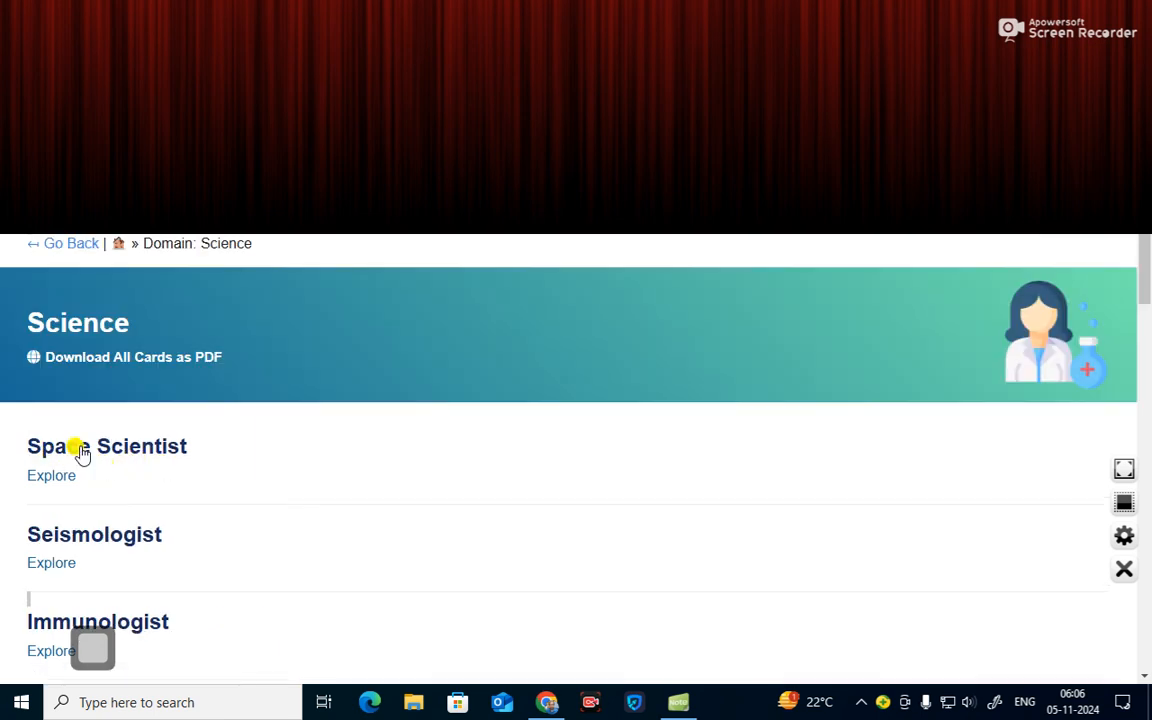
scroll(down, 3)
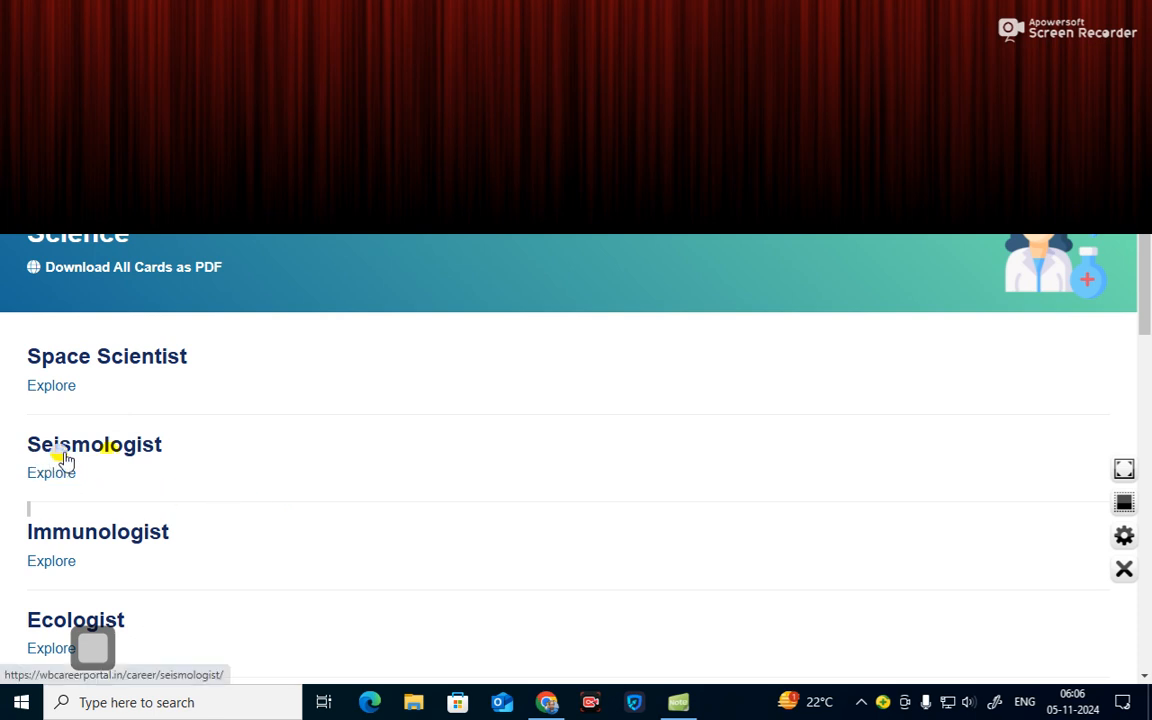
scroll(down, 3)
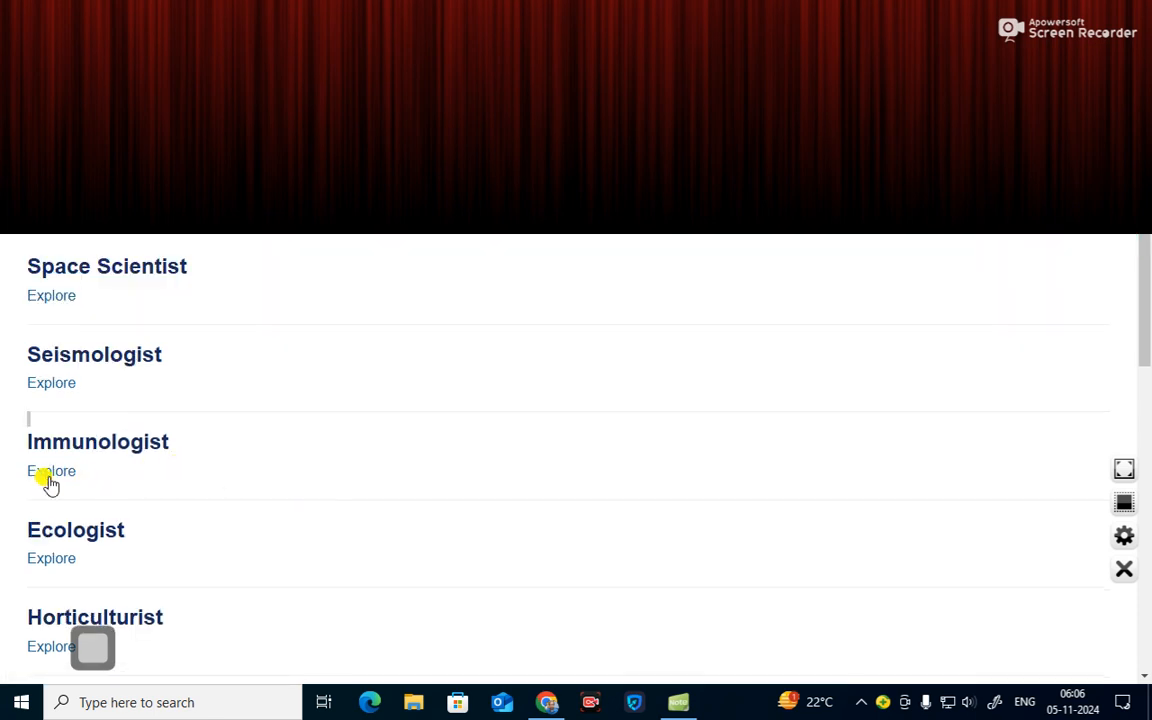
scroll(down, 3)
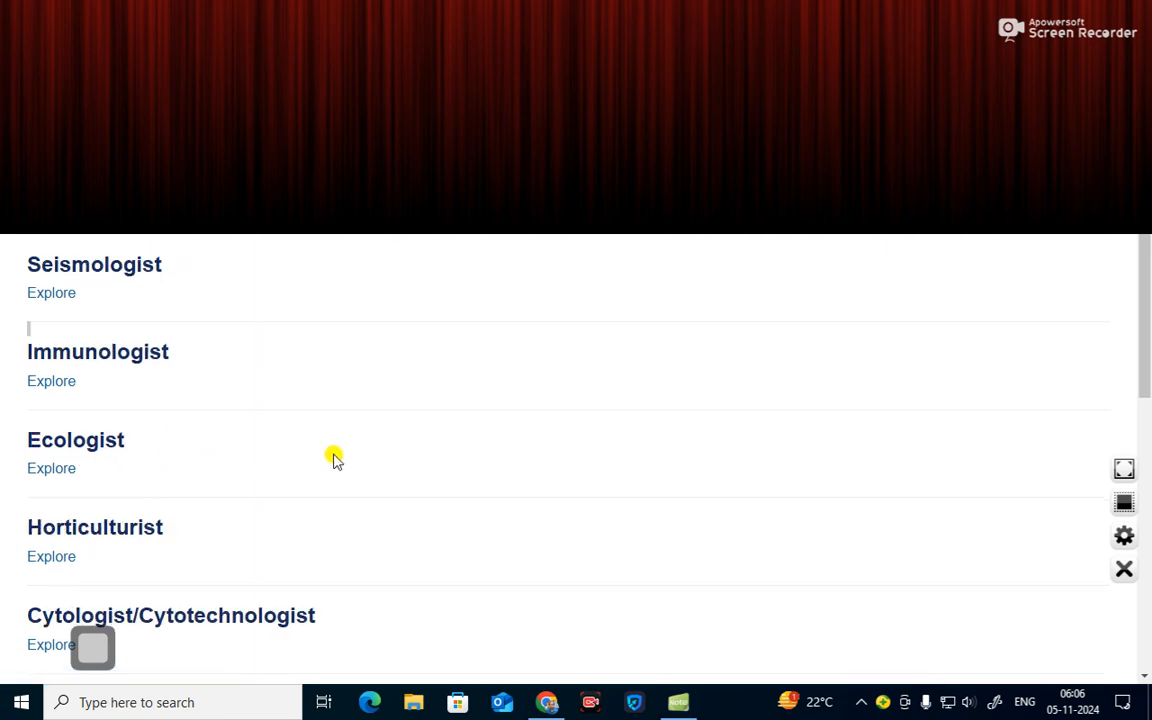
mouse_move(234, 480)
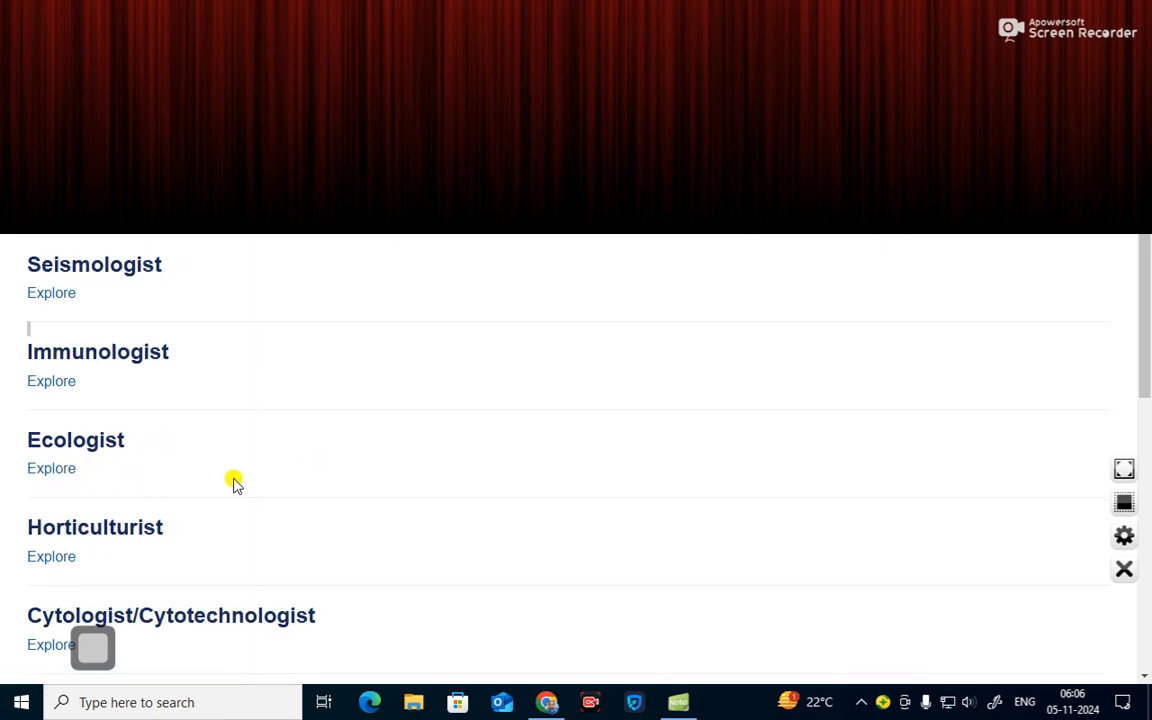
scroll(down, 3)
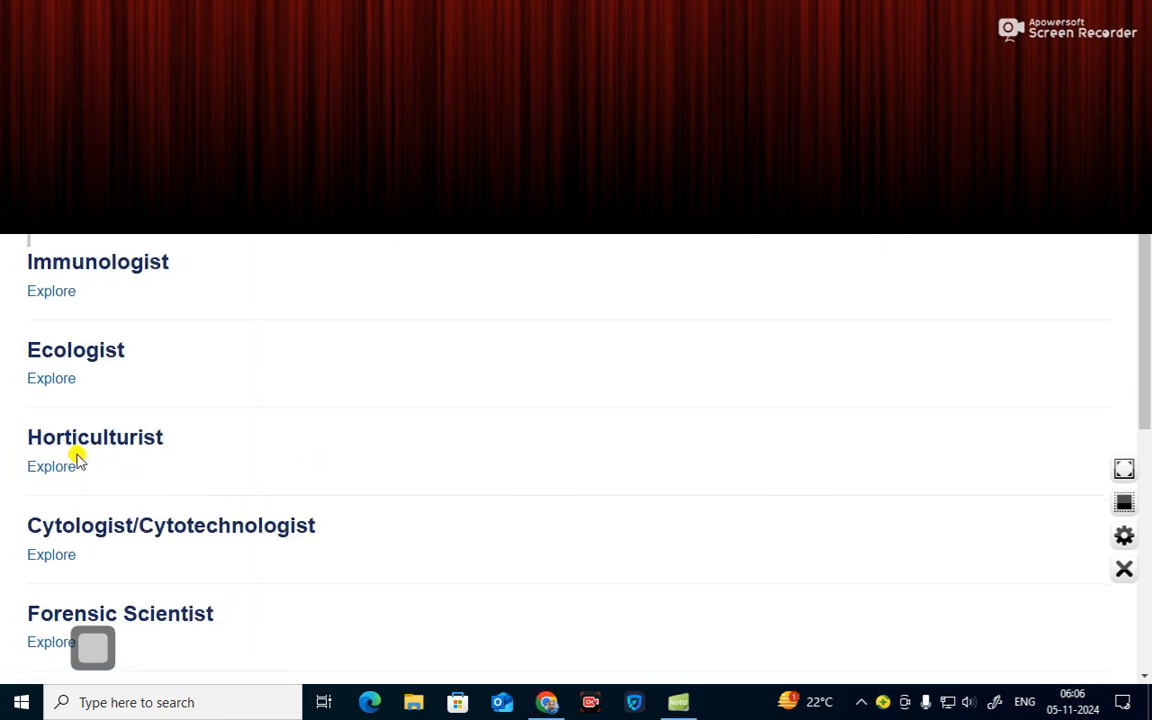
scroll(down, 3)
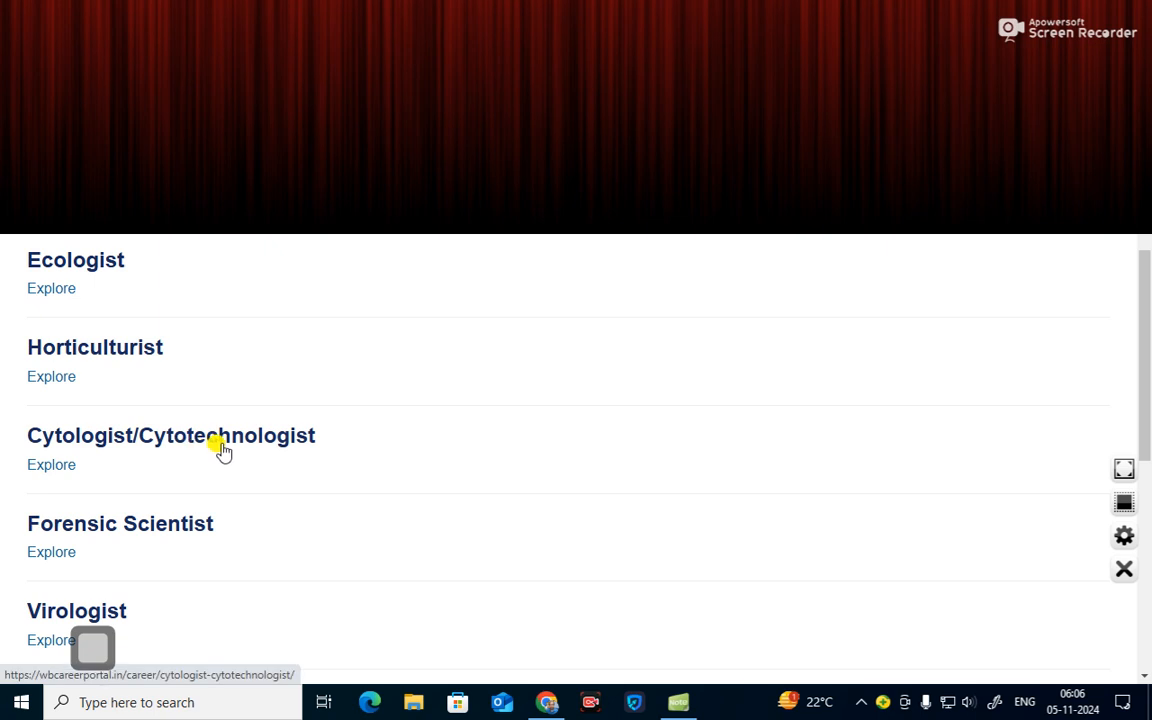
scroll(down, 3)
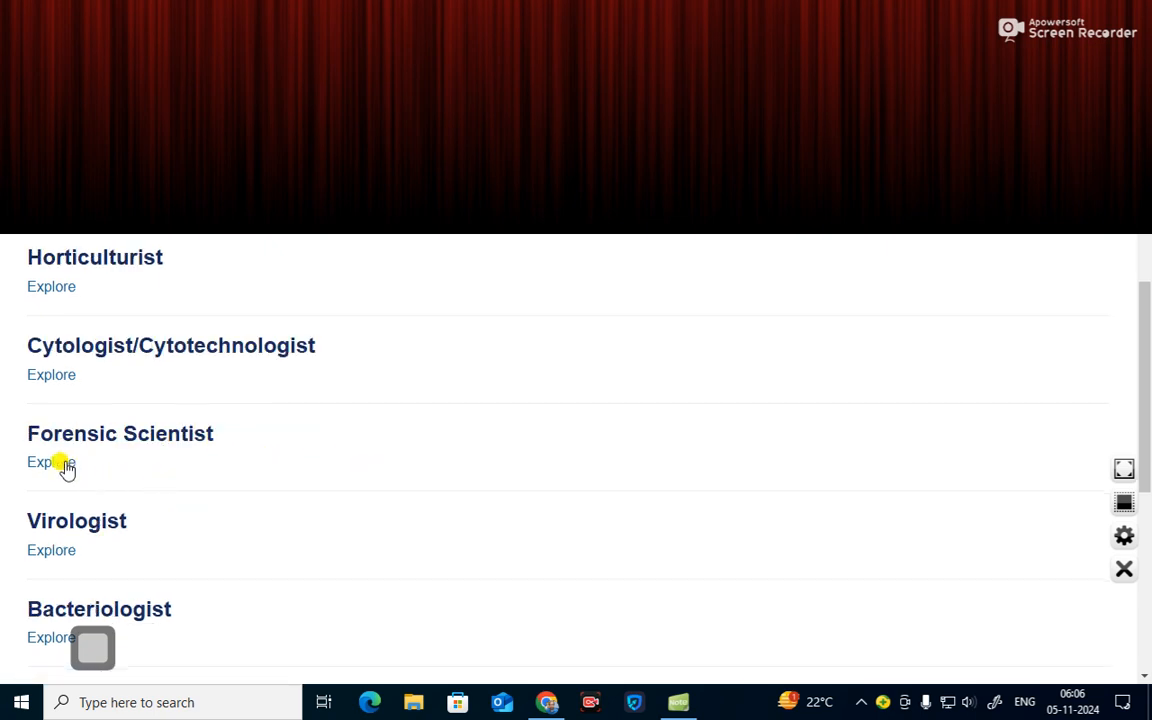
mouse_move(330, 448)
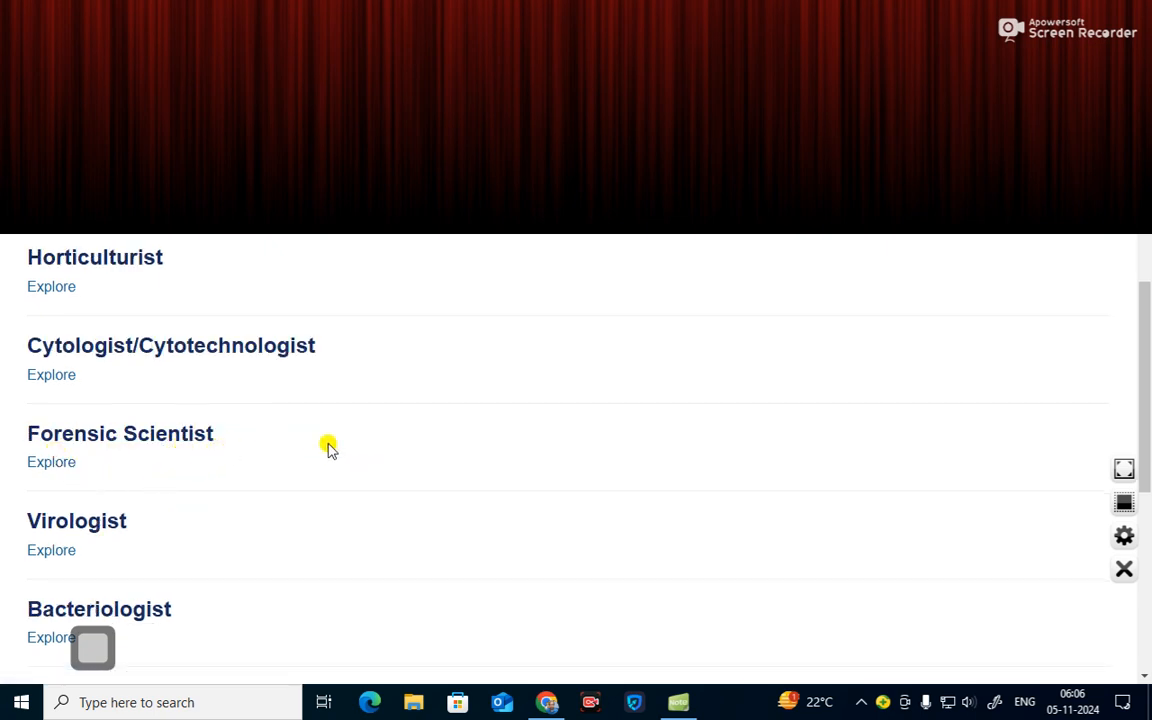
scroll(down, 3)
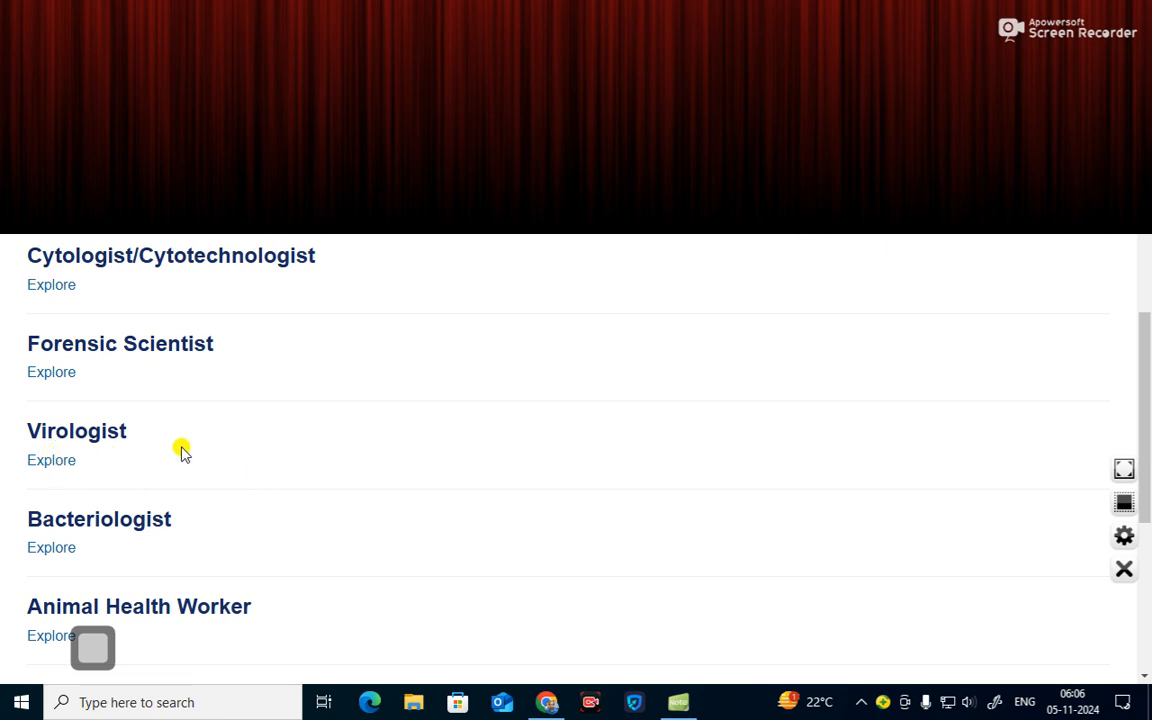
scroll(down, 3)
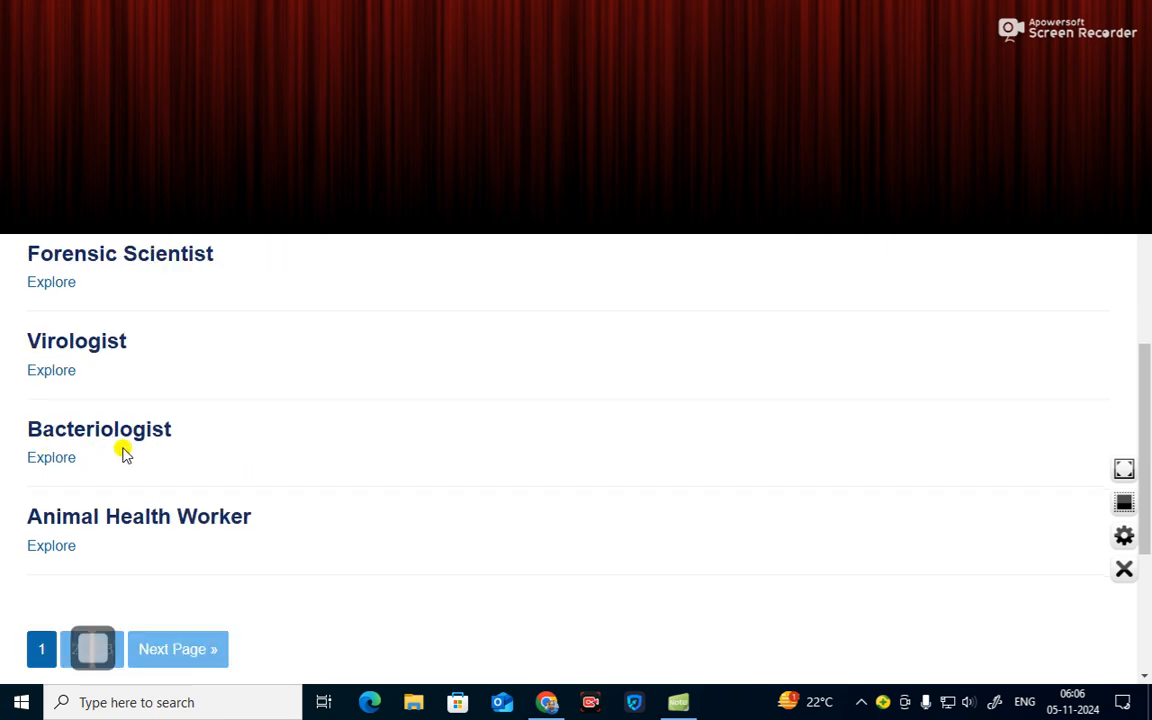
mouse_move(52, 544)
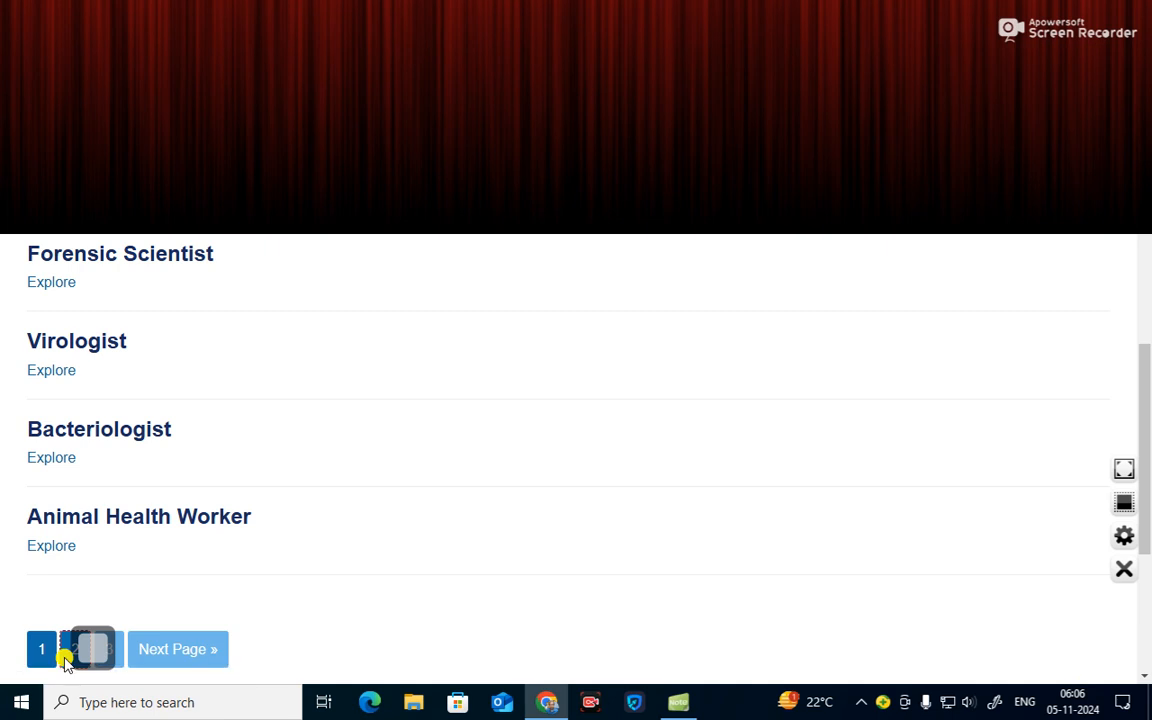
- Go to page 2 of Science careers and scroll through its cards down to Mathematician and Agronomist
click(72, 648)
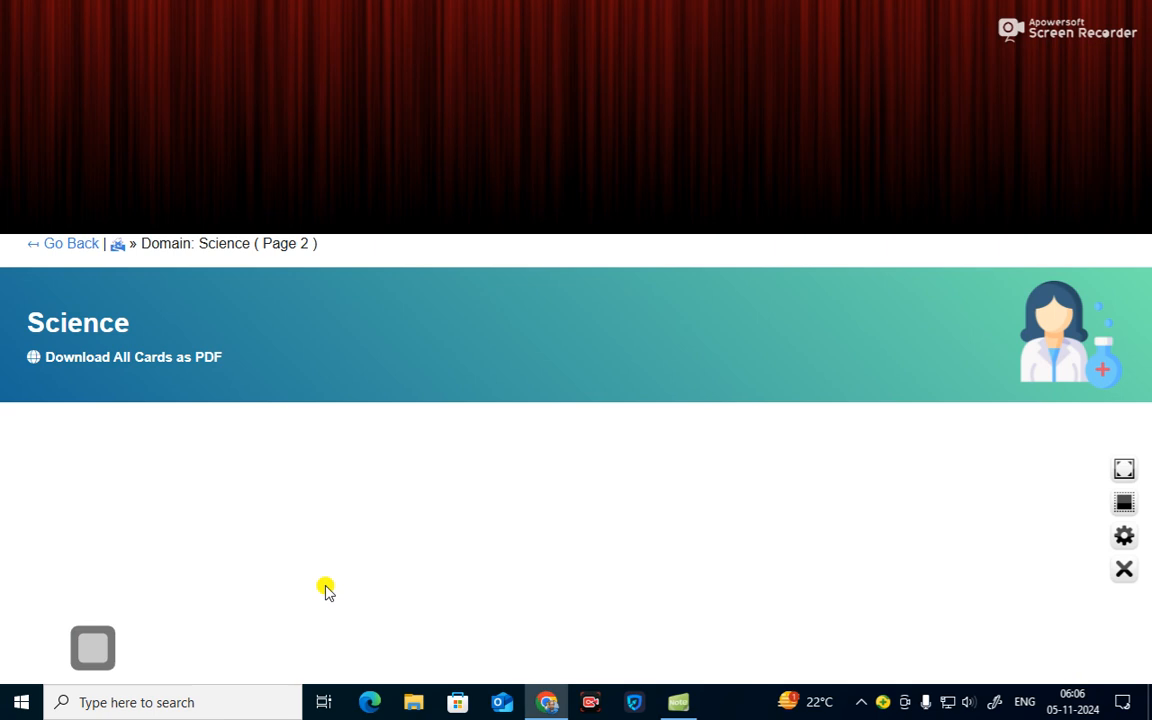
scroll(down, 3)
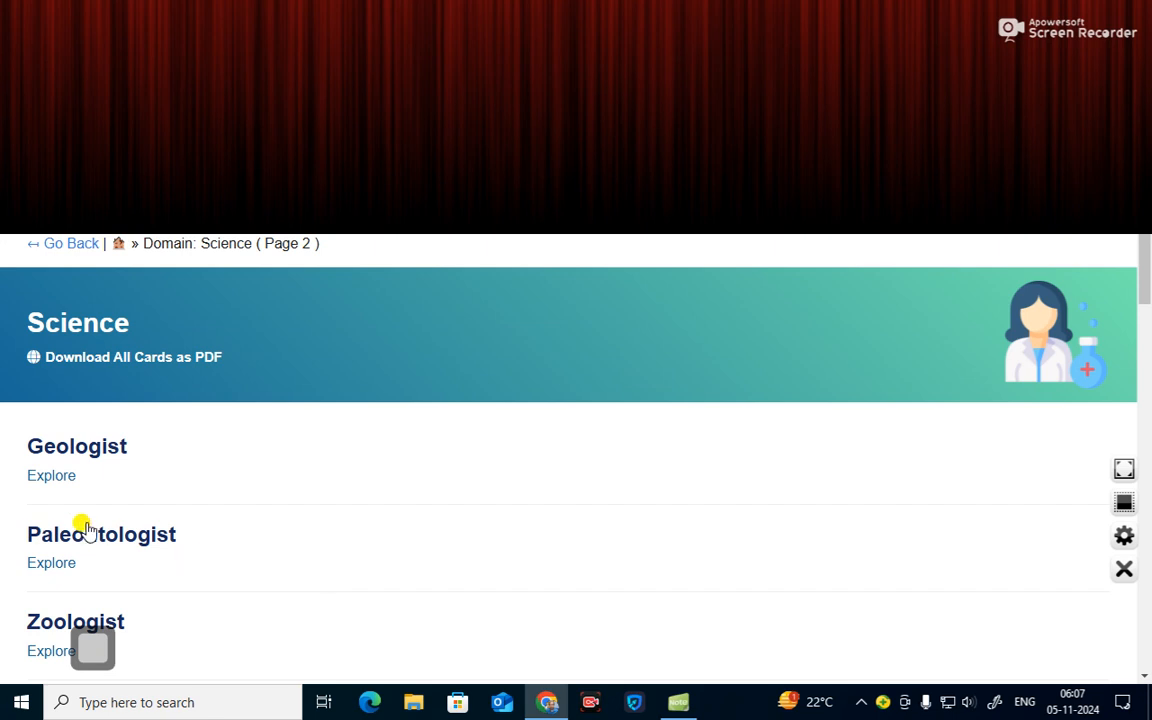
scroll(down, 3)
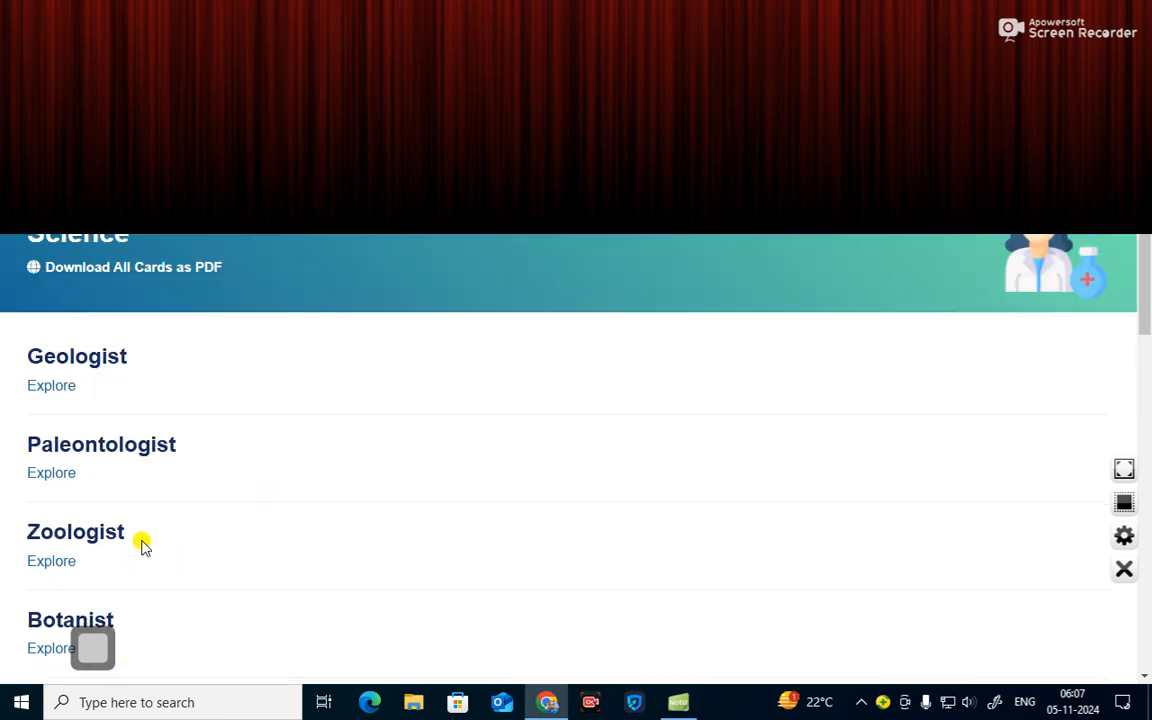
mouse_move(272, 524)
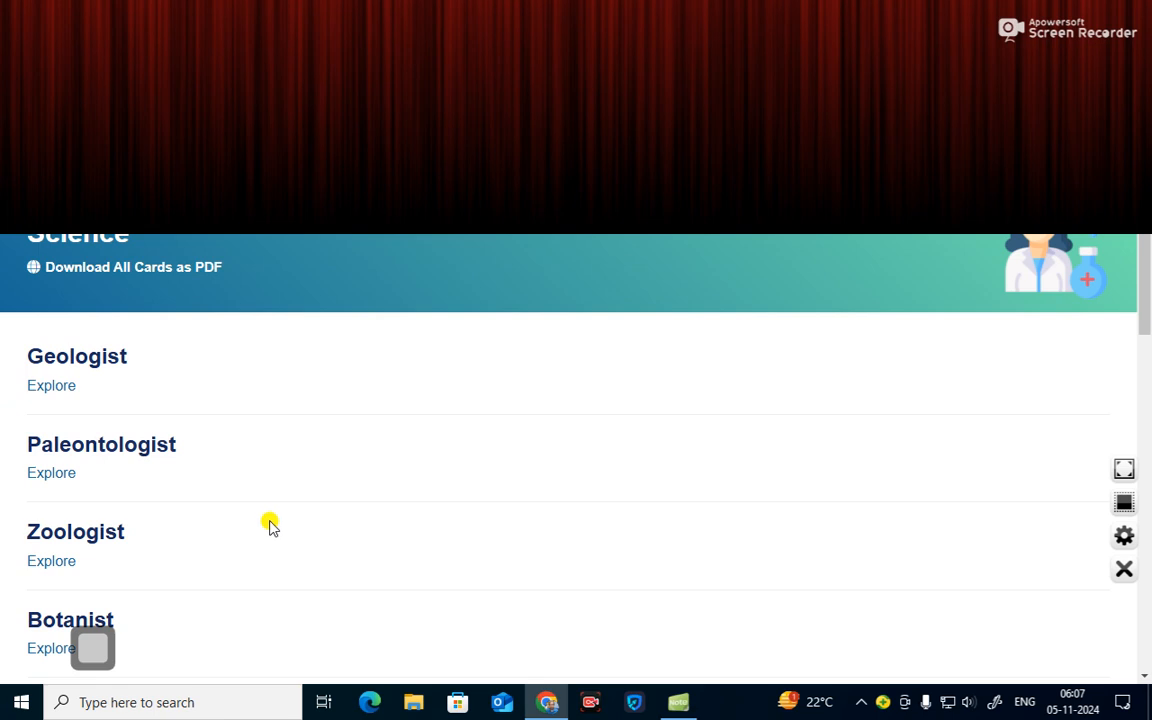
scroll(down, 3)
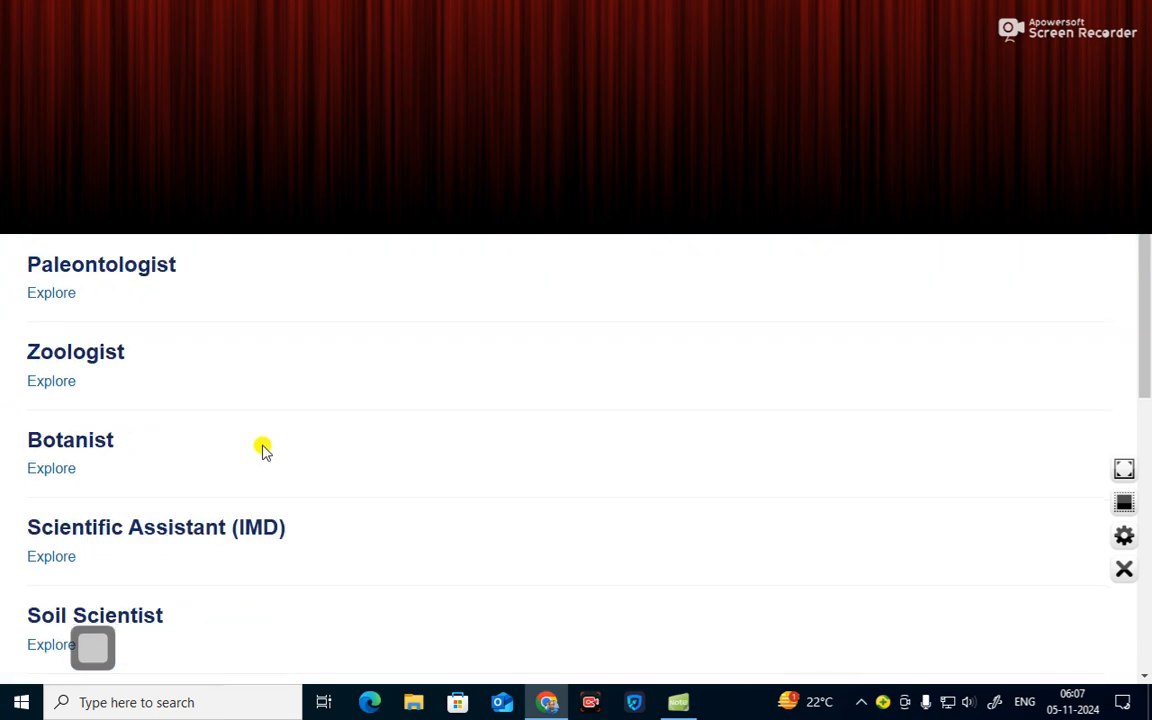
mouse_move(290, 422)
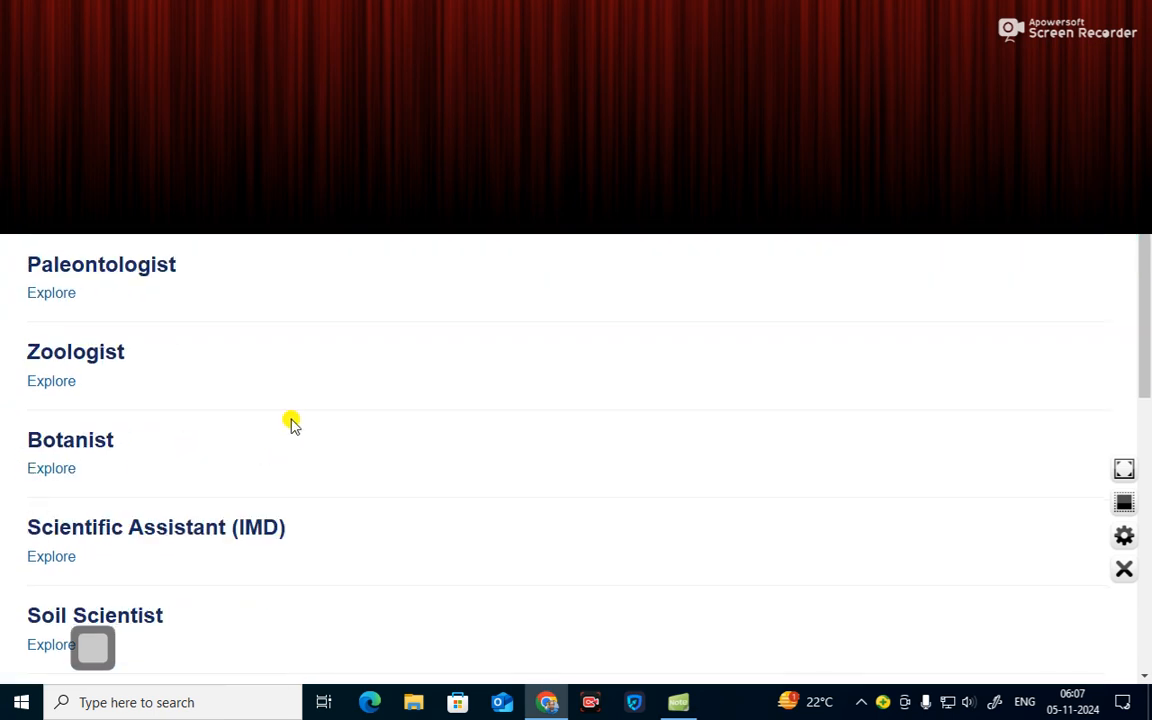
scroll(down, 3)
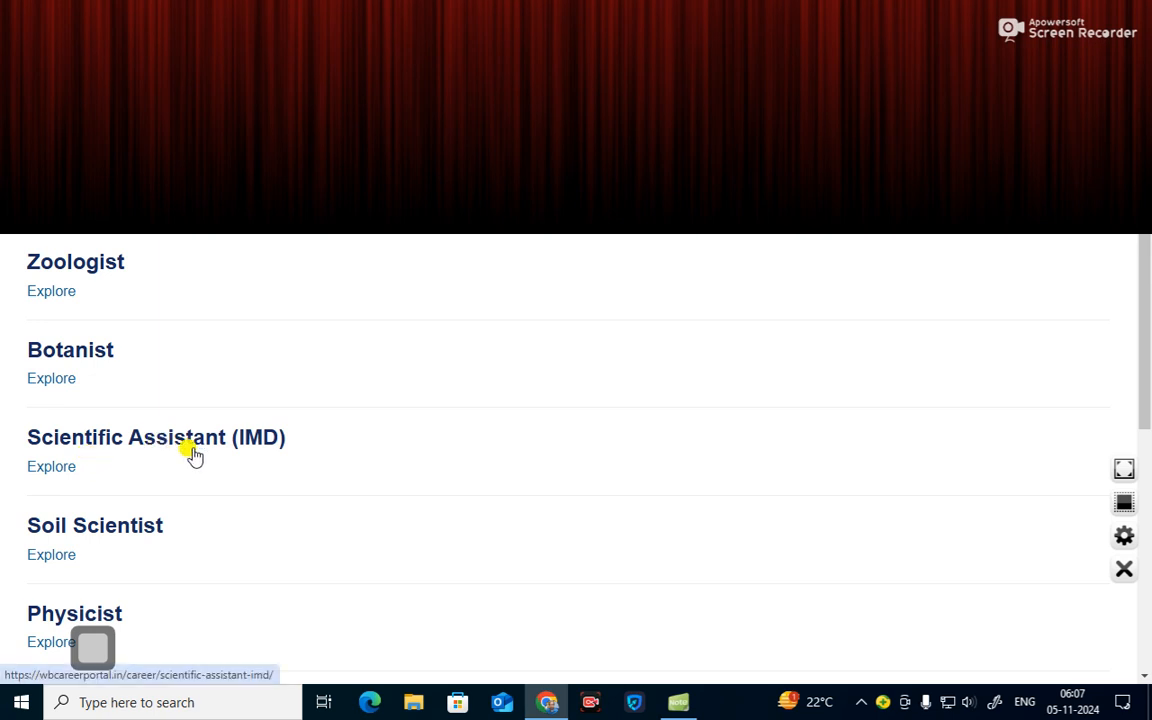
scroll(down, 3)
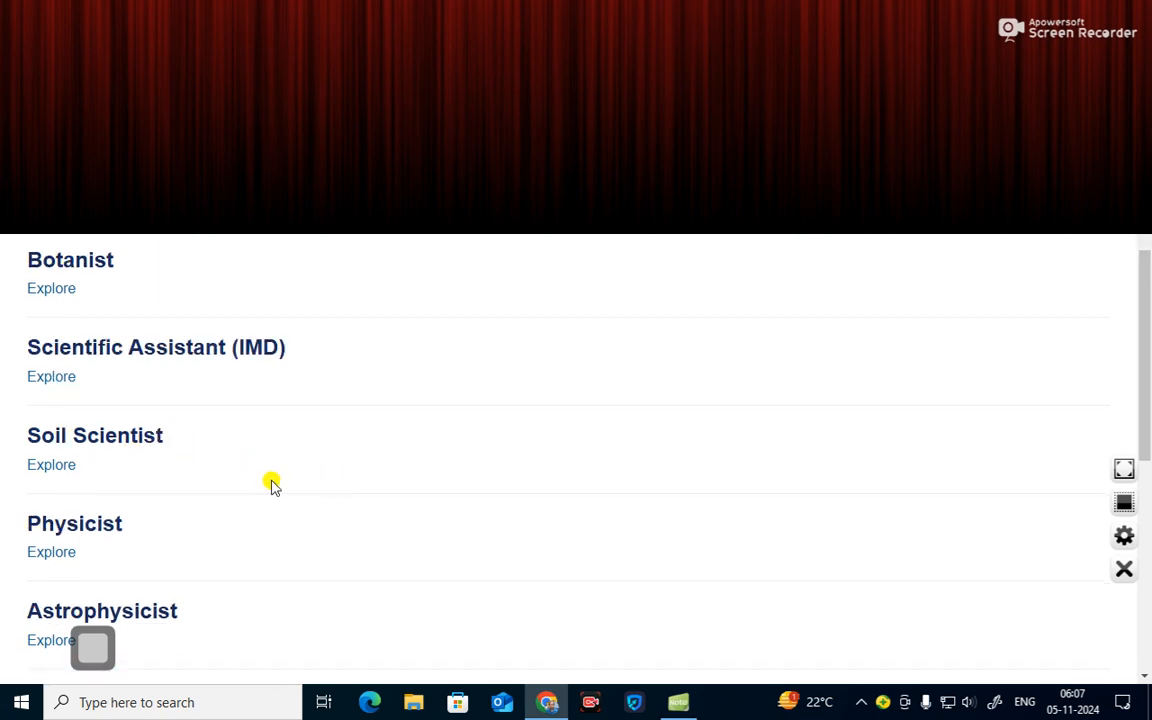
scroll(down, 3)
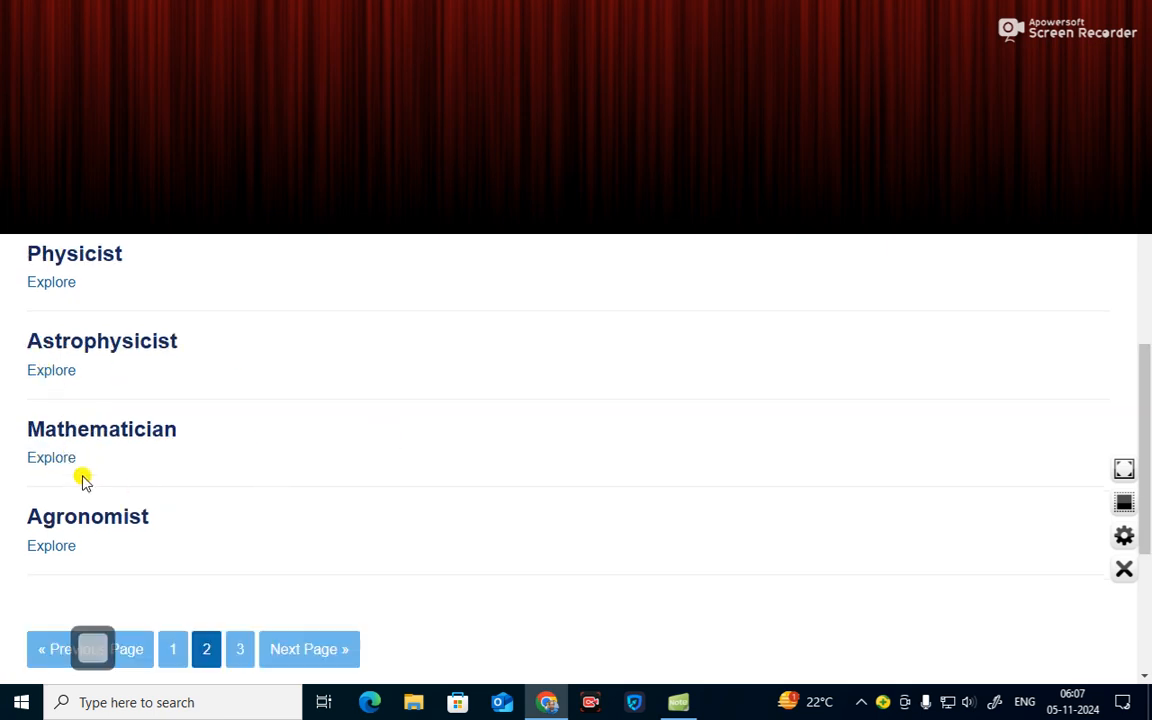
mouse_move(52, 544)
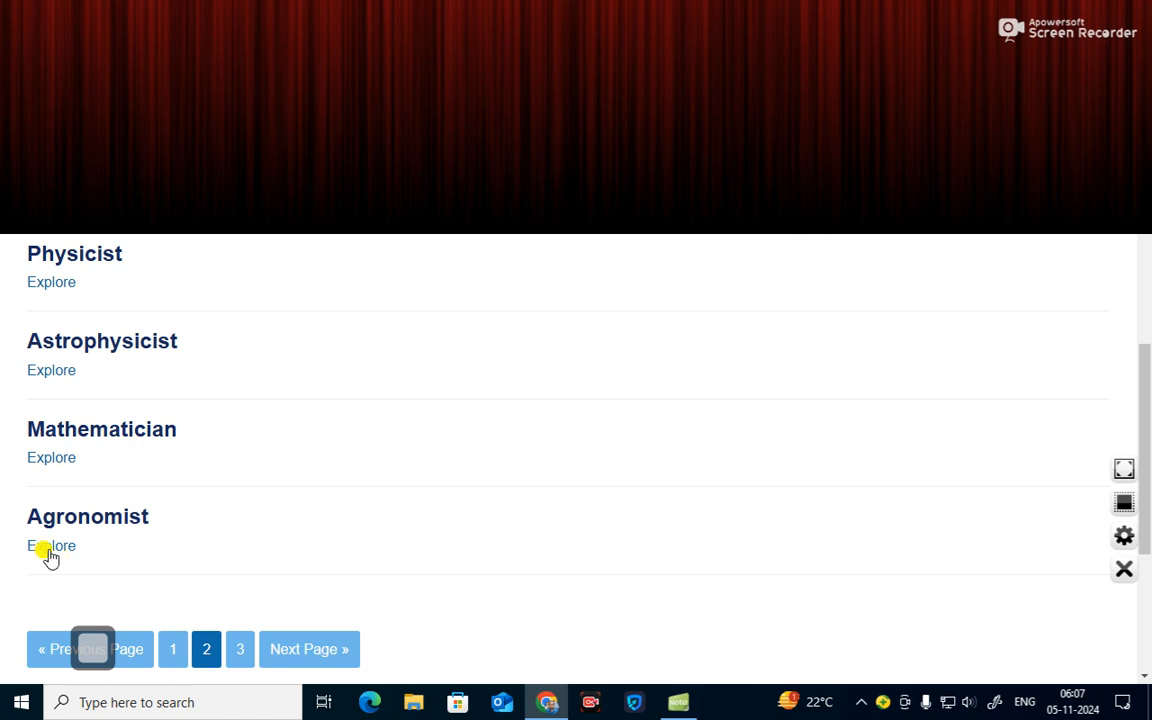
mouse_move(310, 522)
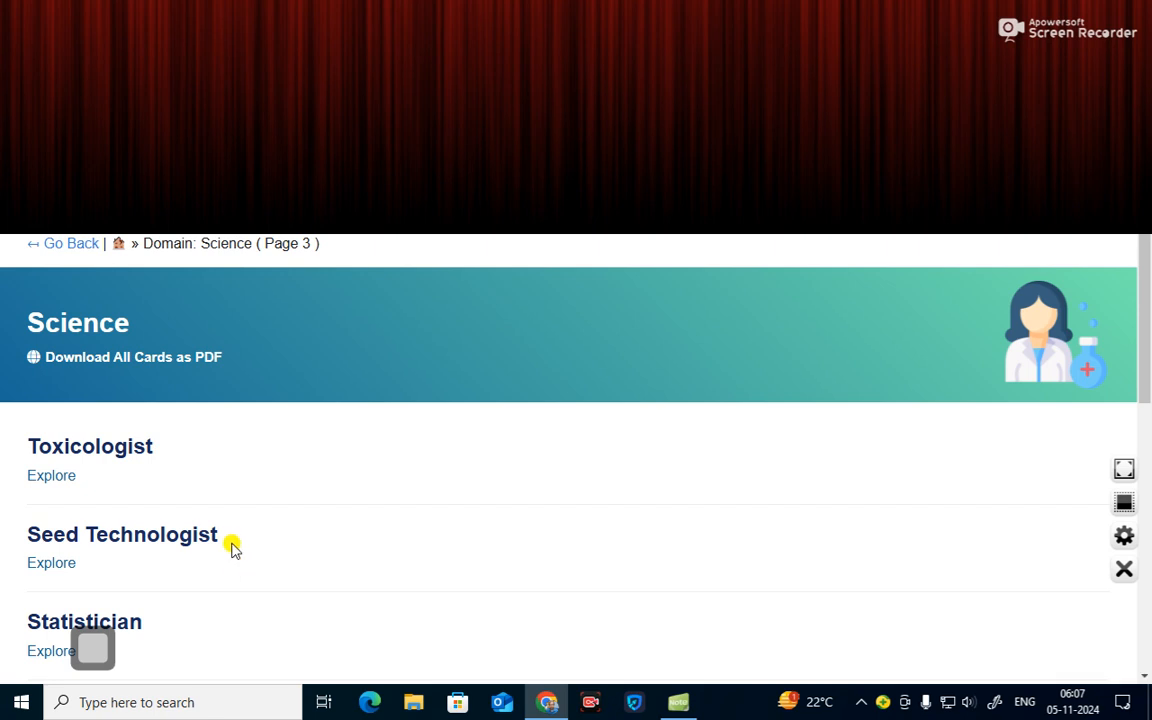
mouse_move(52, 460)
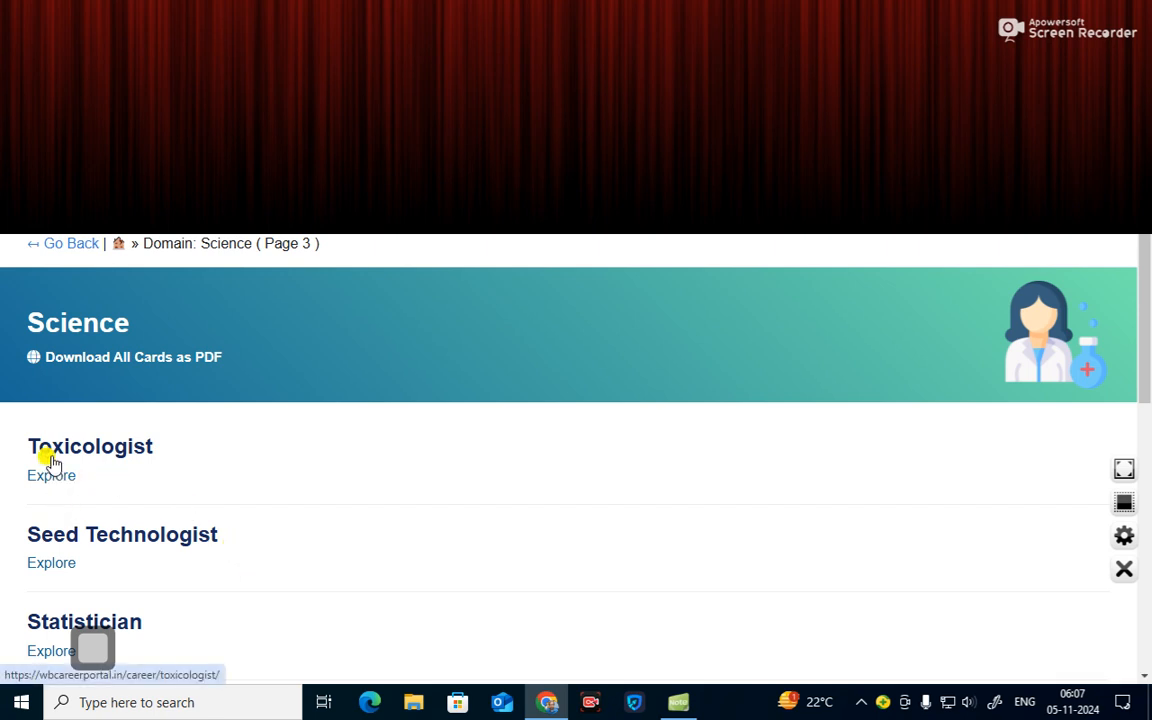
- Scroll page 3 of Science careers past Health, Safety and Environment Officer to the pagination
scroll(down, 3)
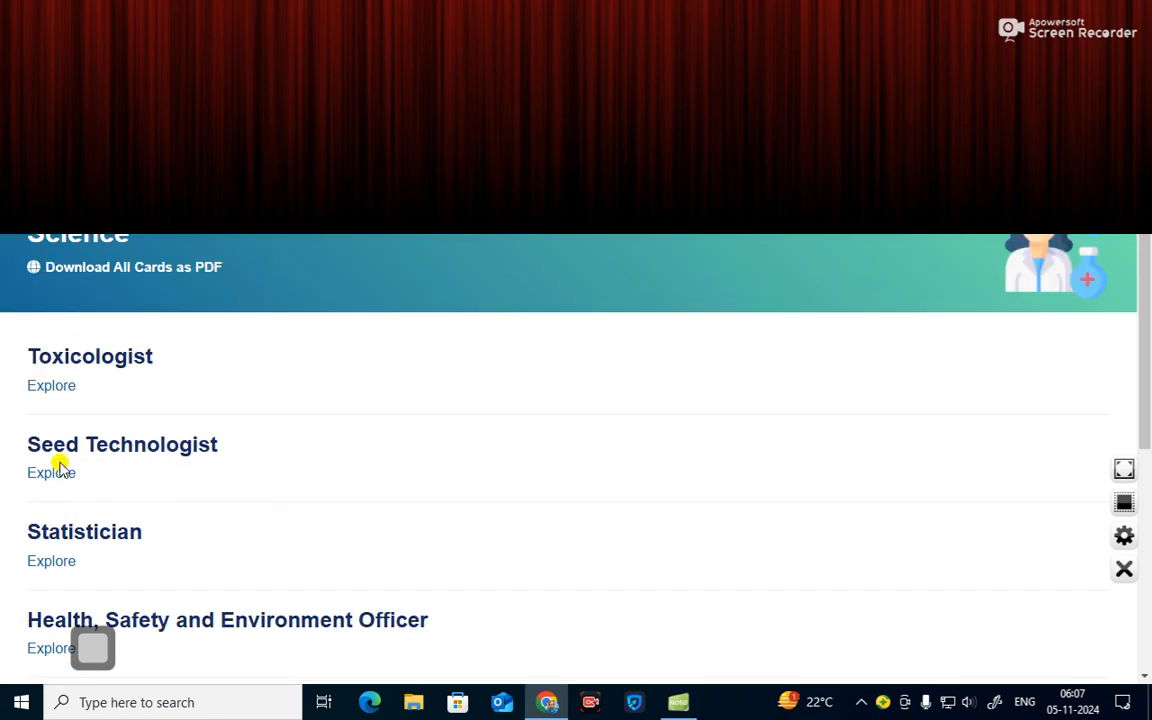
scroll(down, 3)
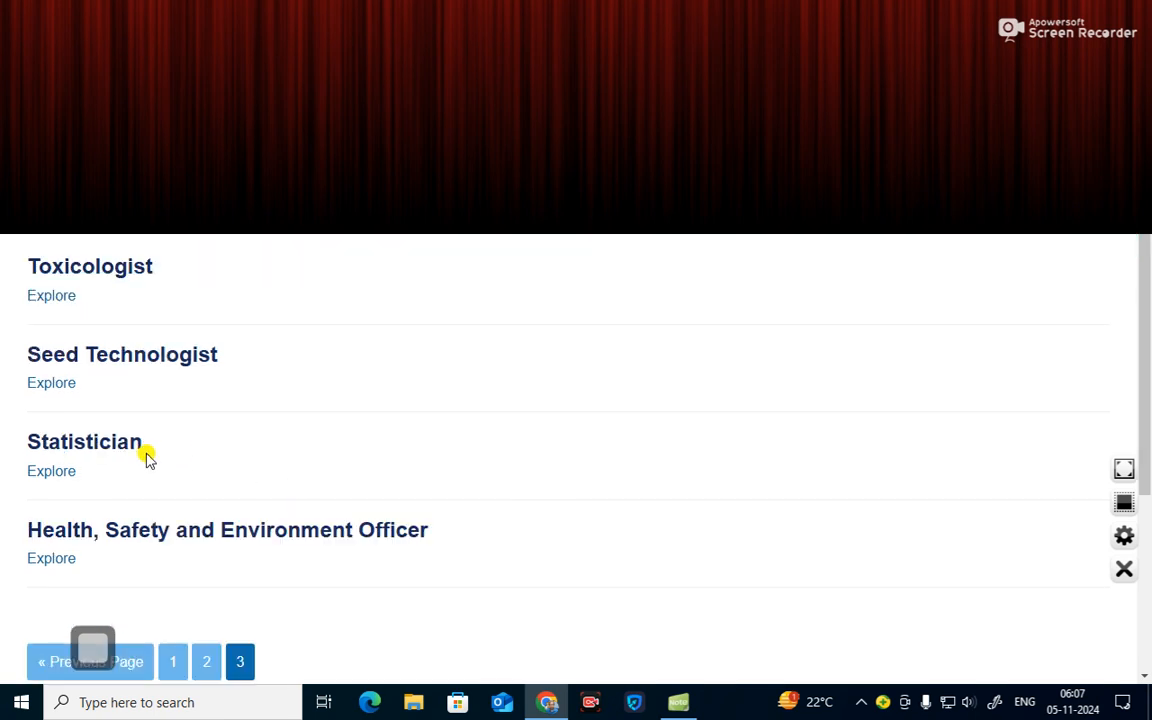
mouse_move(82, 460)
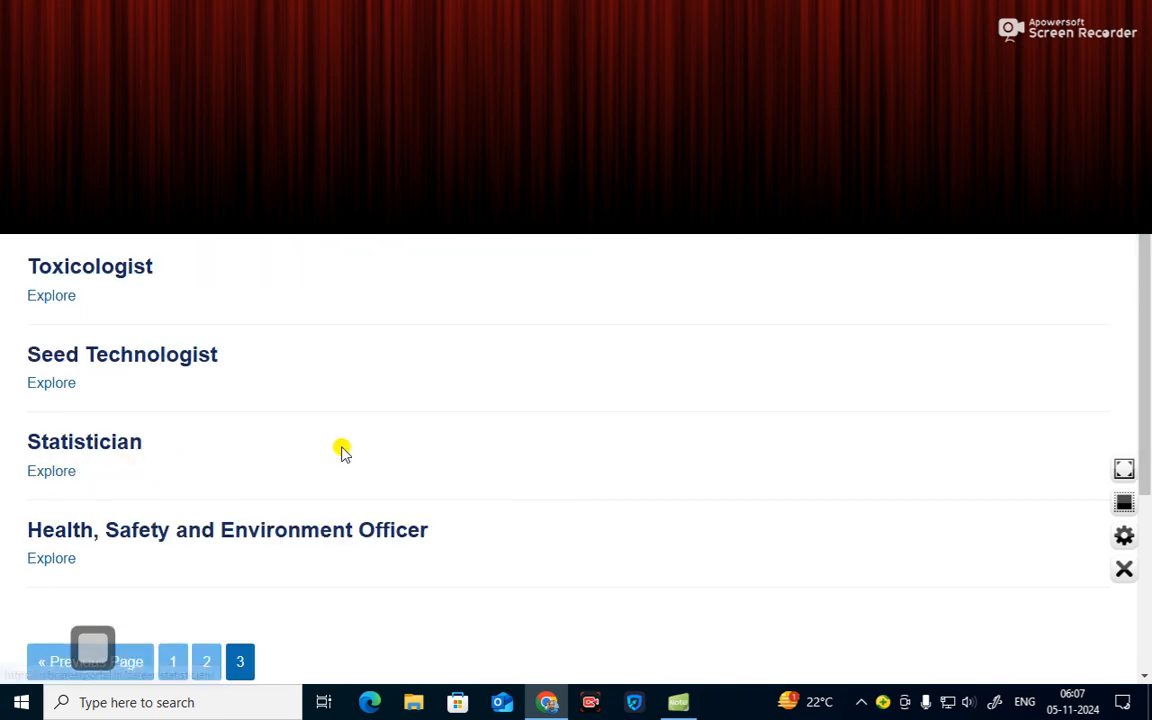
scroll(down, 3)
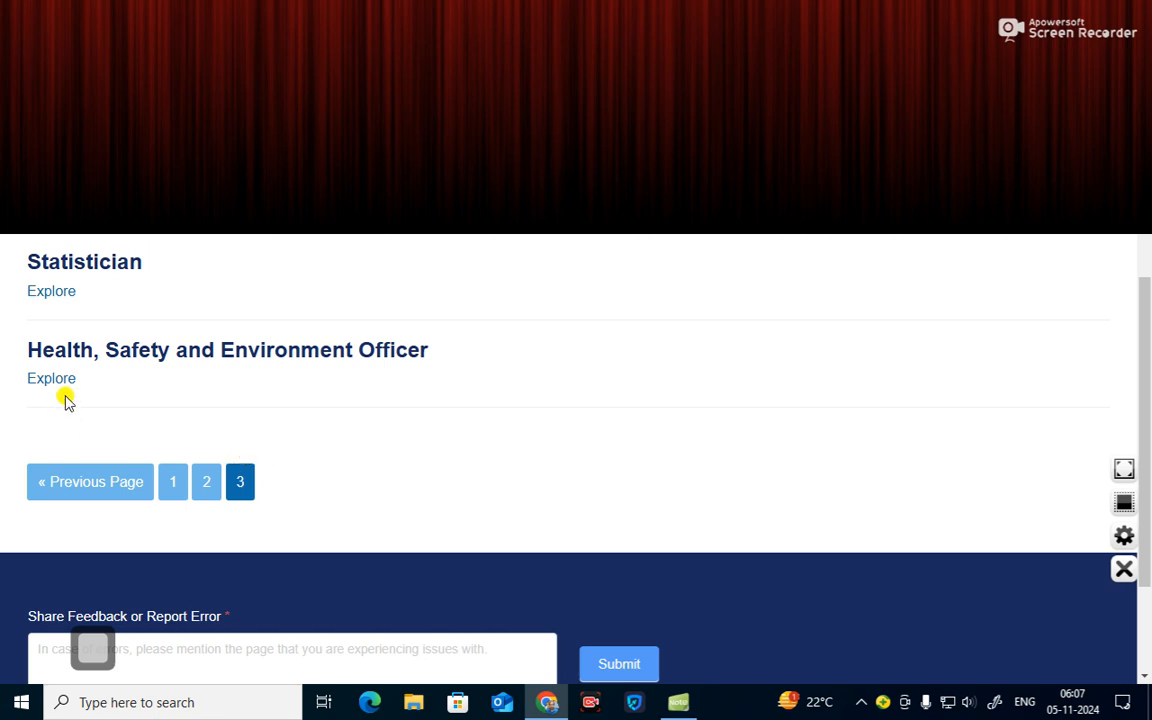
mouse_move(168, 374)
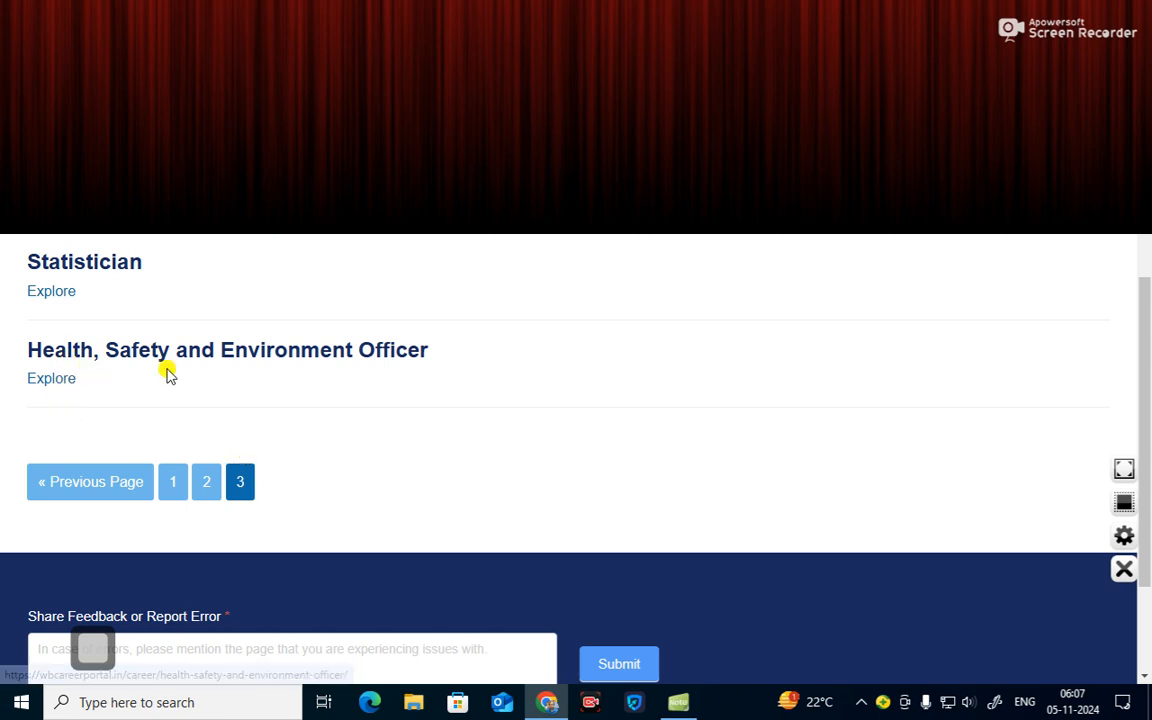
mouse_move(322, 414)
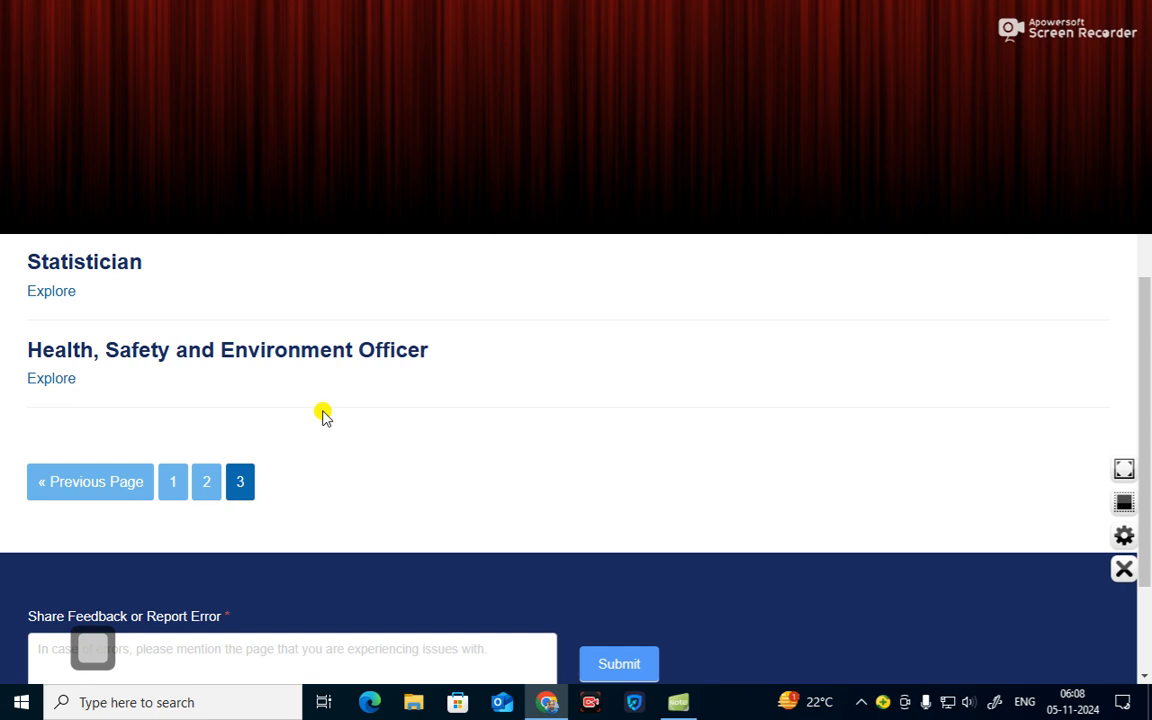
mouse_move(396, 476)
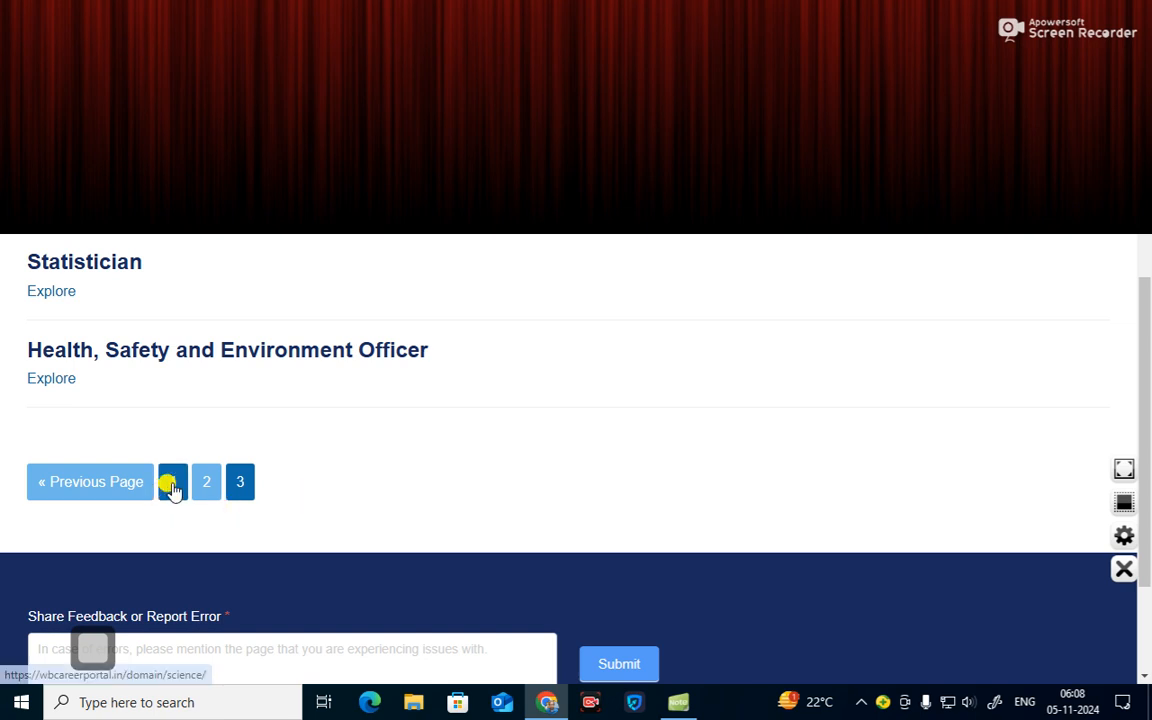
- Return to page 1 of Science careers and open the Space Scientist career page via Explore
click(172, 480)
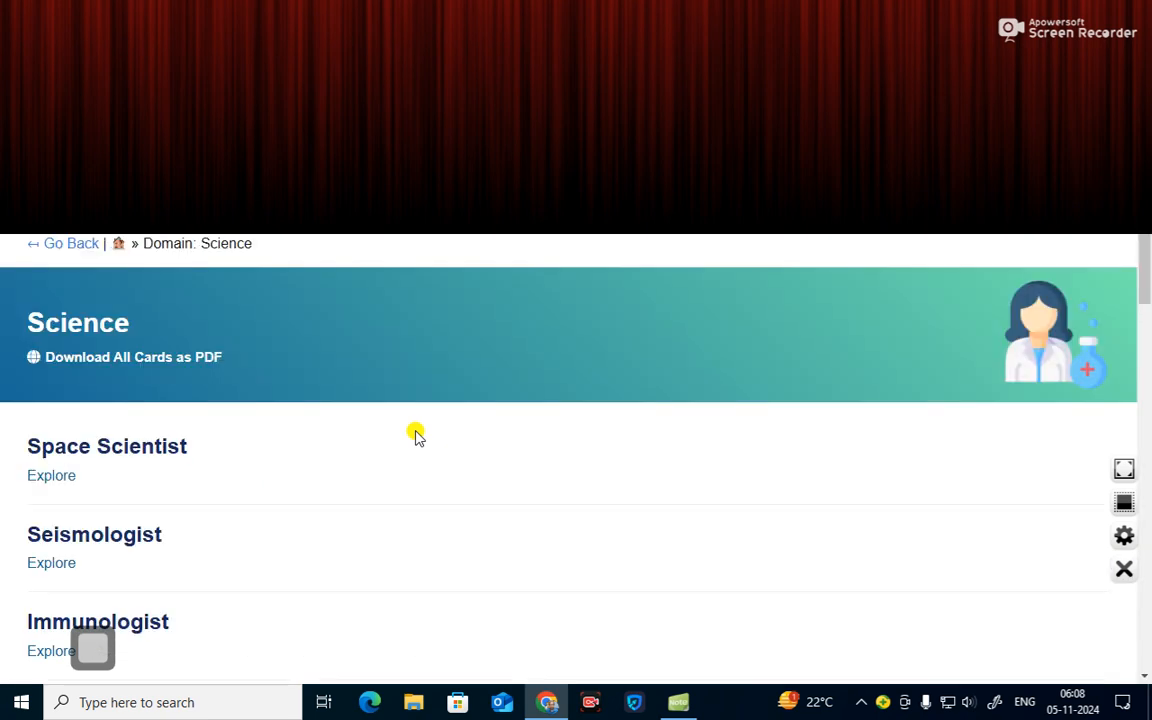
mouse_move(630, 476)
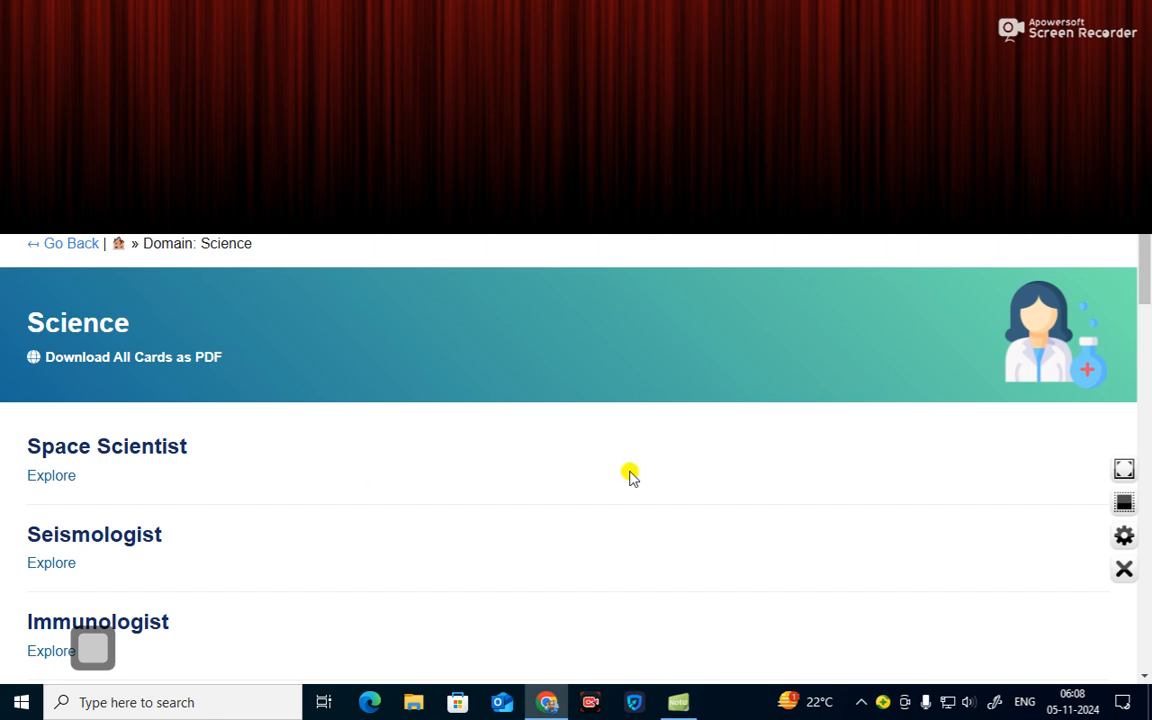
mouse_move(52, 476)
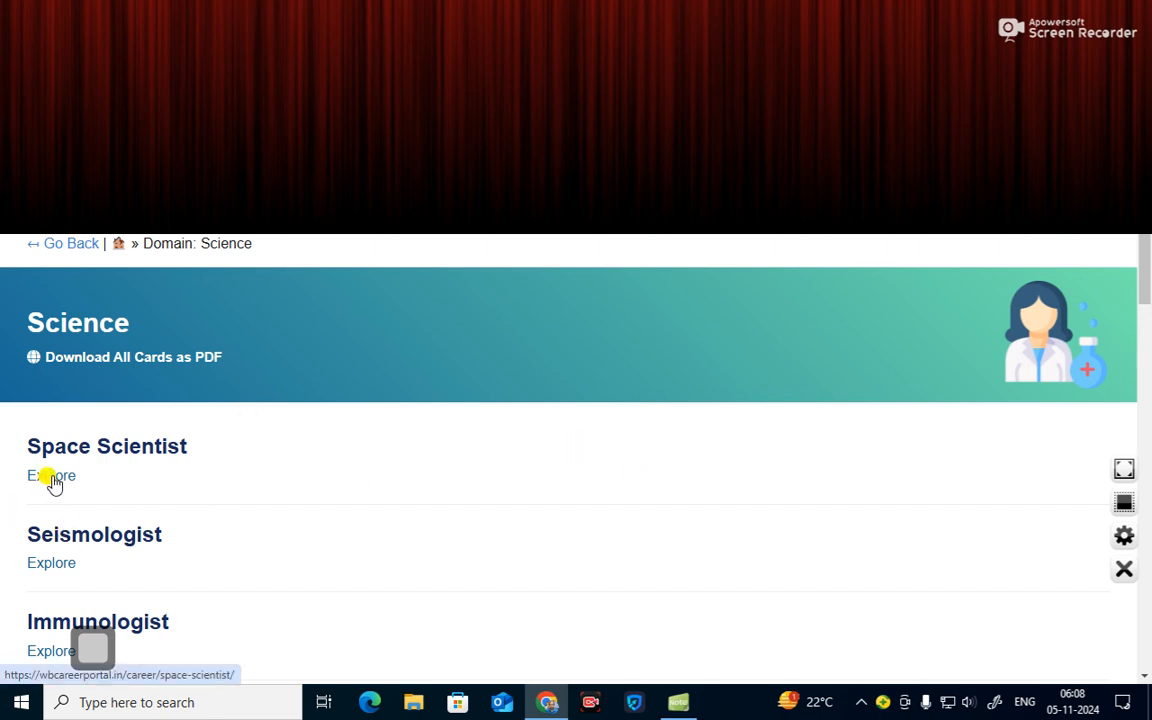
click(52, 476)
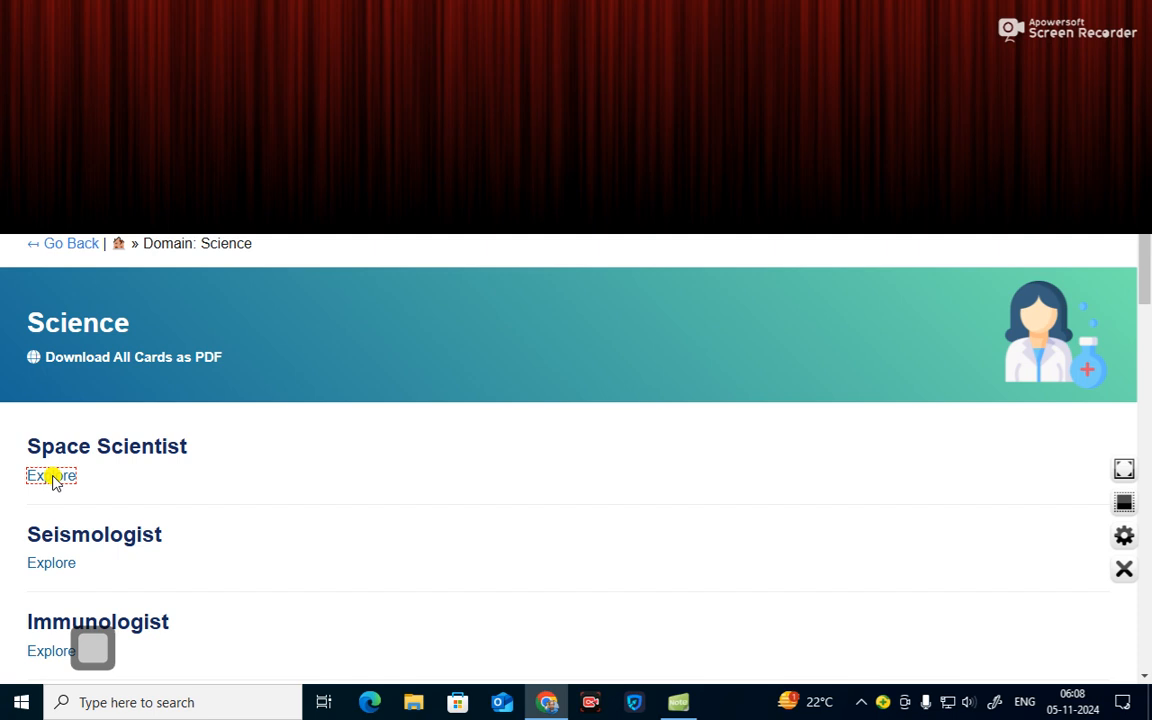
click(52, 476)
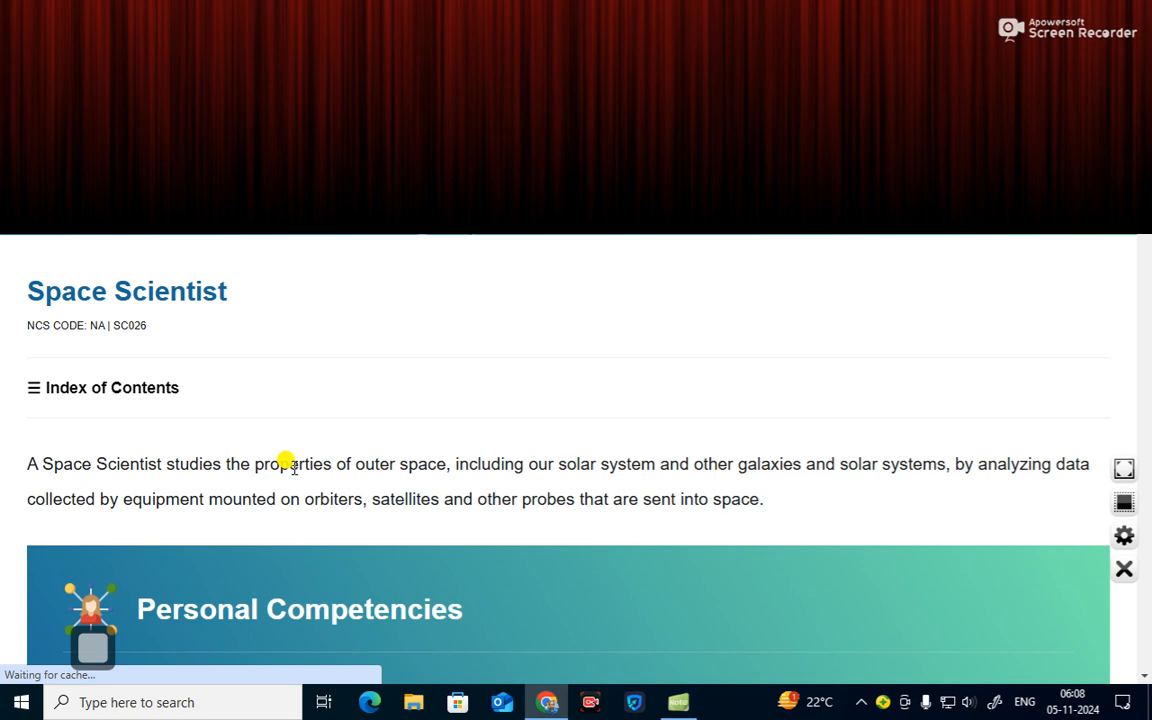
- Scroll the Space Scientist page past its description and Personal Competencies to Entry Pathway
scroll(down, 3)
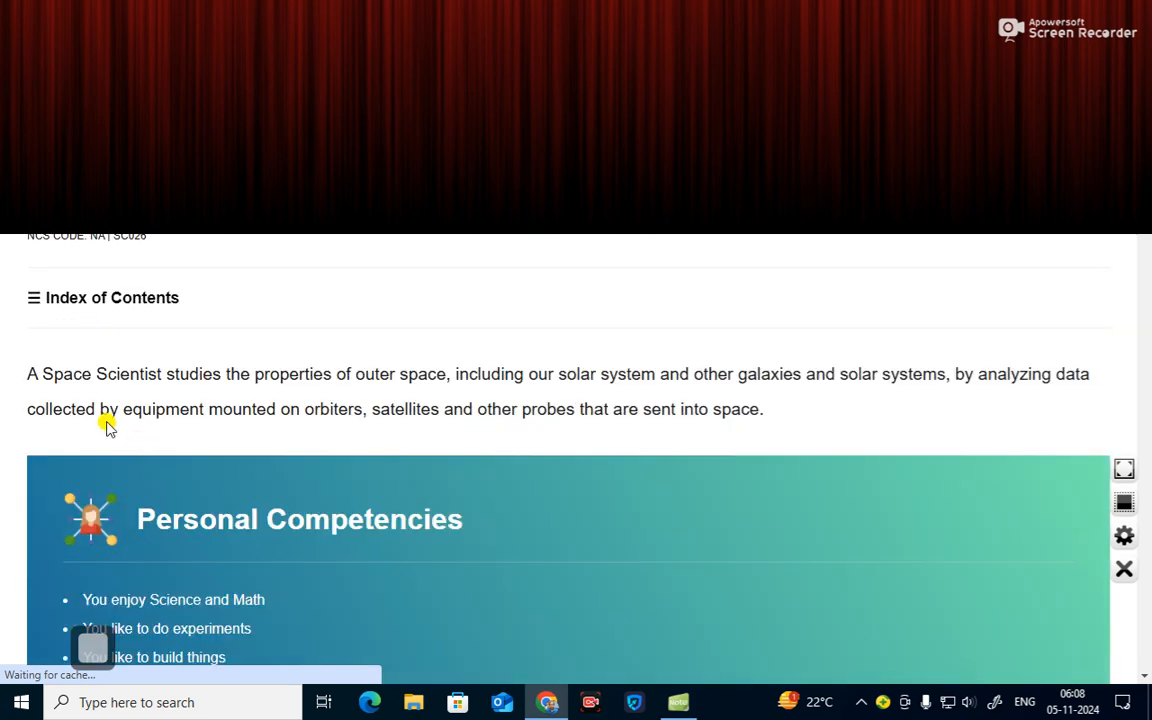
mouse_move(204, 398)
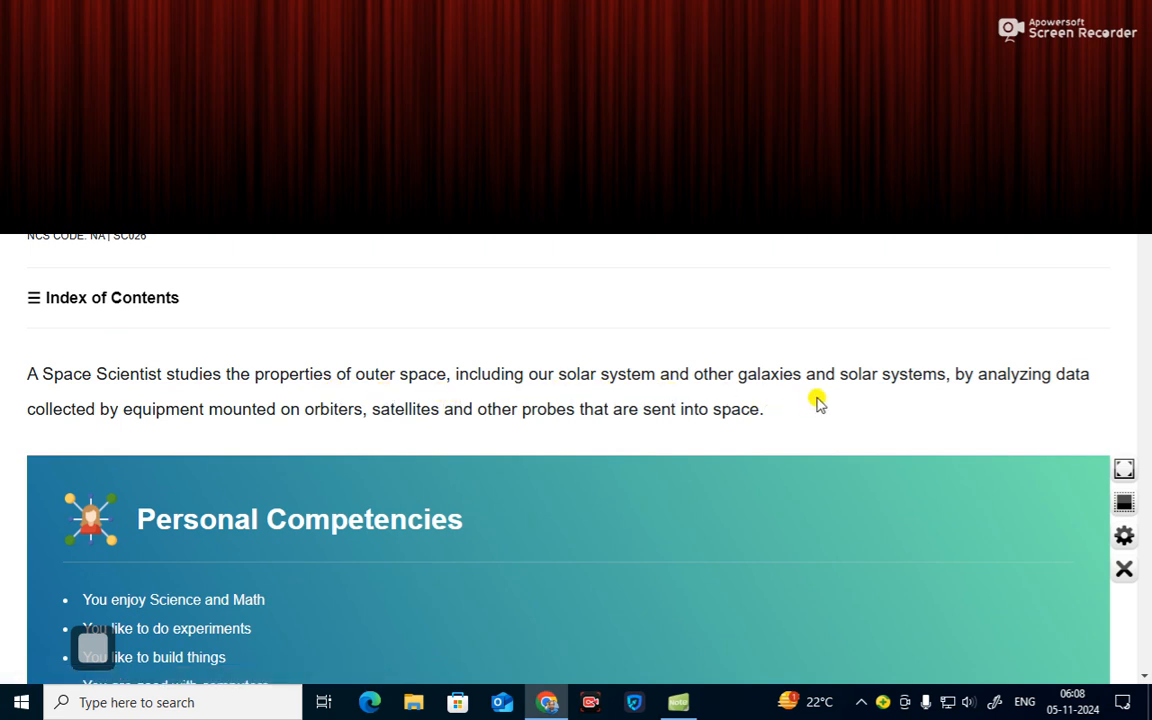
mouse_move(996, 390)
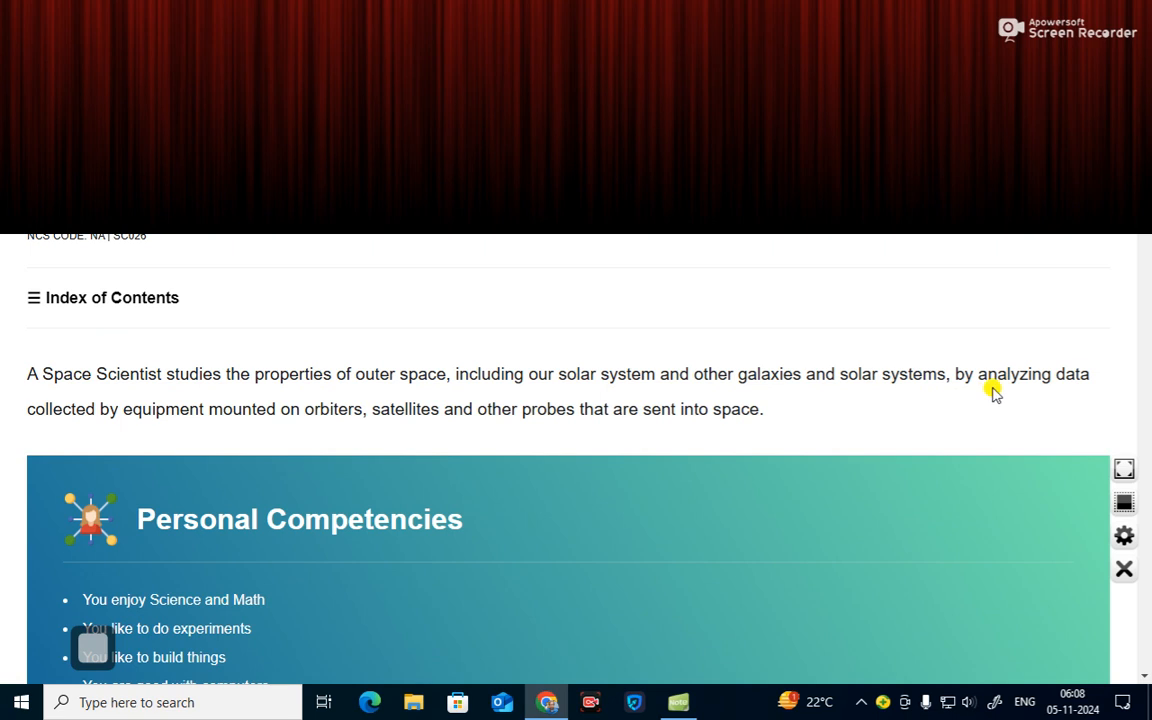
mouse_move(96, 432)
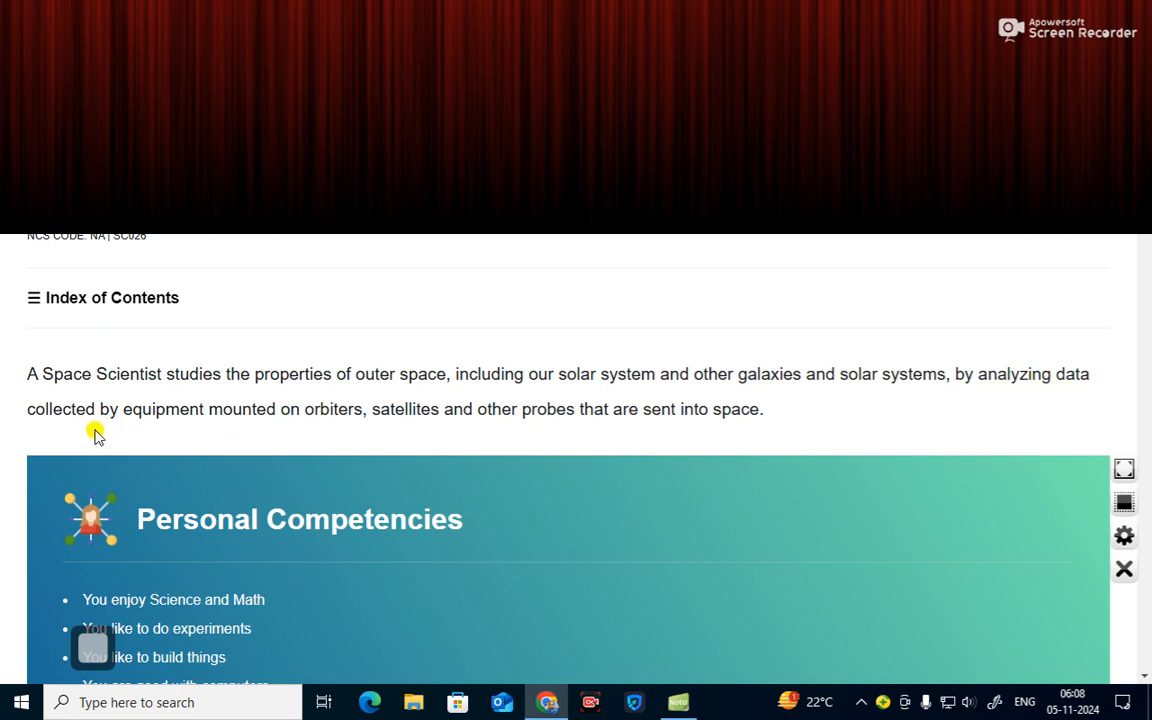
mouse_move(336, 424)
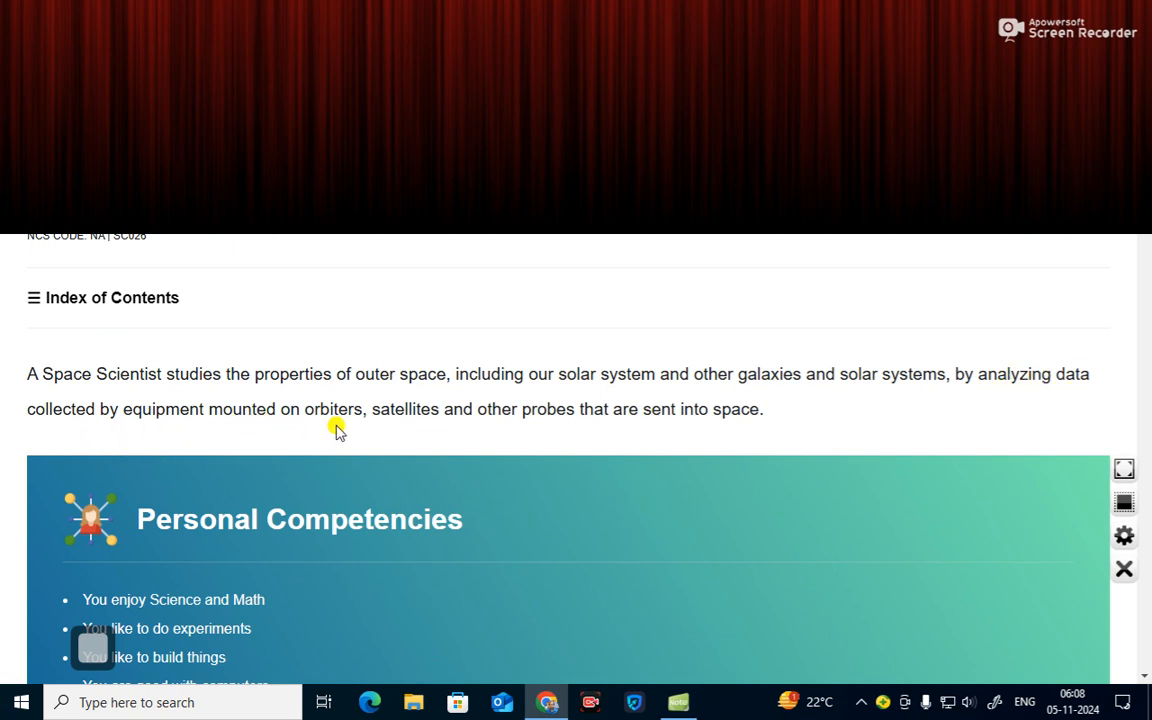
mouse_move(444, 432)
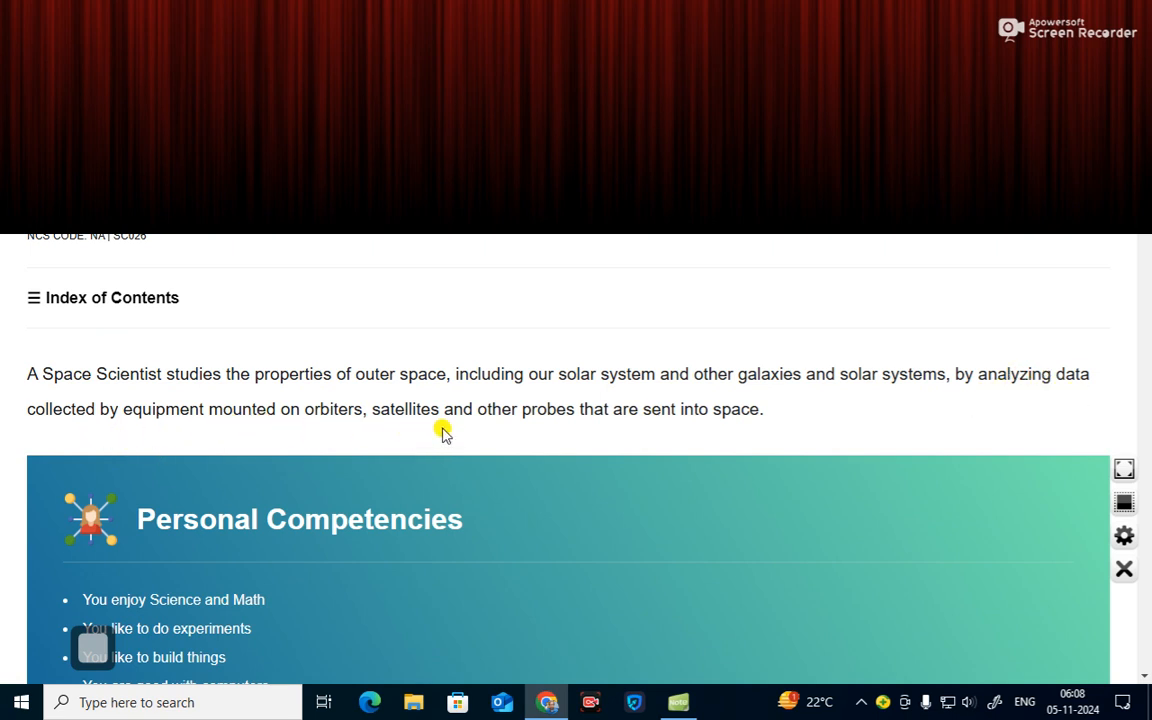
mouse_move(588, 422)
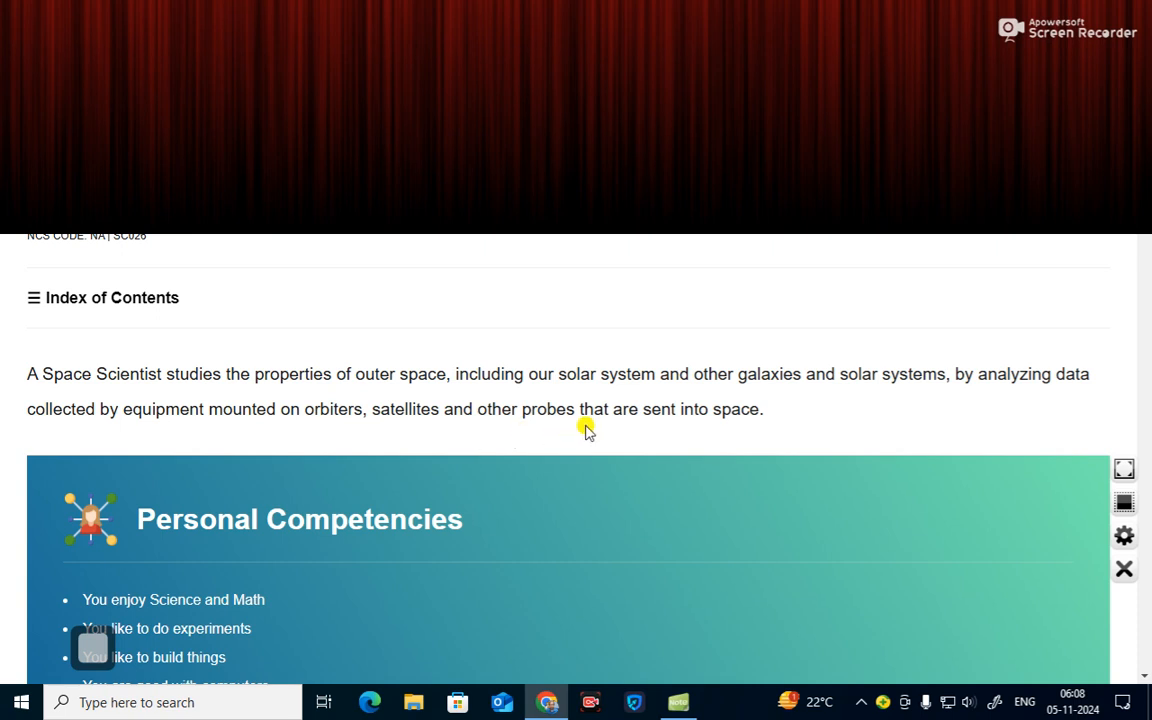
mouse_move(636, 476)
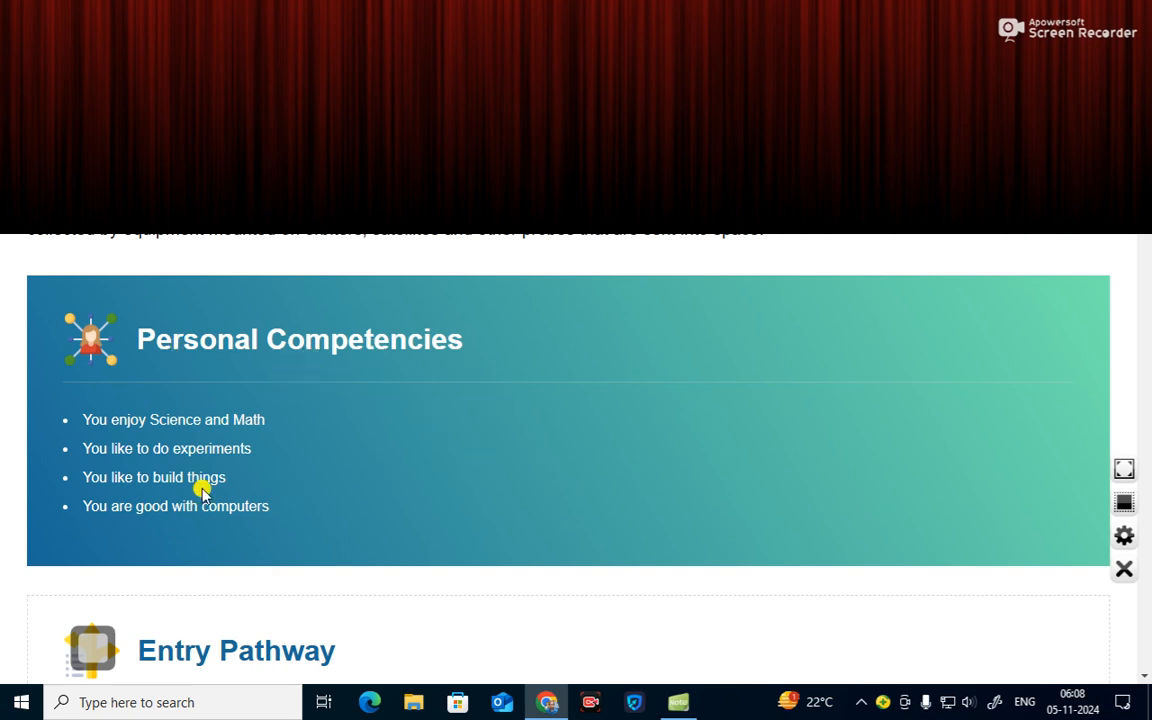
mouse_move(184, 494)
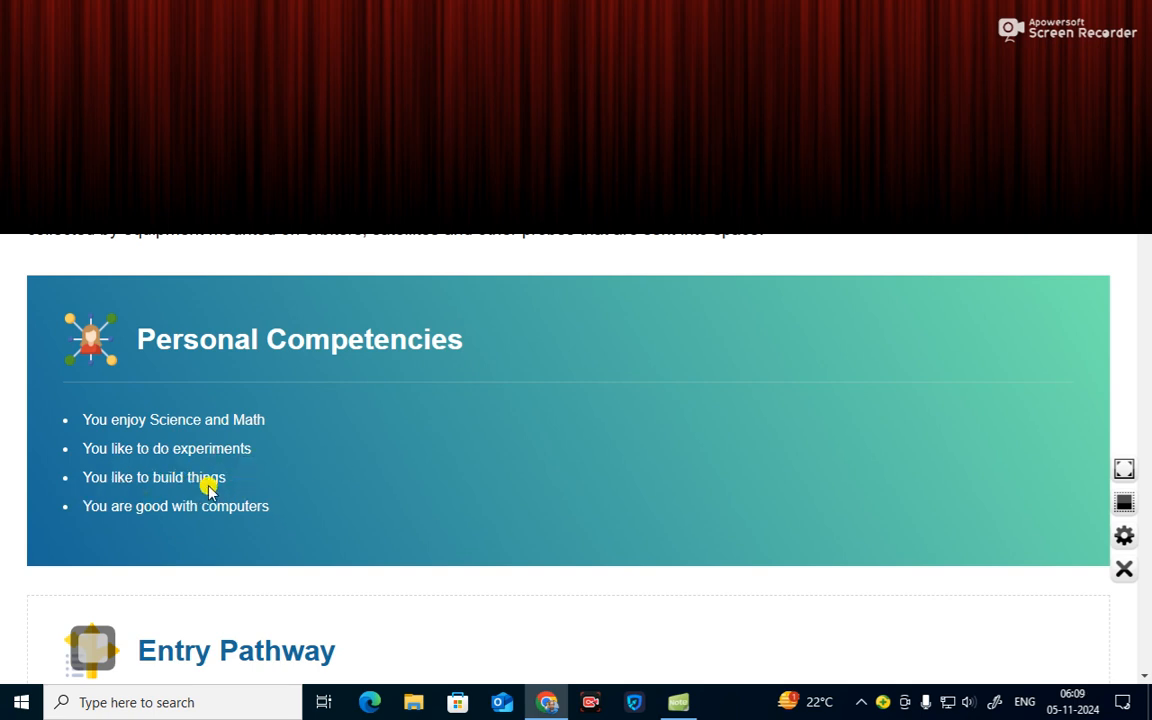
scroll(down, 3)
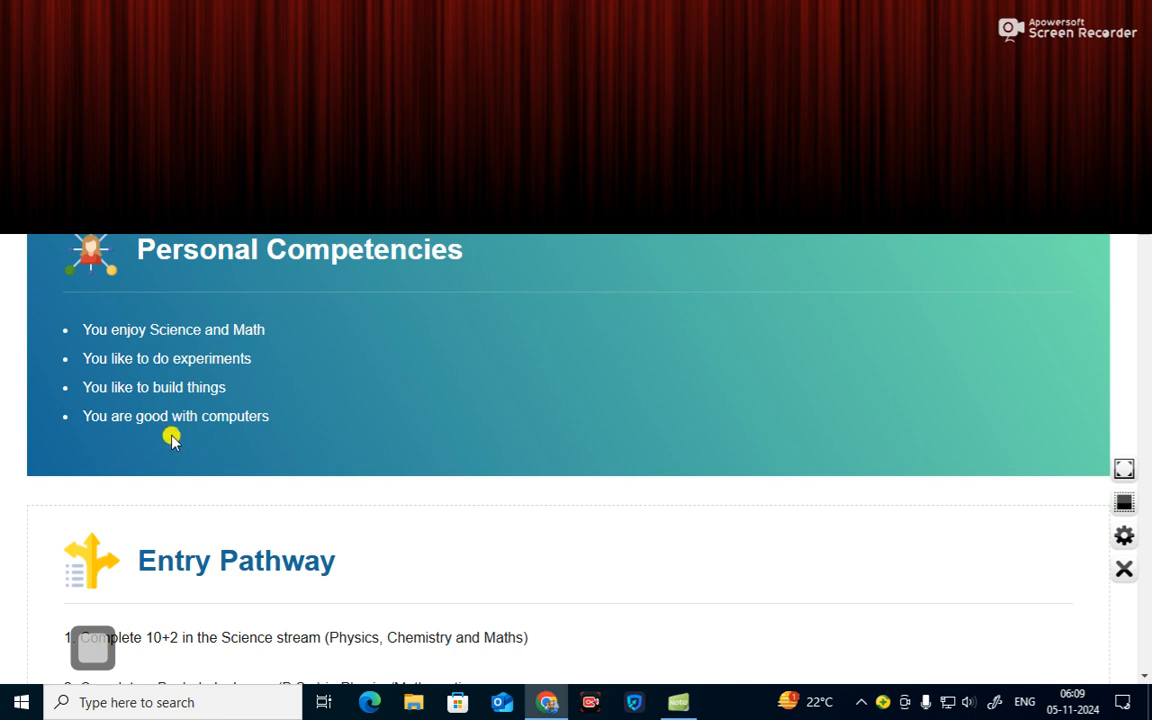
scroll(down, 3)
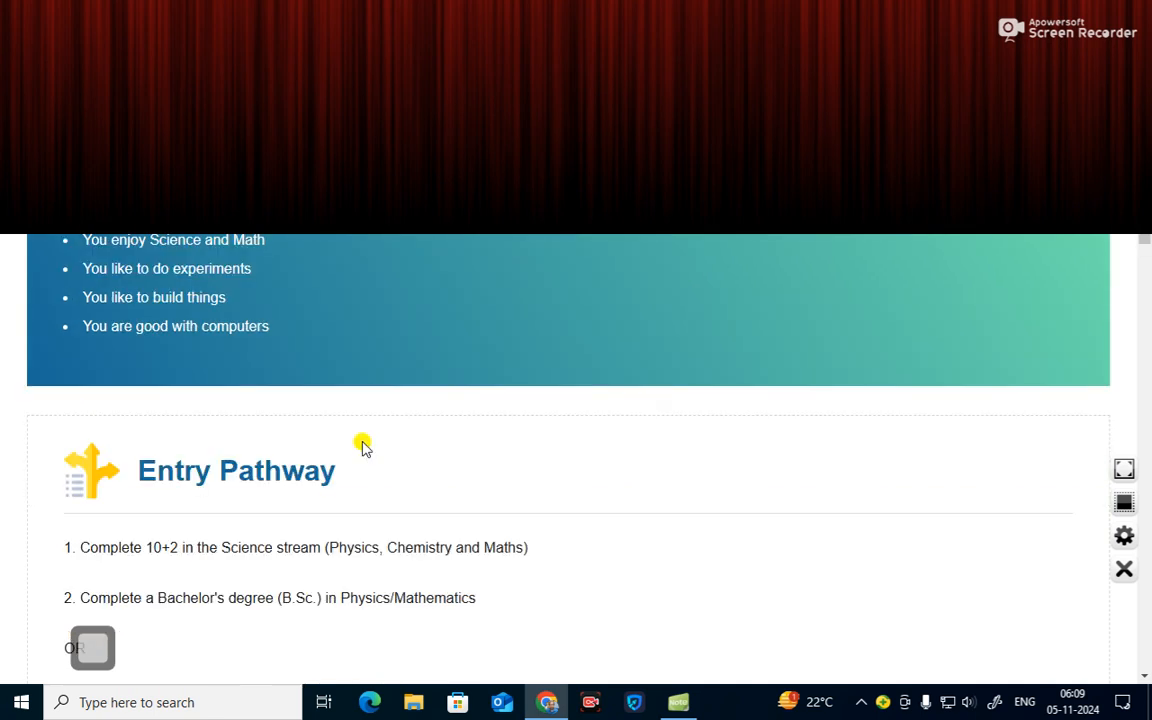
- Scroll through the education path steps until the 'Where will you study?' banner appears
scroll(down, 3)
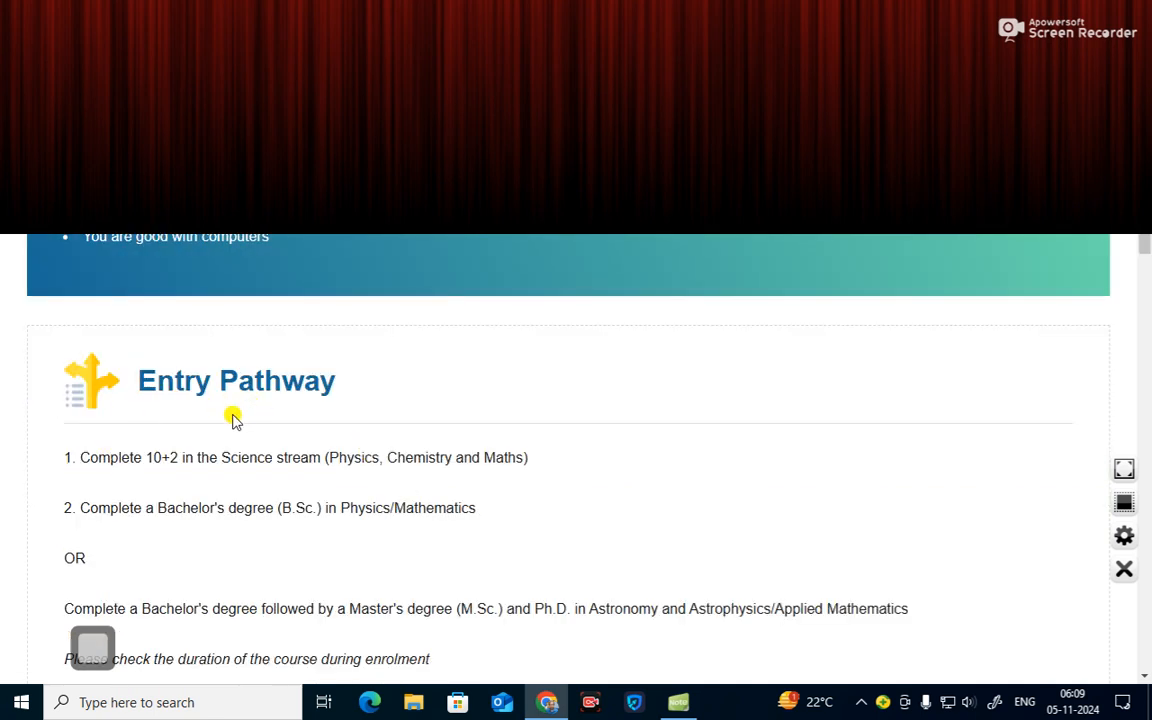
scroll(down, 3)
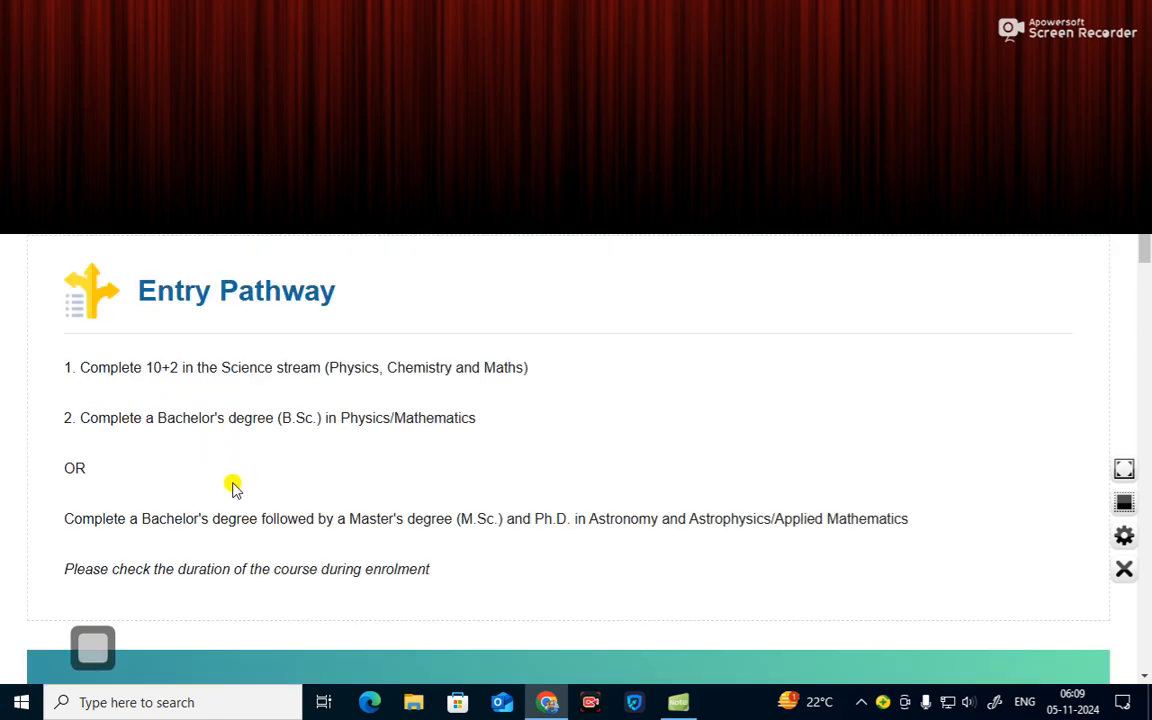
mouse_move(296, 396)
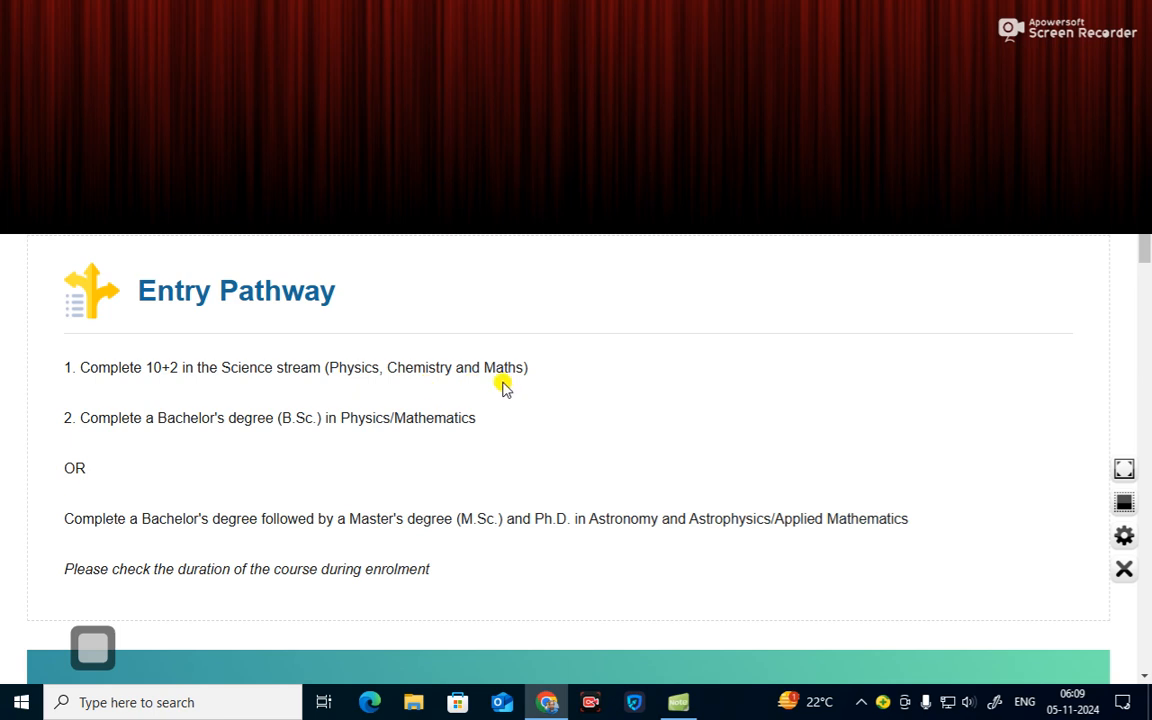
mouse_move(122, 442)
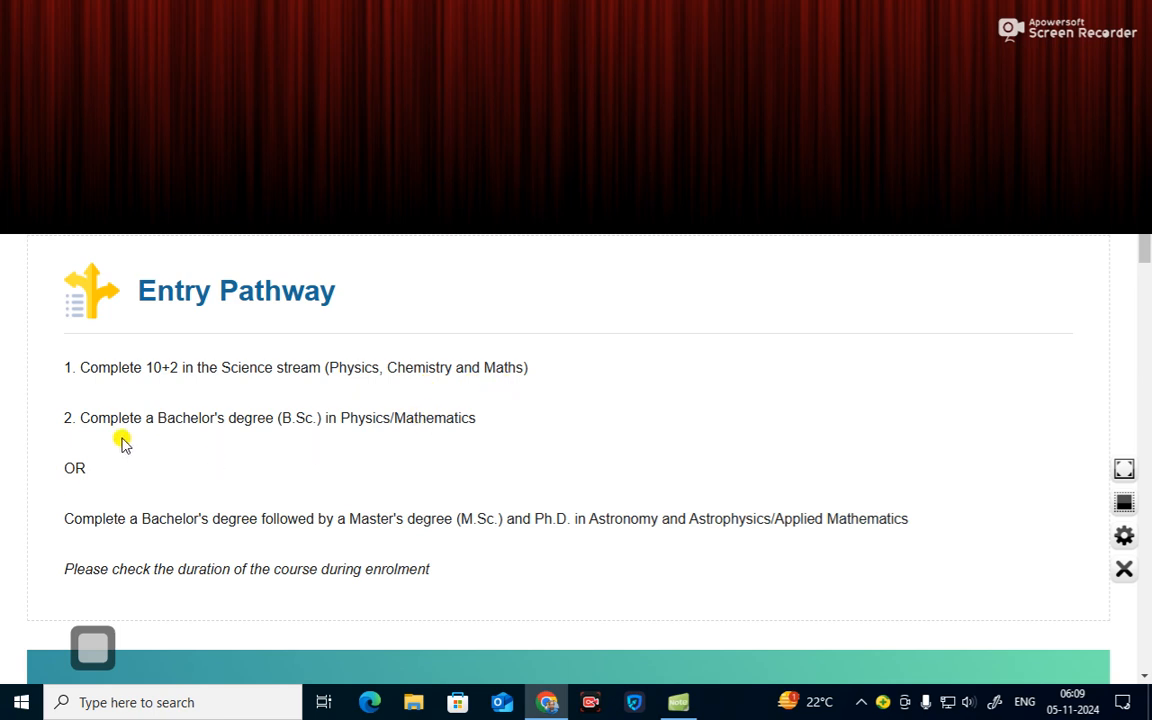
mouse_move(362, 432)
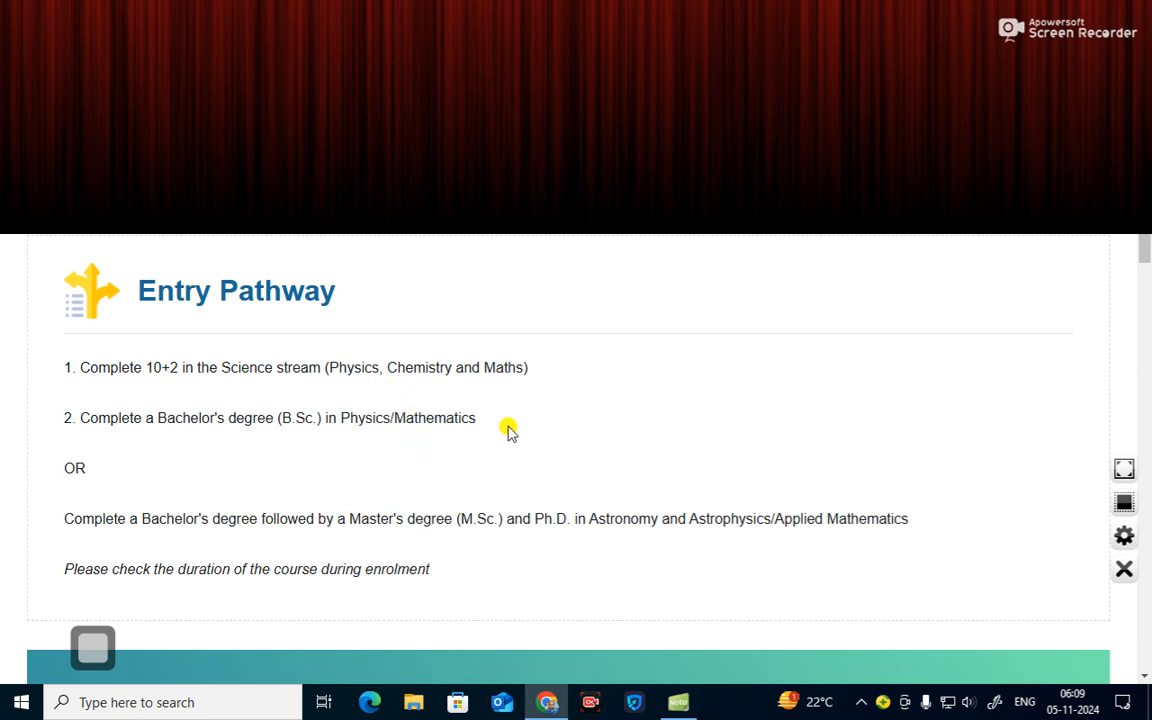
scroll(down, 3)
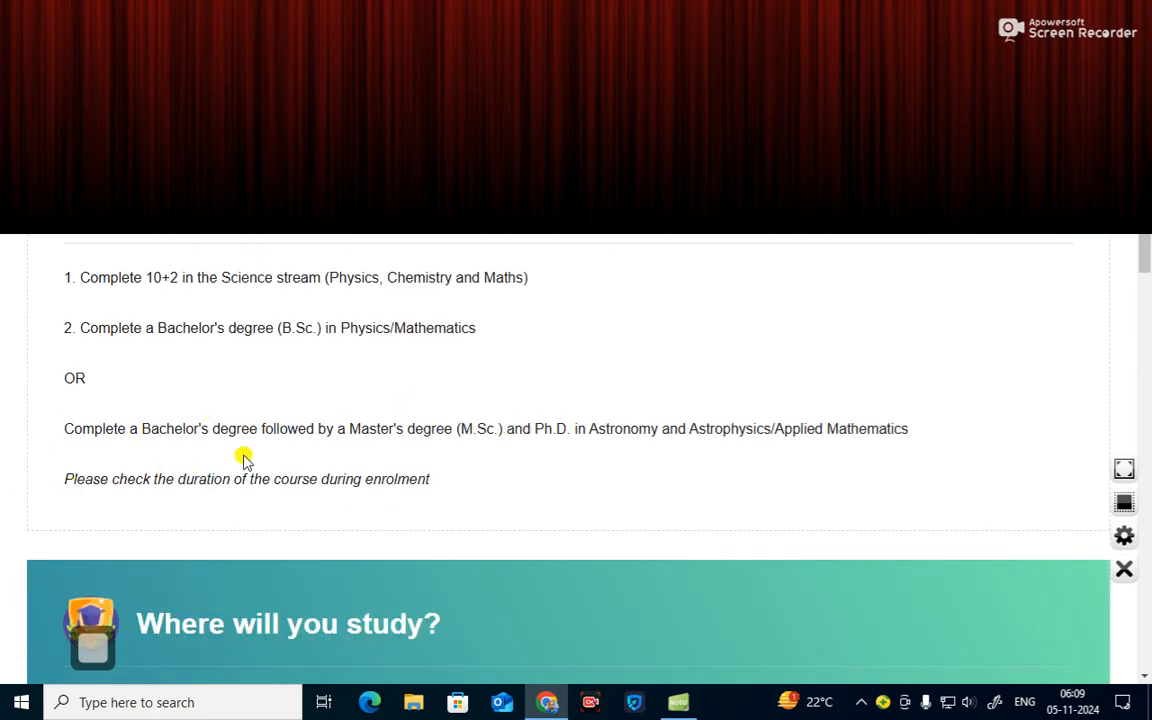
mouse_move(478, 448)
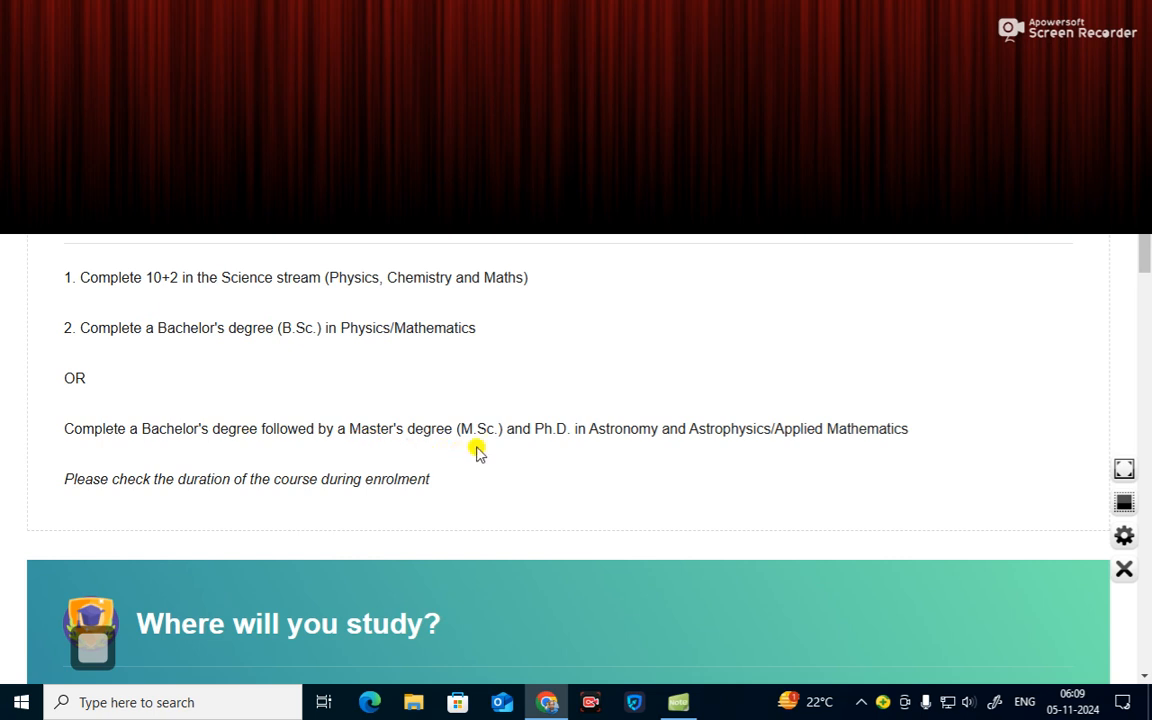
mouse_move(480, 472)
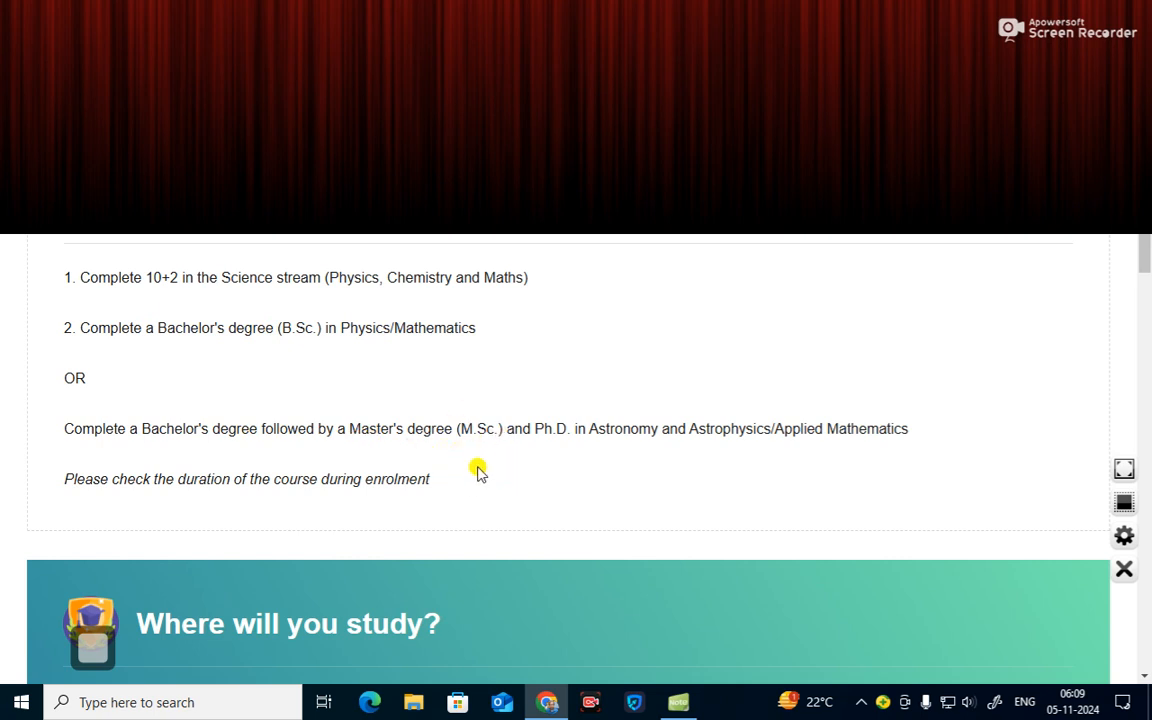
mouse_move(736, 442)
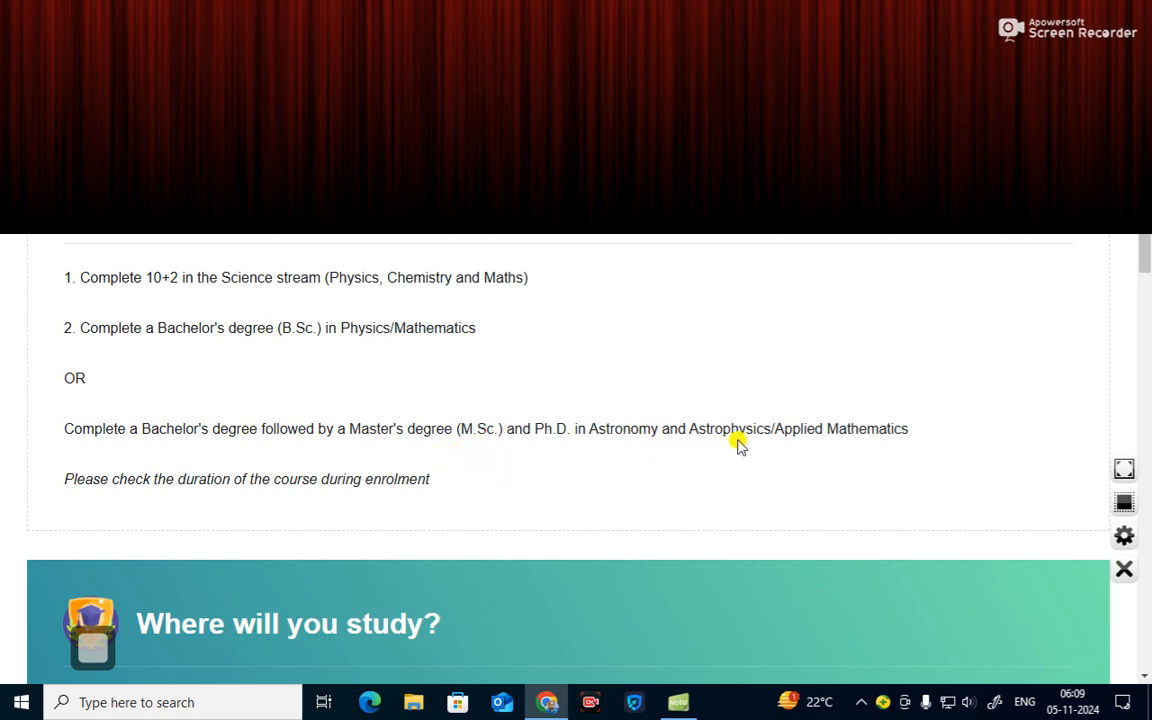
mouse_move(858, 448)
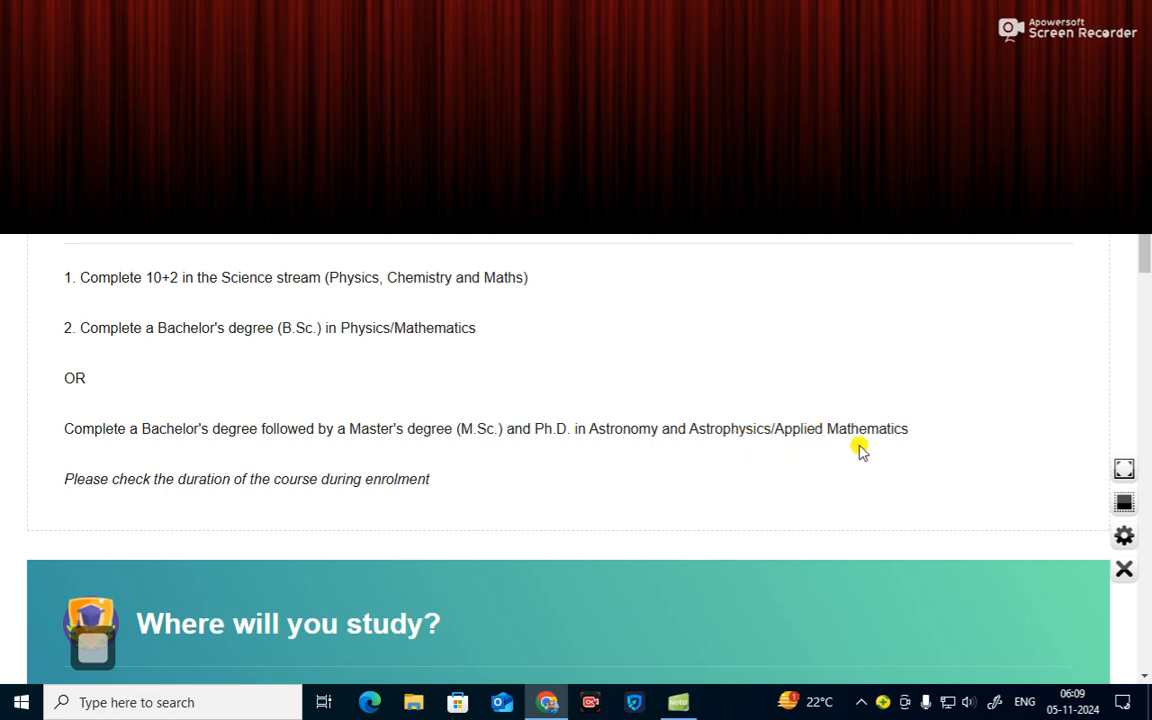
scroll(down, 3)
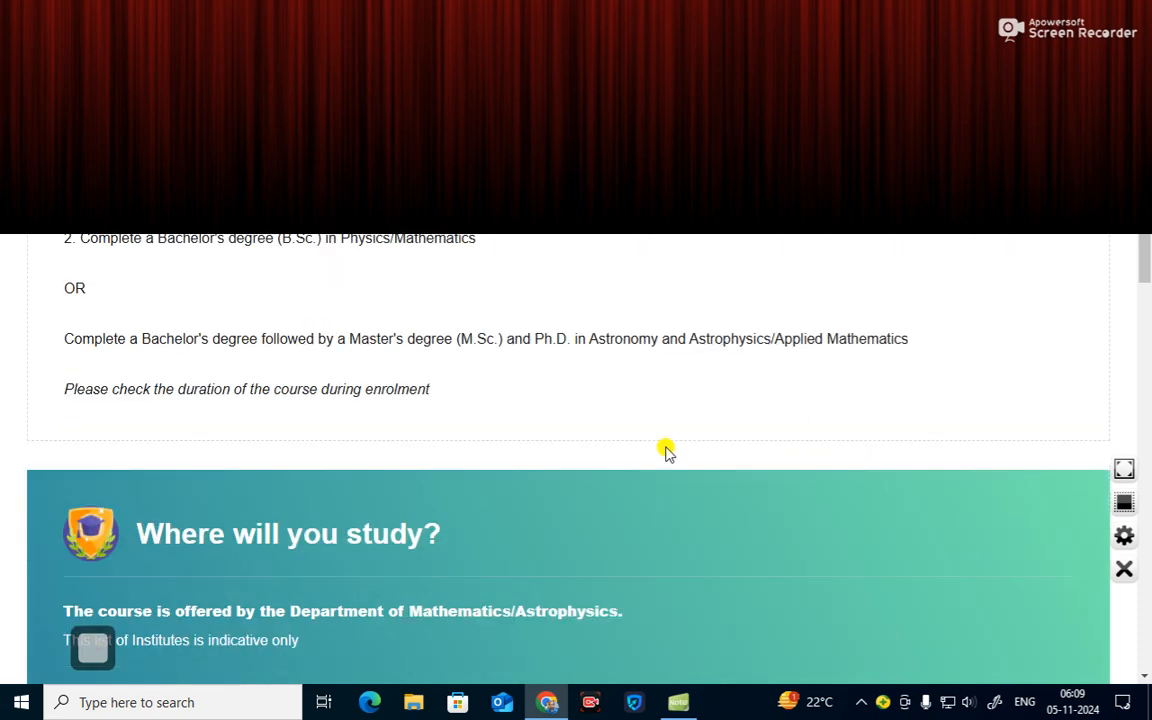
- Scroll to the eight Government Institutes, IISc Bangalore to IIT Kanpur, with Private Institutes below
scroll(down, 3)
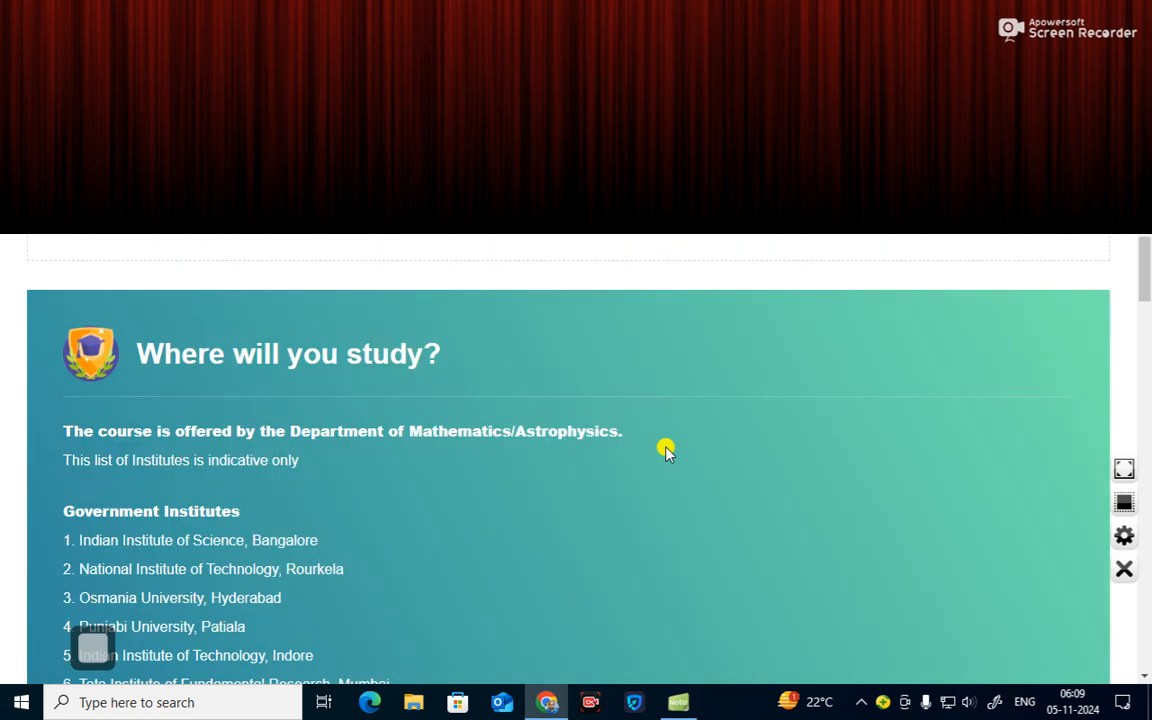
mouse_move(496, 480)
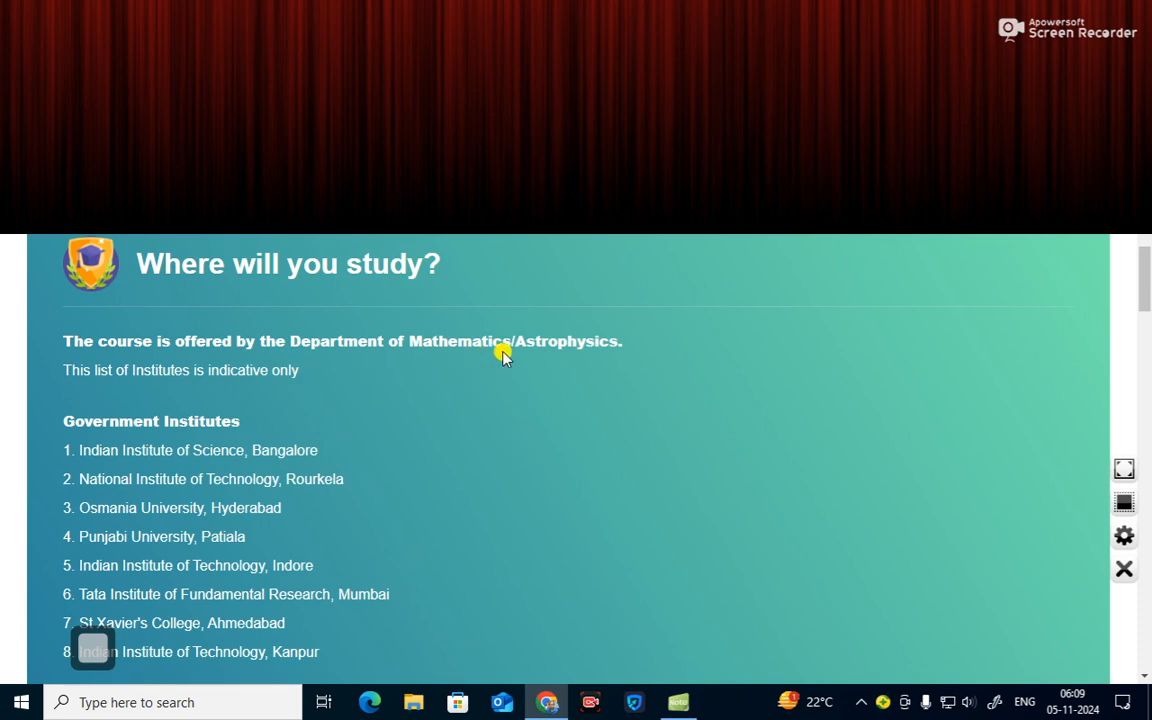
scroll(down, 3)
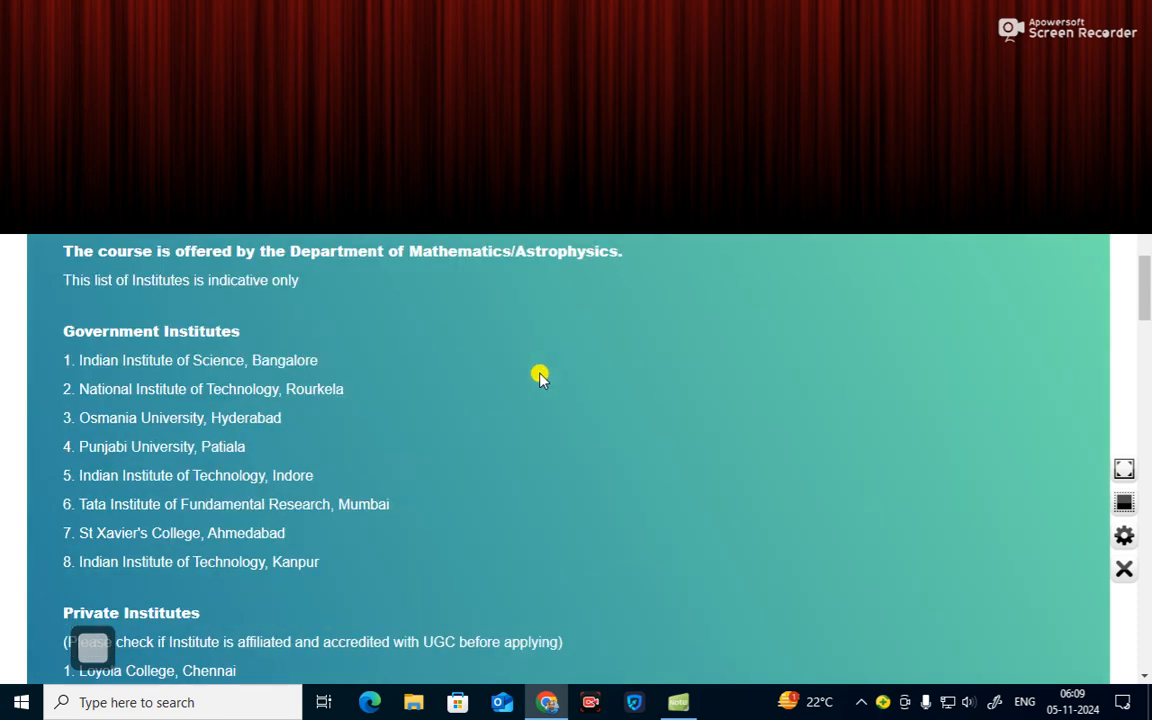
mouse_move(304, 302)
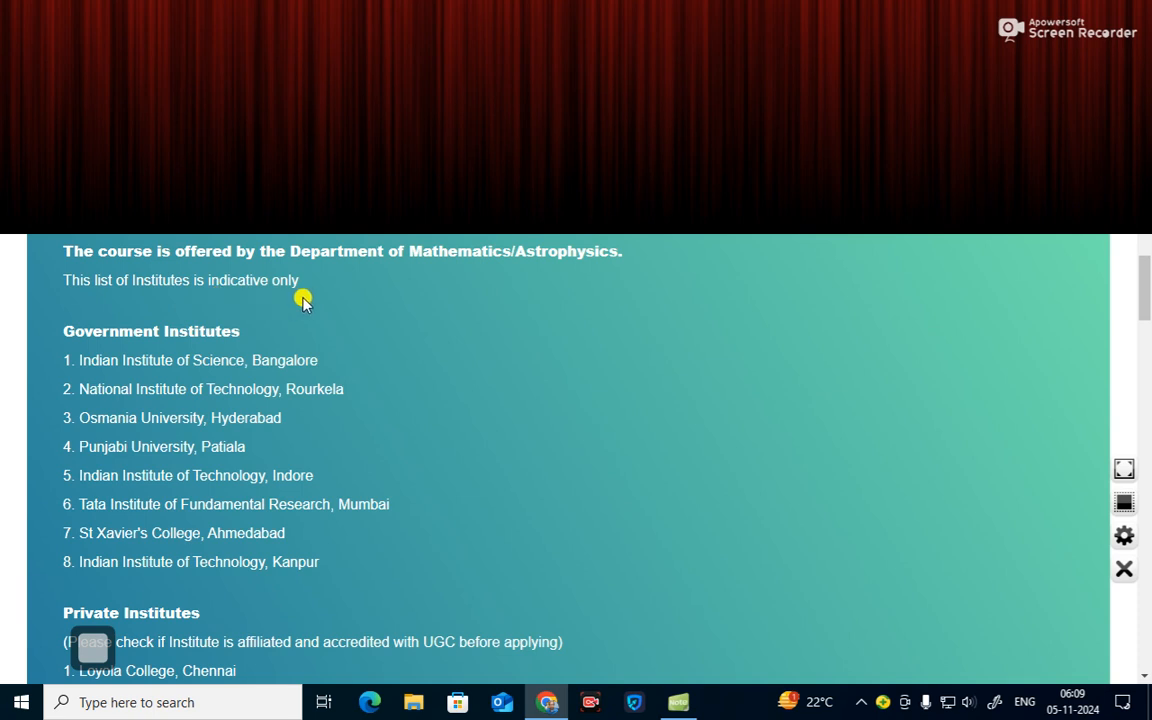
scroll(down, 3)
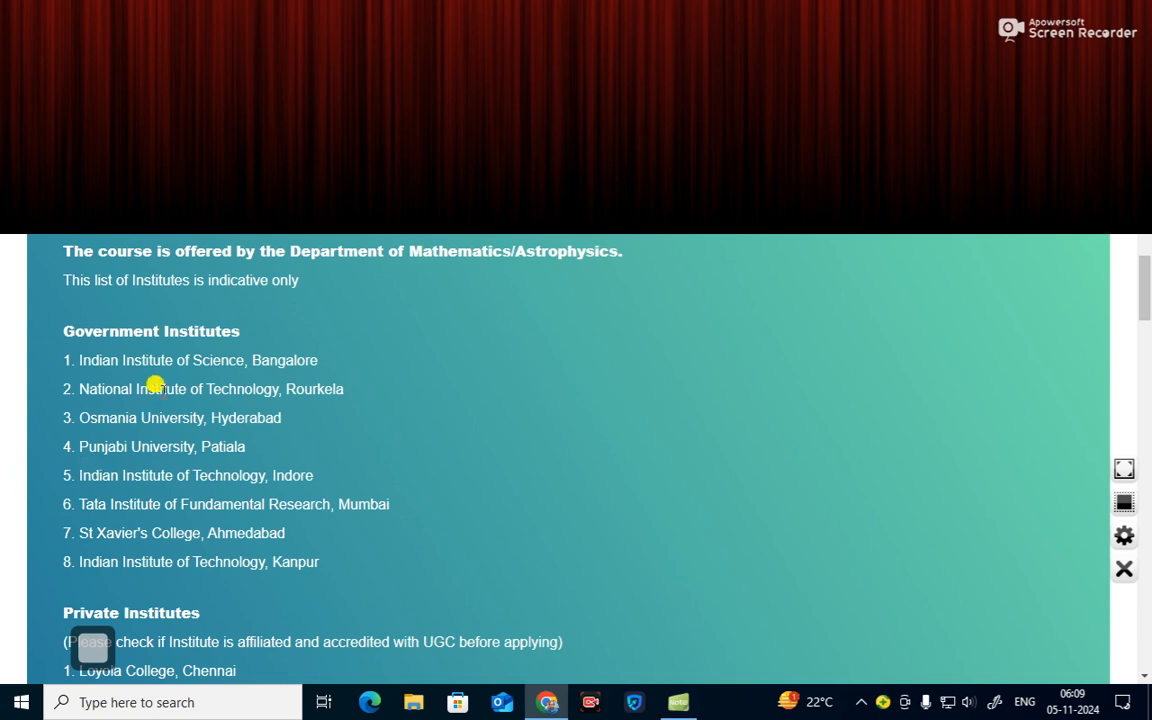
mouse_move(238, 370)
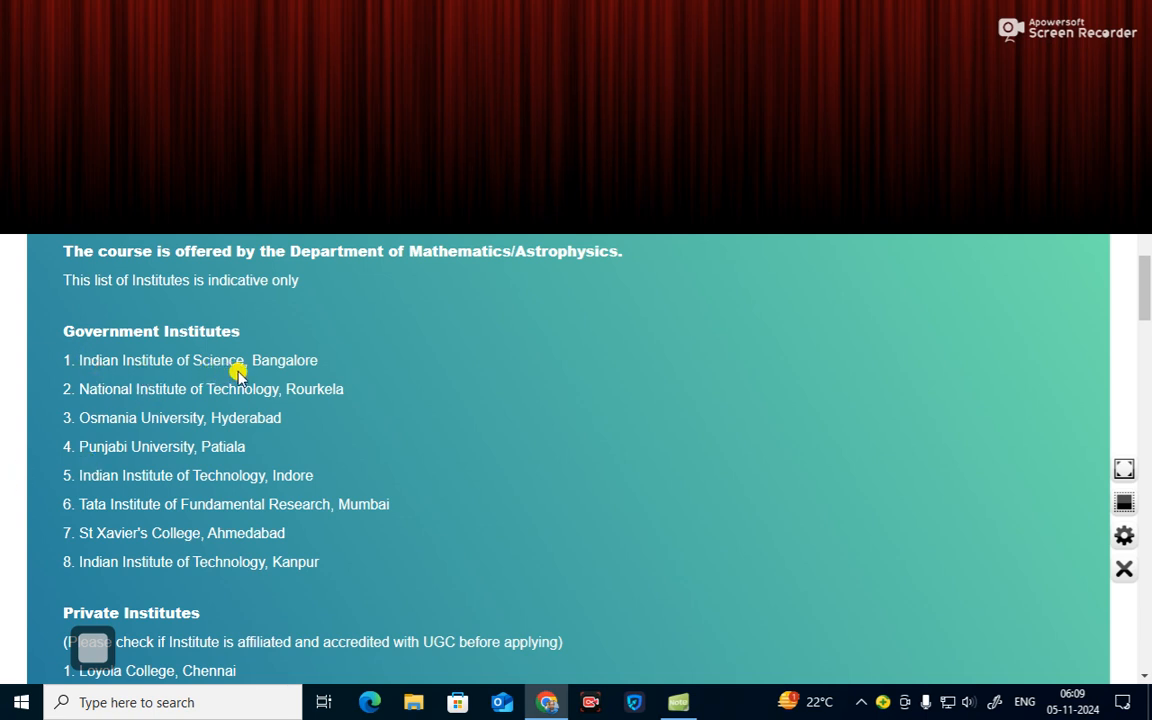
mouse_move(112, 418)
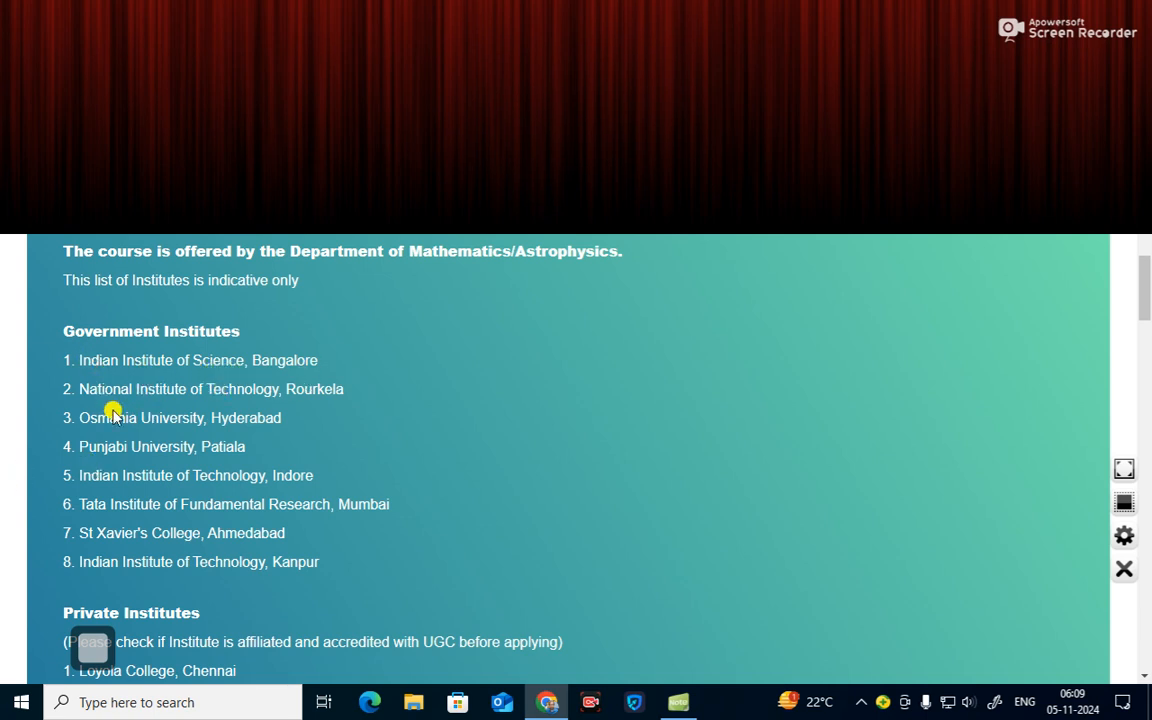
mouse_move(352, 412)
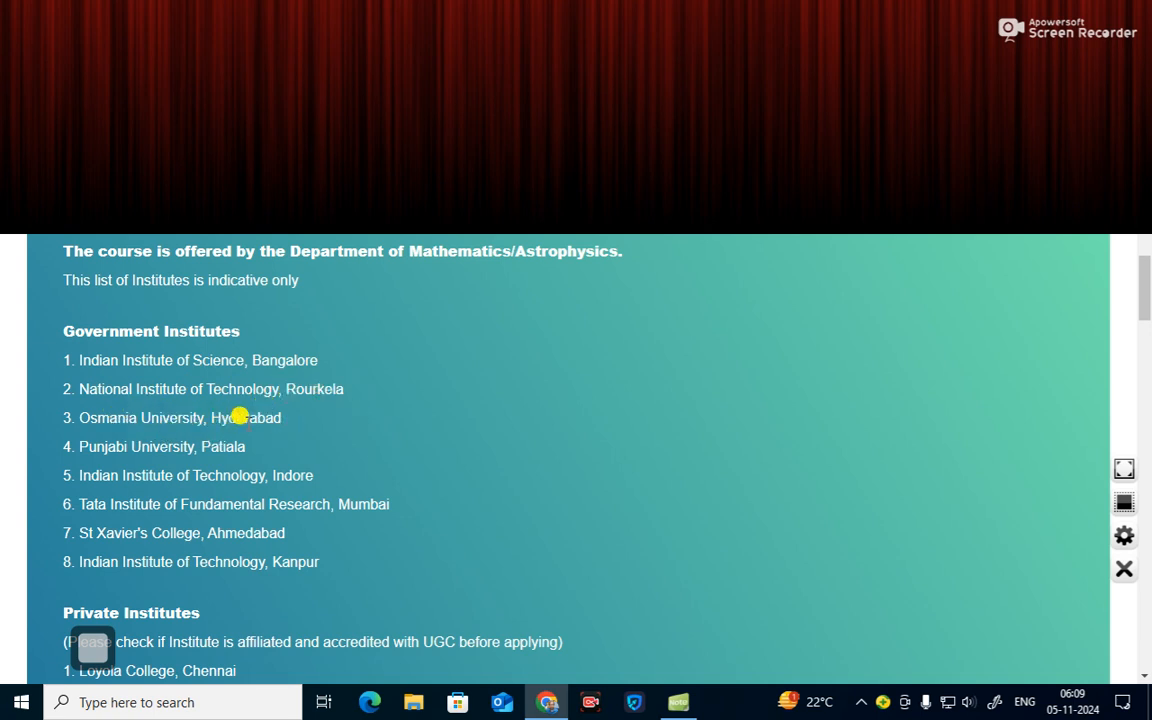
mouse_move(160, 446)
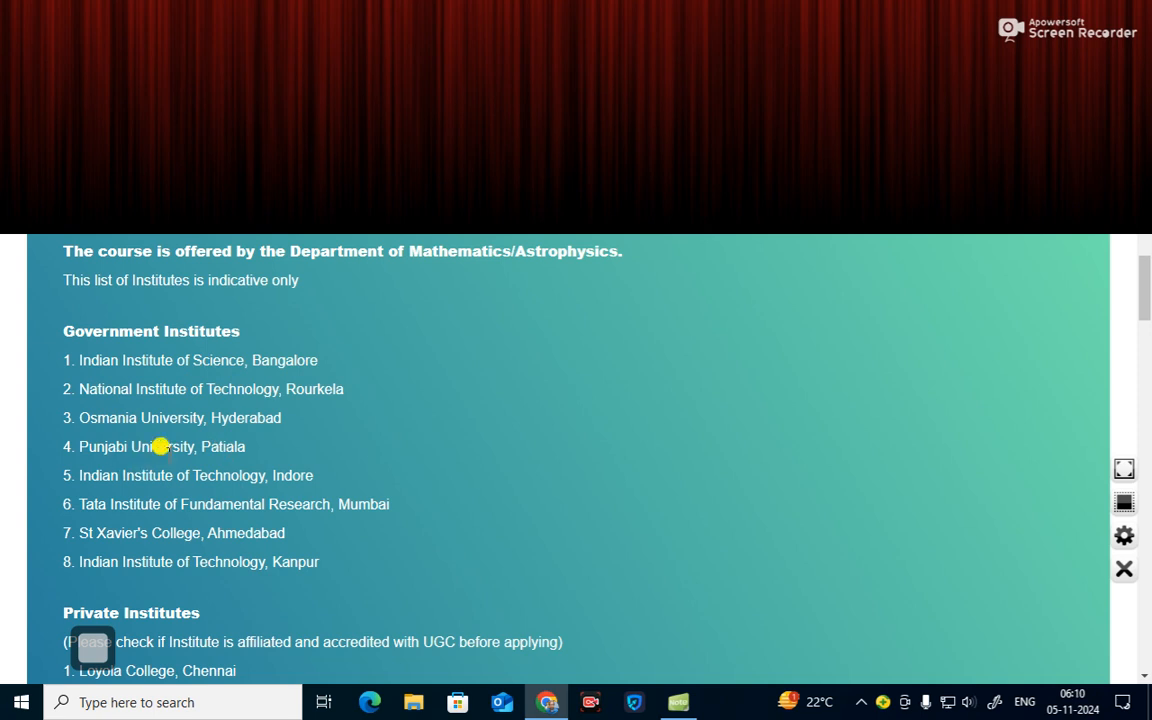
mouse_move(118, 496)
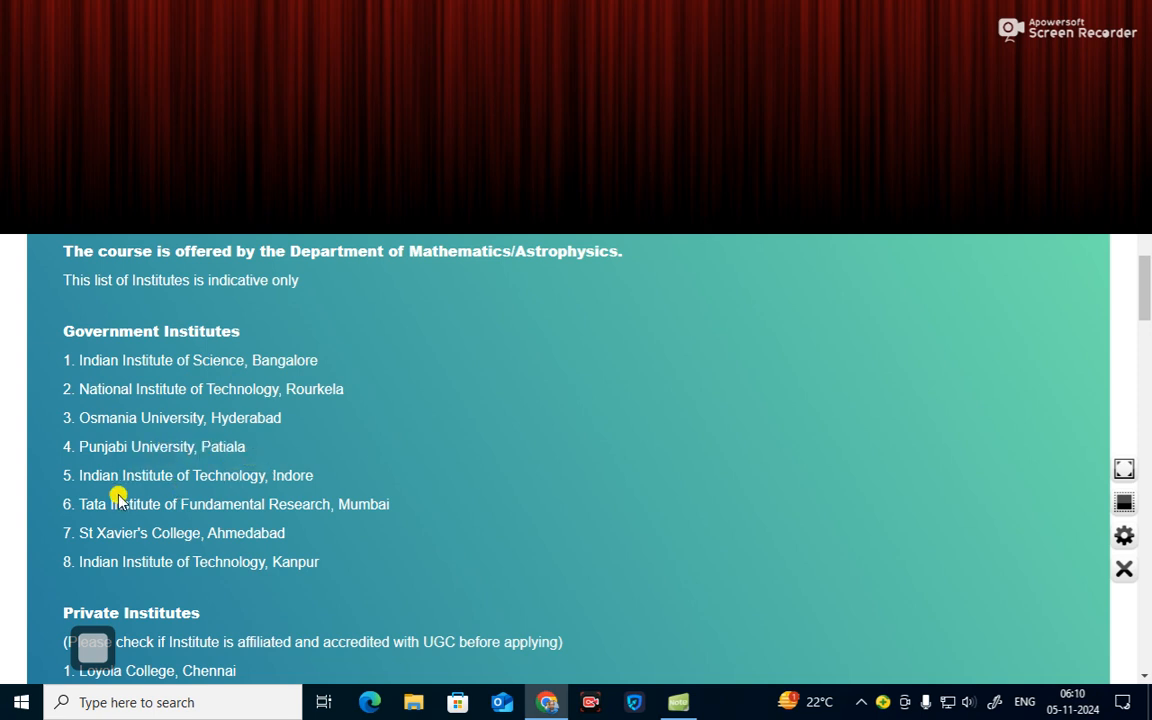
mouse_move(178, 520)
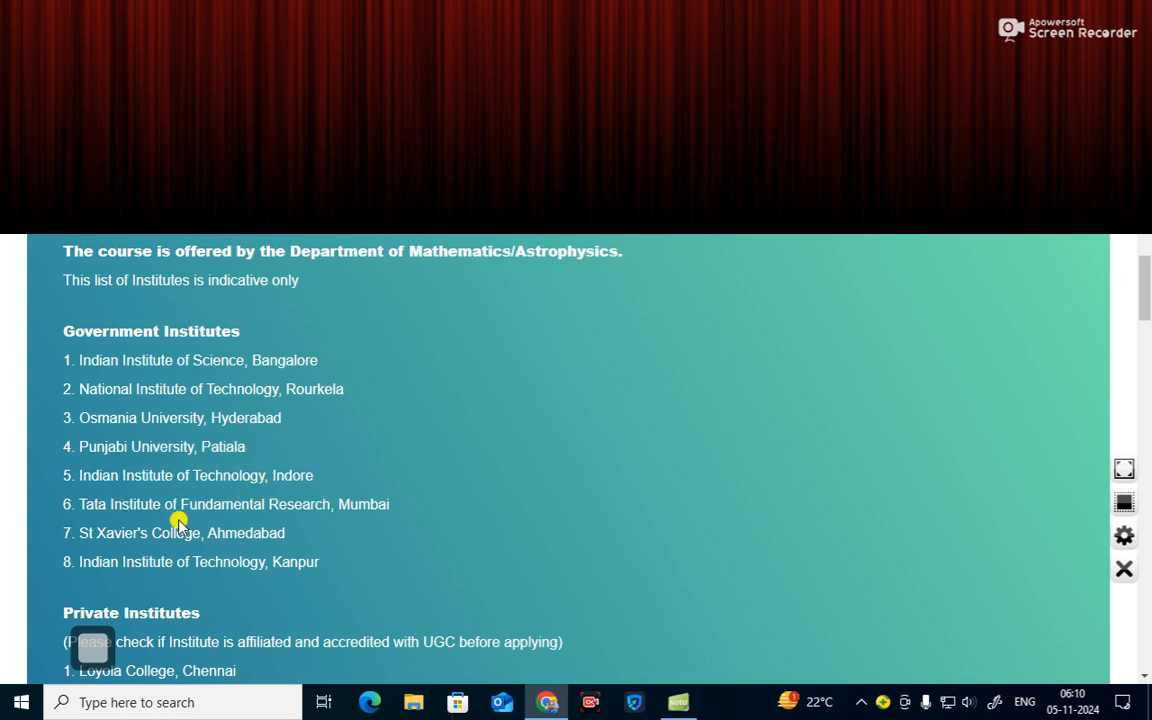
mouse_move(362, 518)
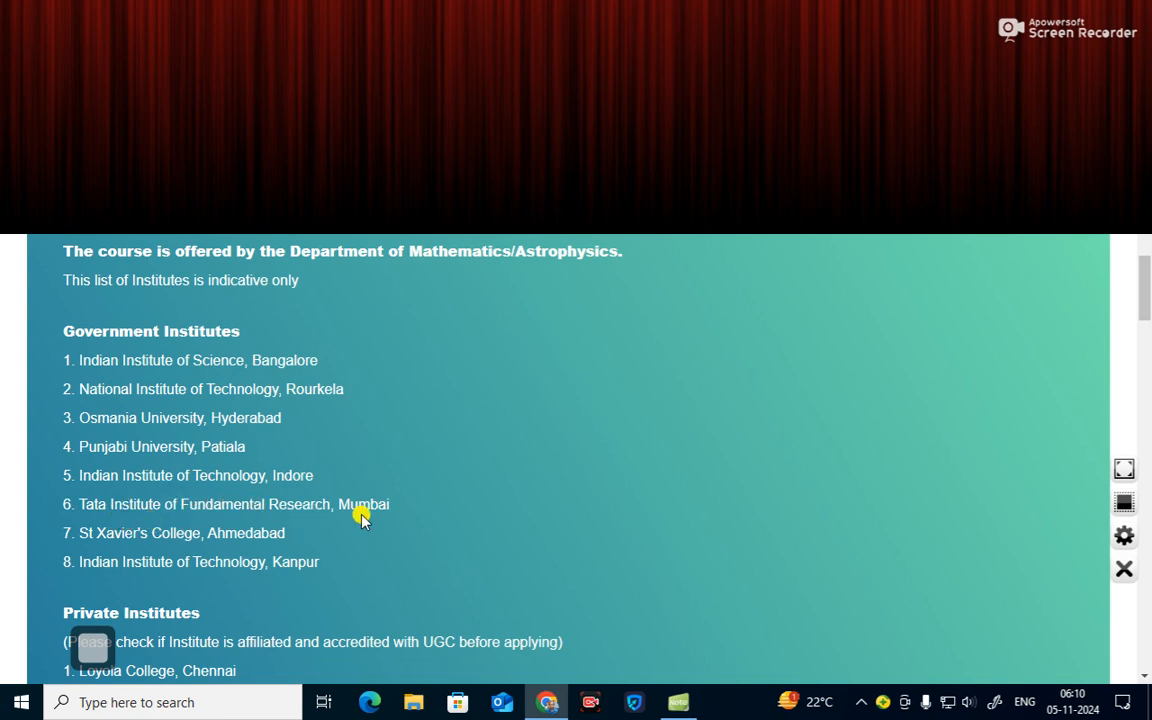
mouse_move(144, 548)
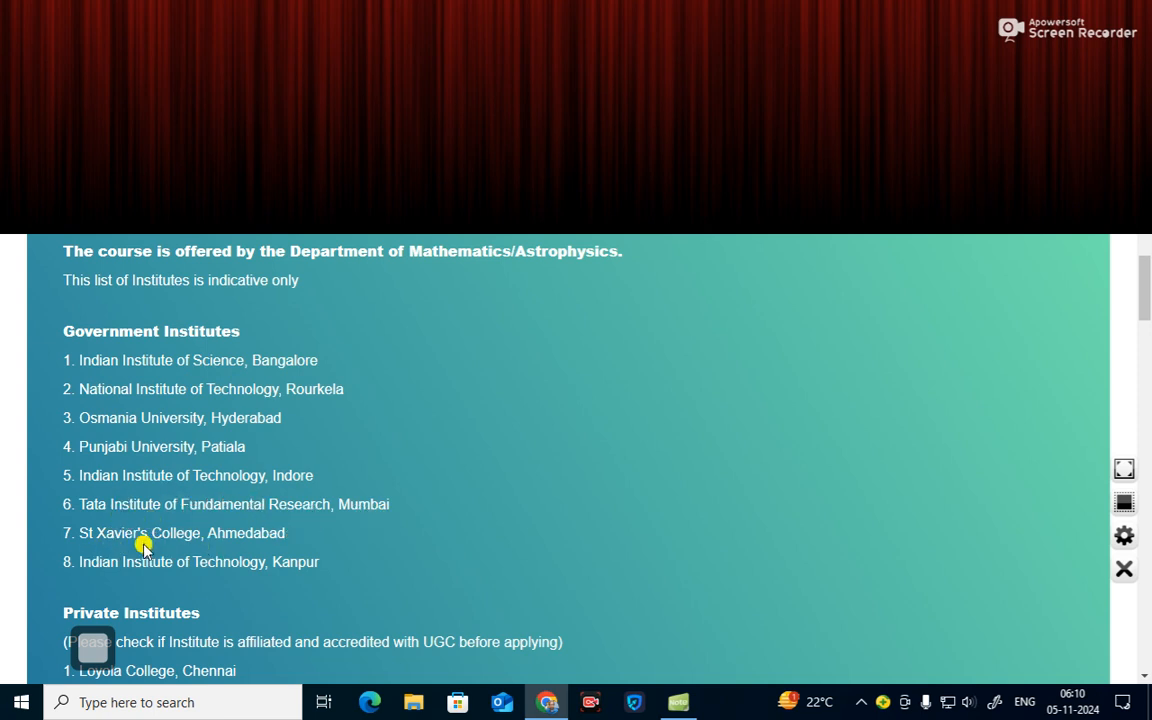
mouse_move(96, 560)
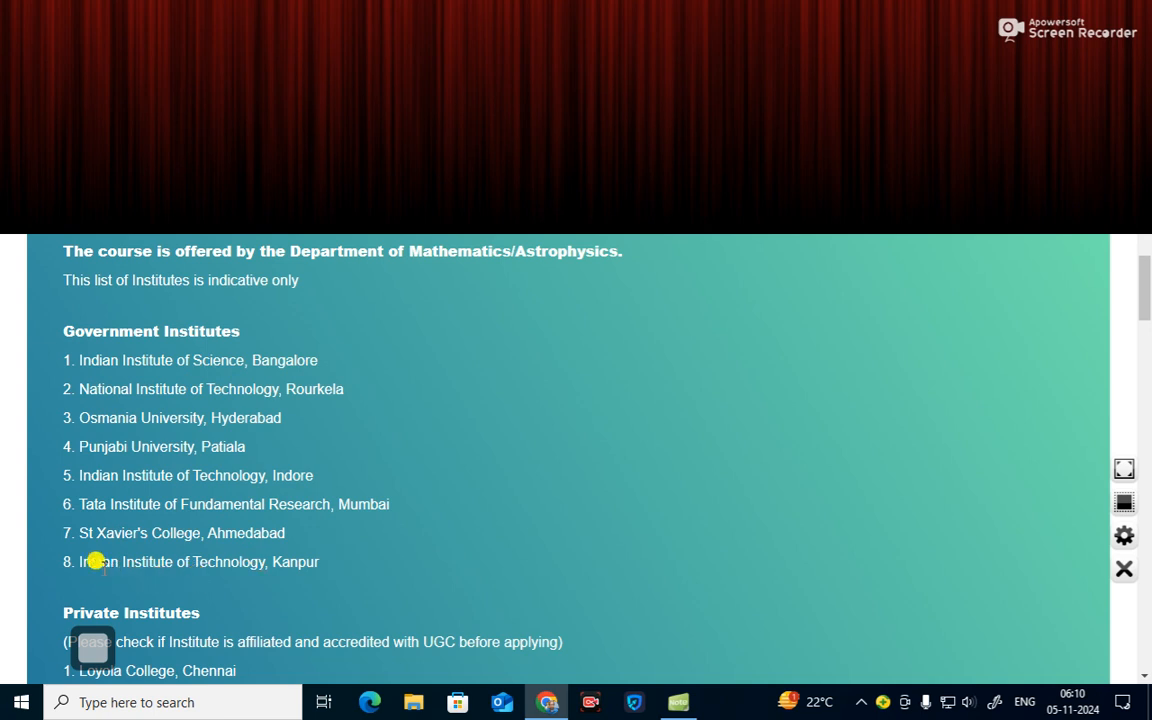
mouse_move(372, 552)
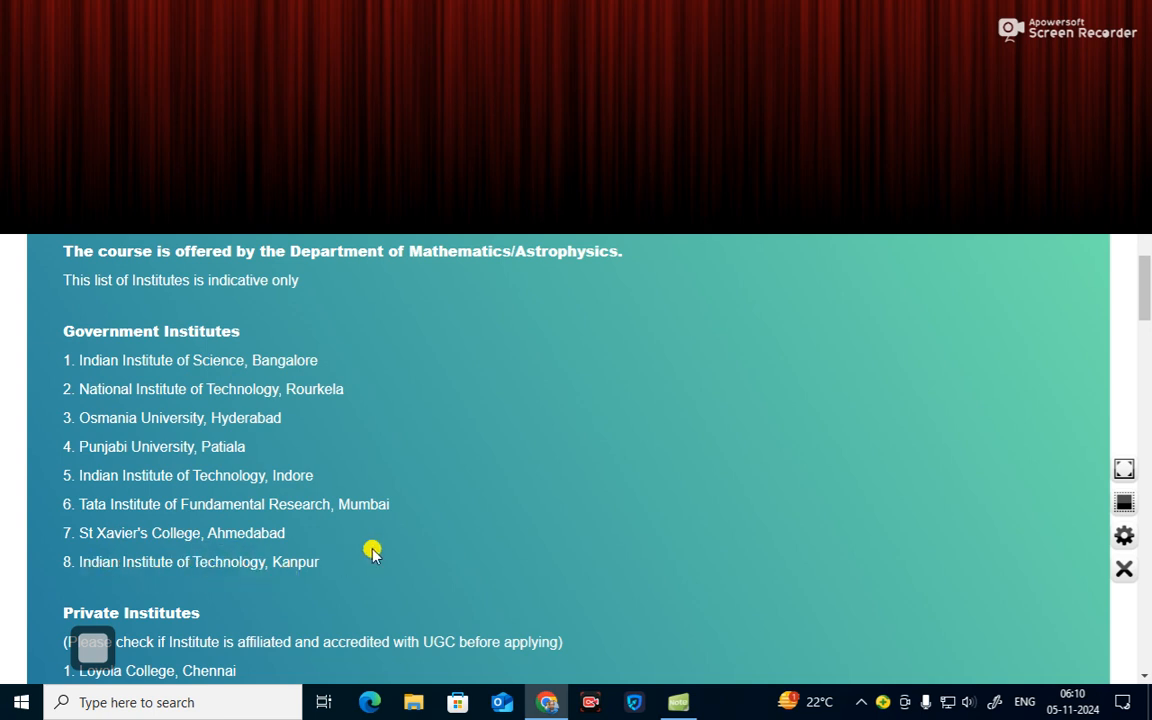
- Scroll past the eight Private Institutes to IGNOU distance learning and the NPTEL and Udemy online courses
scroll(down, 3)
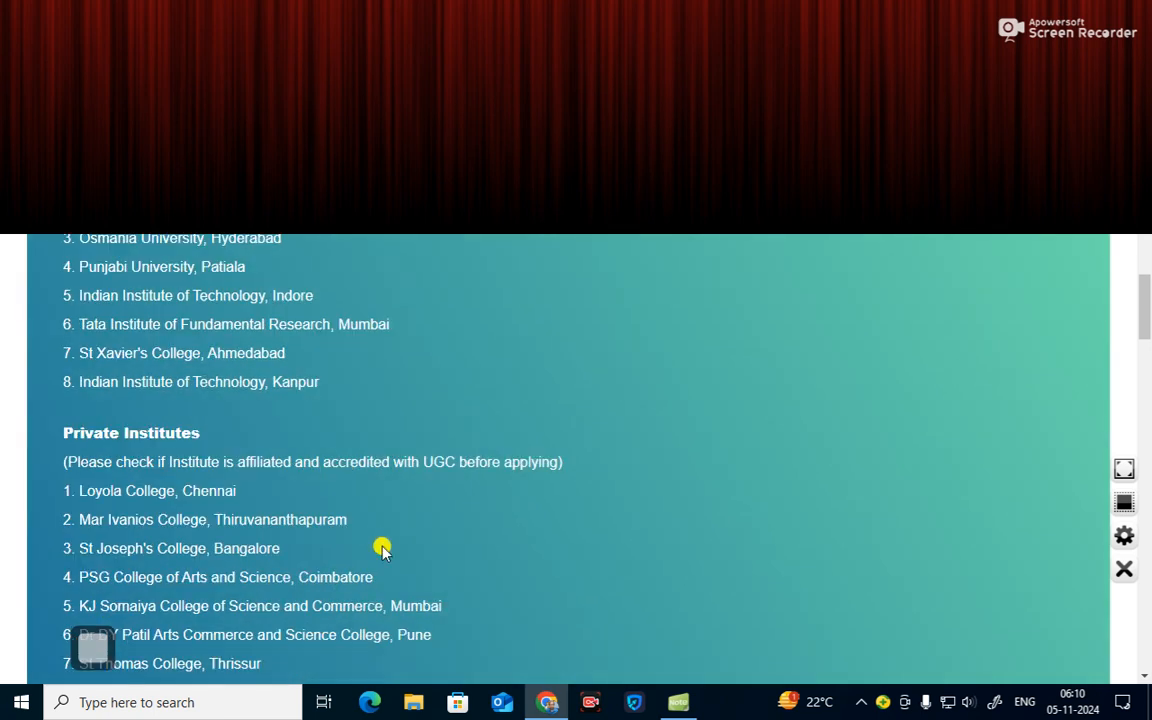
scroll(down, 3)
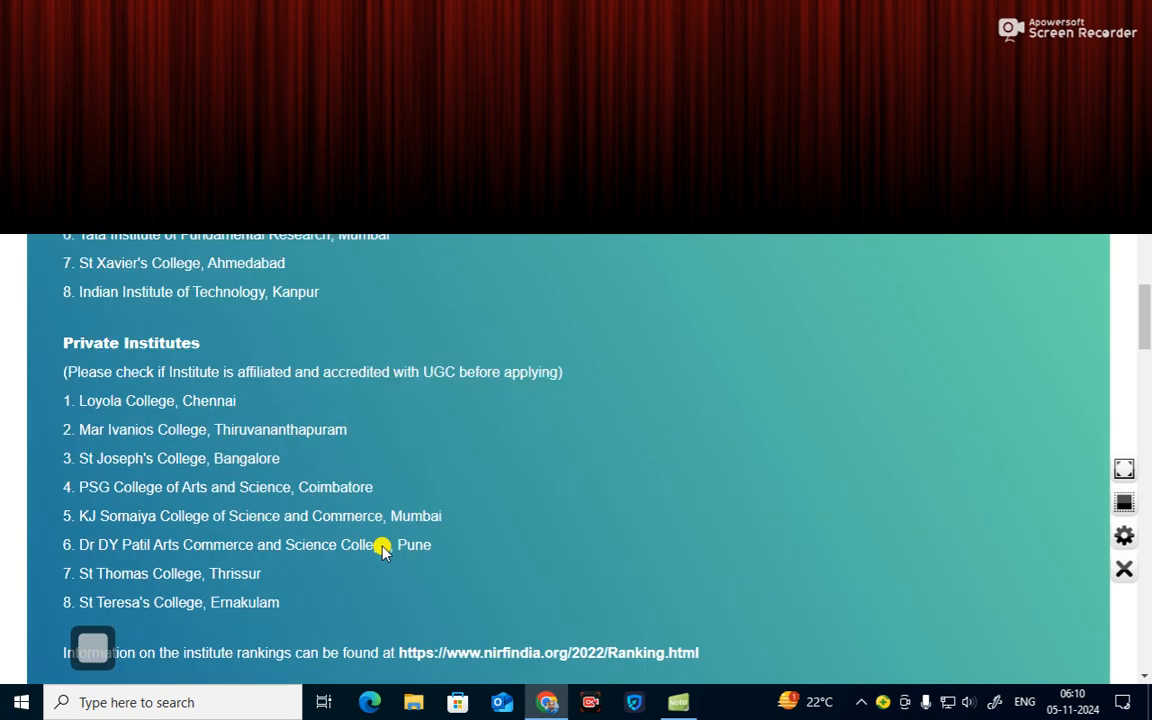
scroll(down, 3)
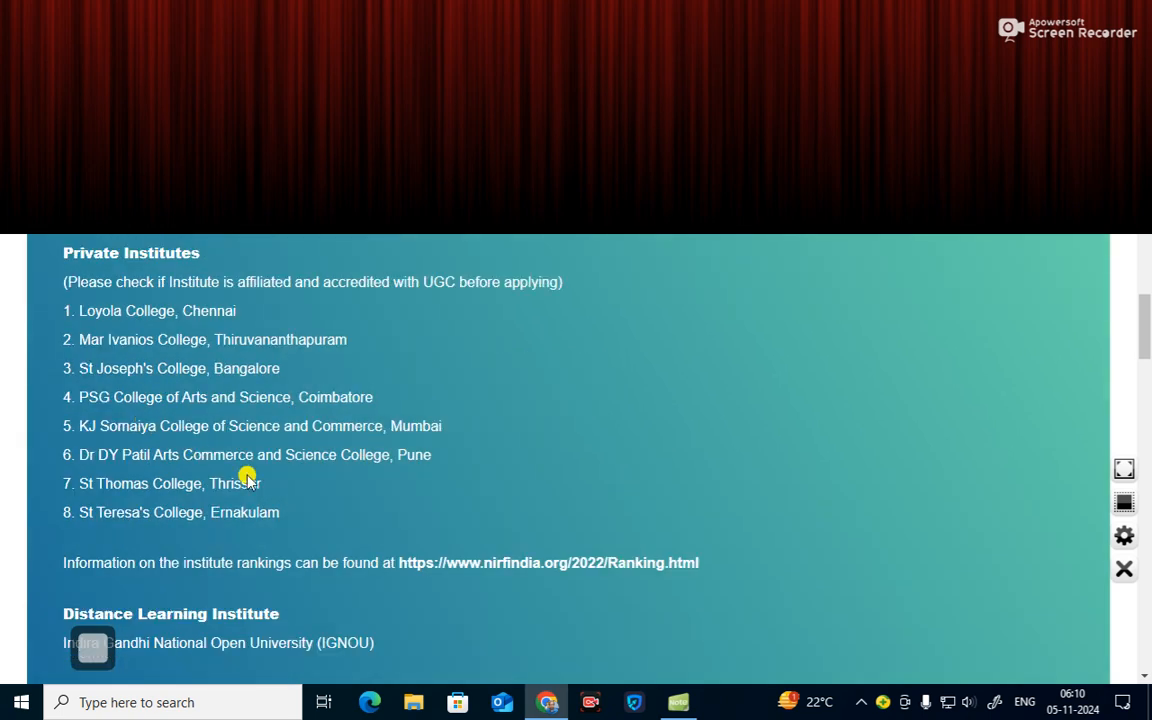
mouse_move(344, 512)
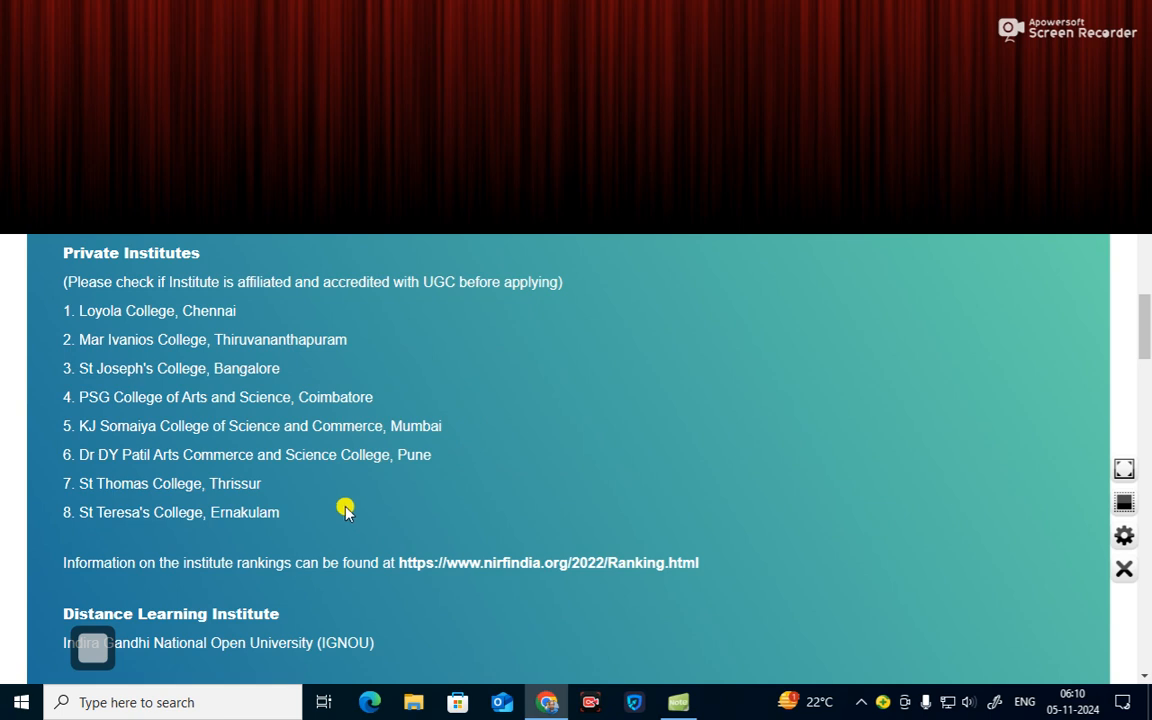
mouse_move(228, 324)
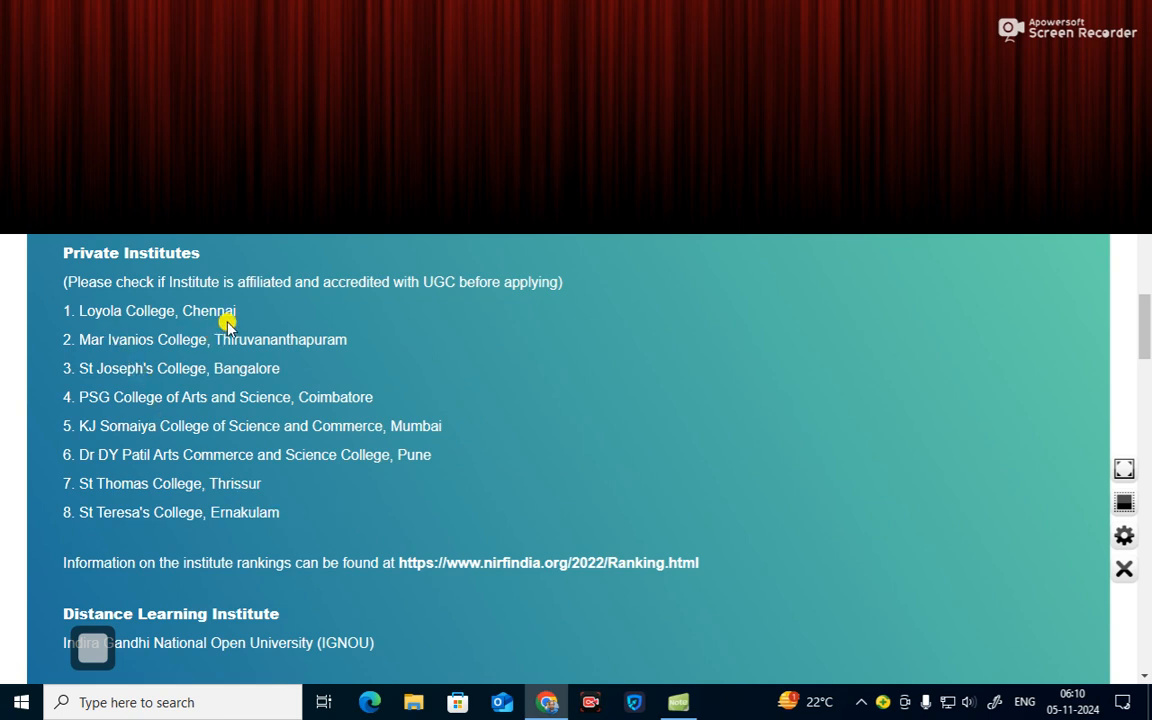
mouse_move(122, 356)
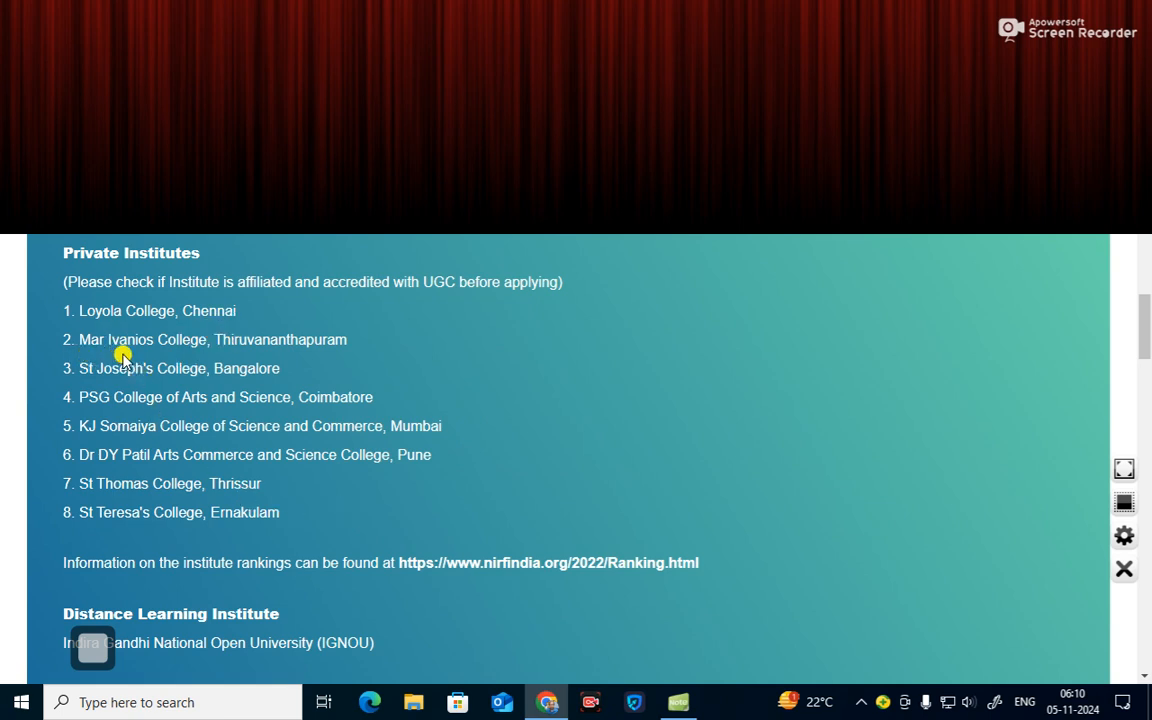
mouse_move(252, 364)
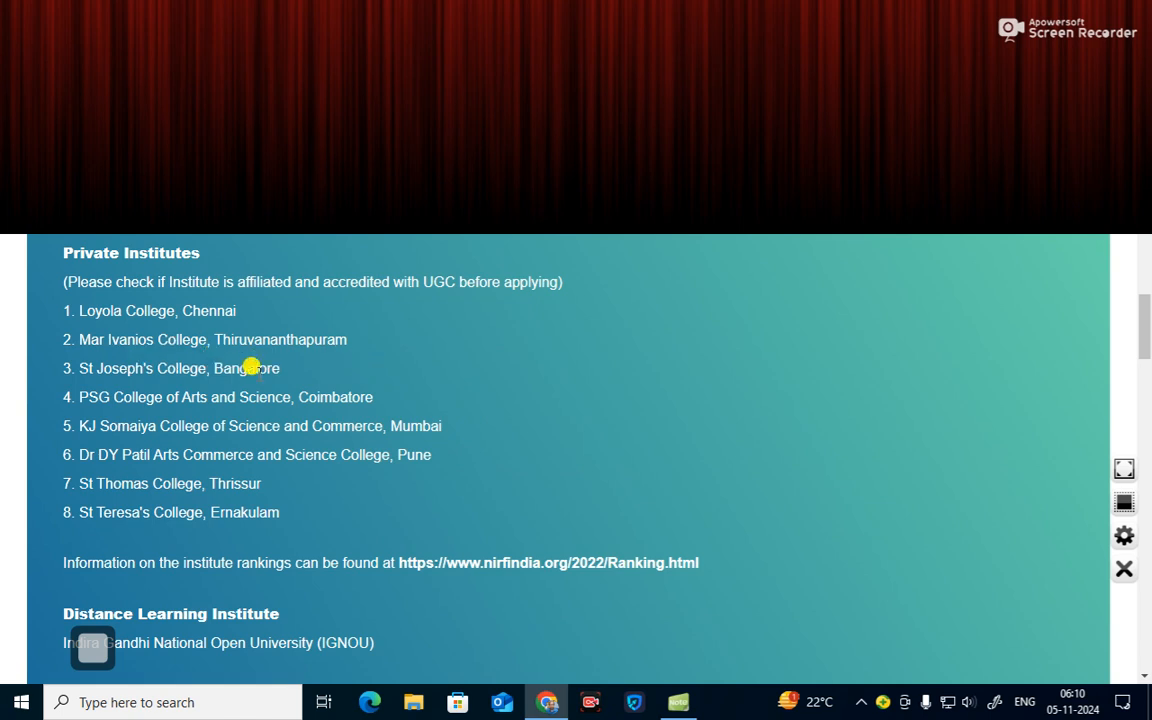
mouse_move(244, 390)
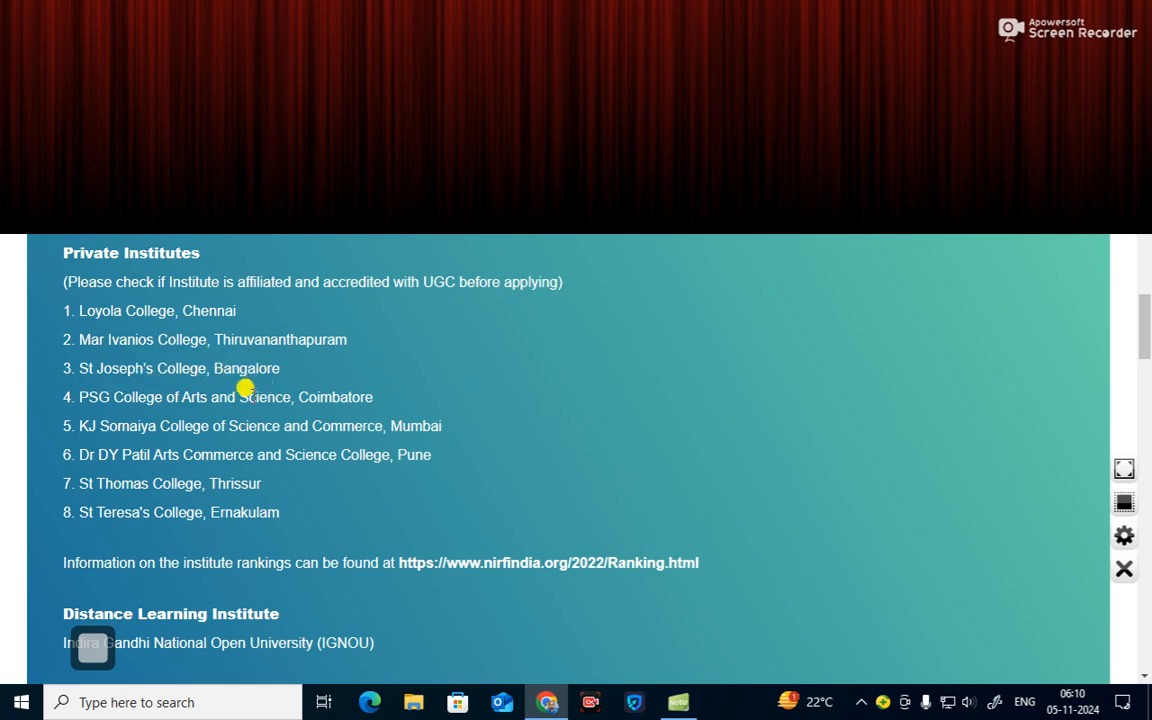
mouse_move(228, 396)
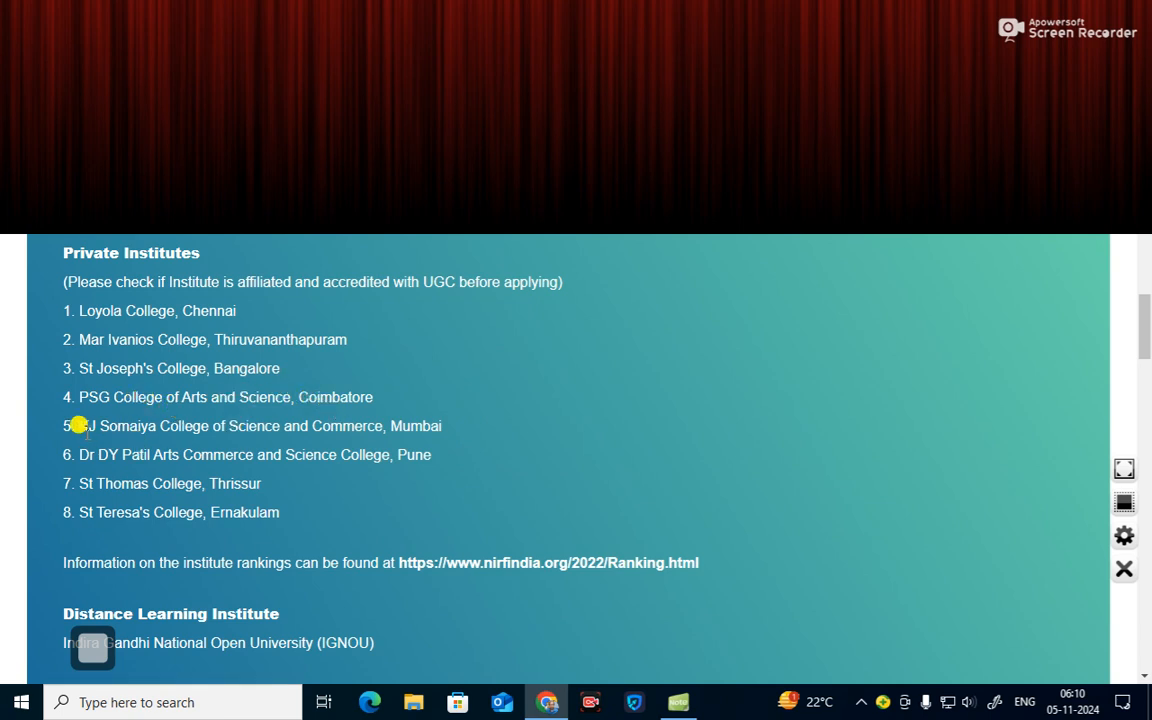
mouse_move(256, 426)
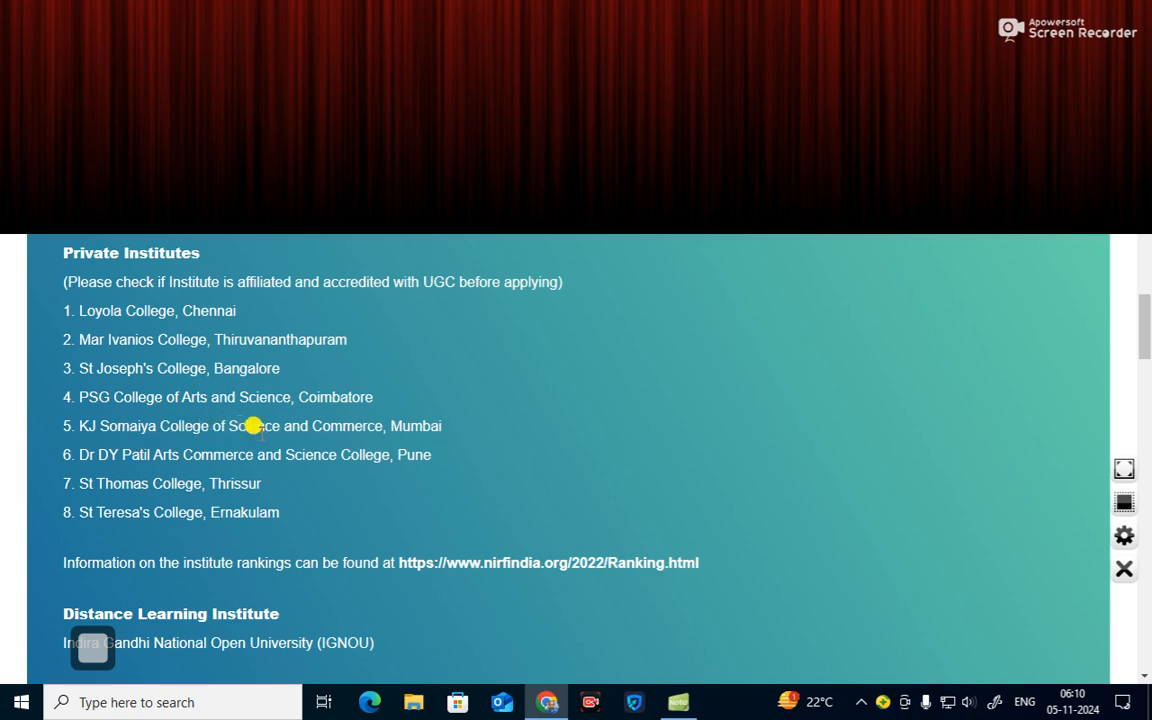
mouse_move(98, 468)
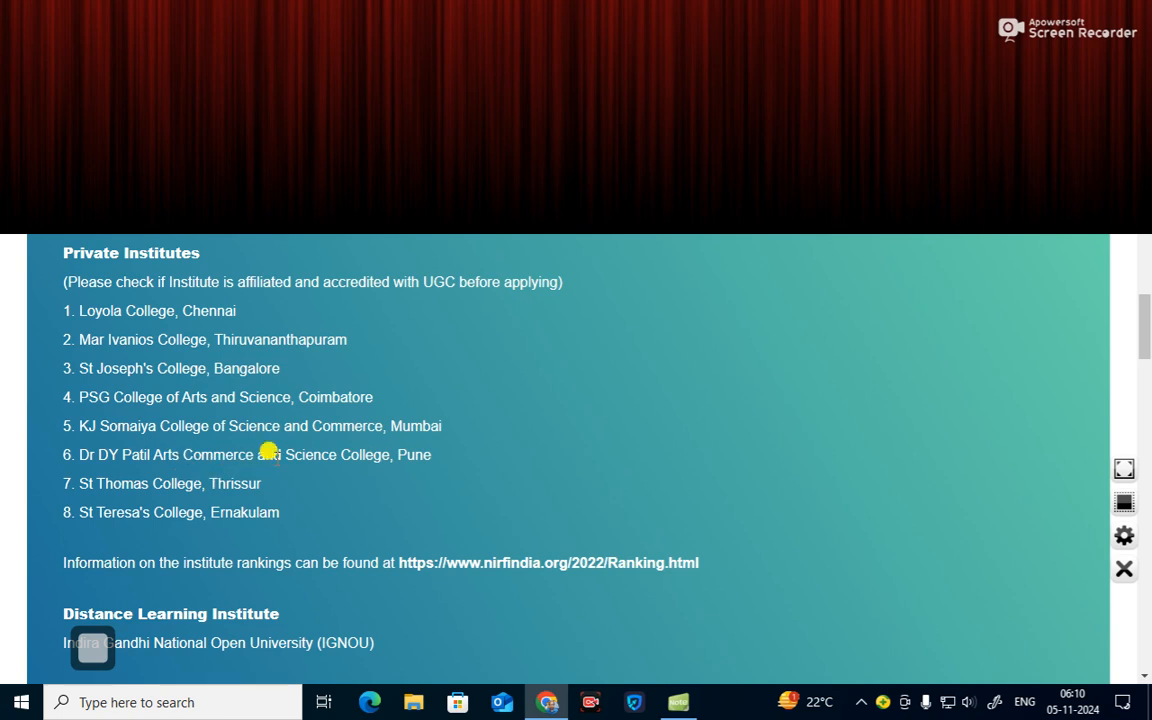
mouse_move(444, 472)
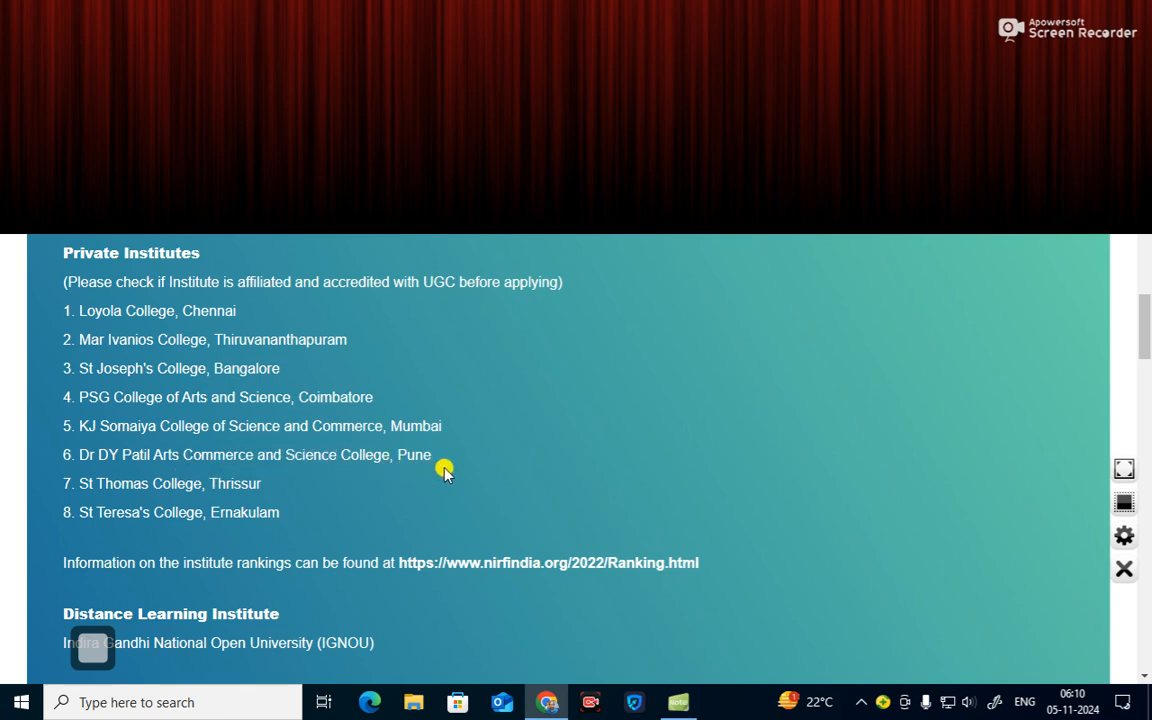
mouse_move(250, 496)
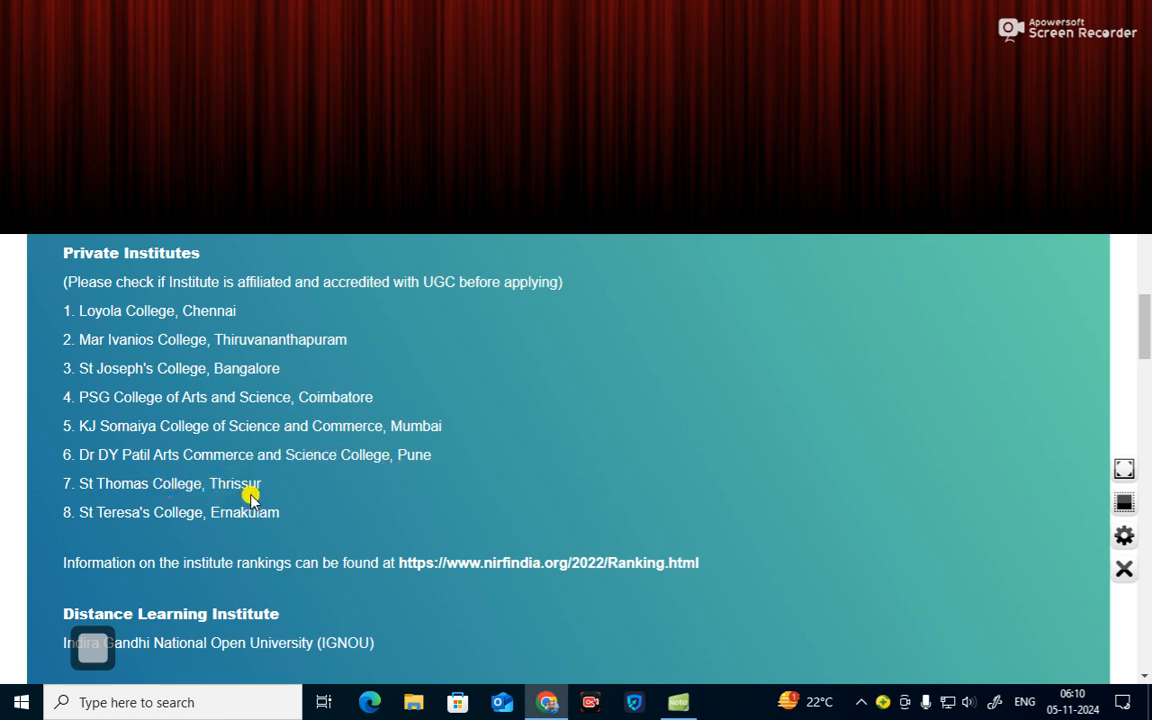
mouse_move(154, 538)
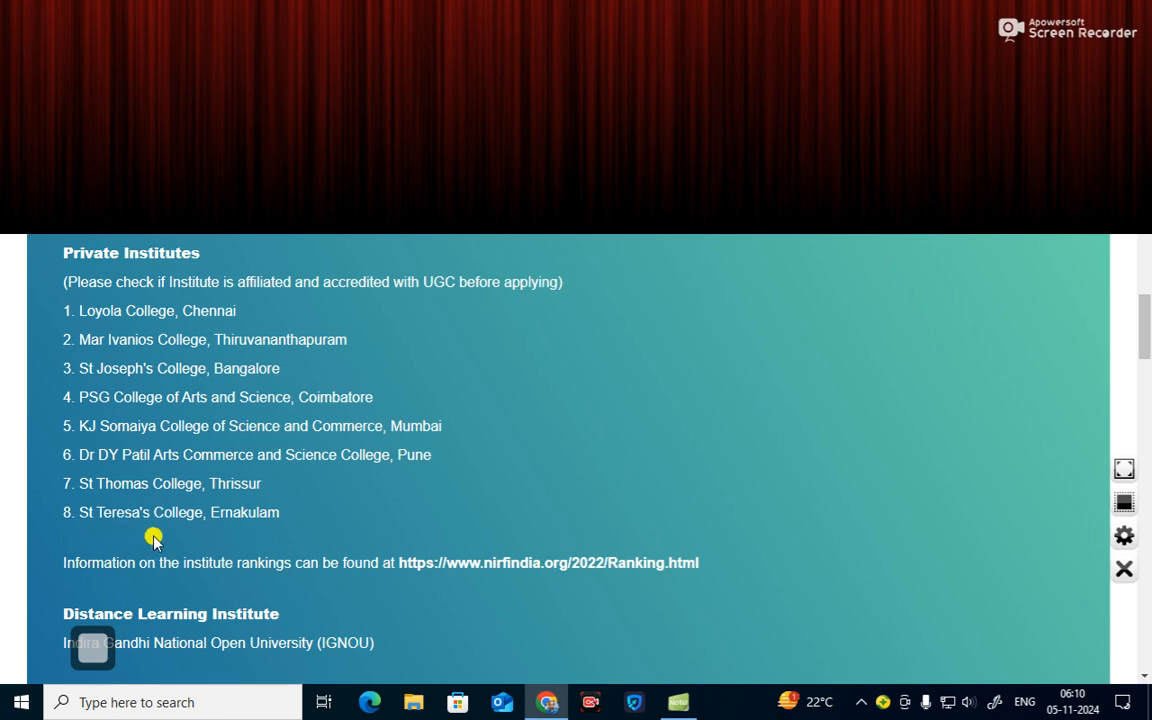
scroll(down, 3)
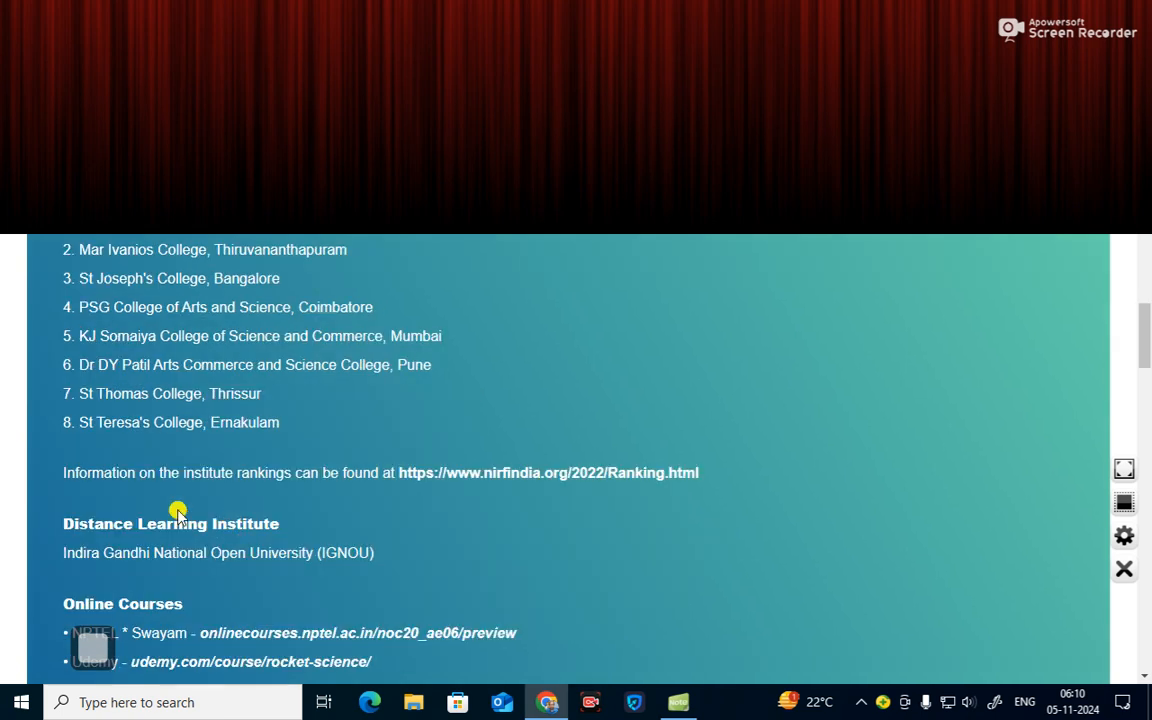
scroll(down, 3)
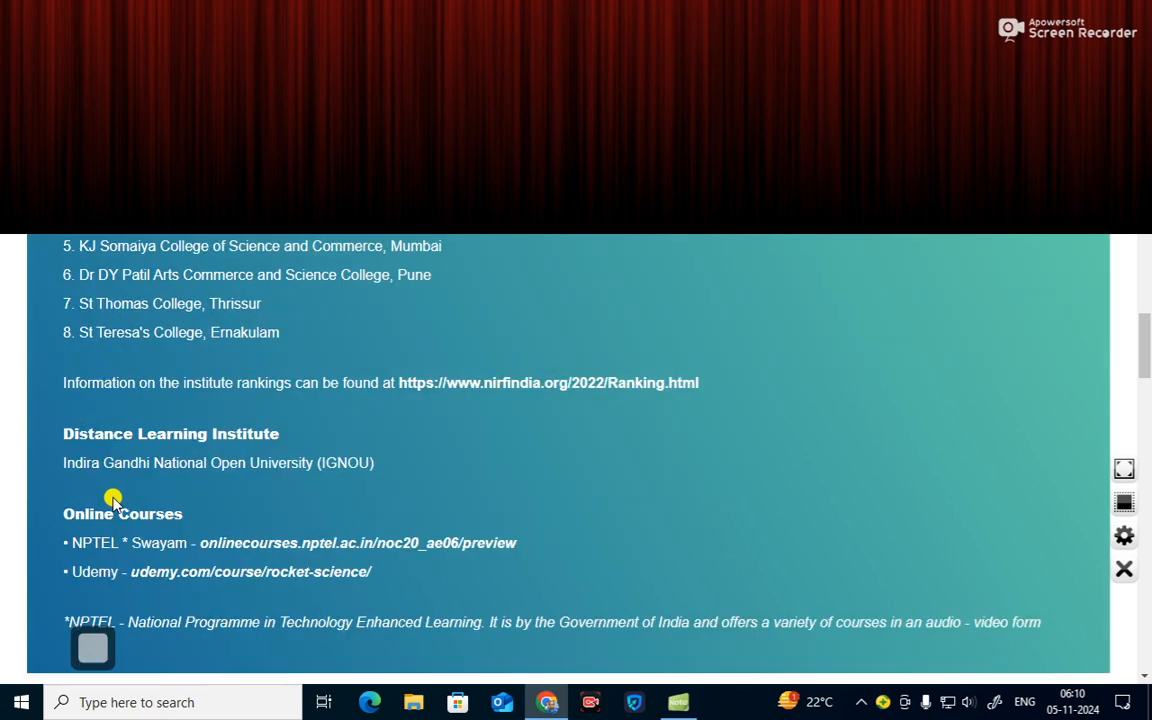
mouse_move(238, 420)
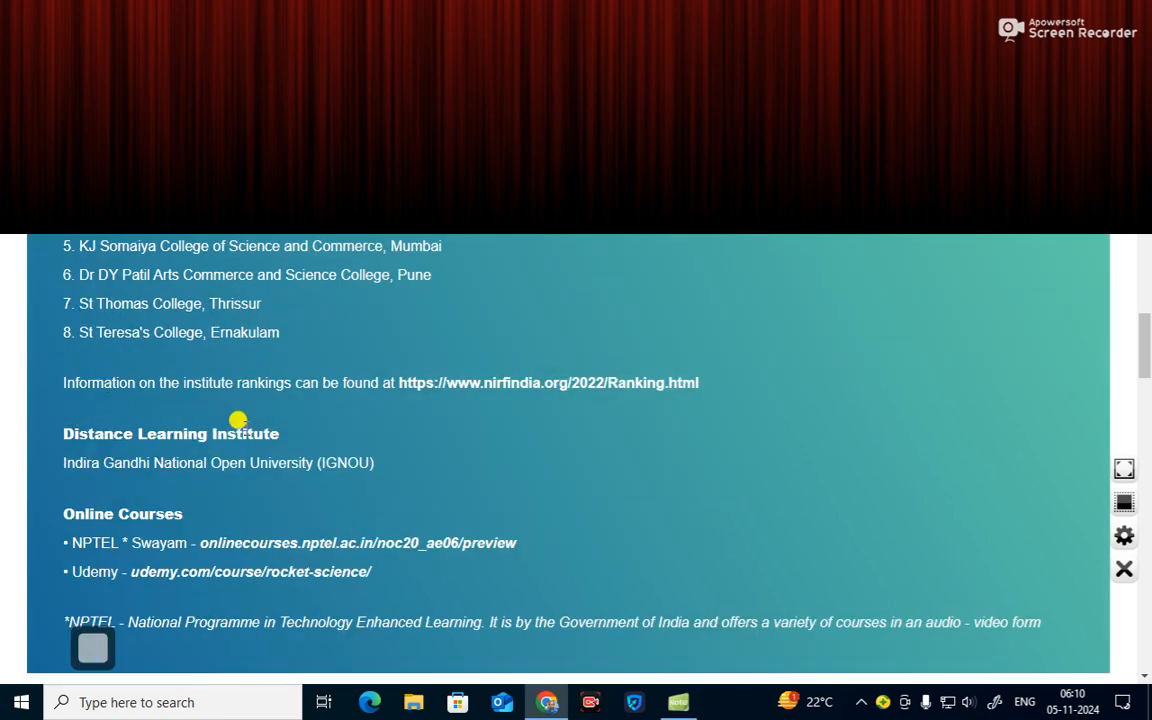
mouse_move(416, 390)
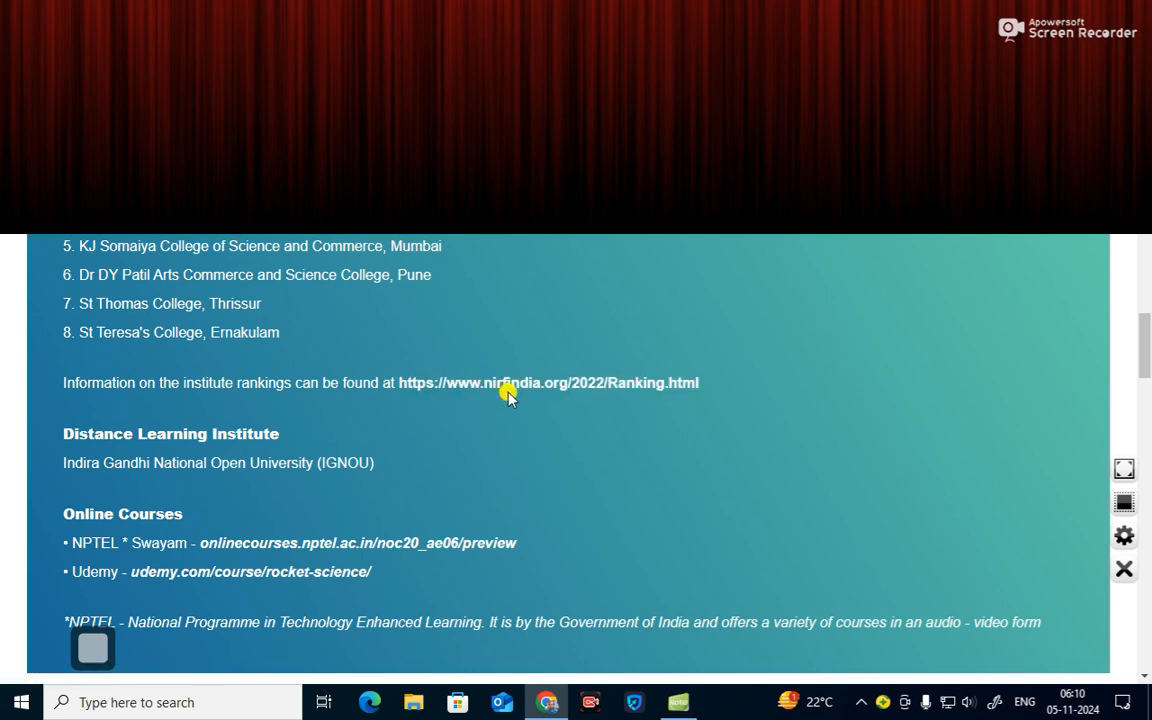
mouse_move(520, 428)
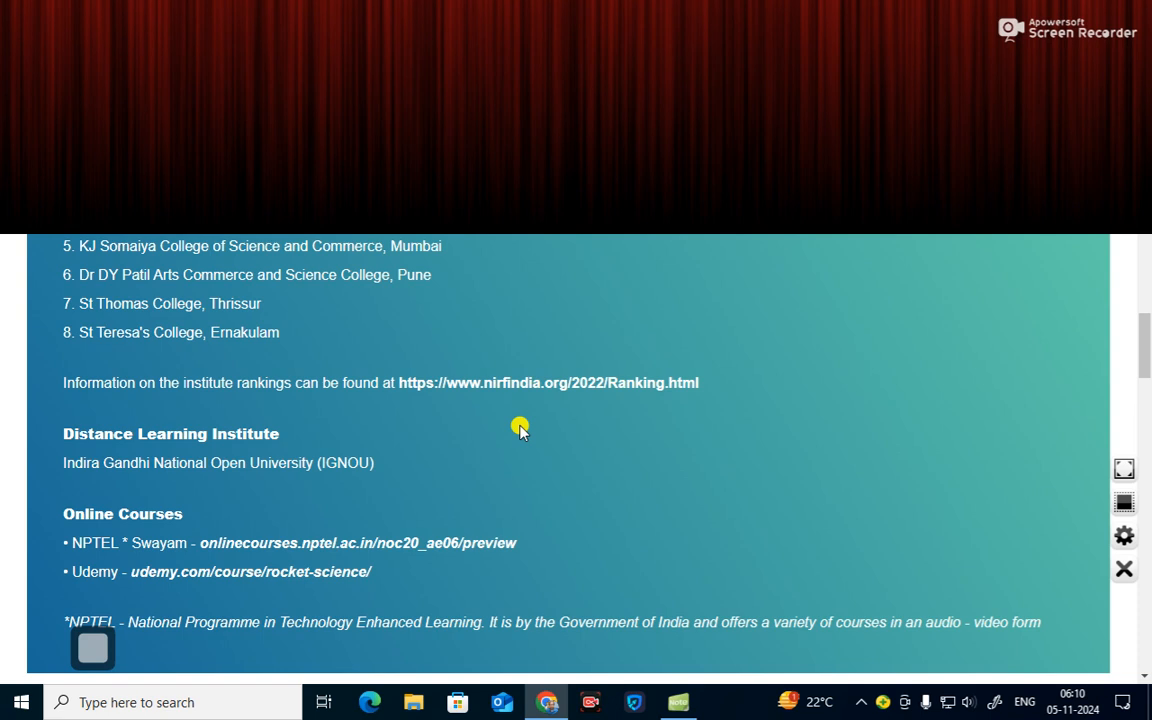
scroll(down, 3)
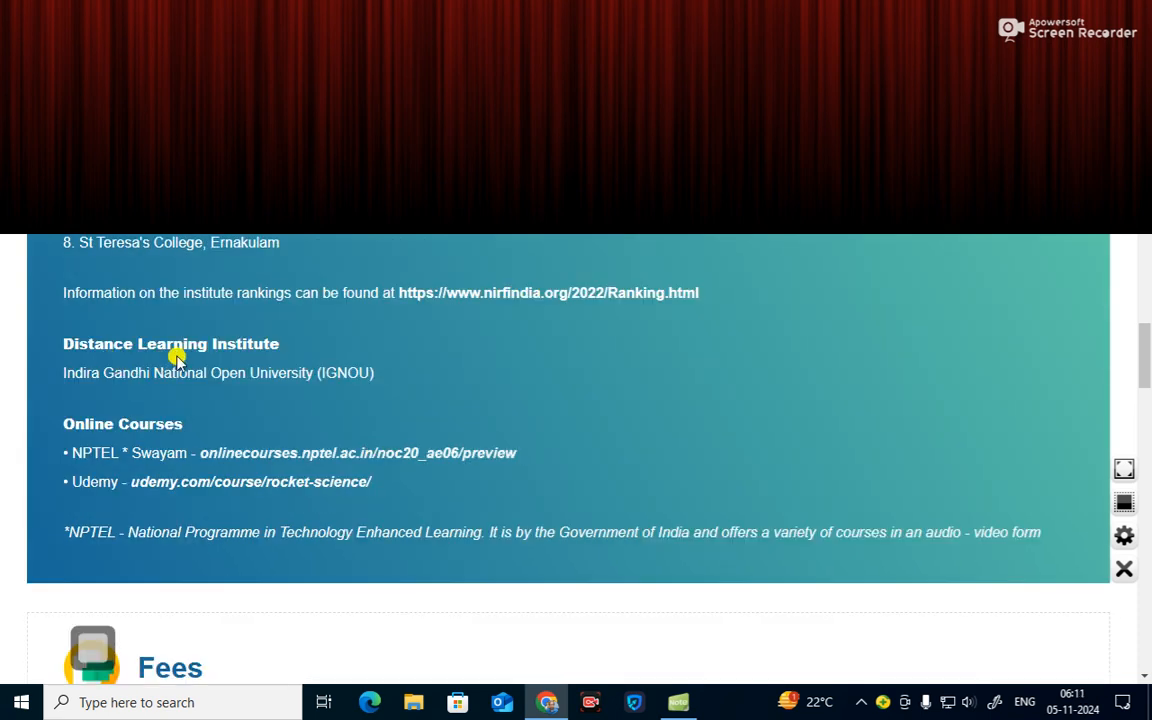
mouse_move(316, 398)
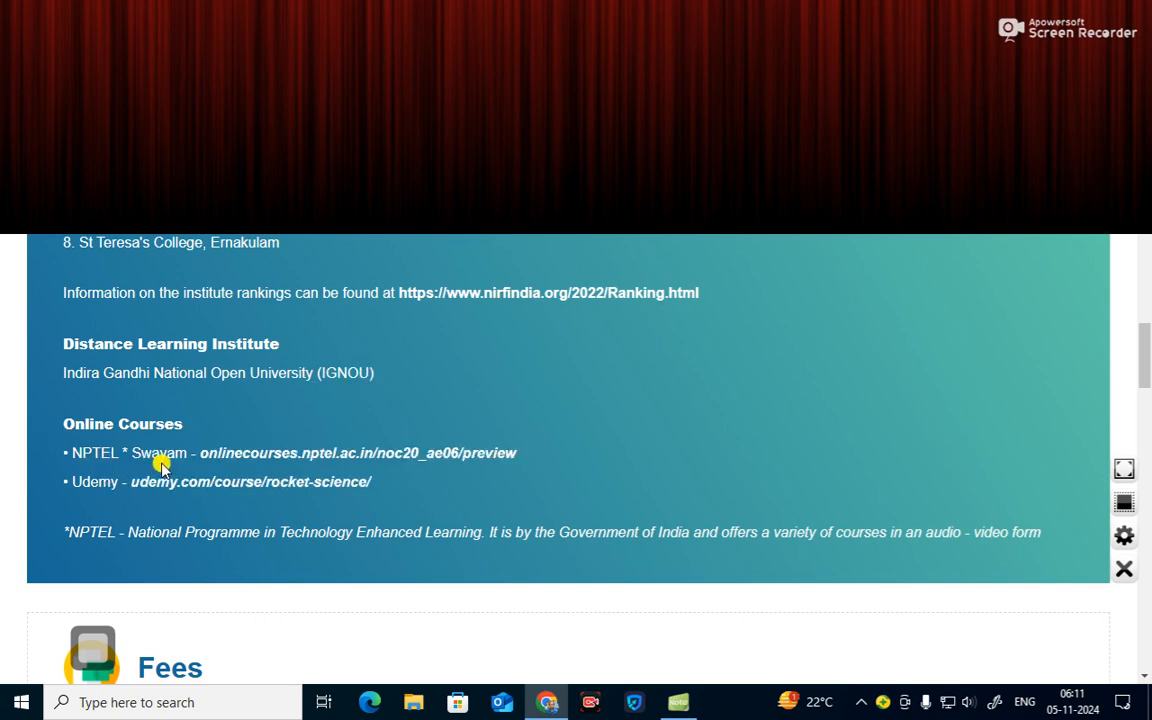
mouse_move(318, 464)
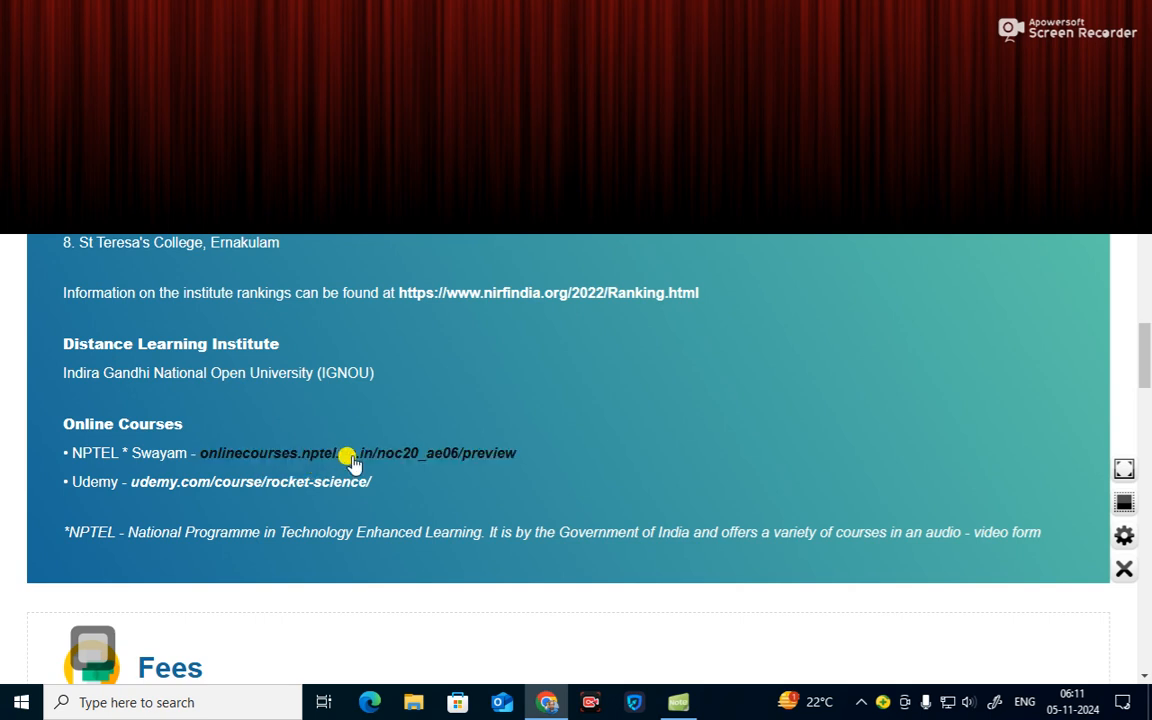
mouse_move(124, 500)
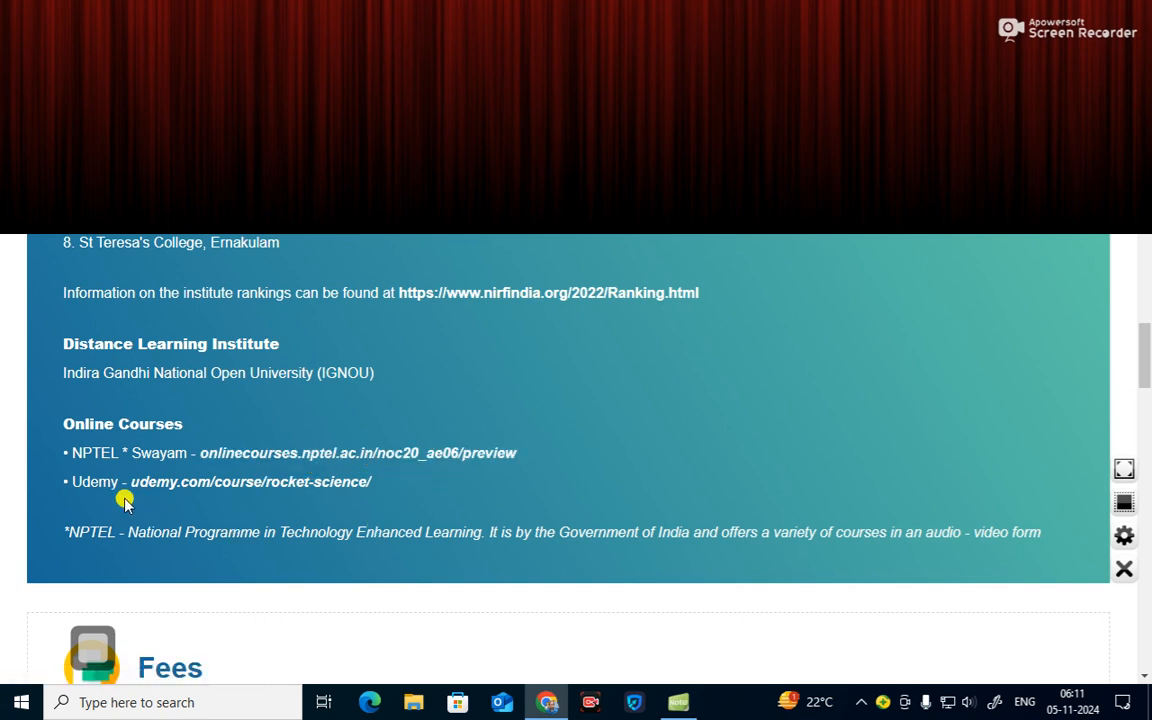
mouse_move(278, 498)
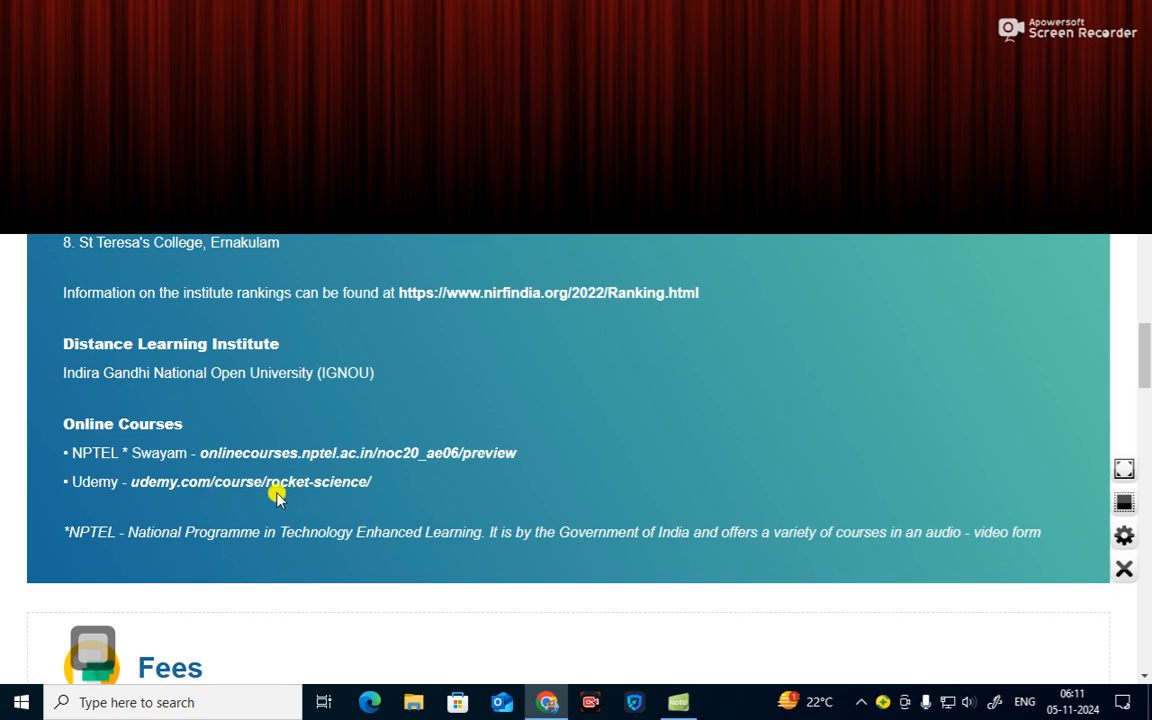
mouse_move(282, 512)
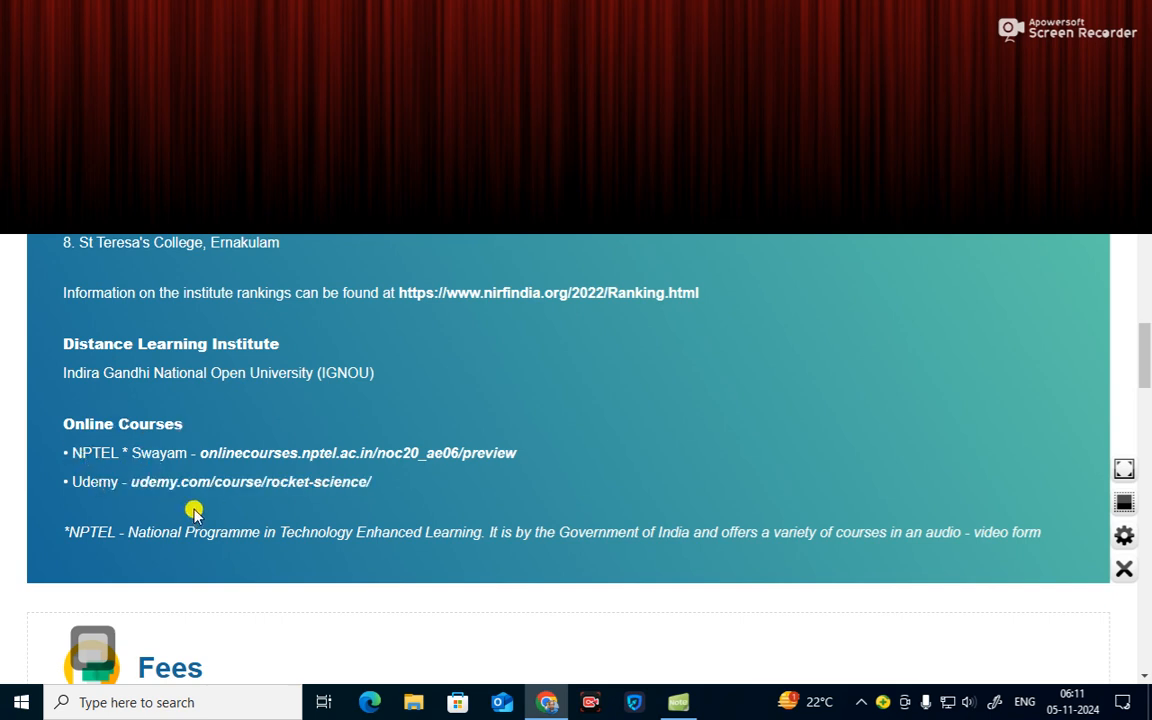
mouse_move(280, 544)
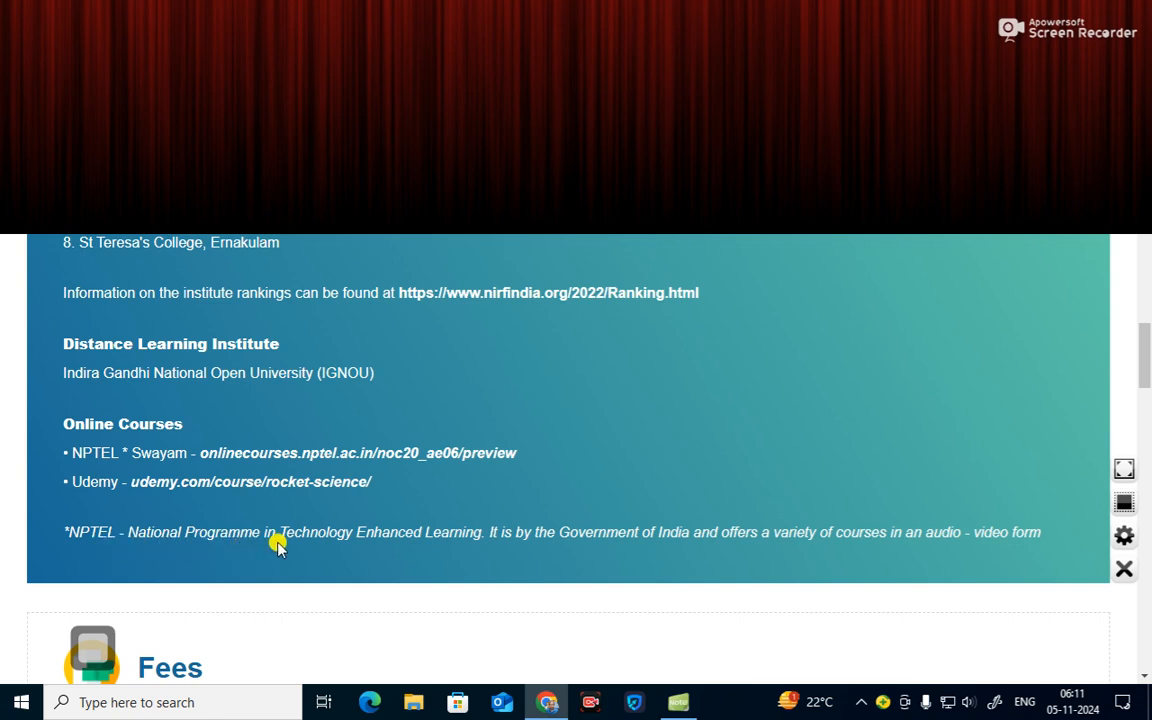
mouse_move(402, 550)
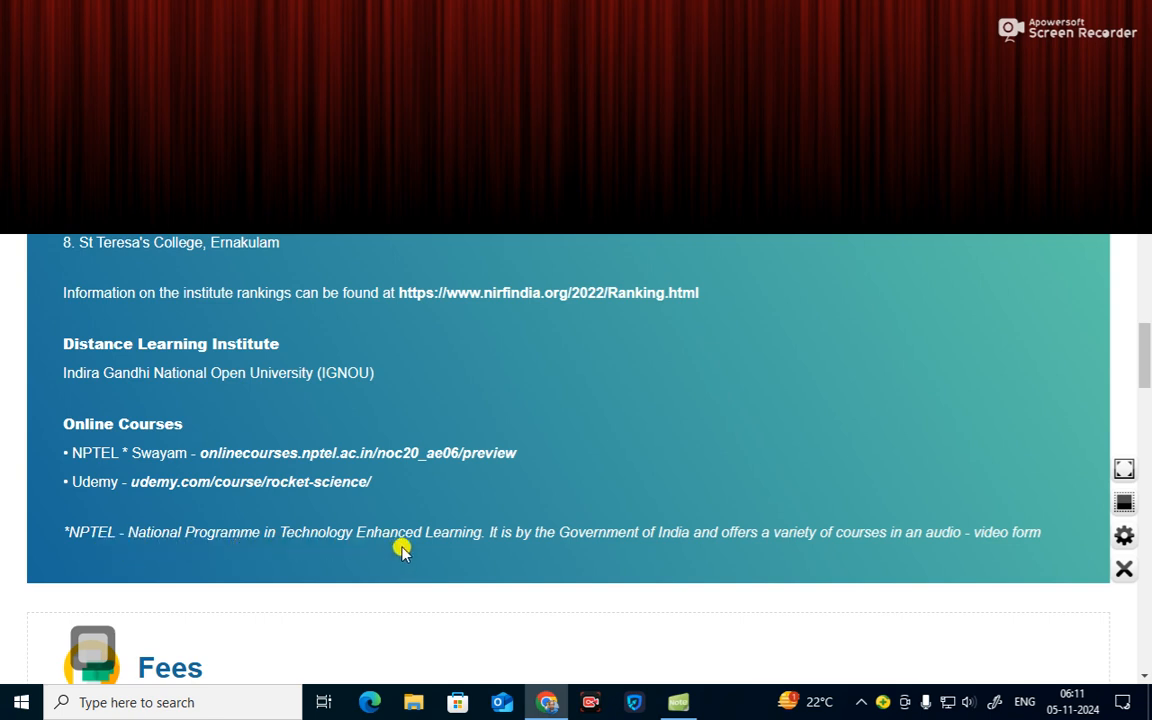
mouse_move(524, 550)
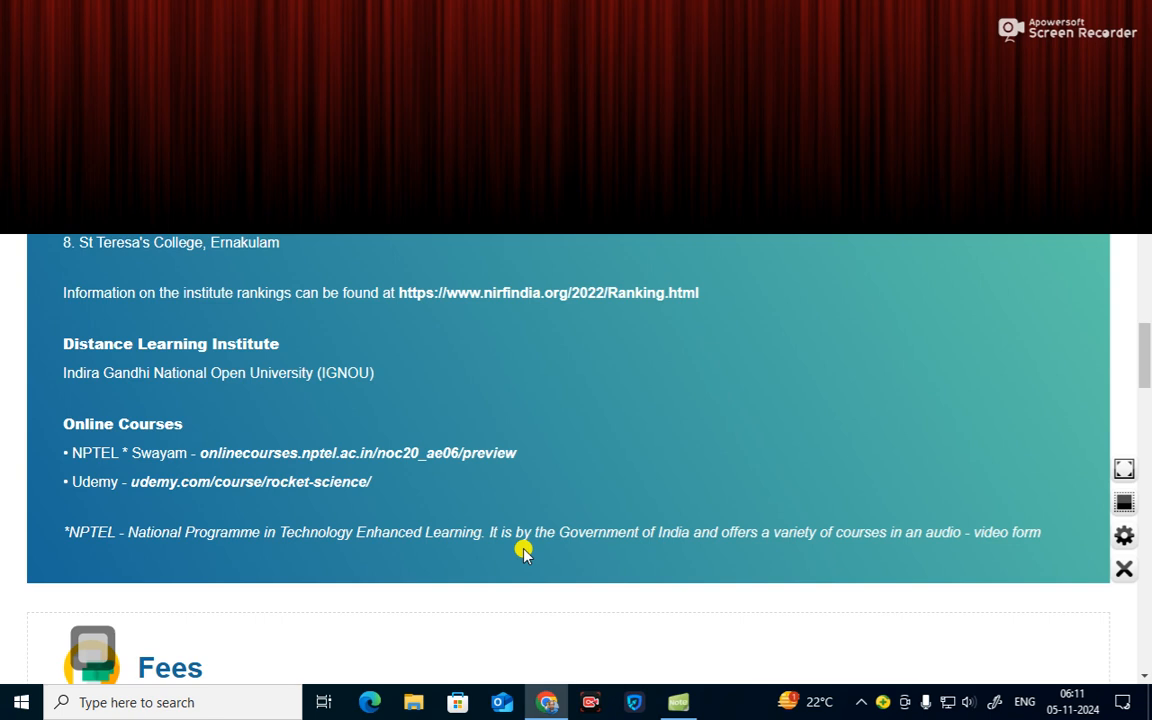
mouse_move(496, 548)
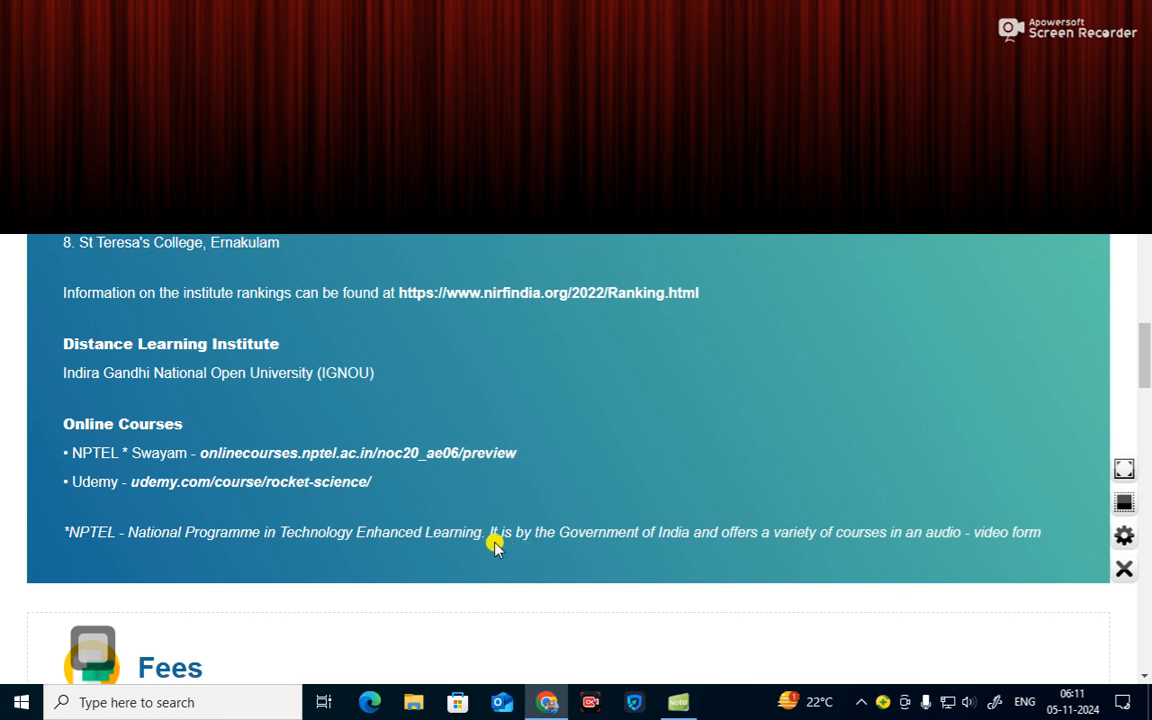
- Scroll through the Fees section (INR 5,000–5,00,000) to the start of Scholarships & Loans
scroll(down, 3)
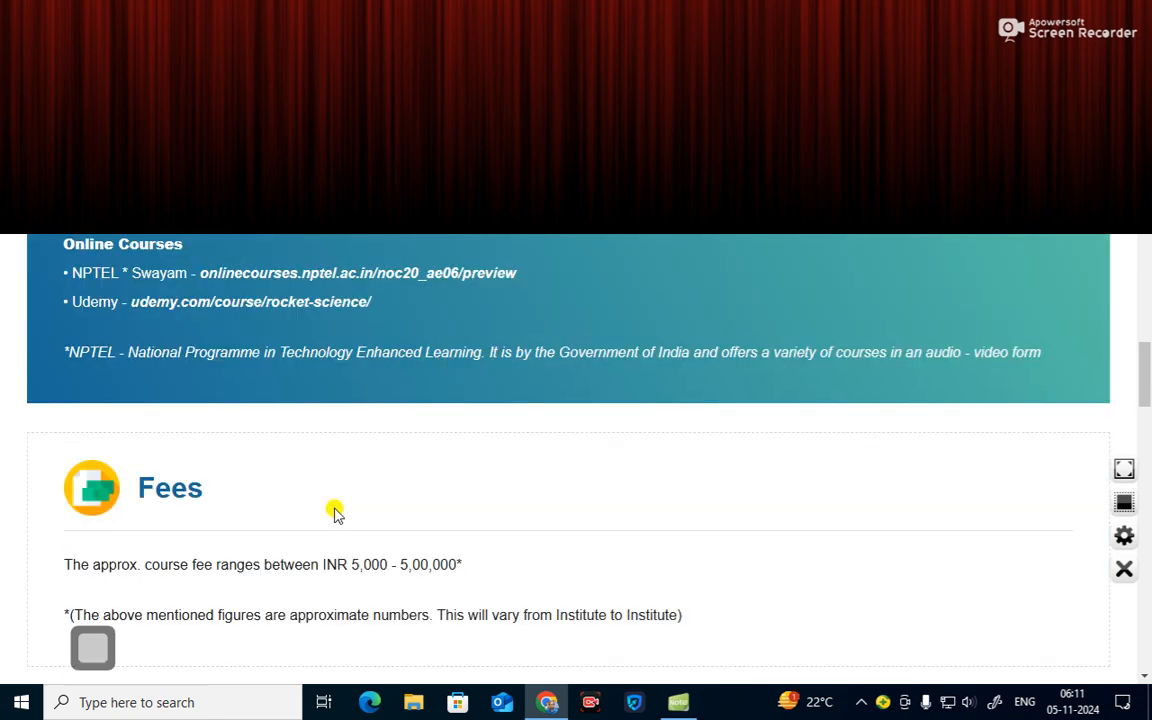
scroll(down, 3)
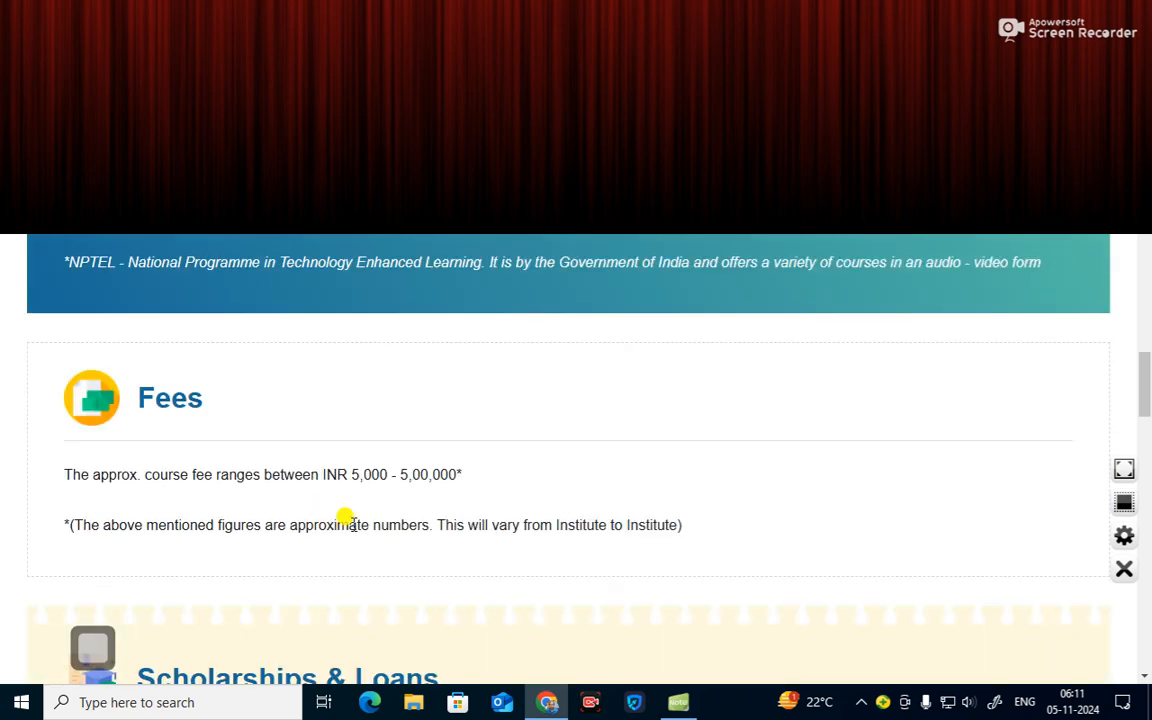
mouse_move(150, 440)
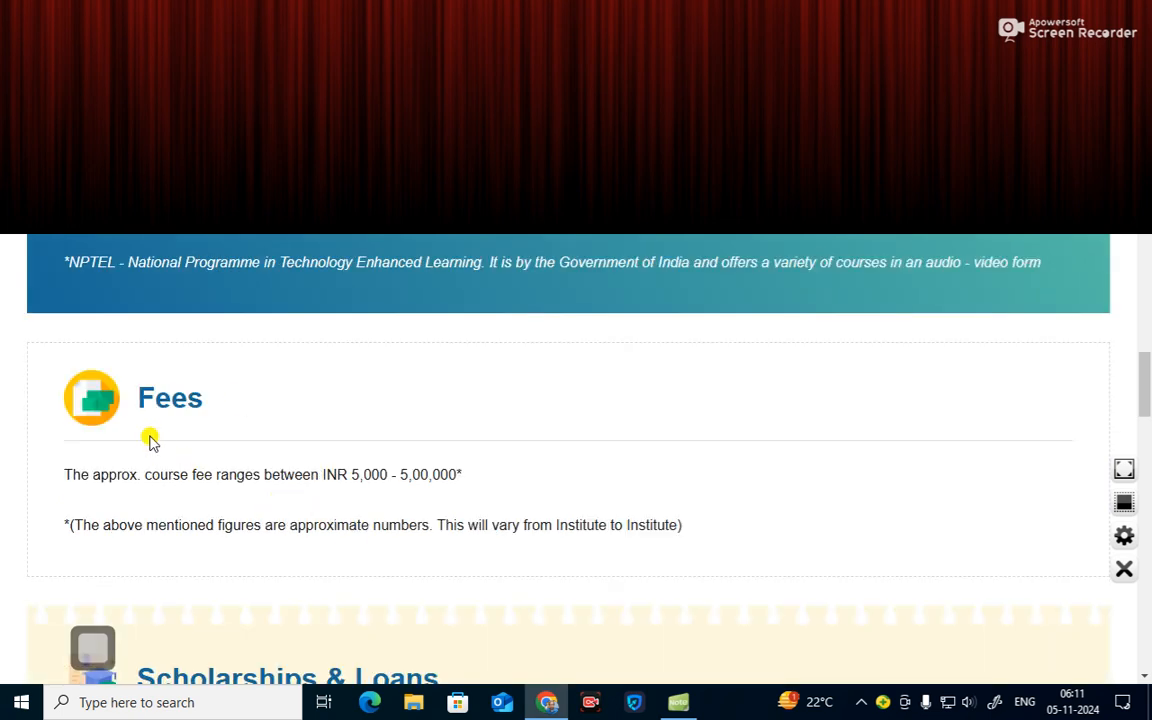
mouse_move(340, 500)
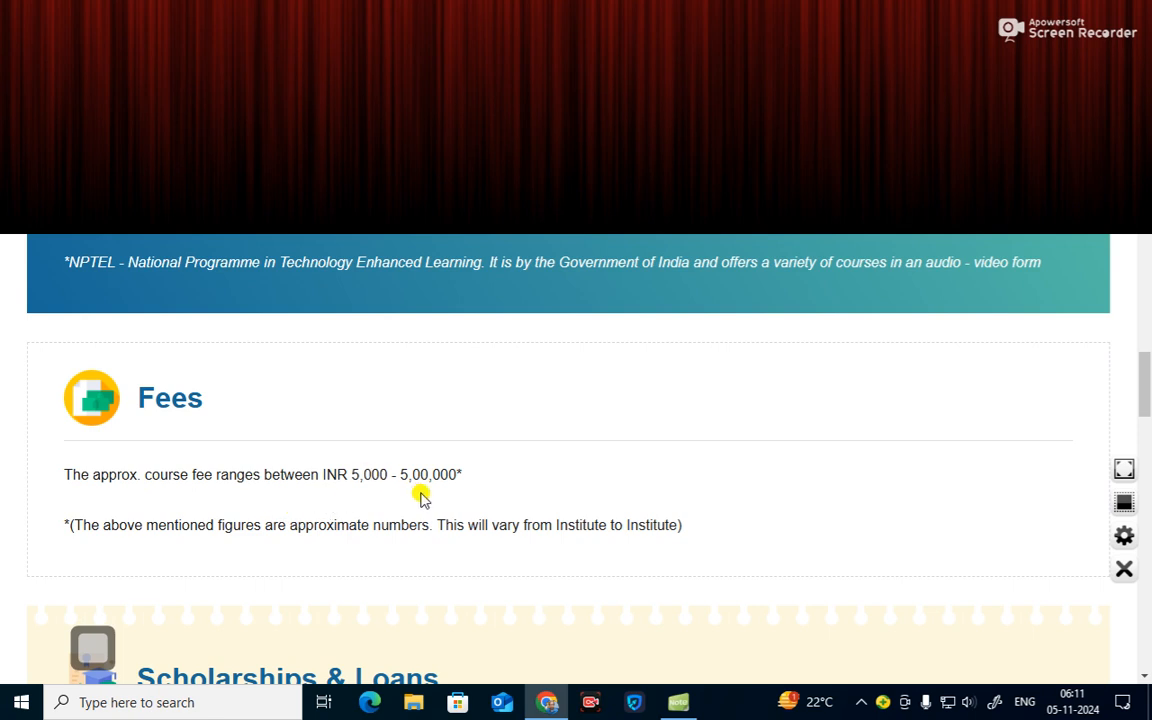
scroll(down, 3)
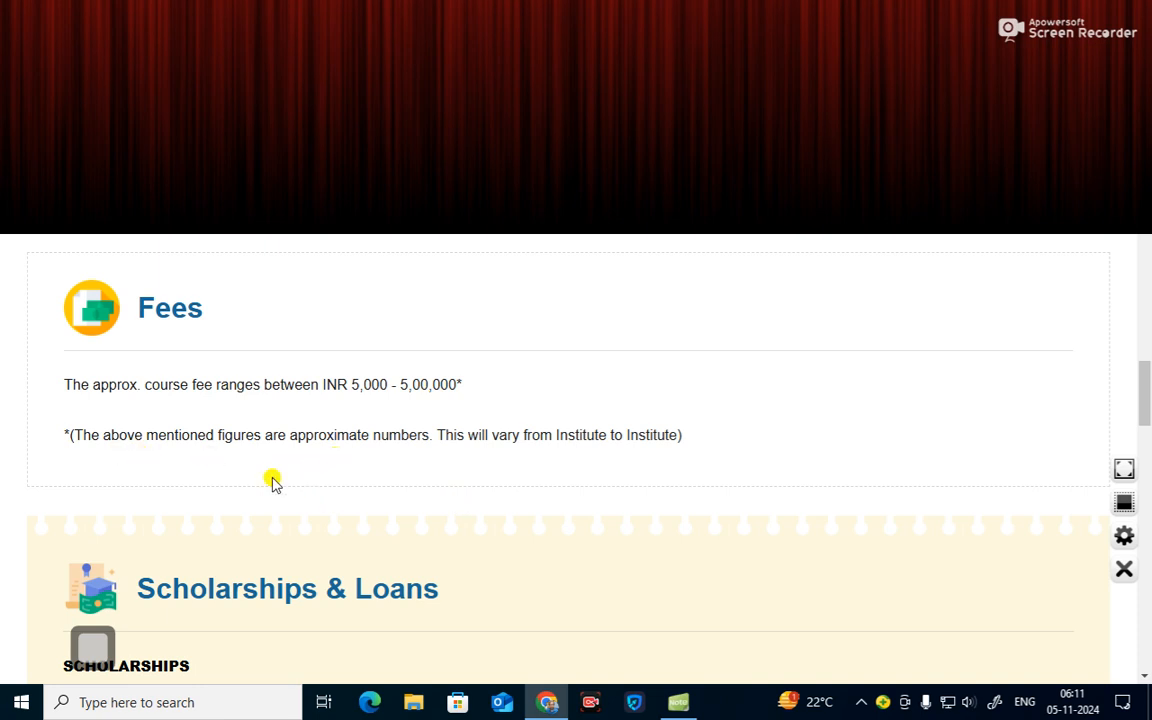
mouse_move(520, 468)
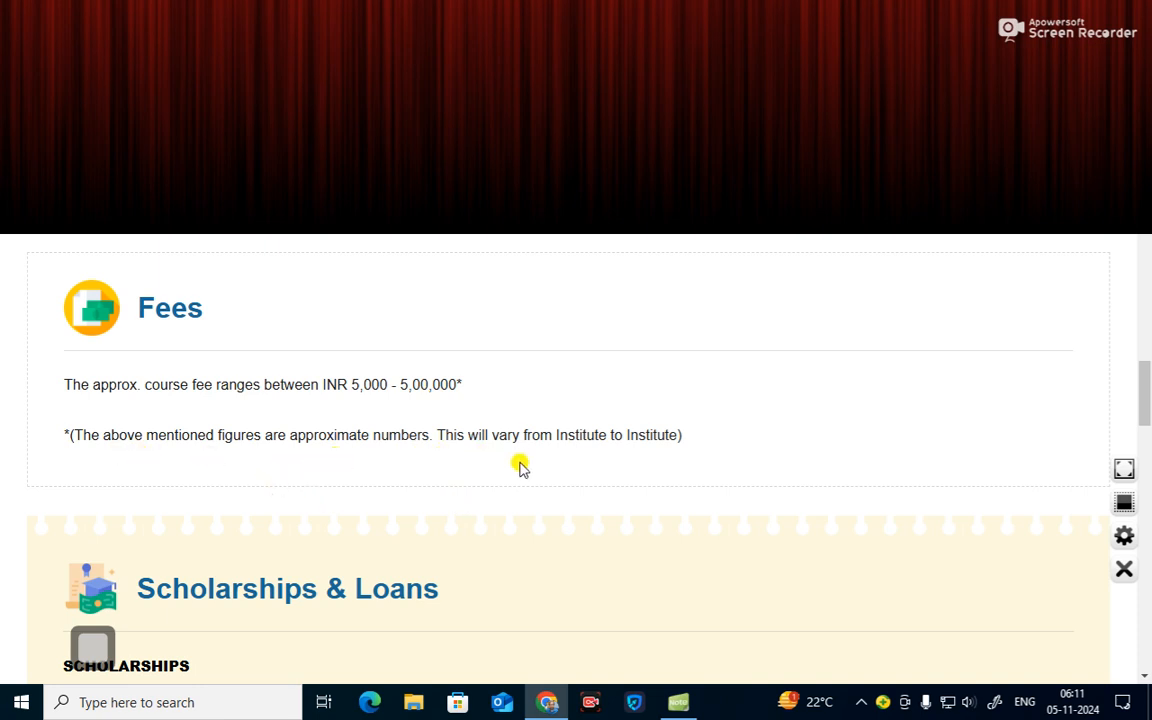
scroll(down, 3)
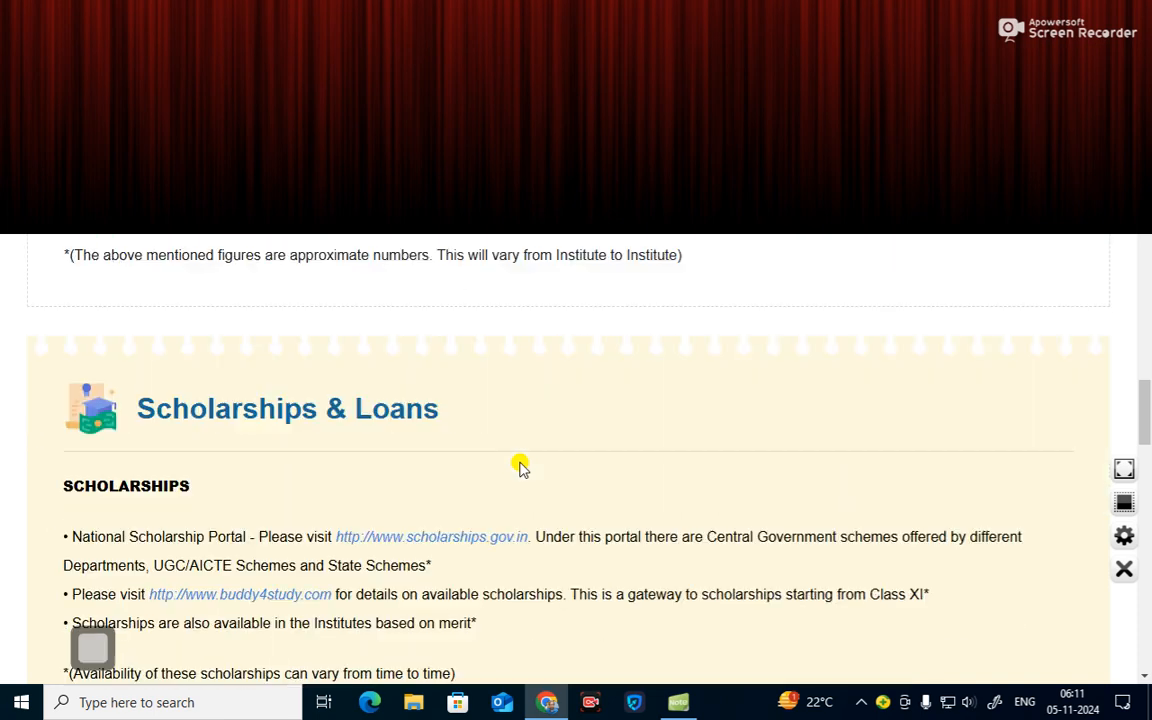
- Scroll through the scholarship sources down to the Loans section with VidyaLakshmi and state student credit cards
scroll(down, 3)
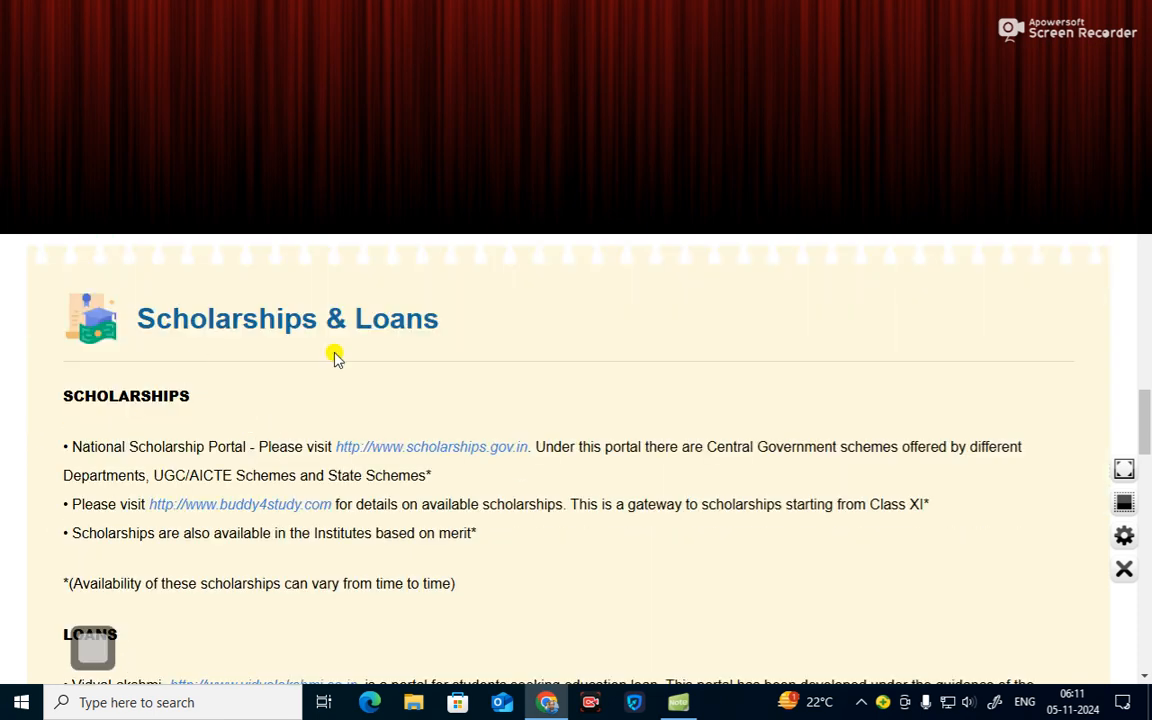
scroll(down, 3)
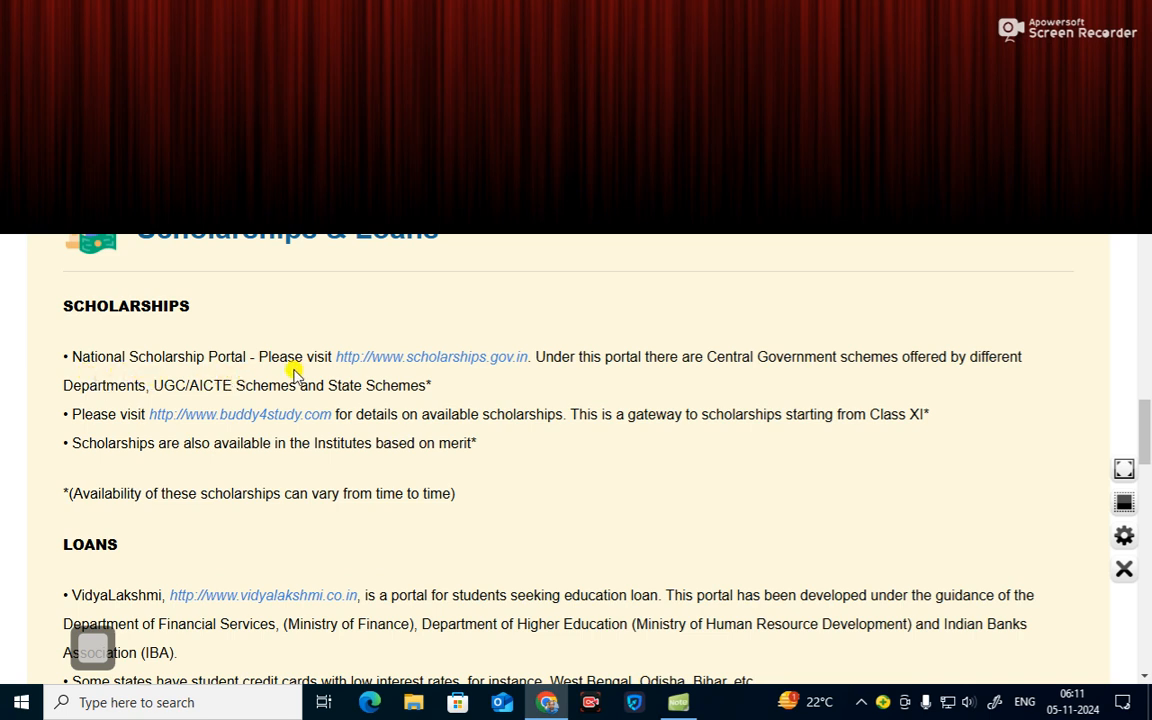
mouse_move(368, 398)
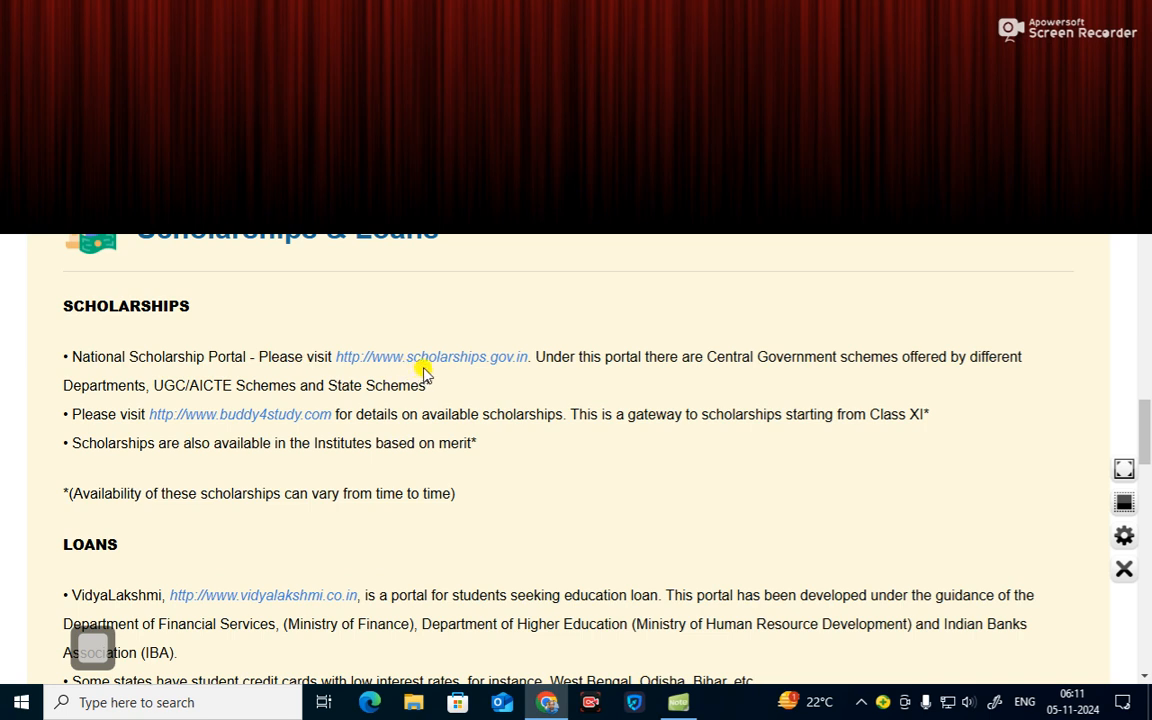
mouse_move(504, 368)
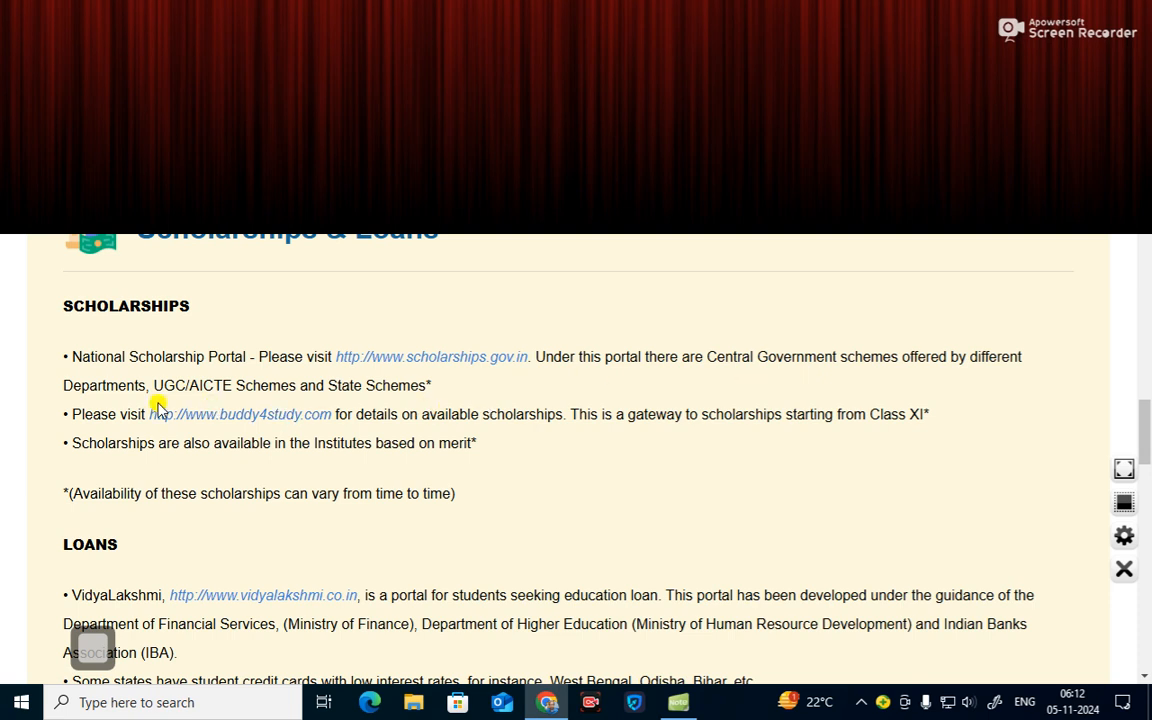
mouse_move(228, 400)
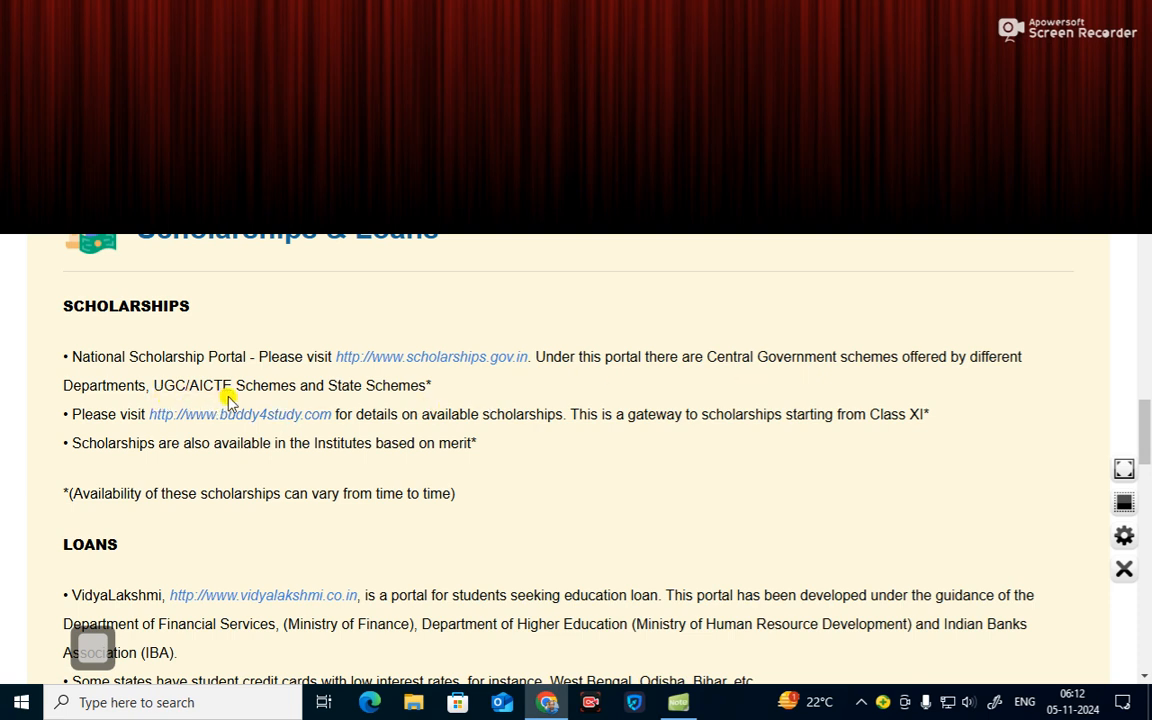
mouse_move(388, 404)
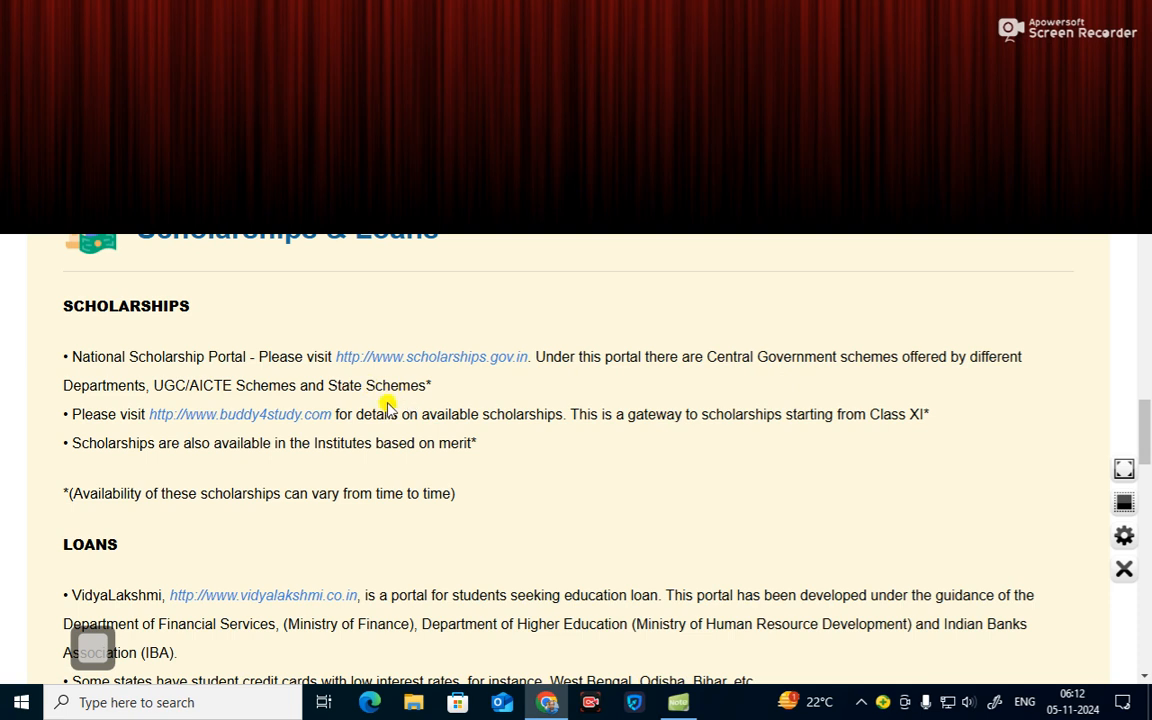
mouse_move(178, 428)
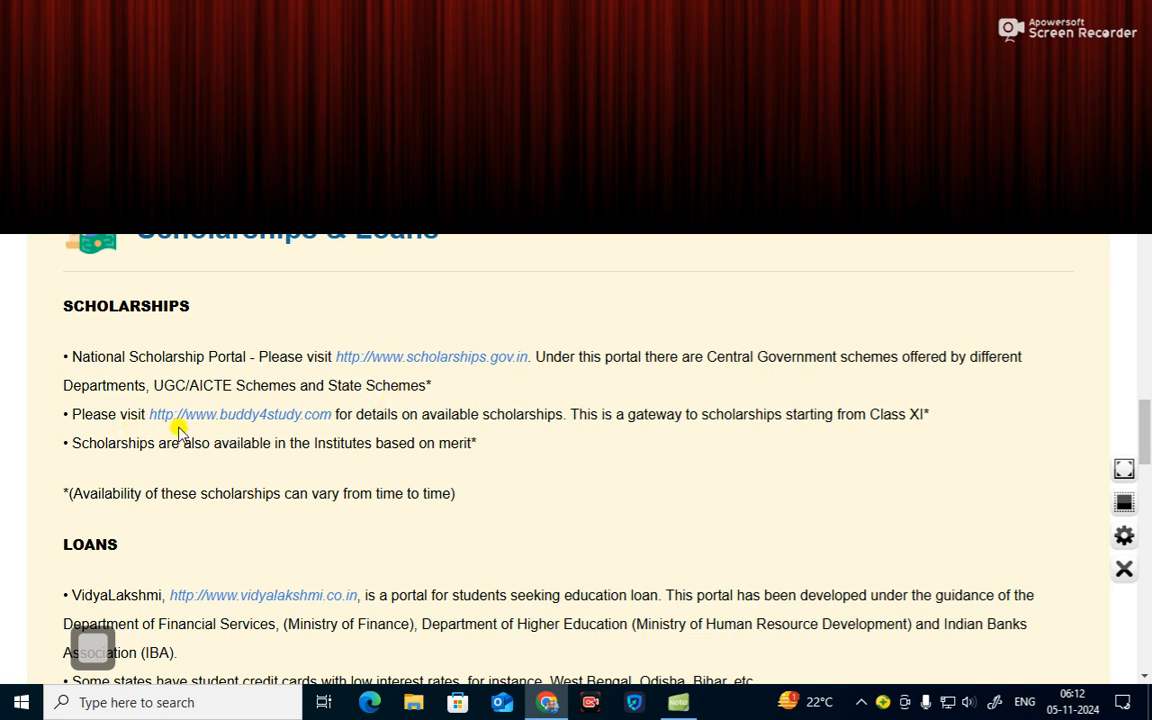
mouse_move(240, 428)
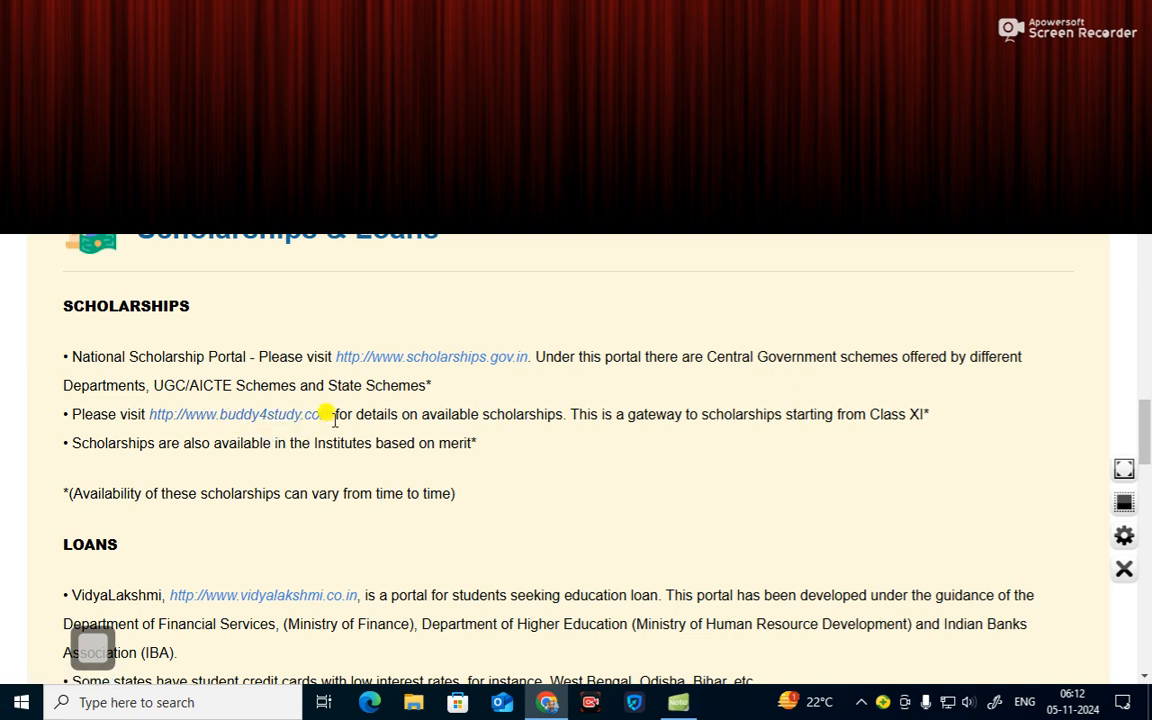
mouse_move(436, 424)
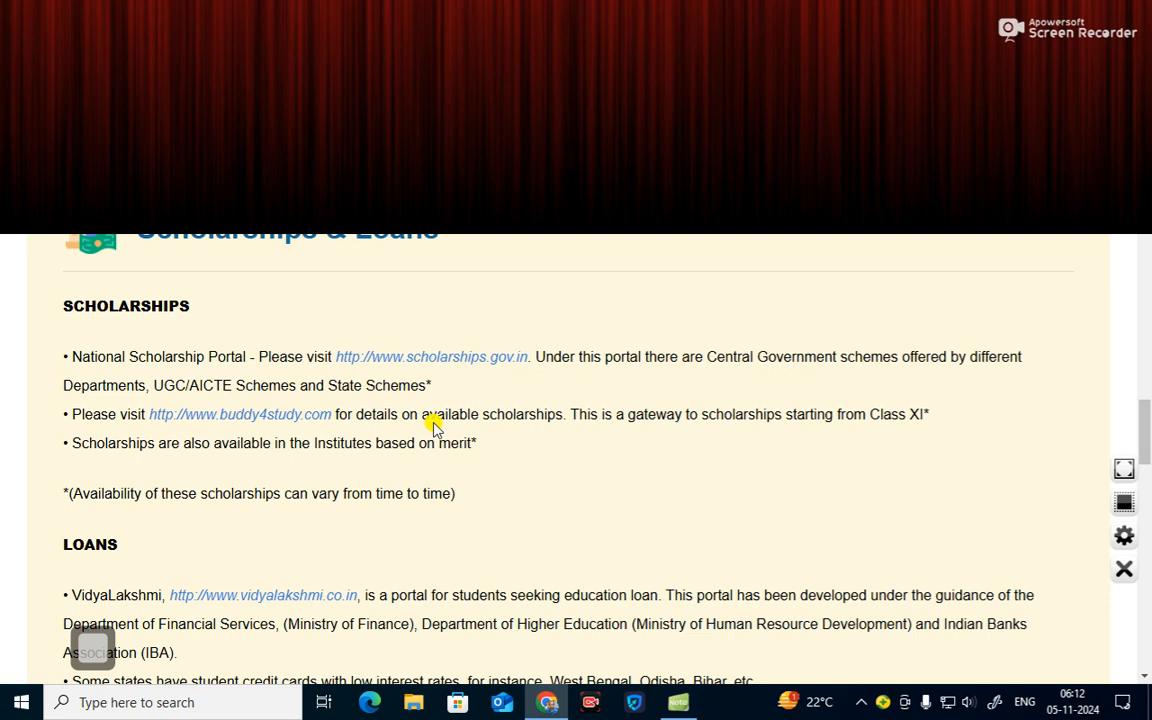
mouse_move(228, 458)
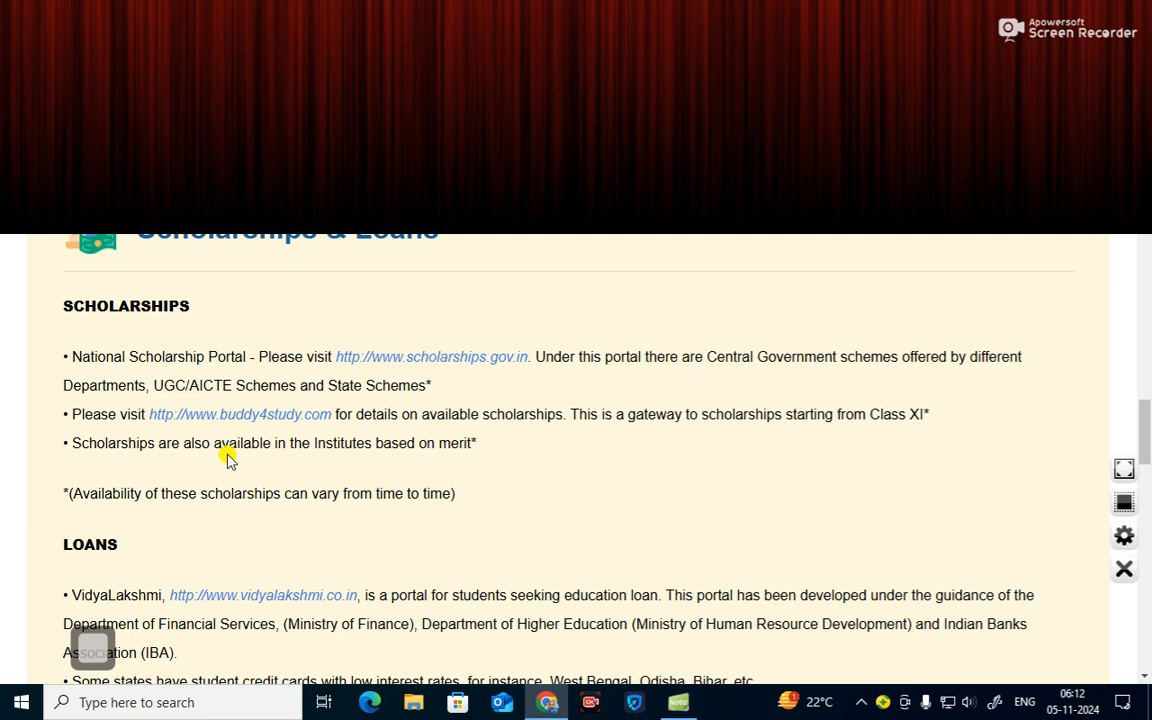
mouse_move(378, 468)
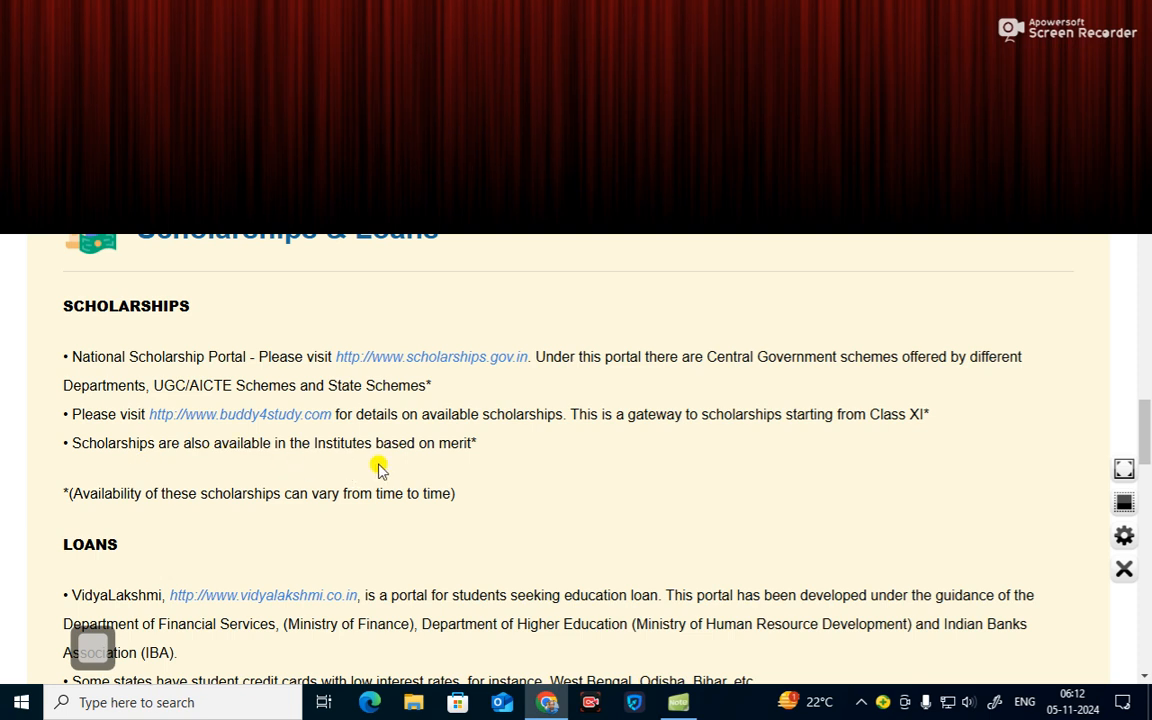
scroll(down, 3)
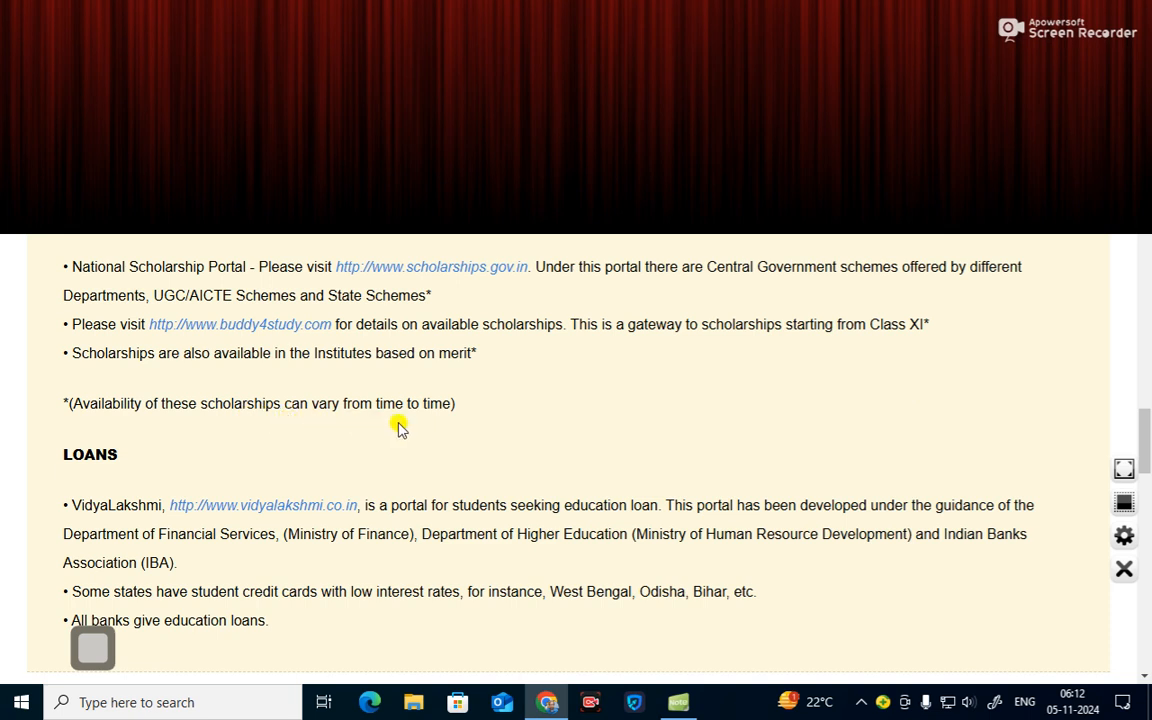
- Scroll through the Loans bullets until the Where will you work? heading appears
scroll(down, 3)
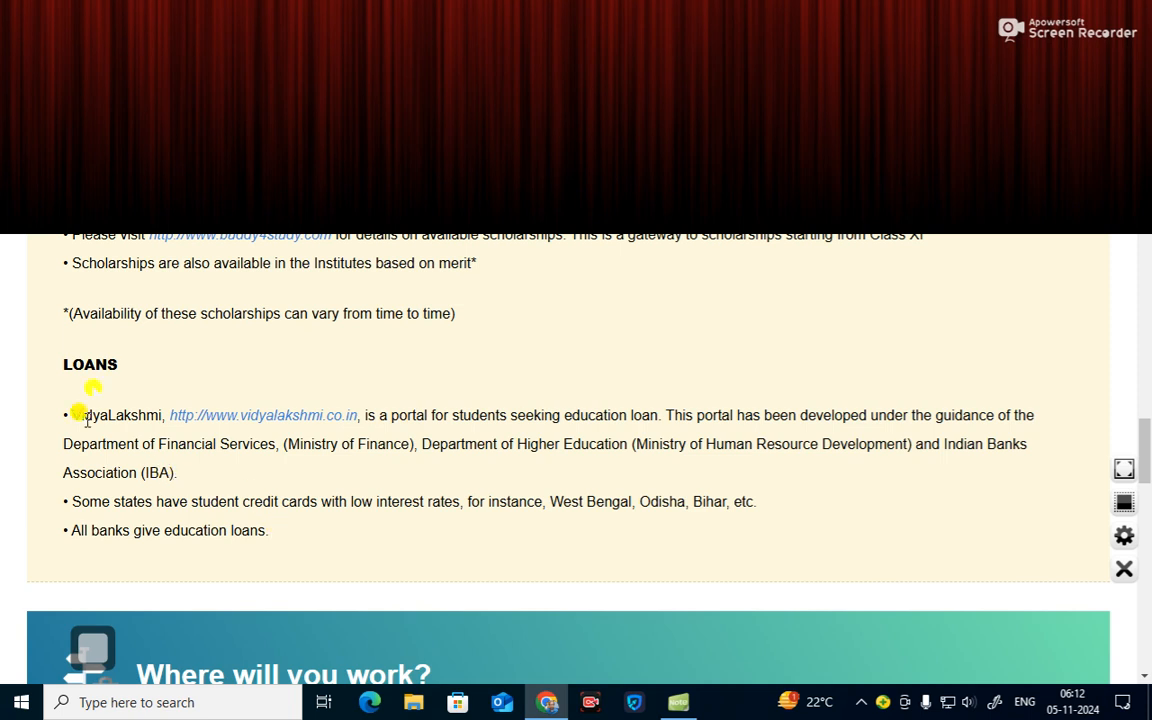
mouse_move(190, 430)
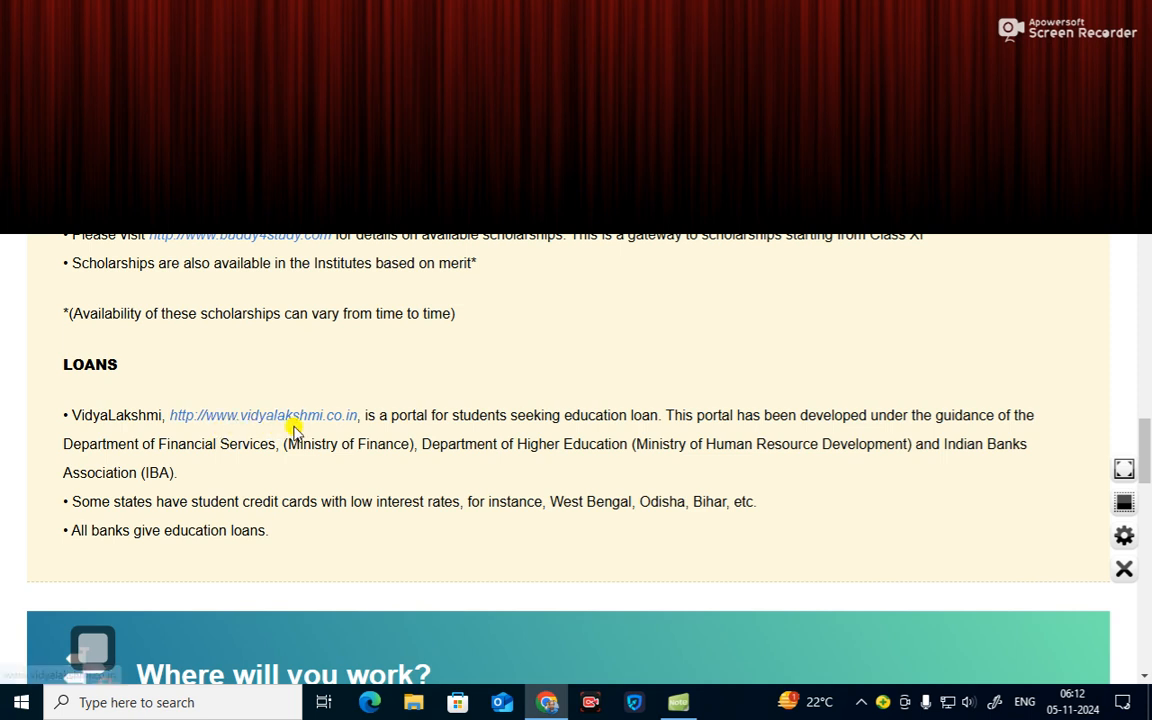
mouse_move(4, 560)
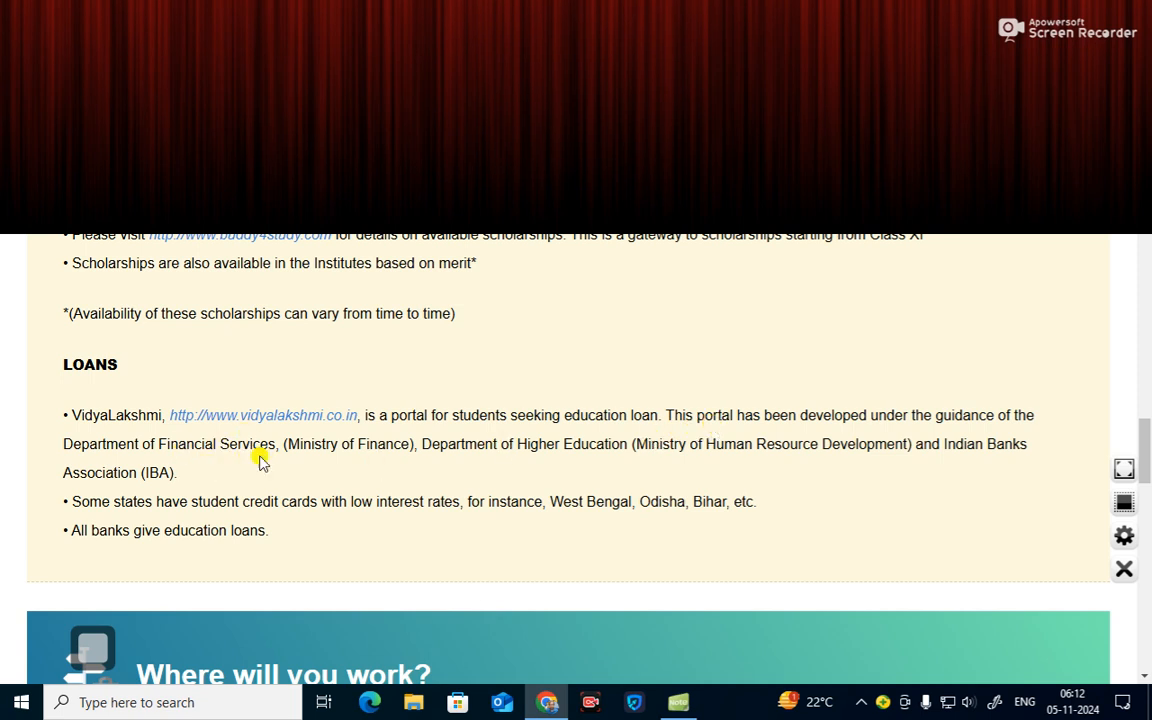
mouse_move(512, 462)
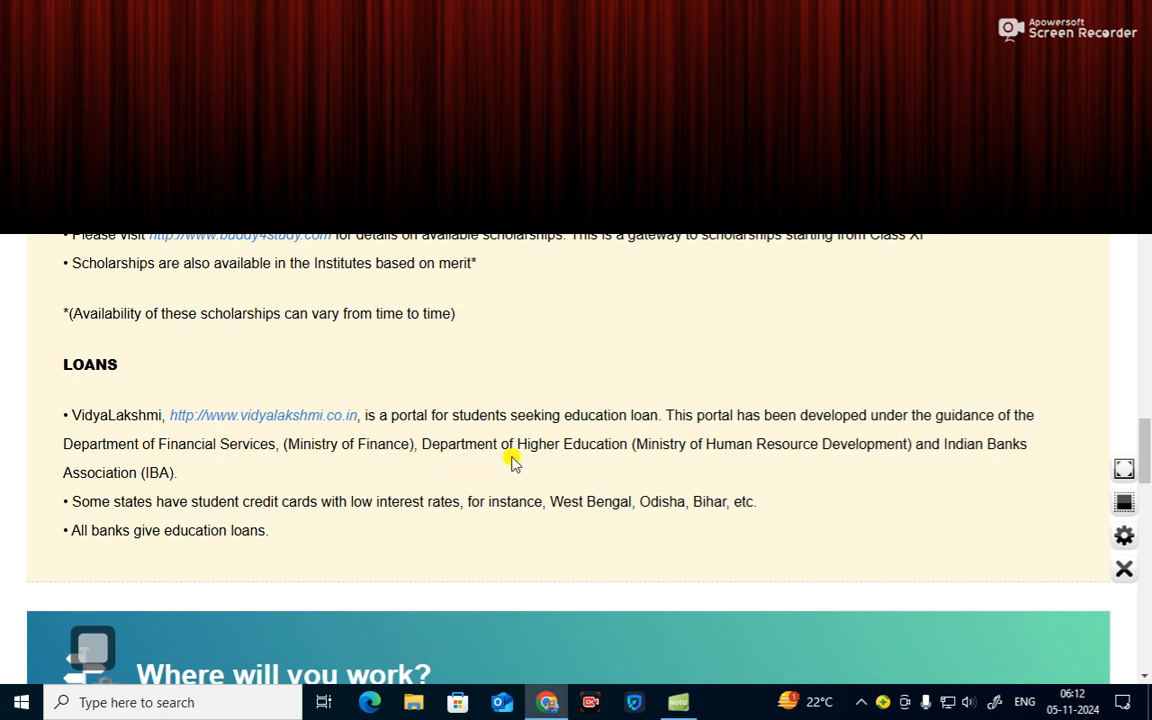
mouse_move(644, 456)
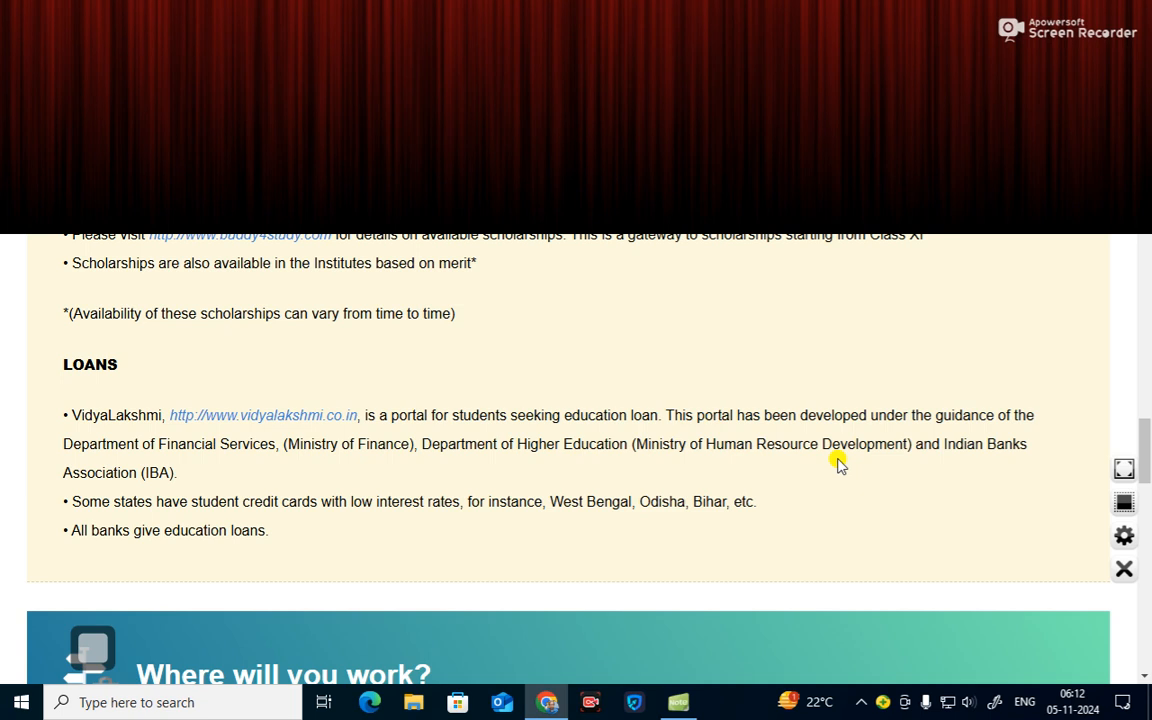
scroll(down, 3)
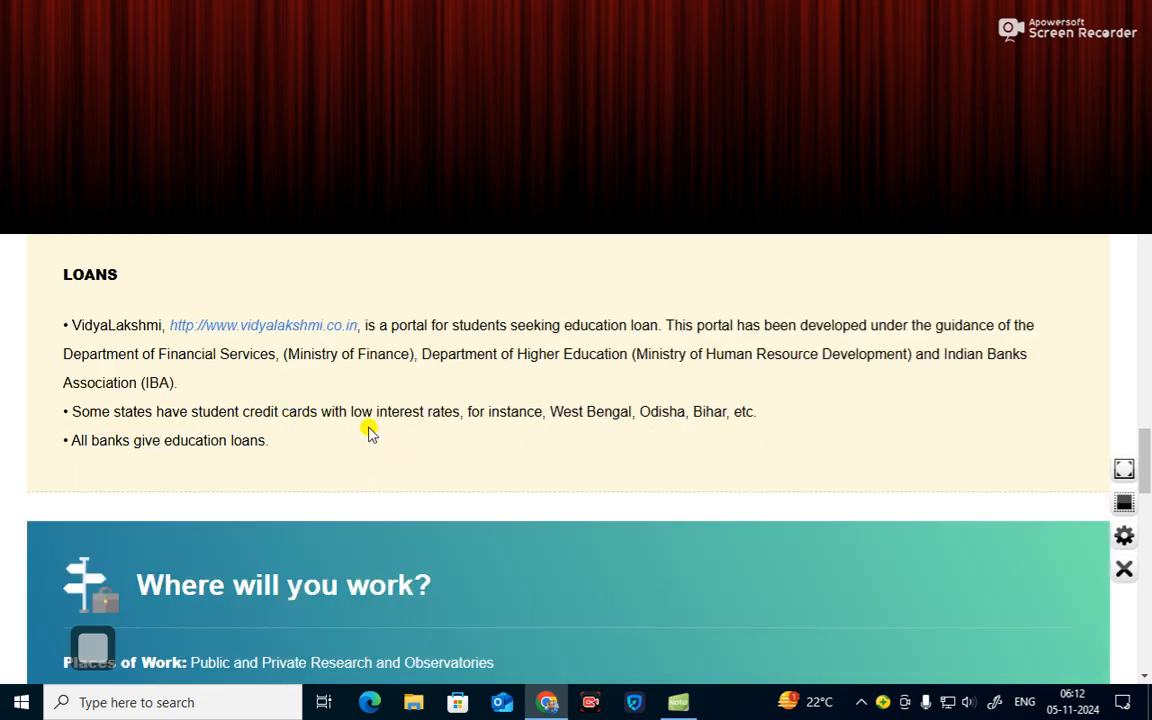
mouse_move(596, 420)
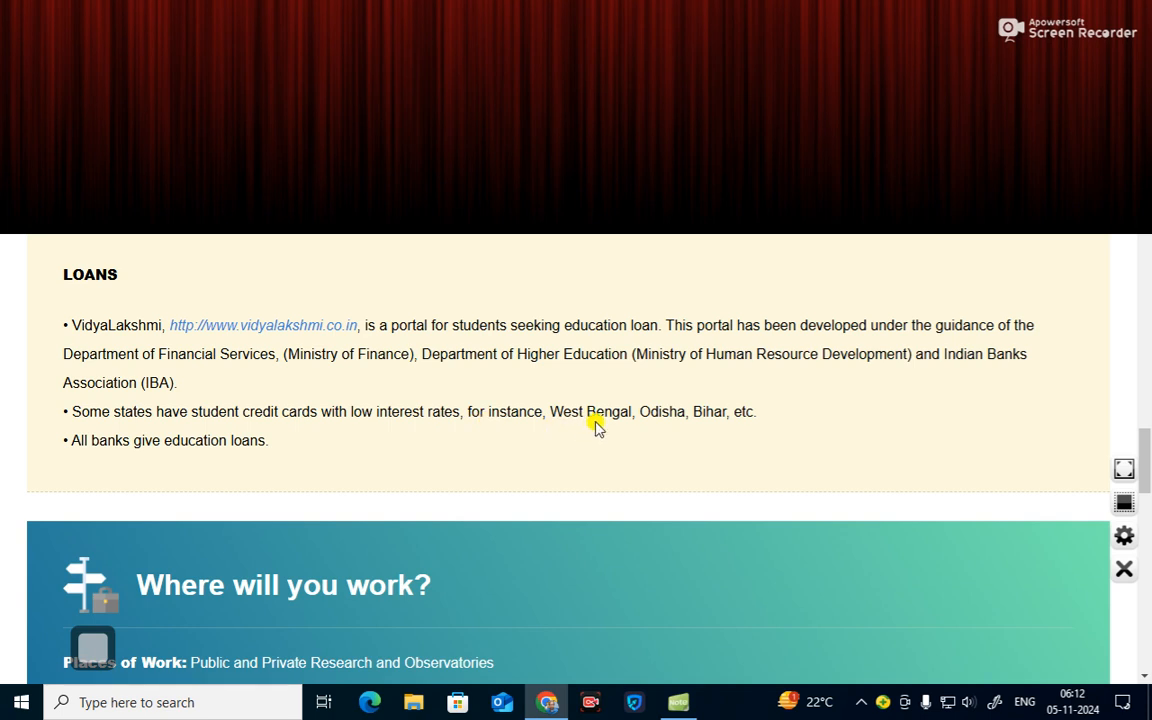
mouse_move(284, 444)
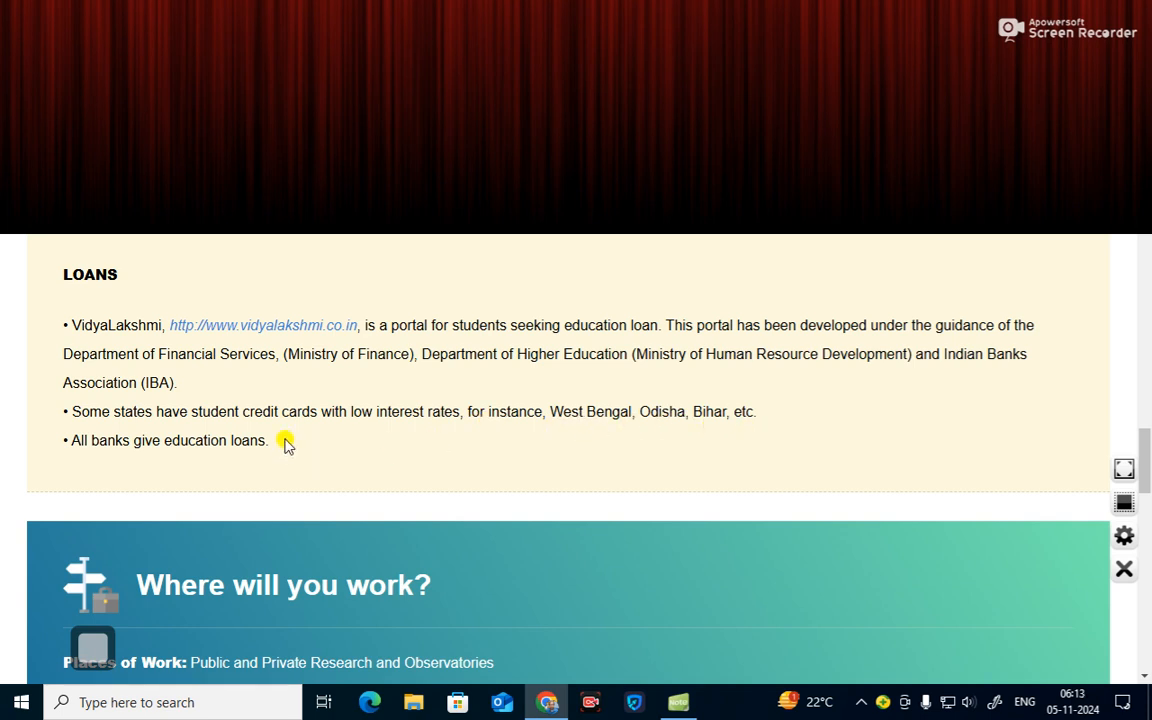
- Scroll to Places of Work and Work Environment under Where will you work?
scroll(down, 3)
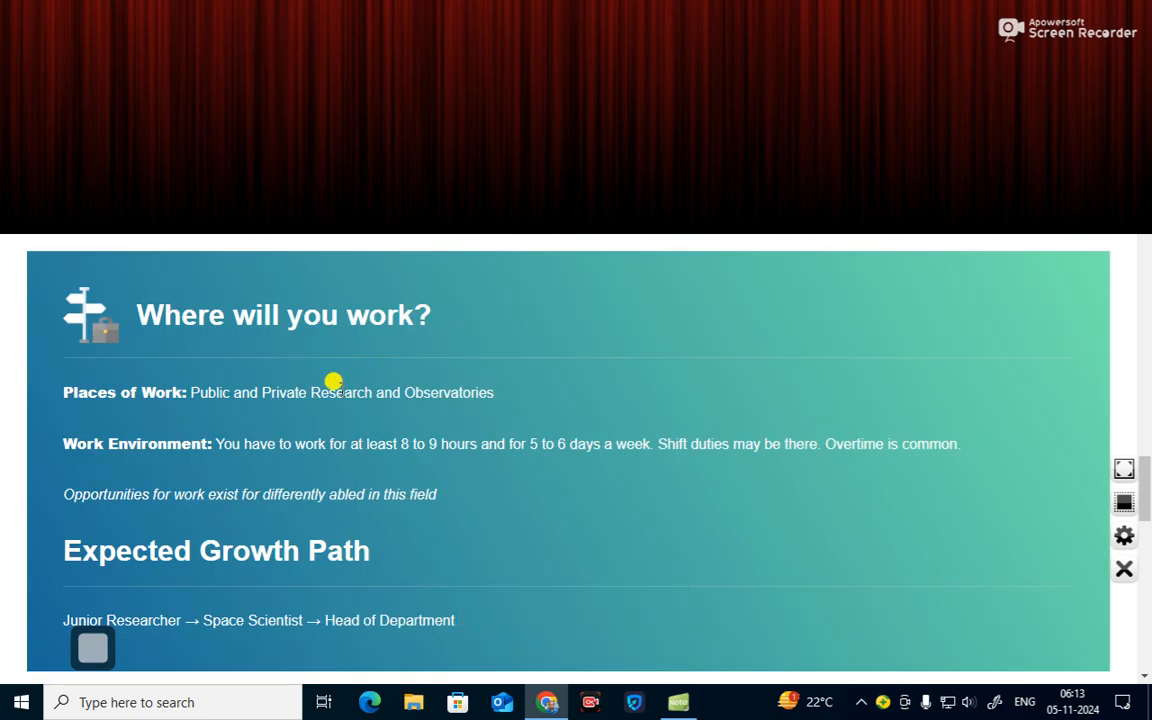
mouse_move(350, 340)
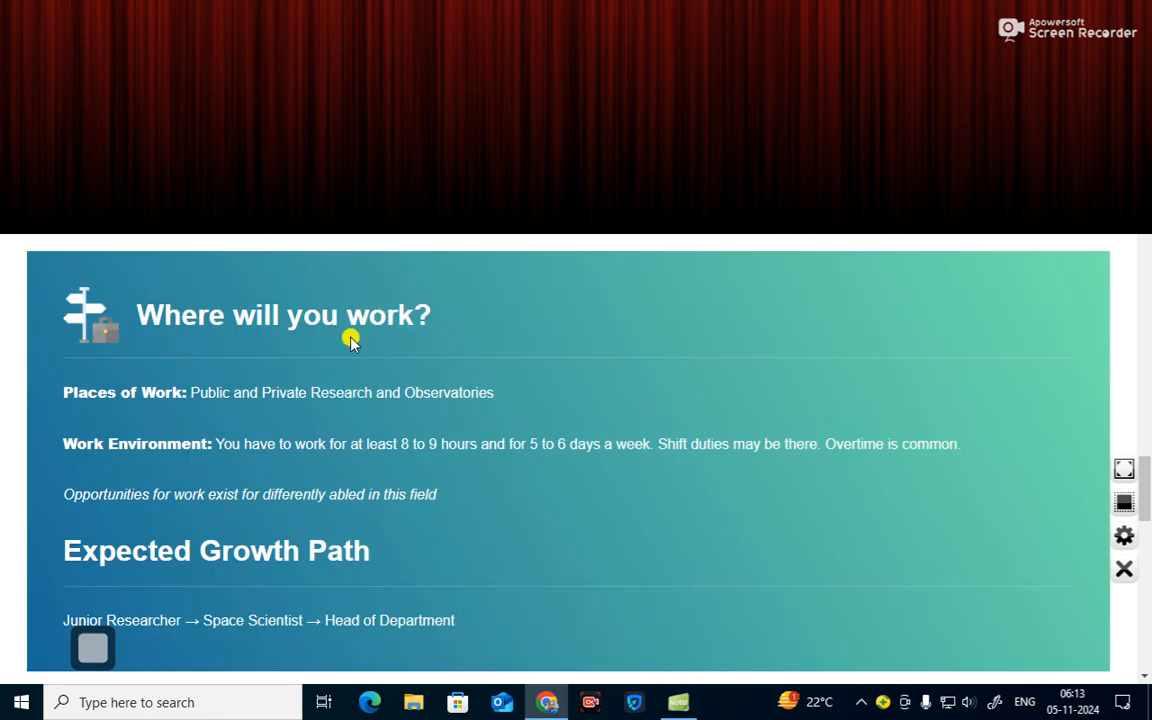
scroll(down, 3)
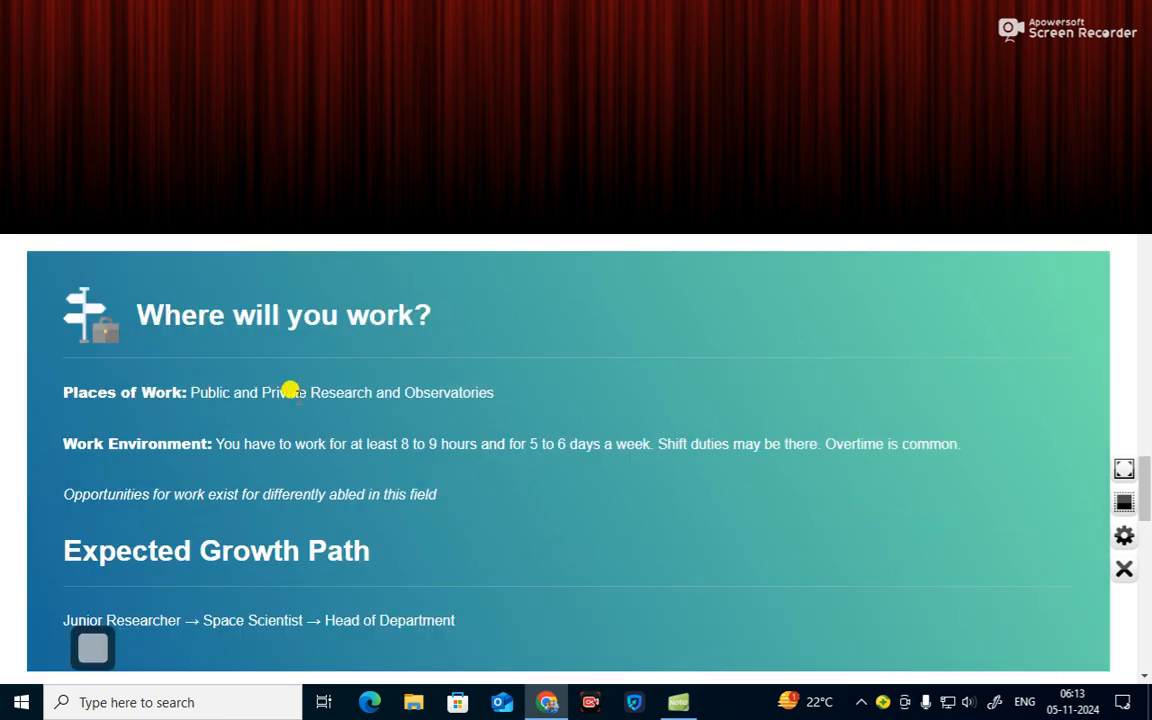
mouse_move(476, 404)
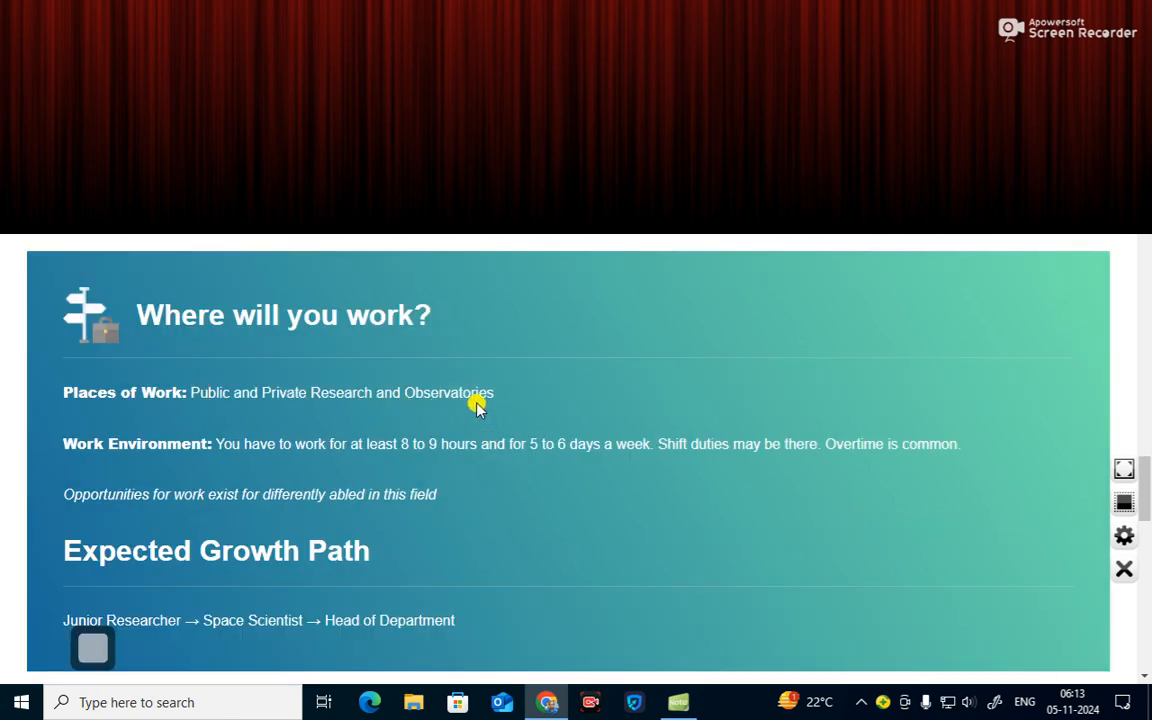
mouse_move(232, 468)
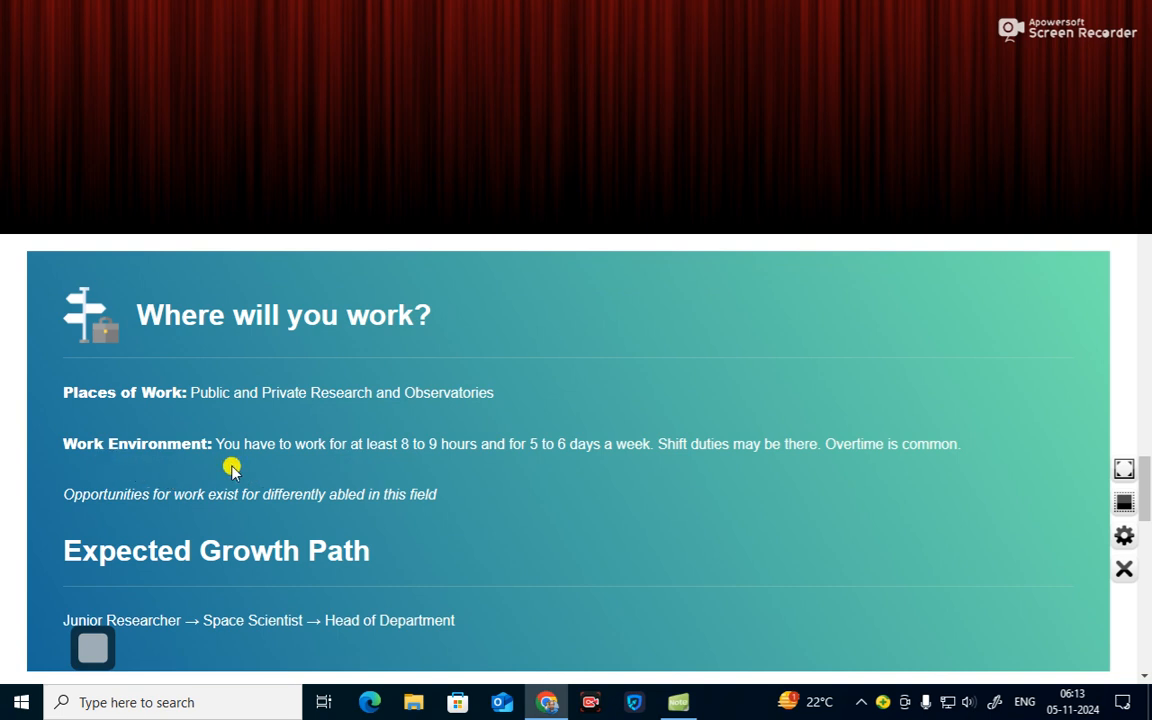
mouse_move(444, 456)
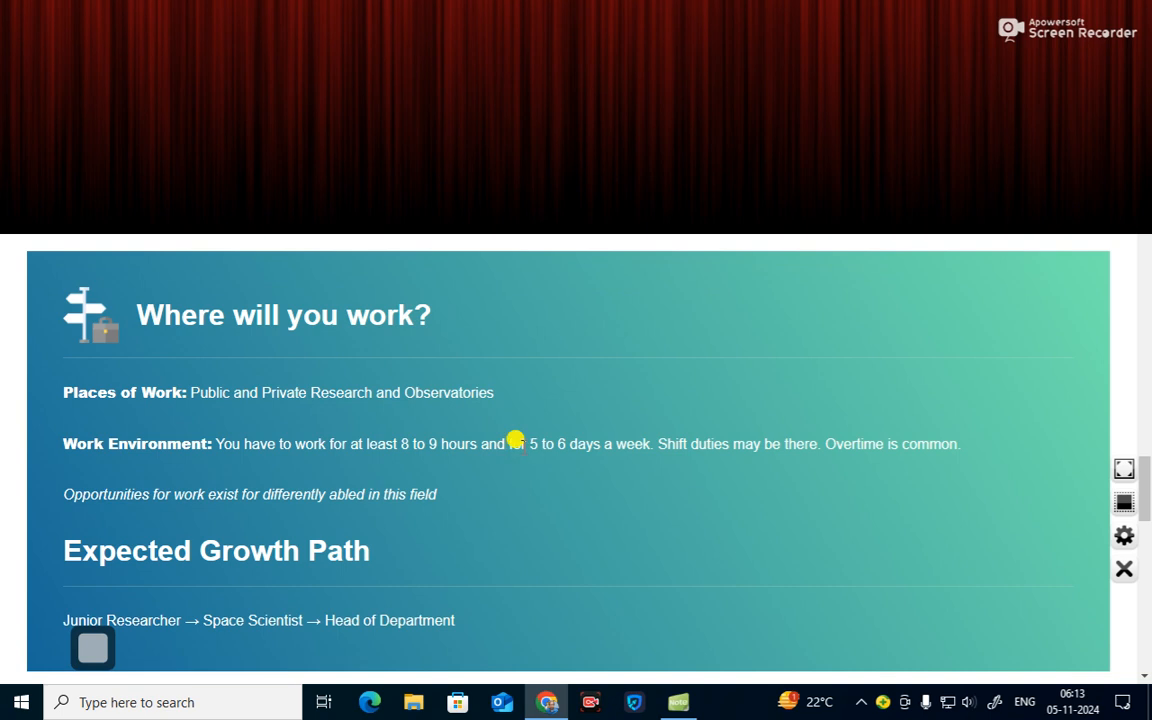
mouse_move(546, 456)
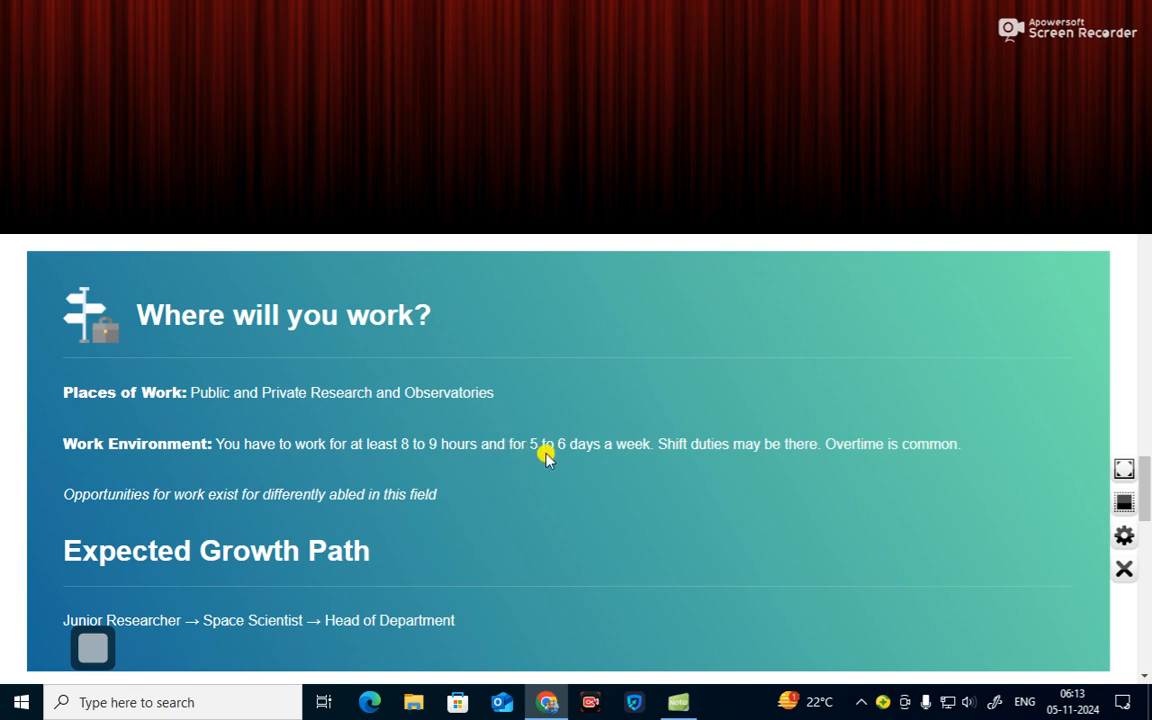
mouse_move(592, 460)
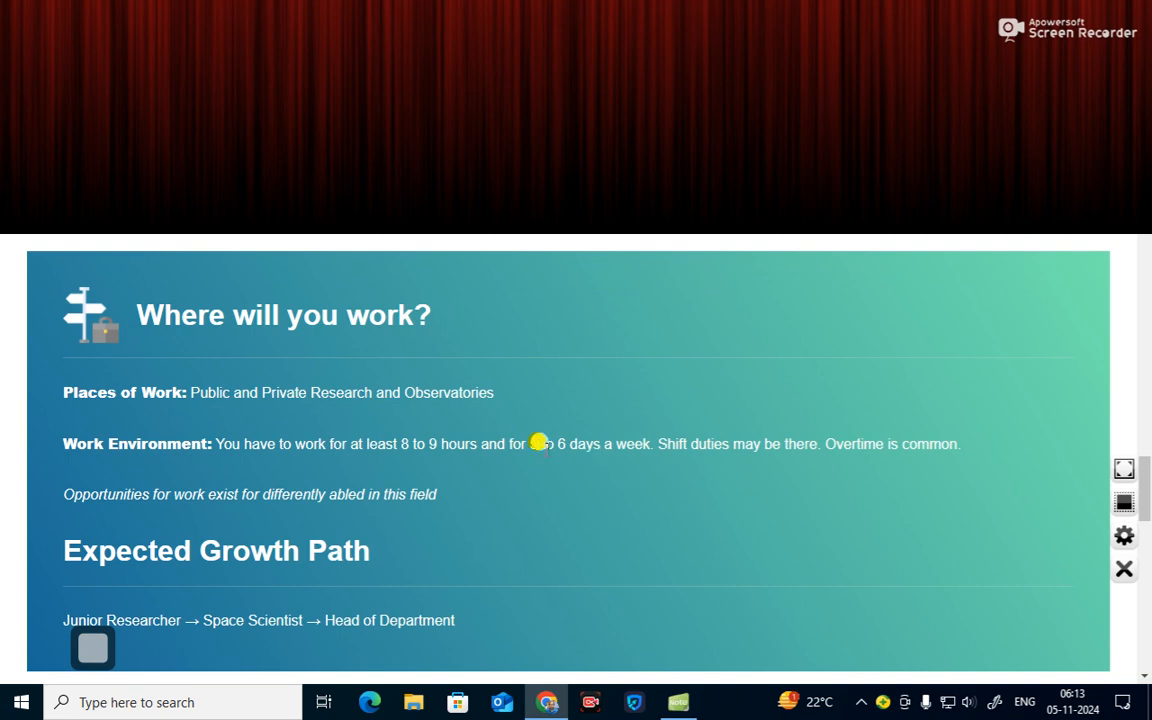
- Scroll to the Expected Growth Path from Junior Researcher to Head of Department
scroll(down, 3)
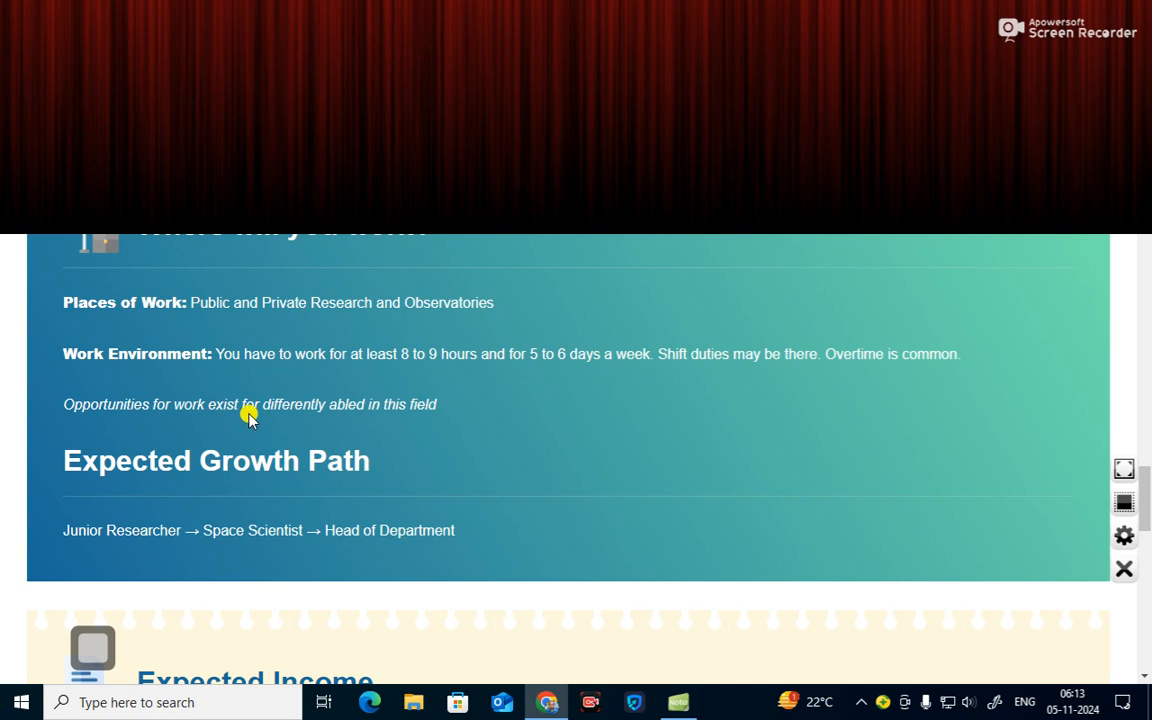
mouse_move(420, 418)
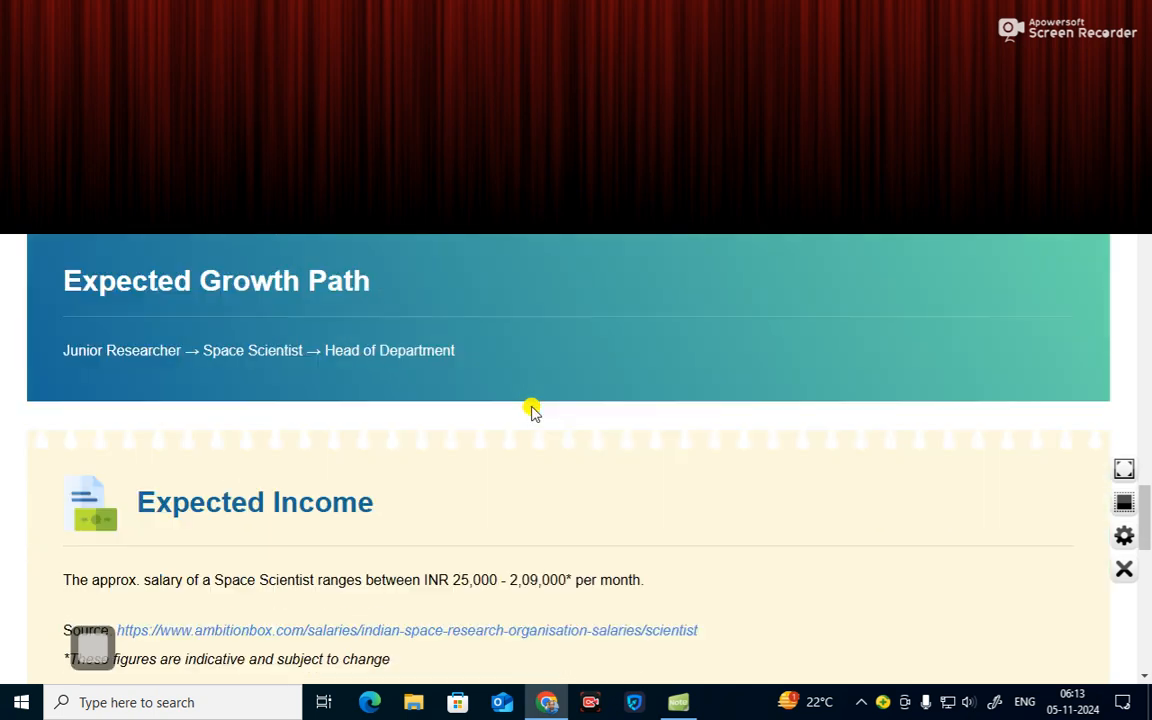
mouse_move(122, 370)
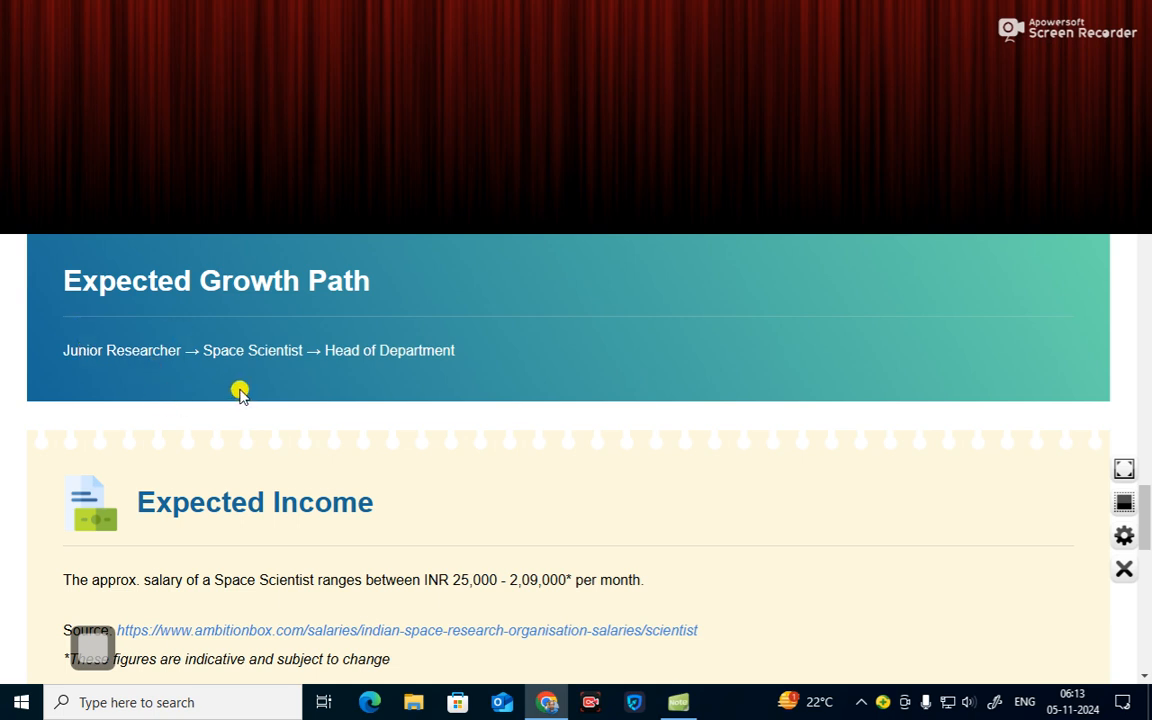
mouse_move(444, 370)
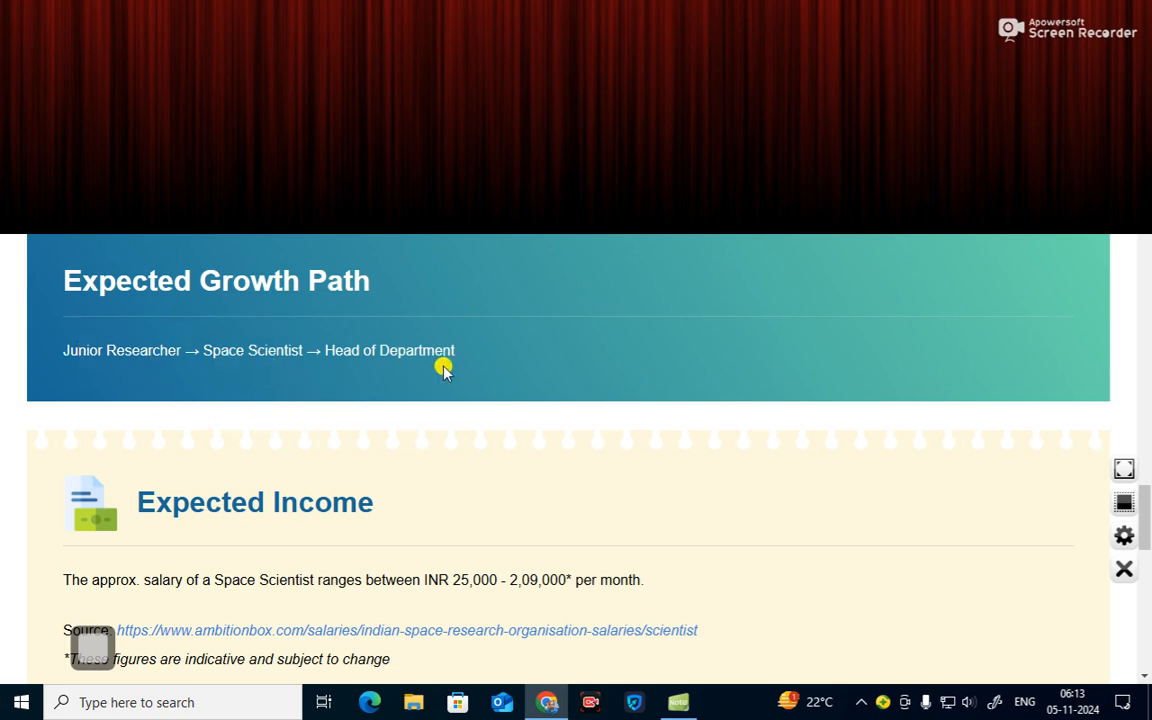
mouse_move(170, 382)
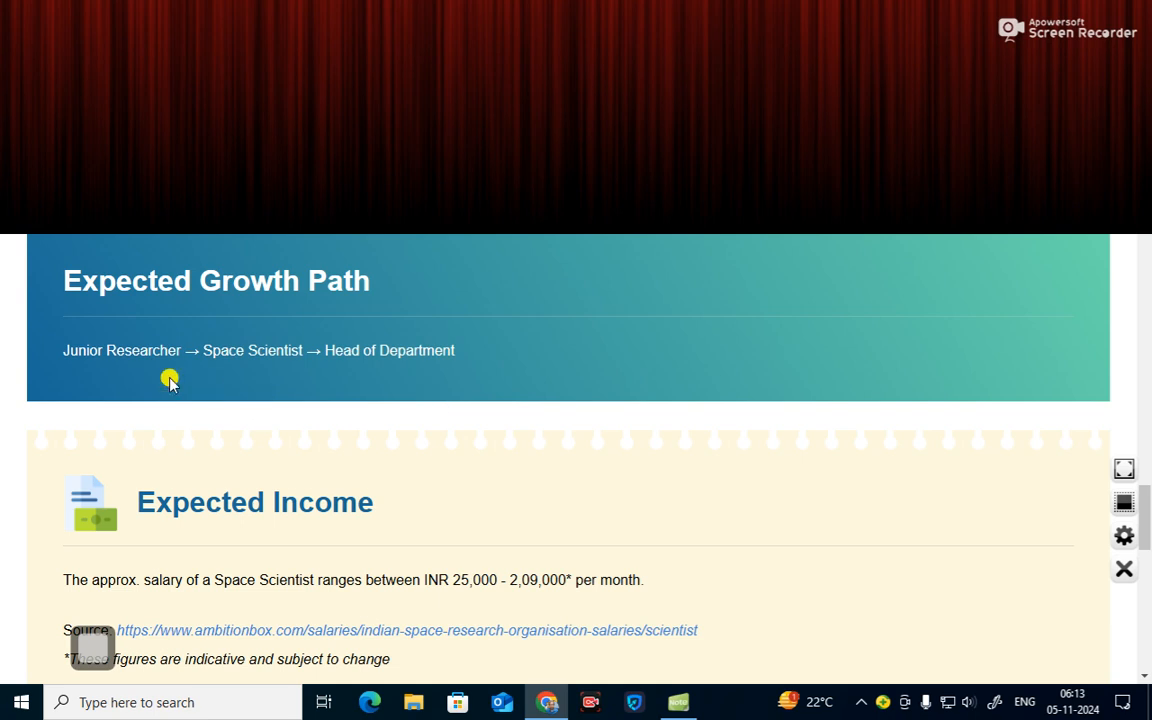
mouse_move(112, 378)
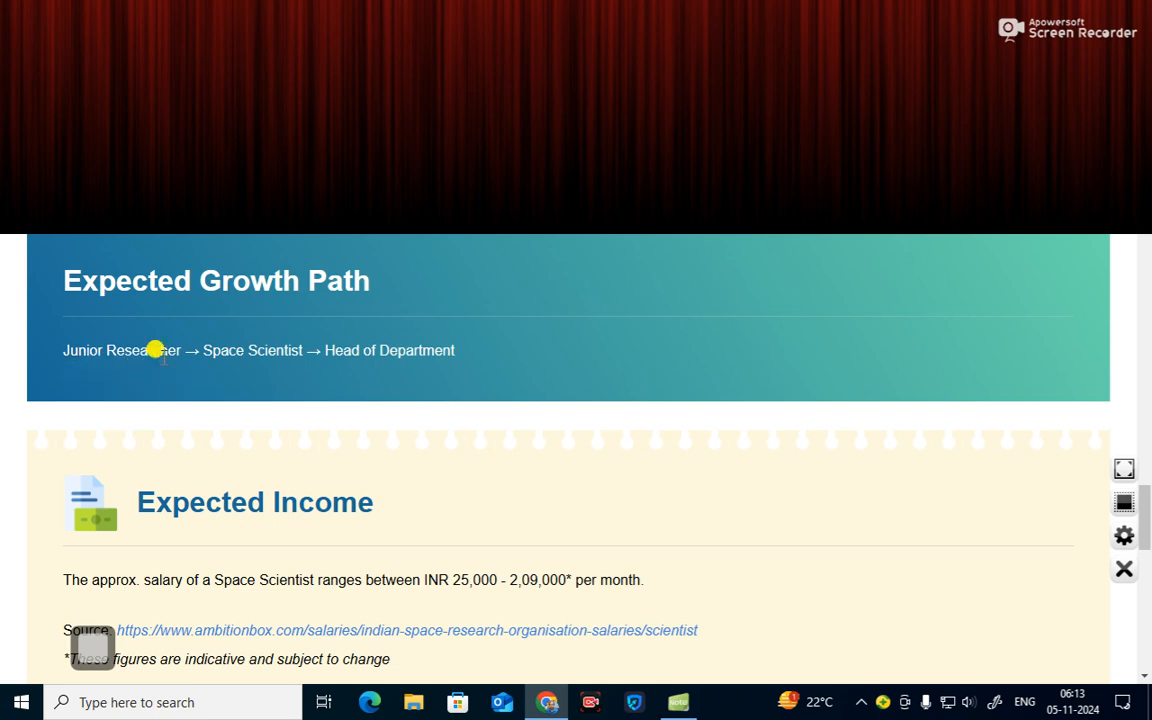
mouse_move(244, 362)
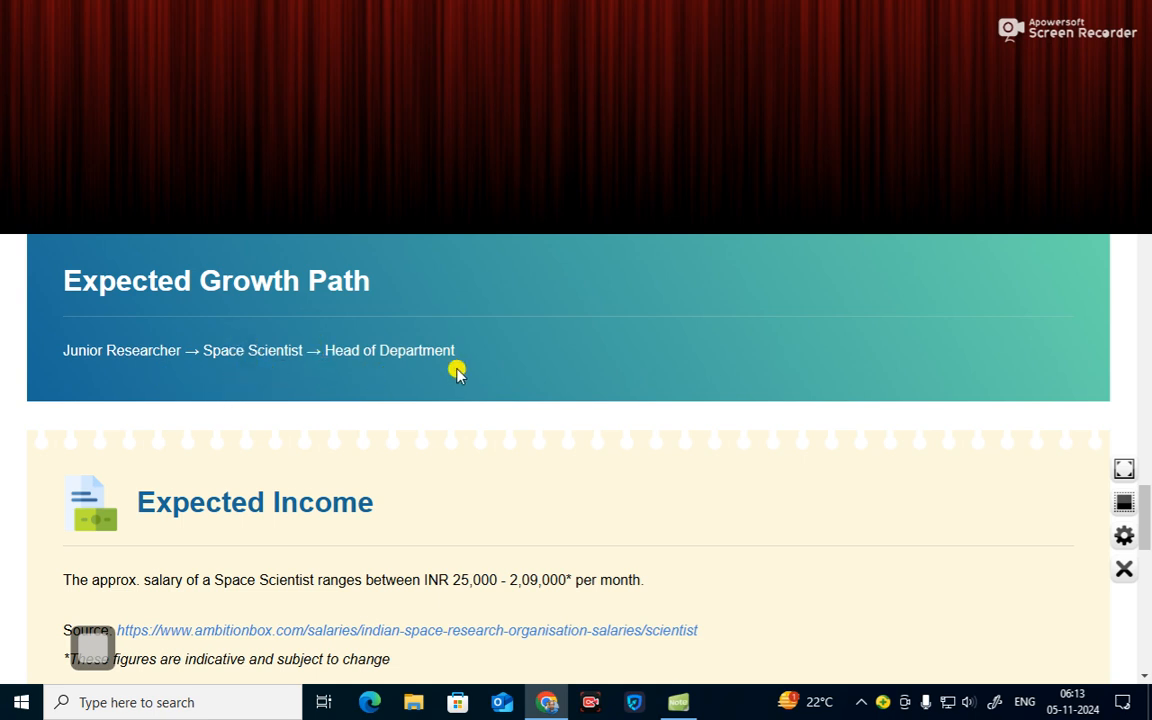
- Scroll to the Expected Income section showing INR 25,000–2,09,000 per month and its source
scroll(down, 3)
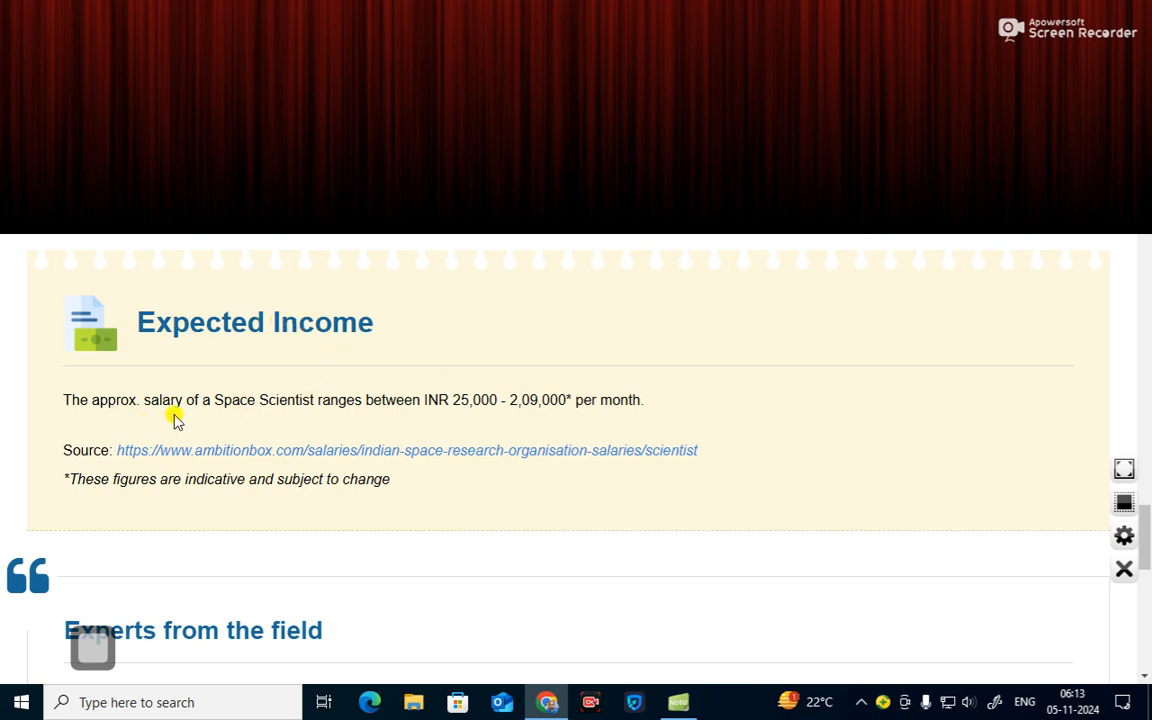
mouse_move(444, 420)
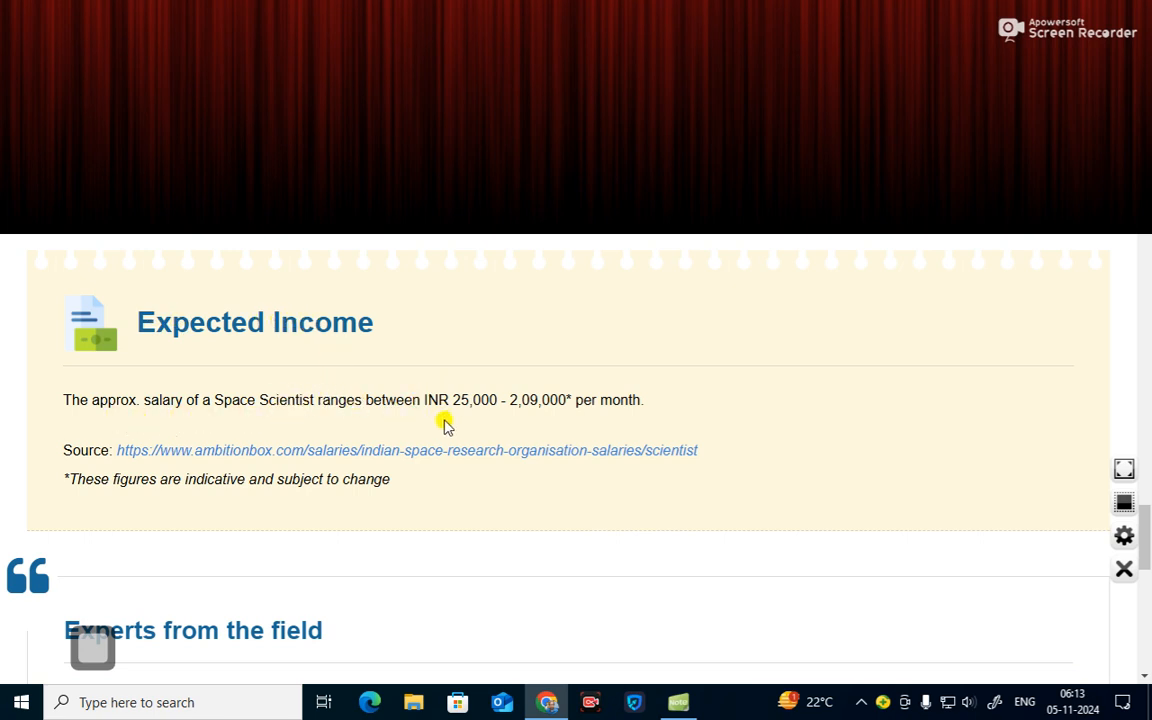
mouse_move(472, 420)
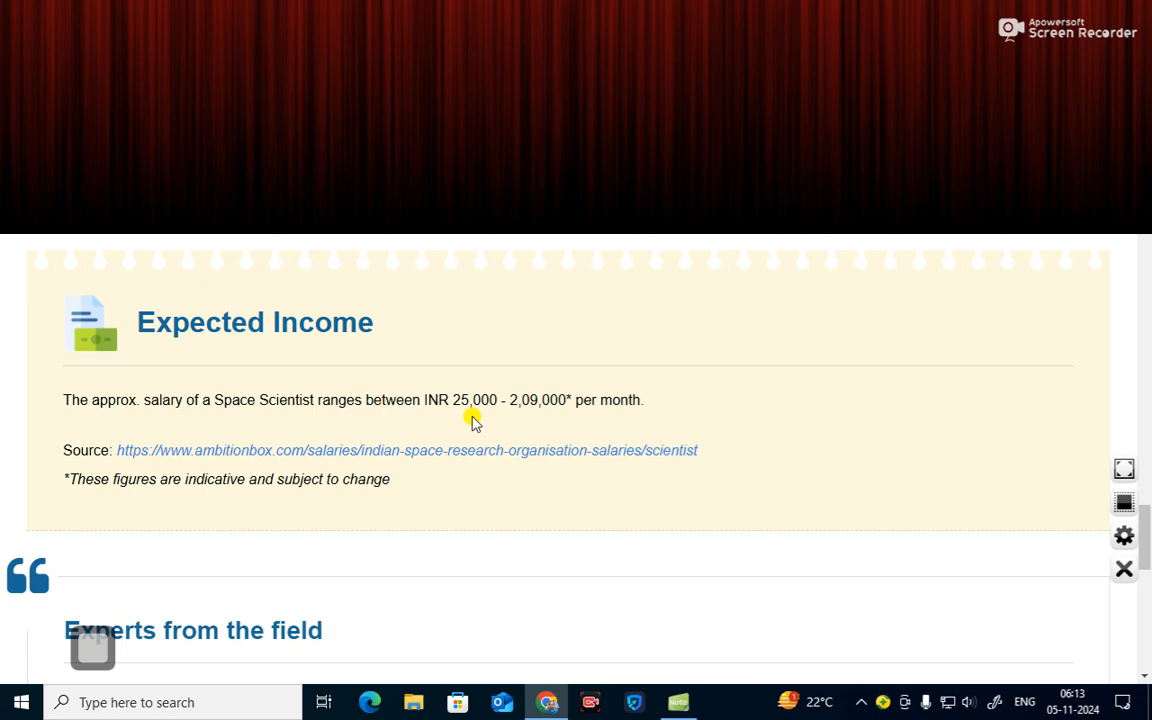
mouse_move(518, 414)
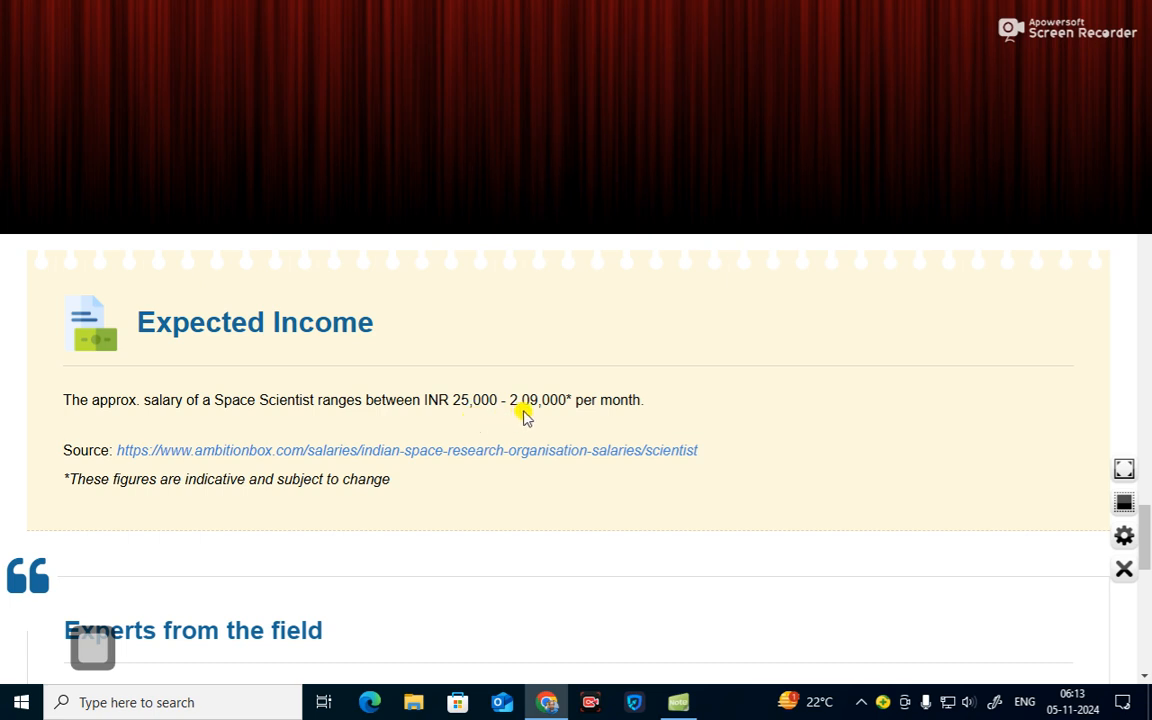
mouse_move(470, 412)
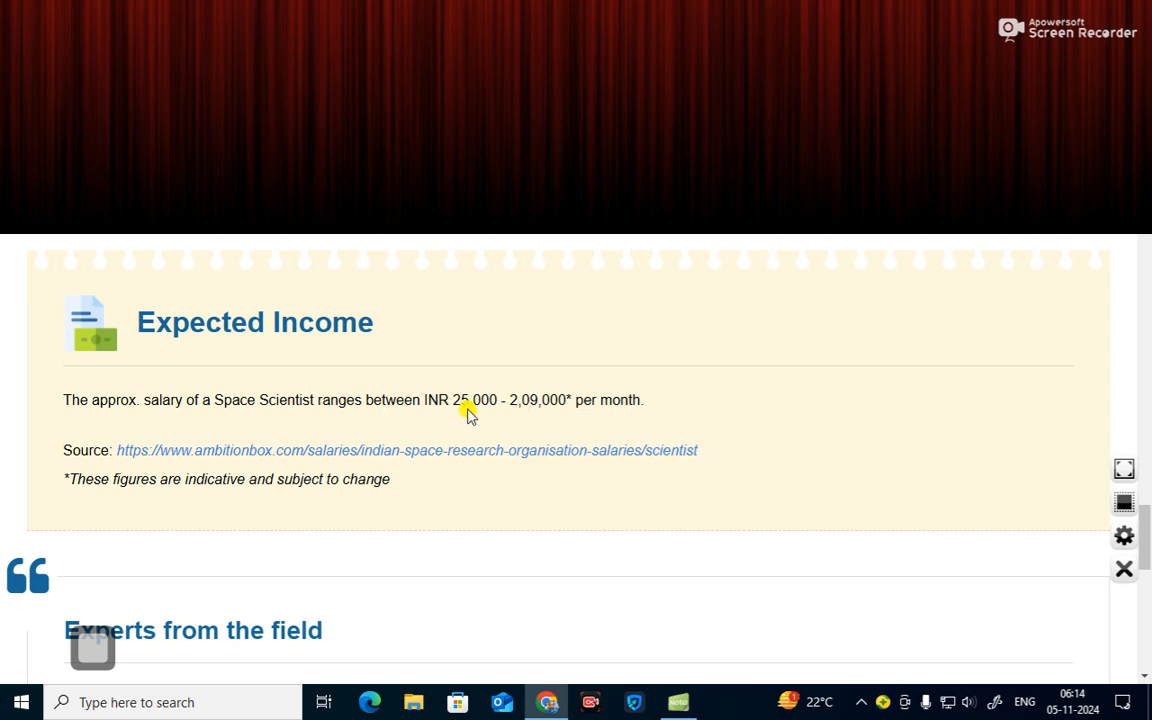
mouse_move(216, 462)
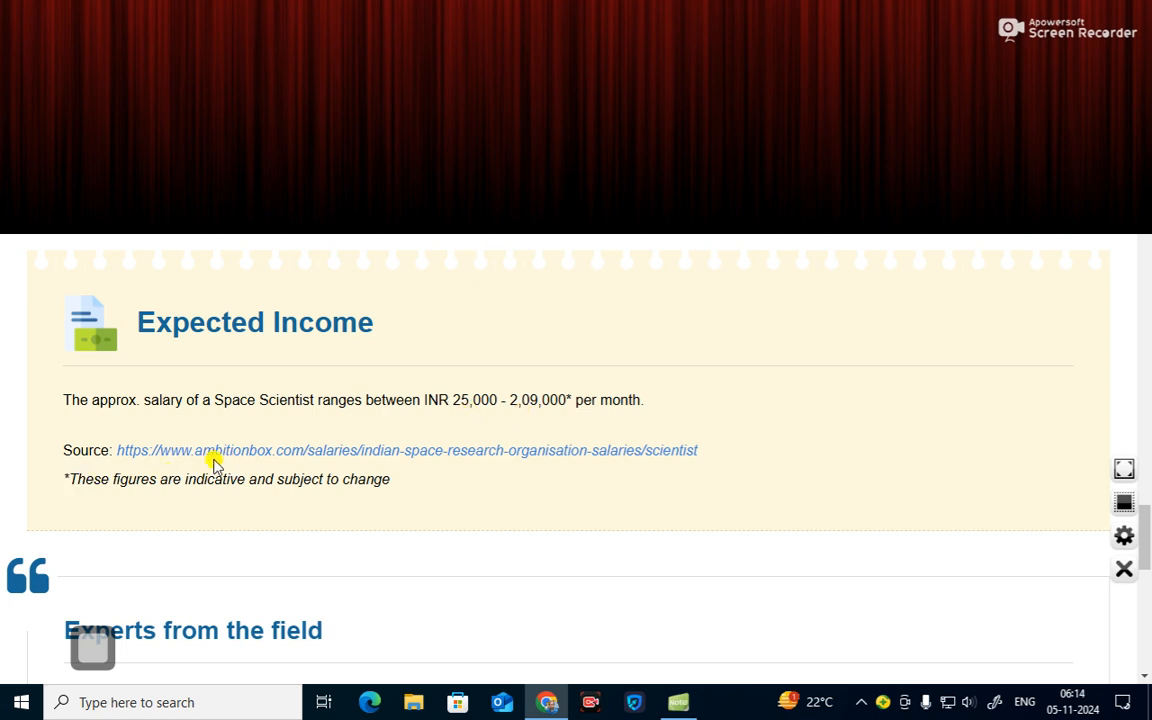
mouse_move(408, 476)
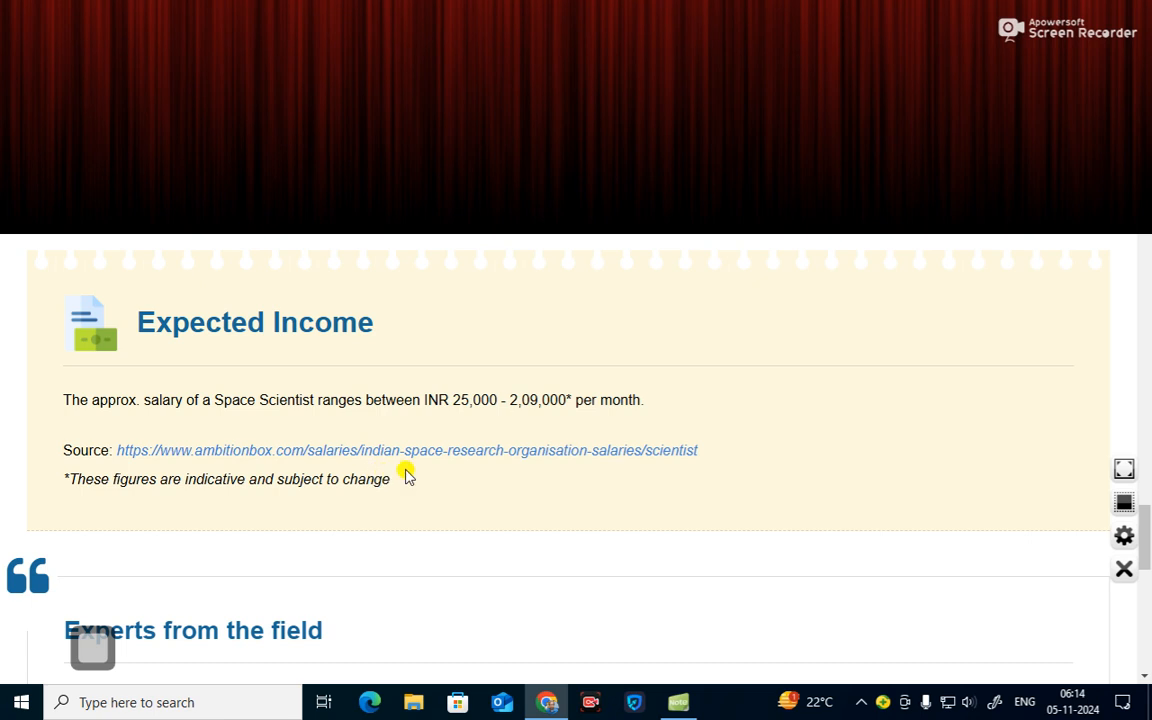
mouse_move(480, 470)
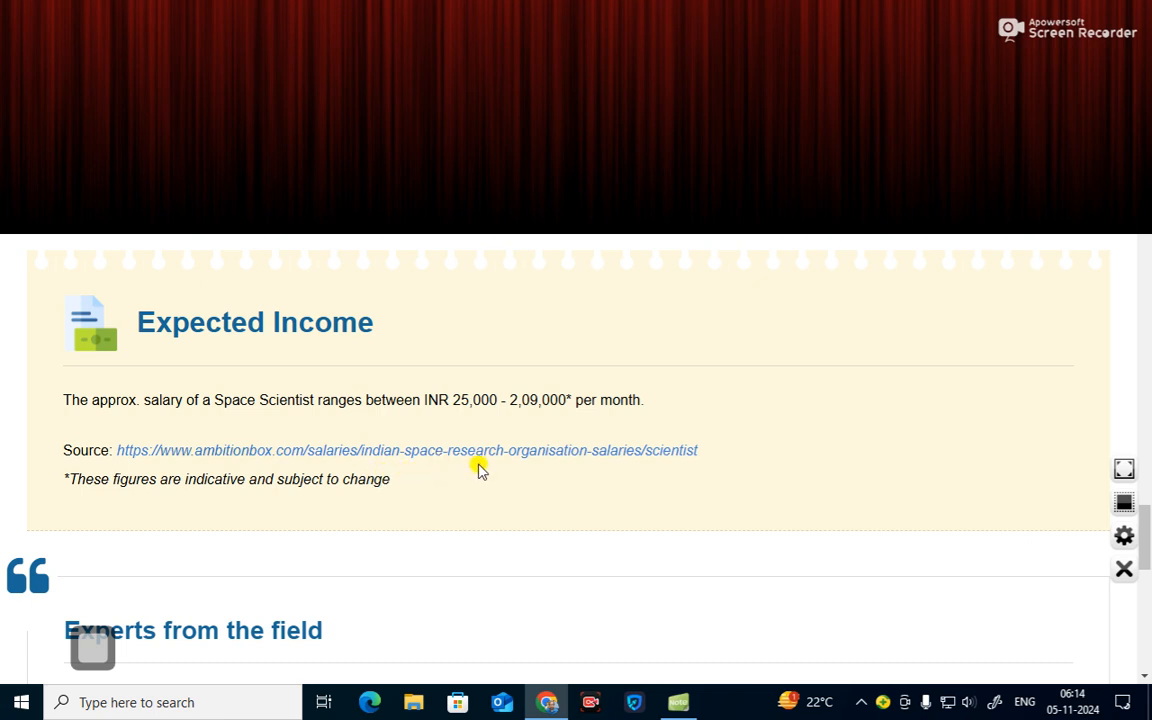
mouse_move(92, 498)
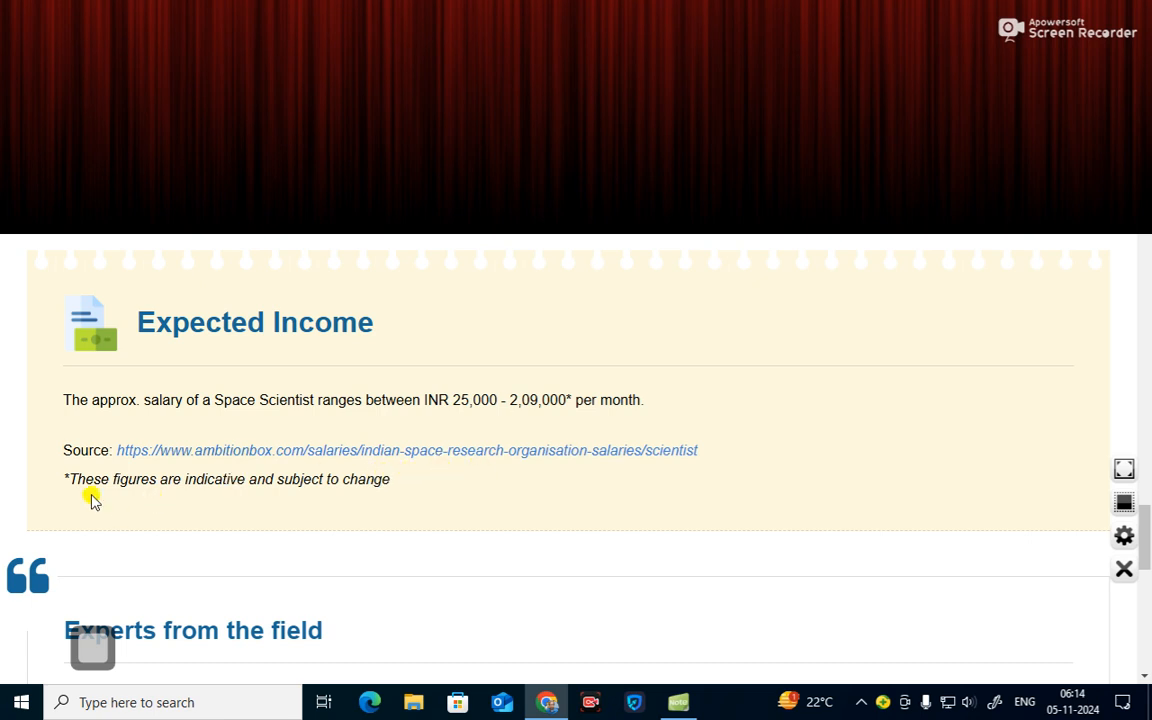
- Scroll to the Experts from the field profile of retired ISRO scientist Anuradha T.K. and her source link
scroll(down, 3)
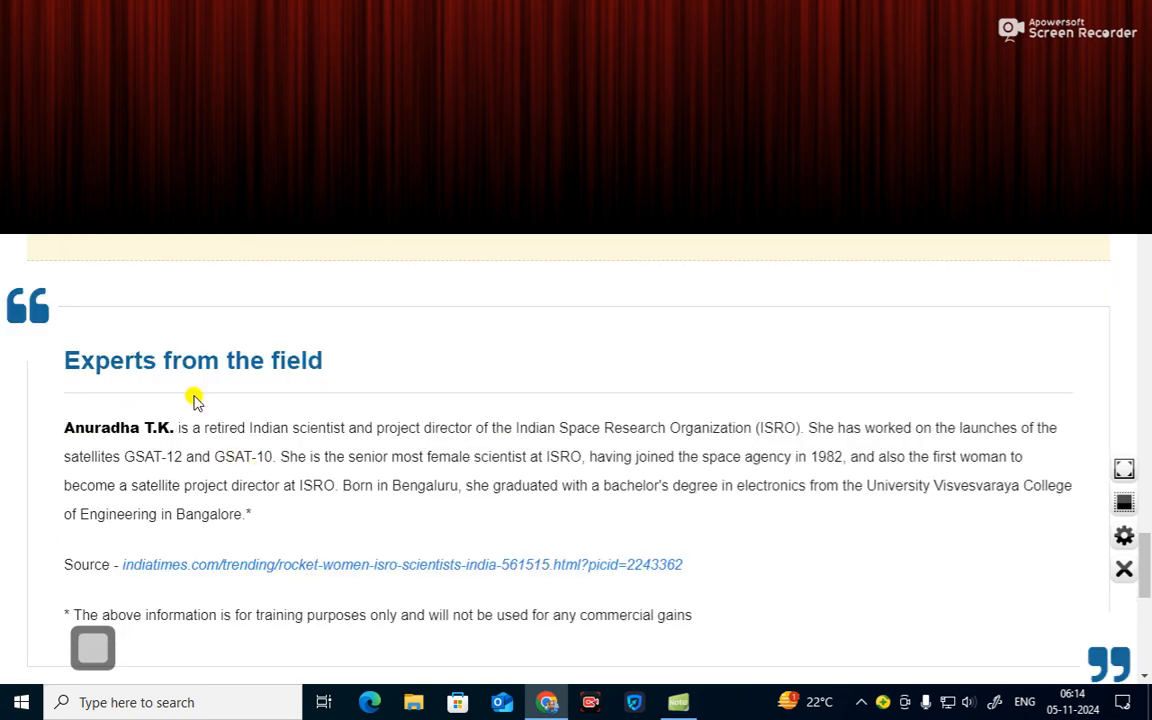
mouse_move(80, 452)
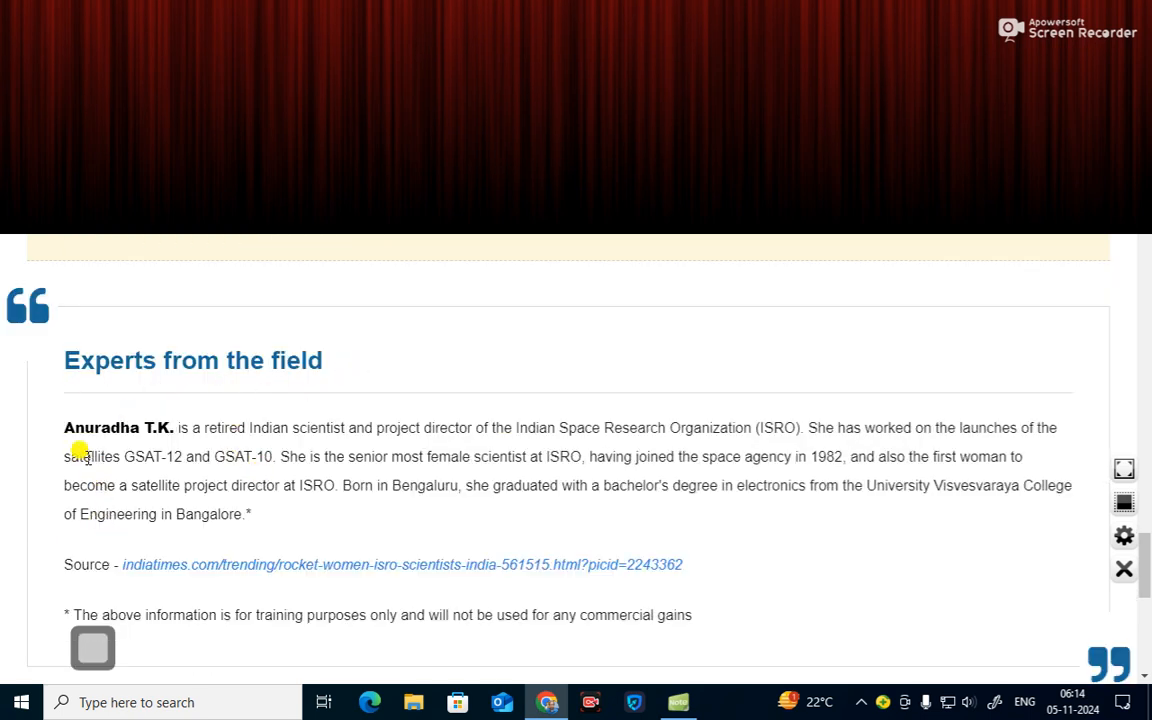
mouse_move(248, 468)
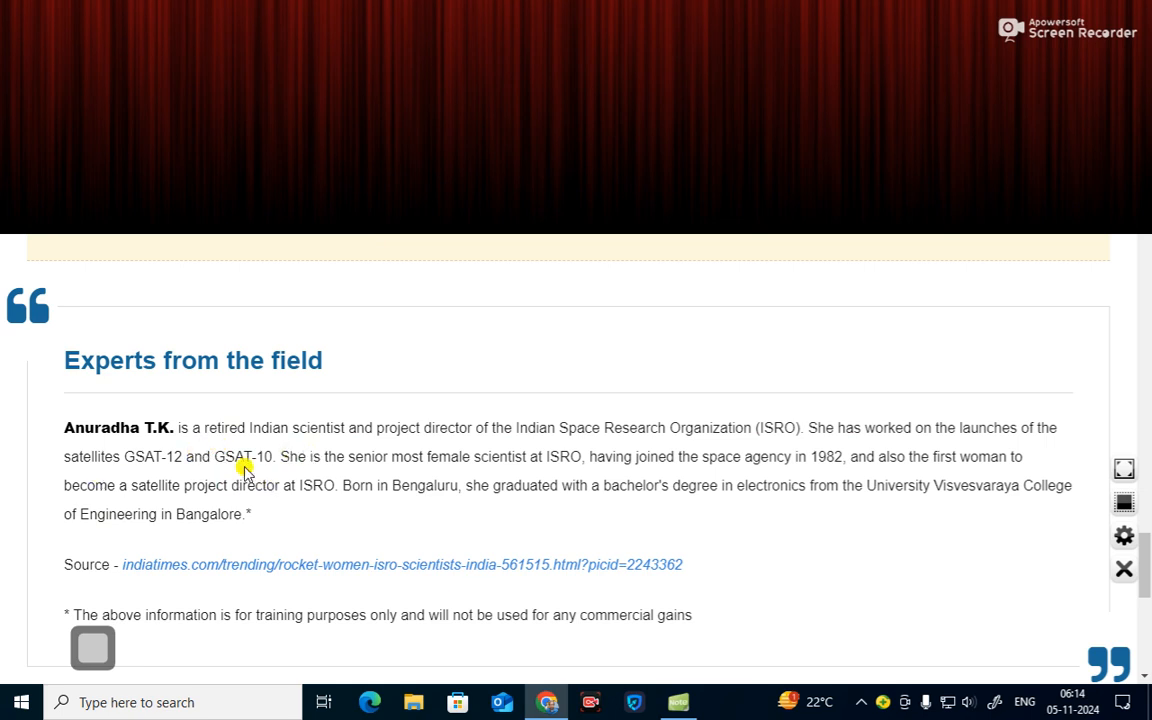
mouse_move(582, 448)
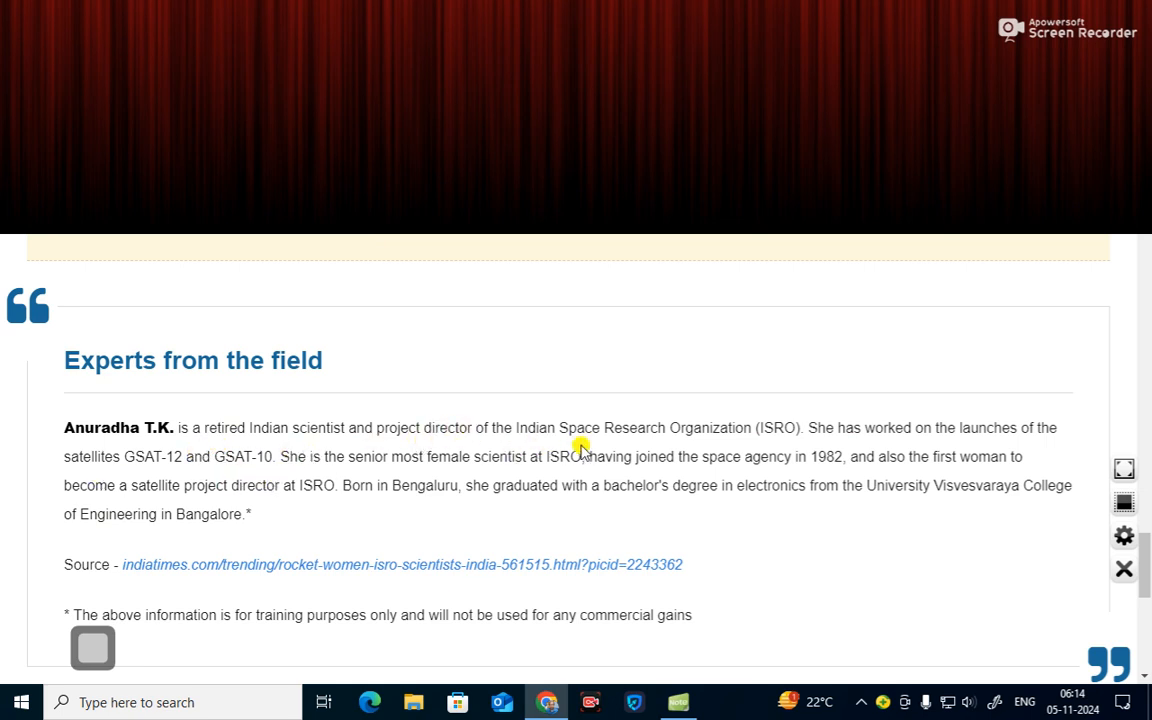
mouse_move(600, 446)
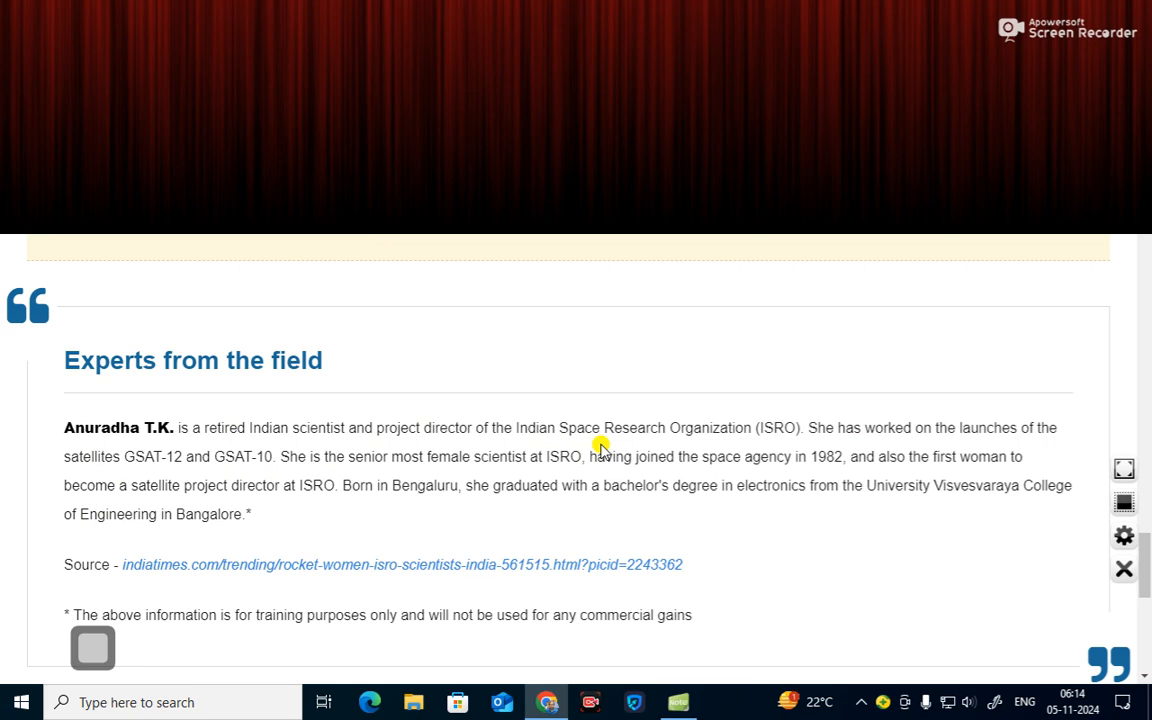
mouse_move(140, 470)
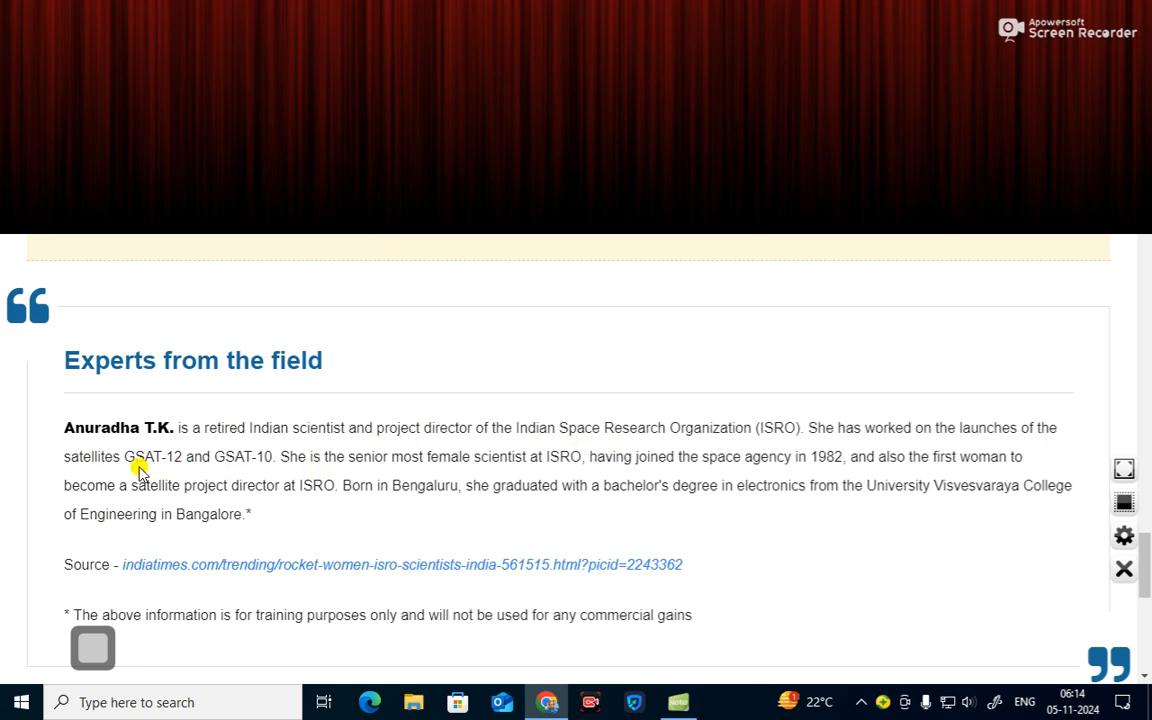
mouse_move(278, 470)
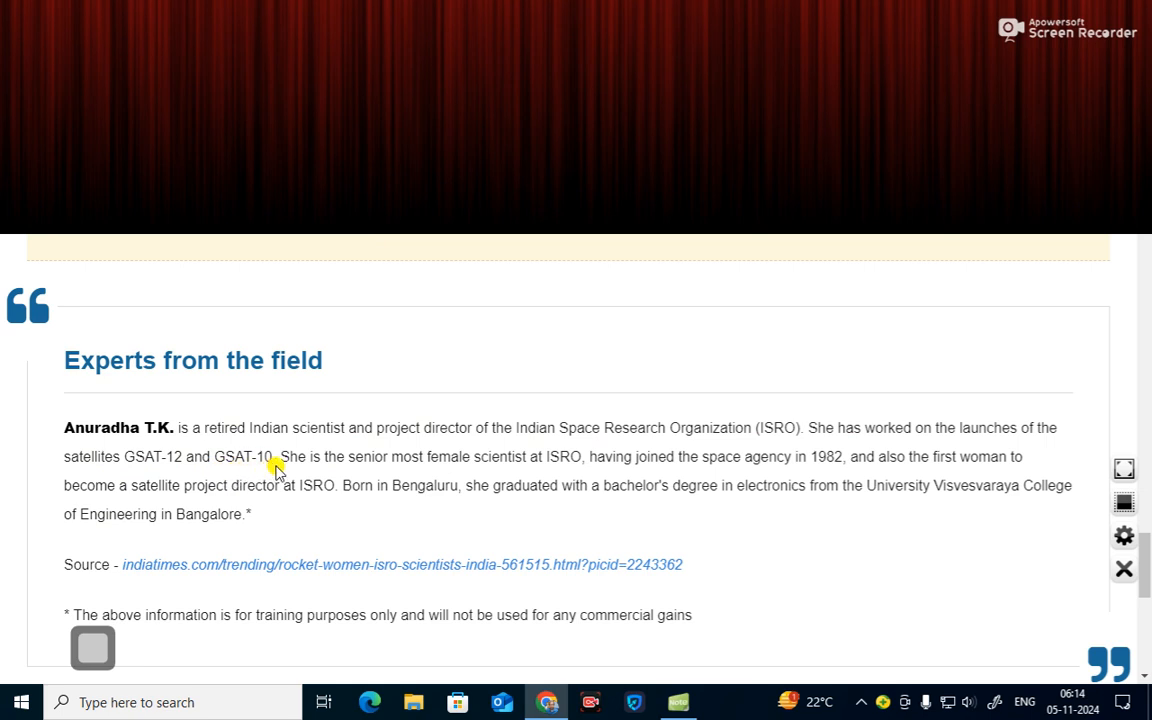
mouse_move(412, 476)
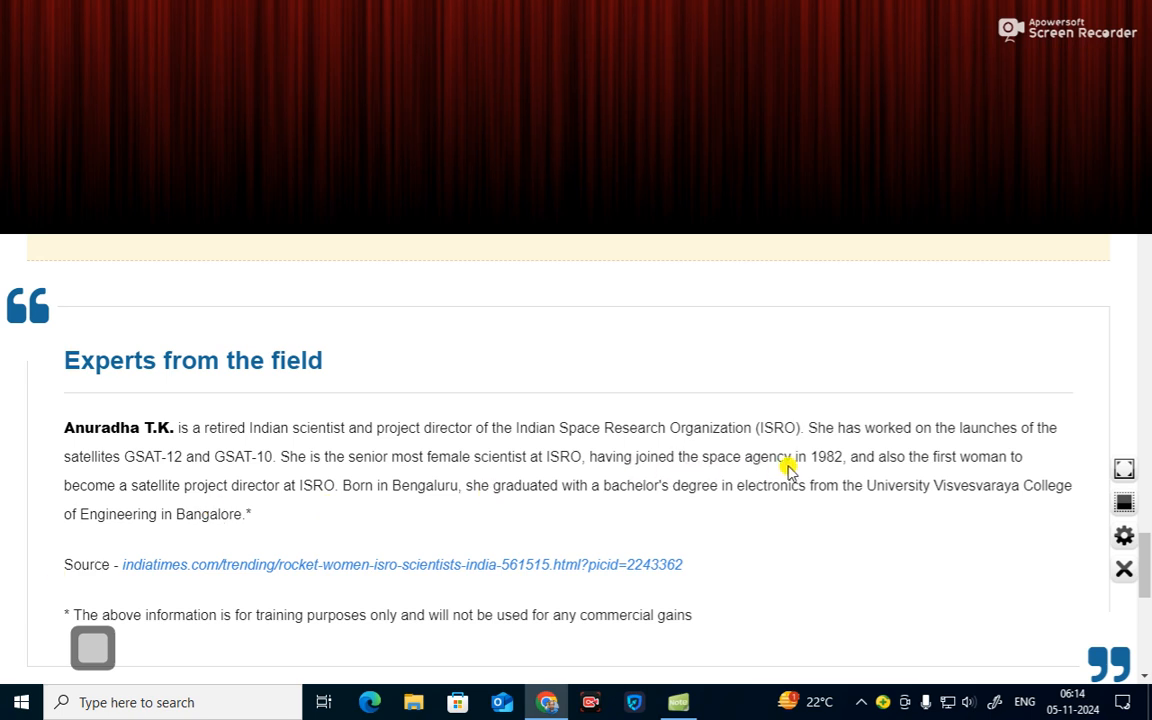
mouse_move(232, 496)
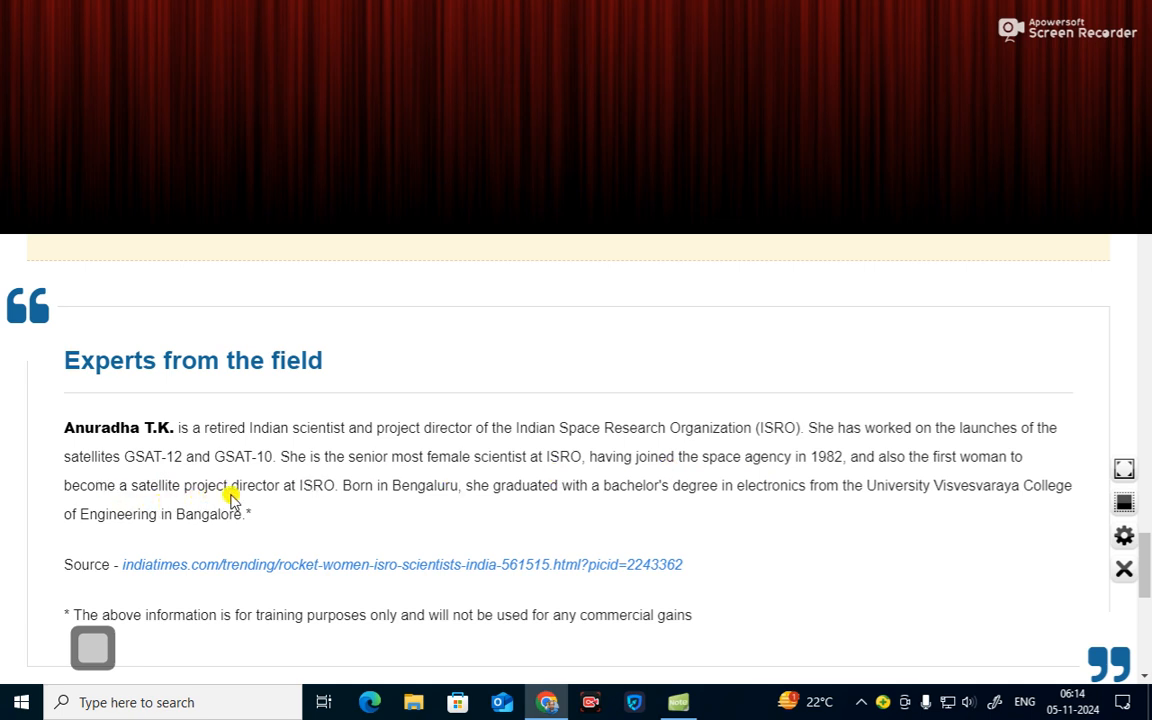
mouse_move(404, 504)
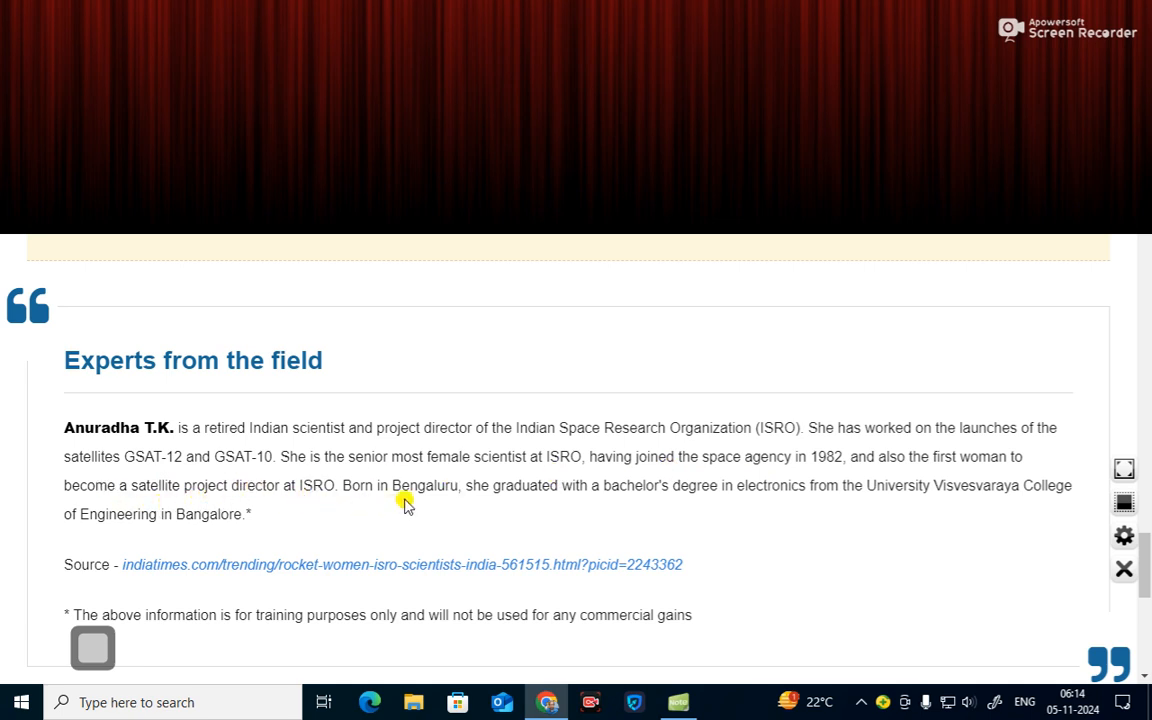
mouse_move(484, 498)
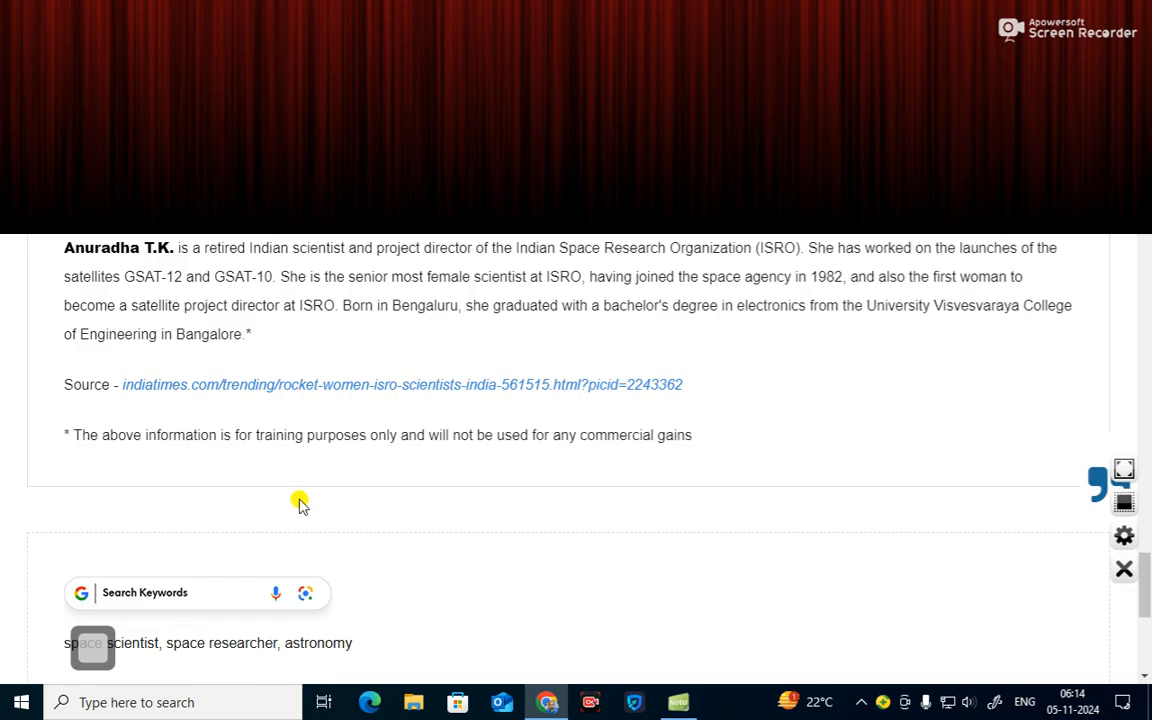
mouse_move(222, 408)
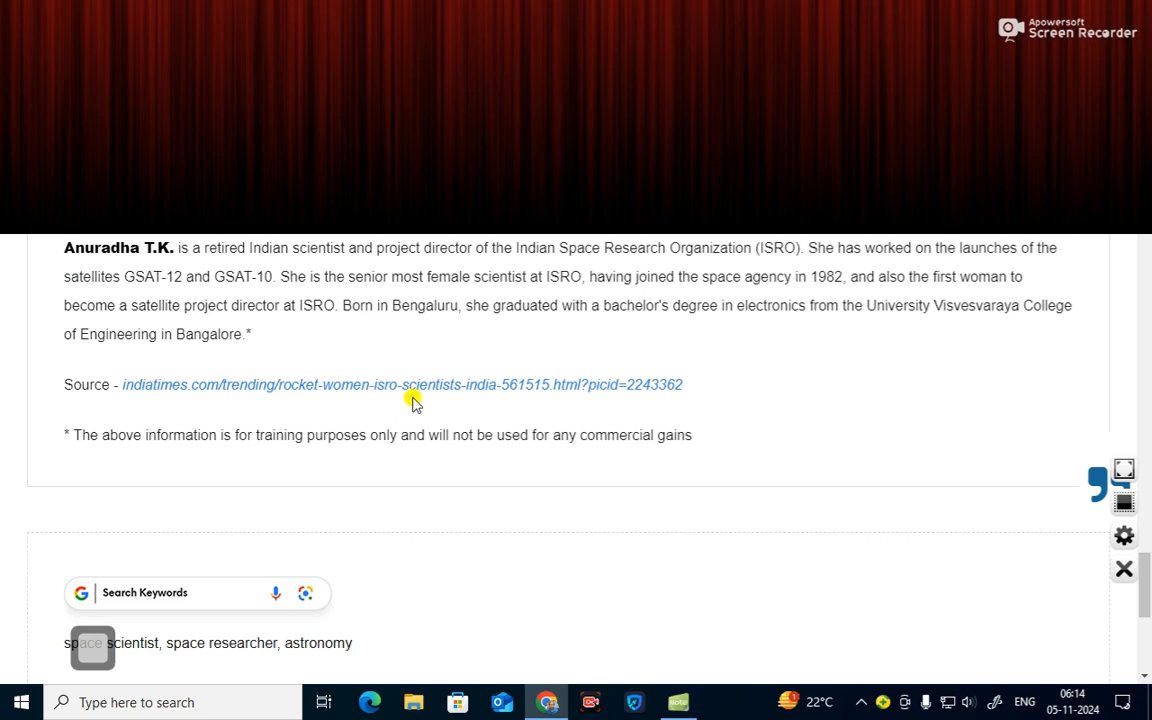
mouse_move(468, 428)
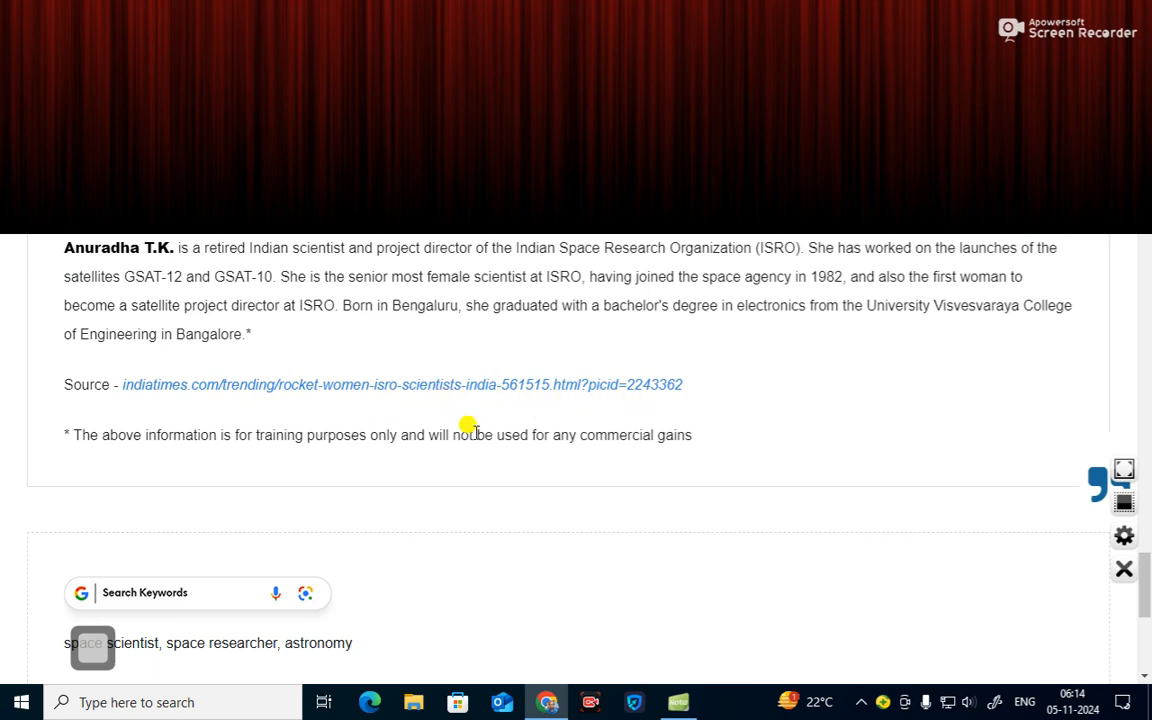
mouse_move(304, 466)
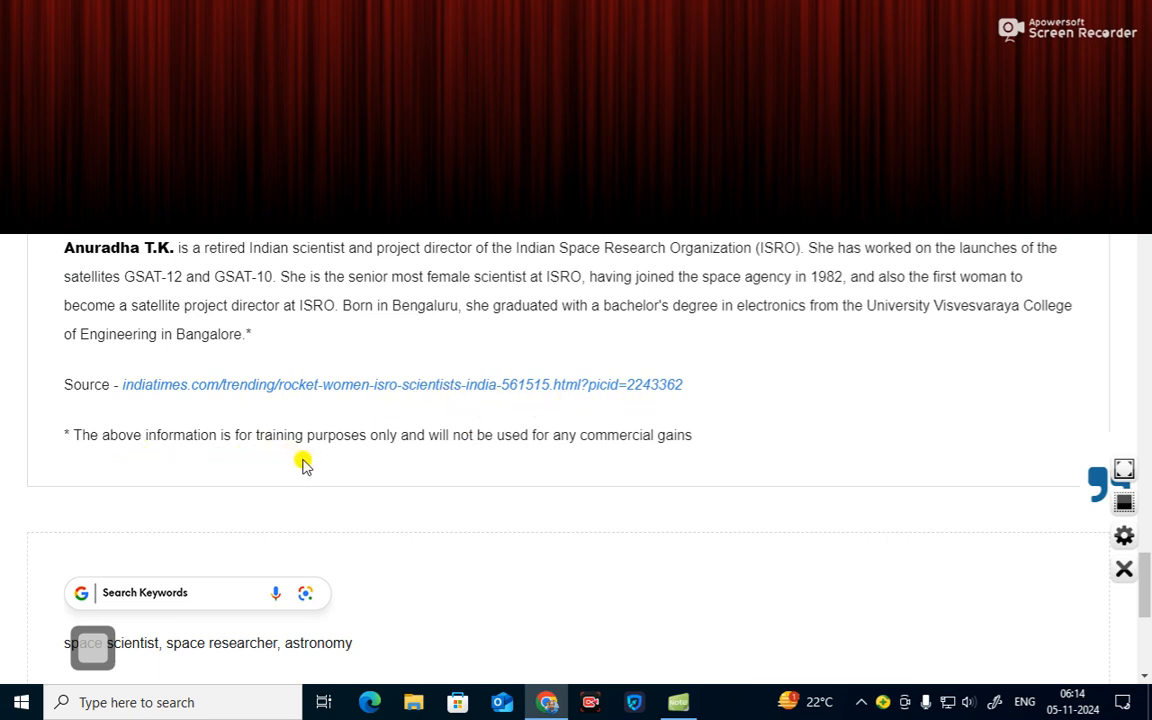
mouse_move(336, 464)
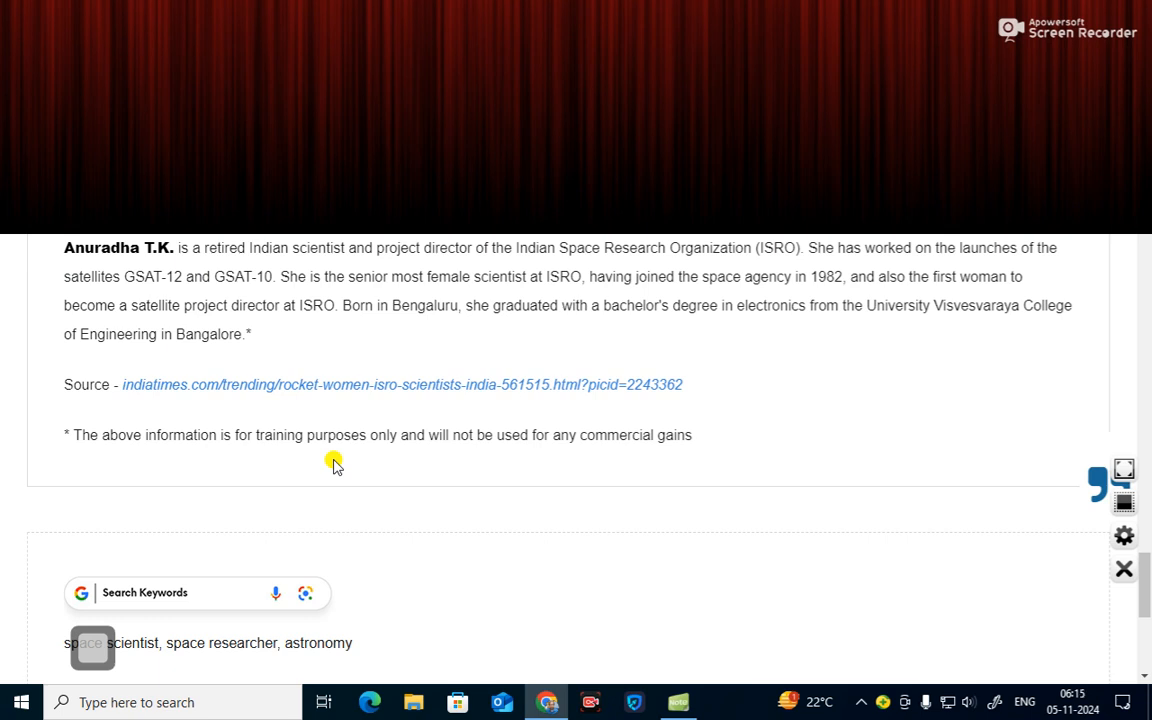